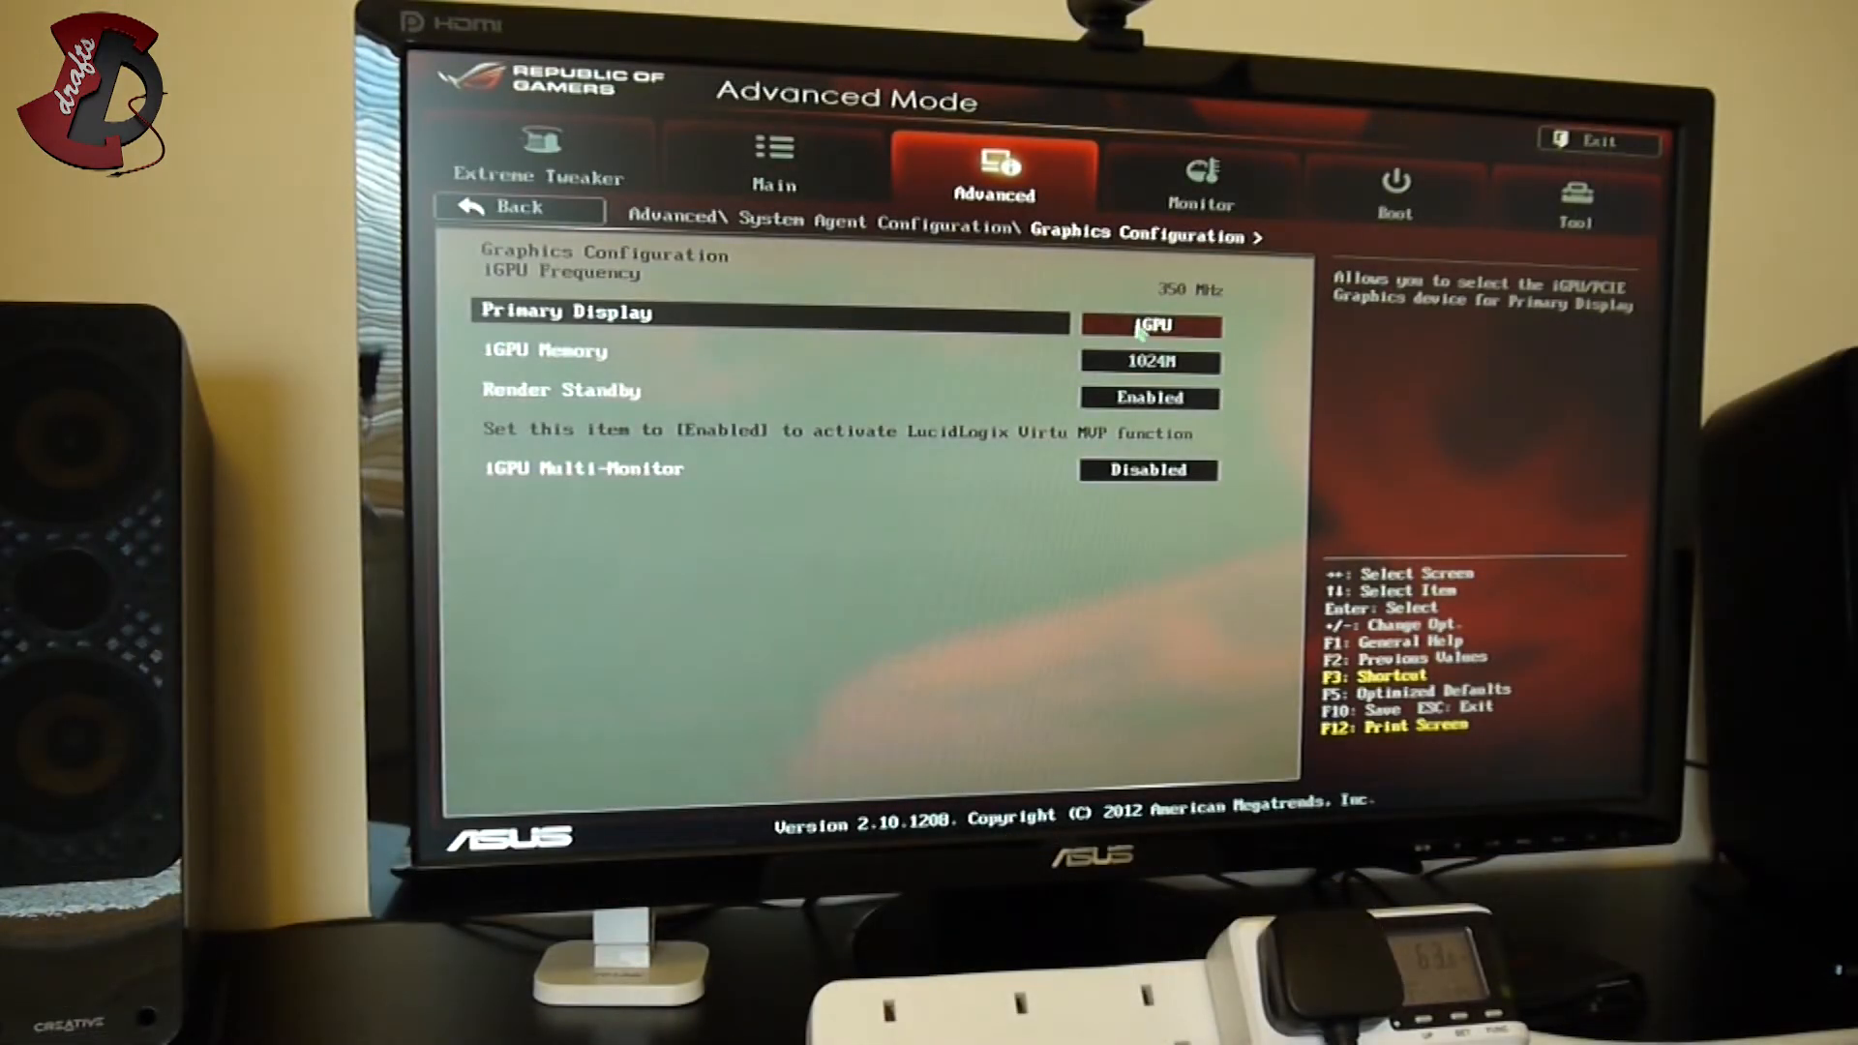
Step: Set Primary Display to Auto in Graphics Configuration, then Save Changes & Reset from Exit
{"action": "left_click", "coordinate": [1146, 325]}
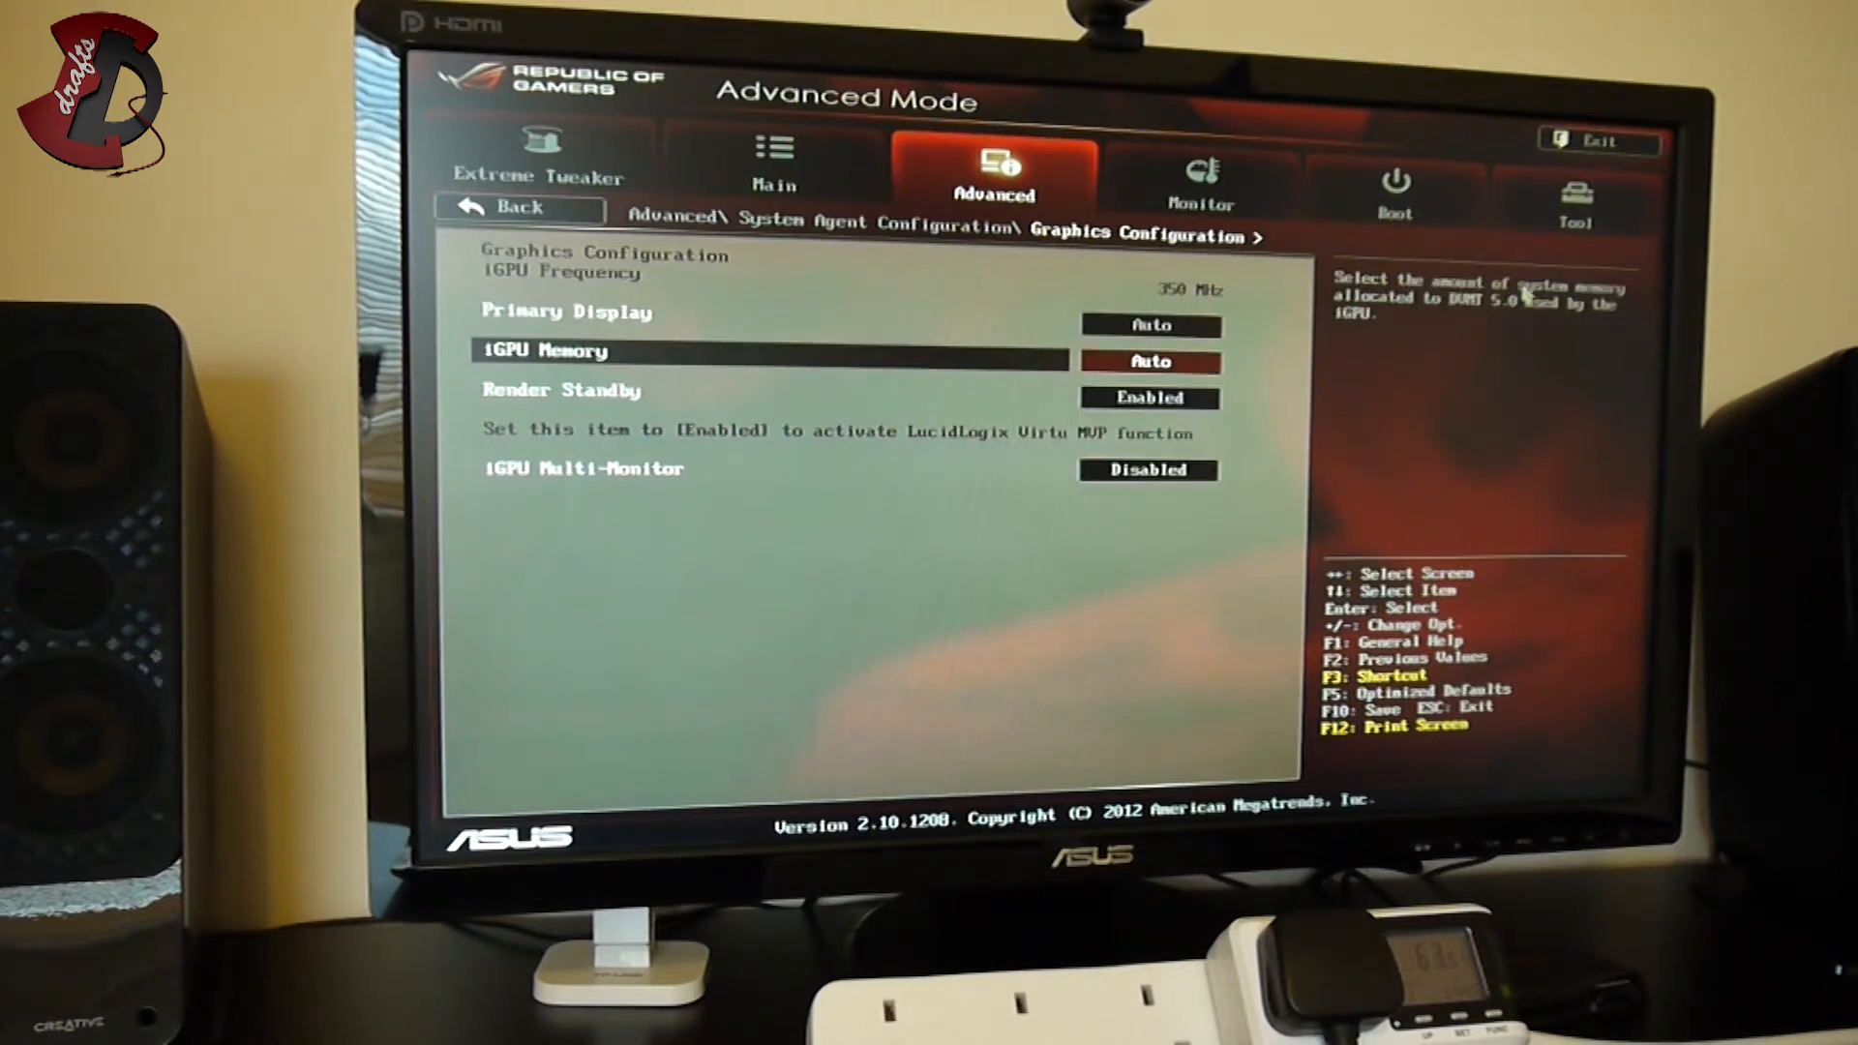
{"action": "left_click", "coordinate": [1597, 142]}
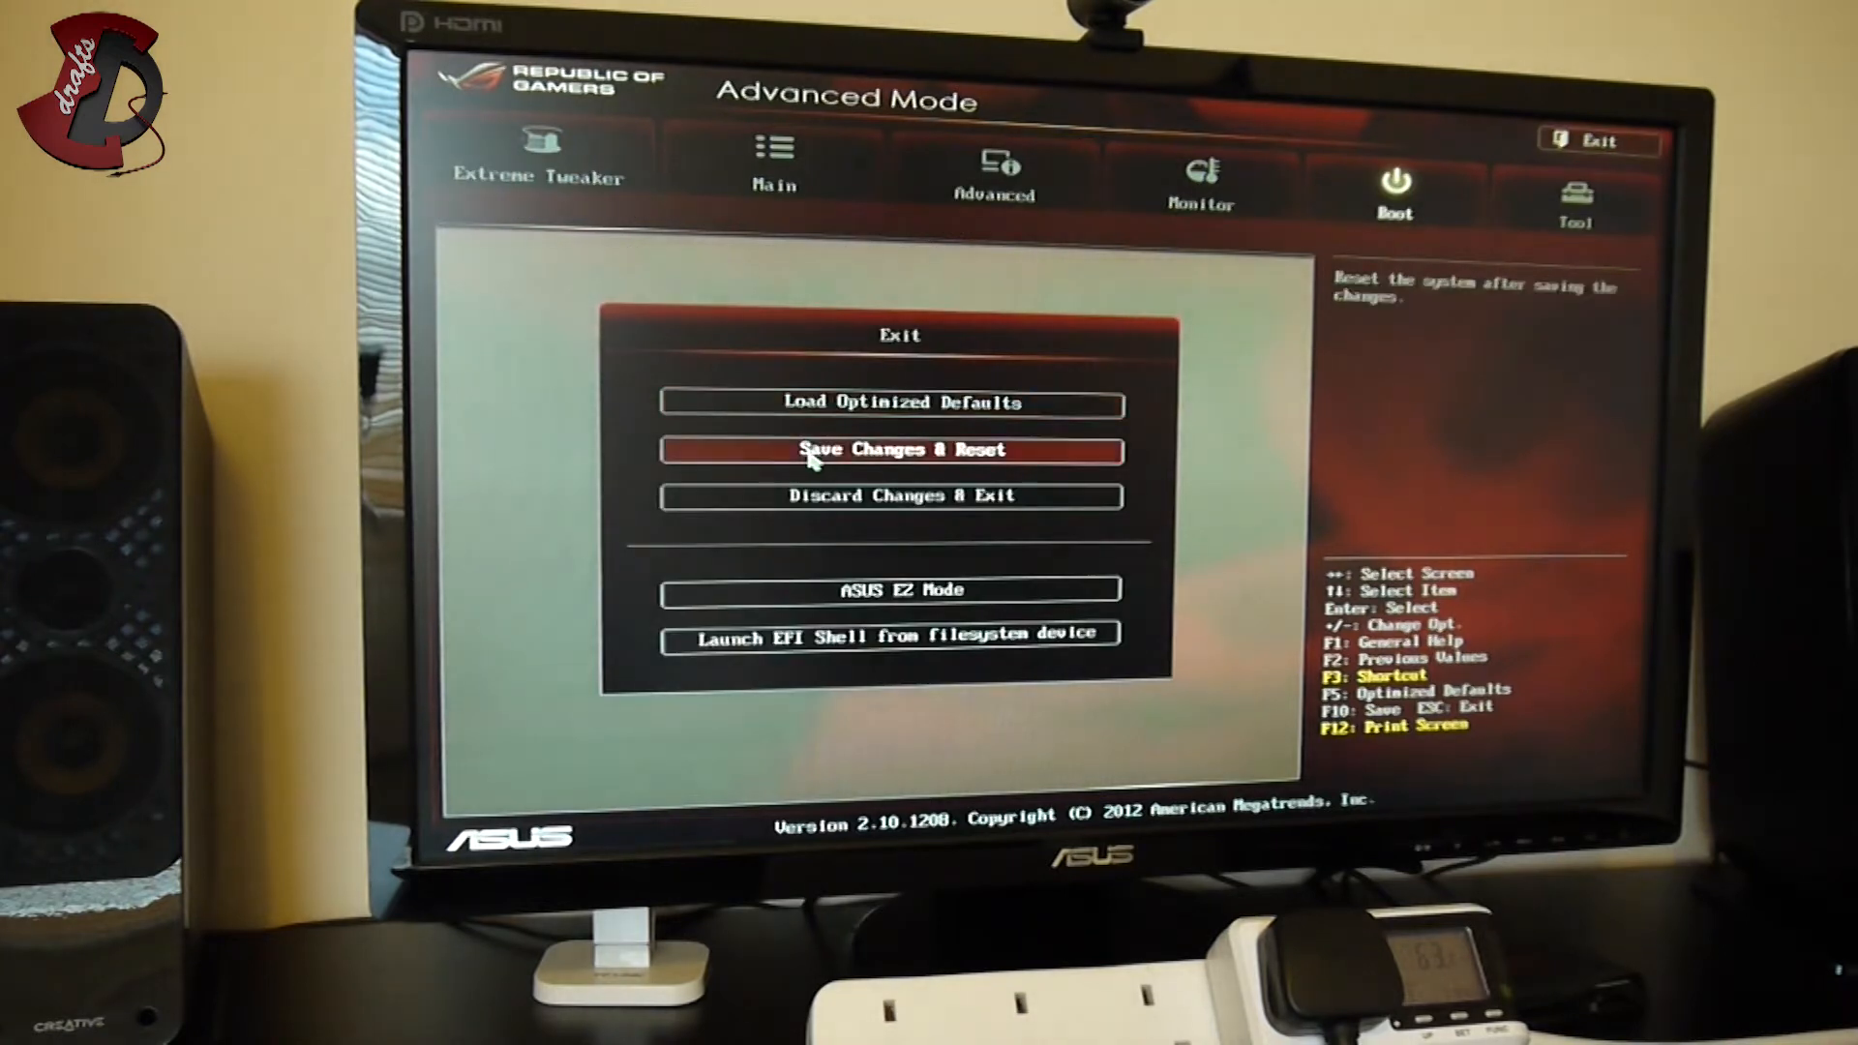
{"action": "mouse_move", "coordinate": [1043, 474]}
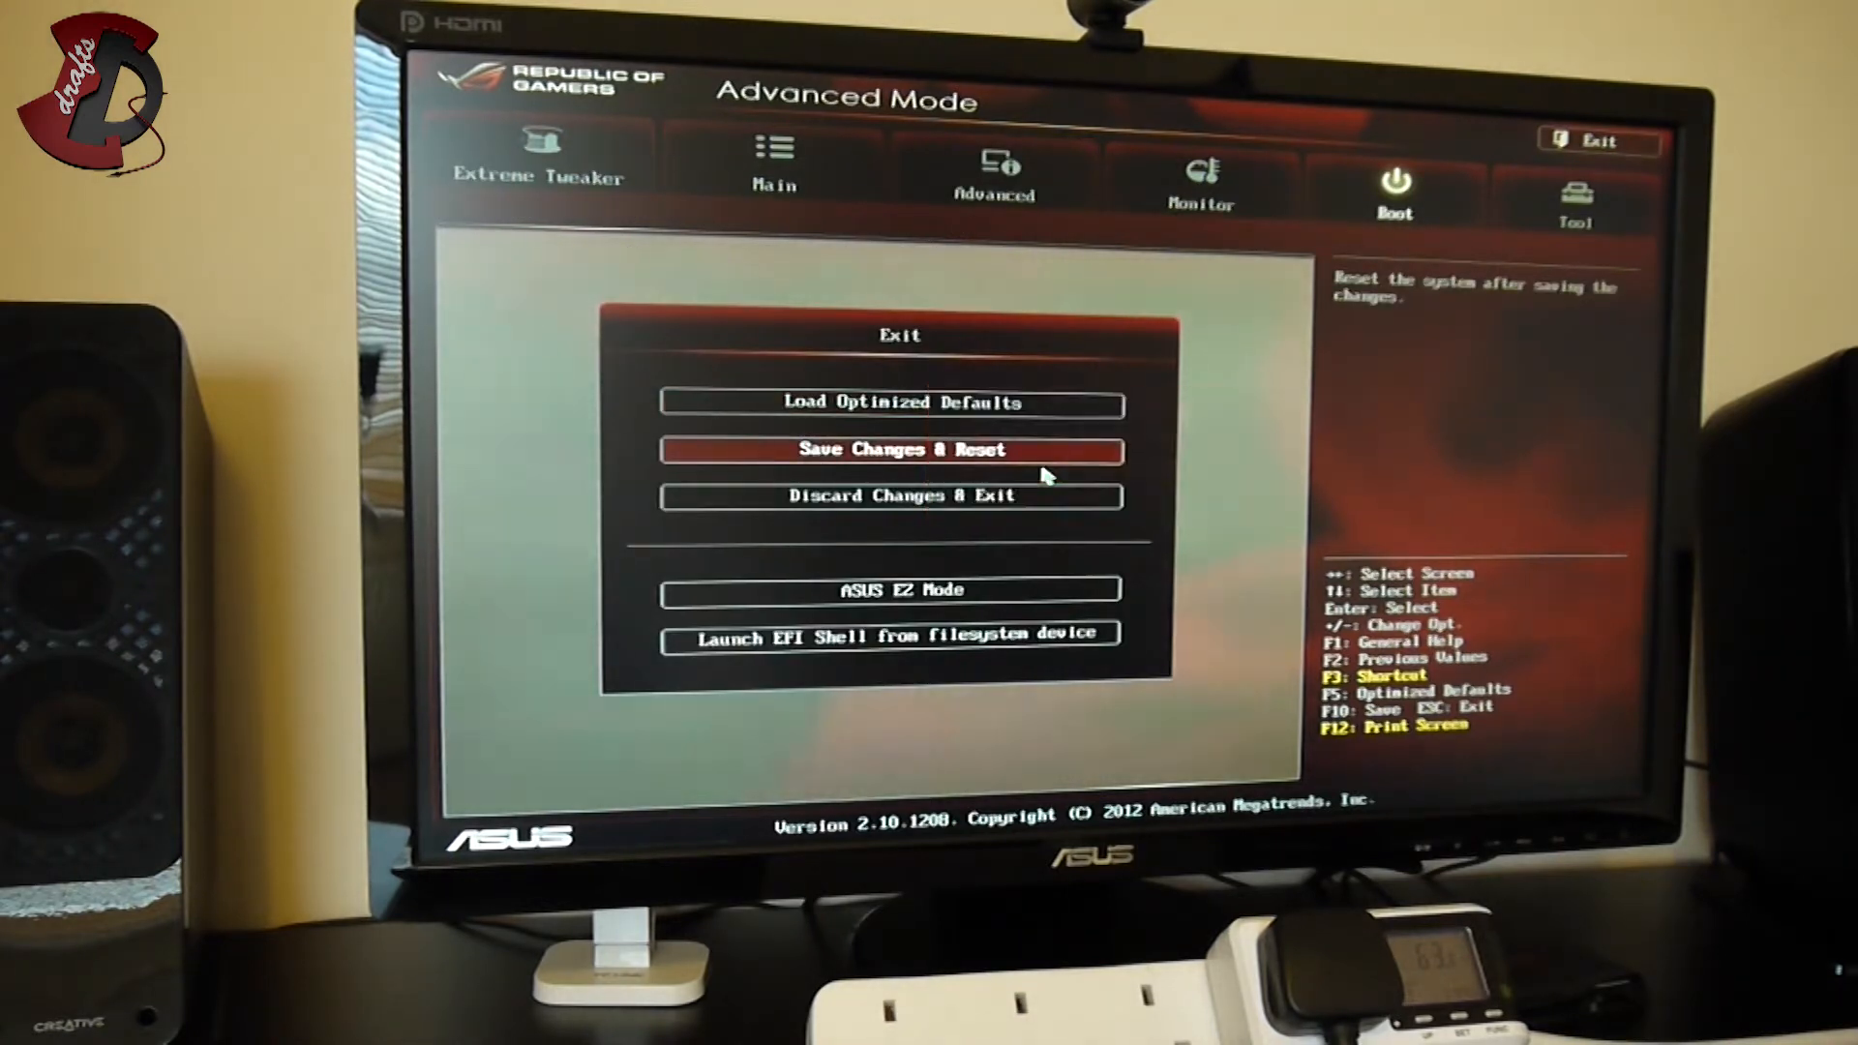
{"action": "left_click", "coordinate": [899, 449]}
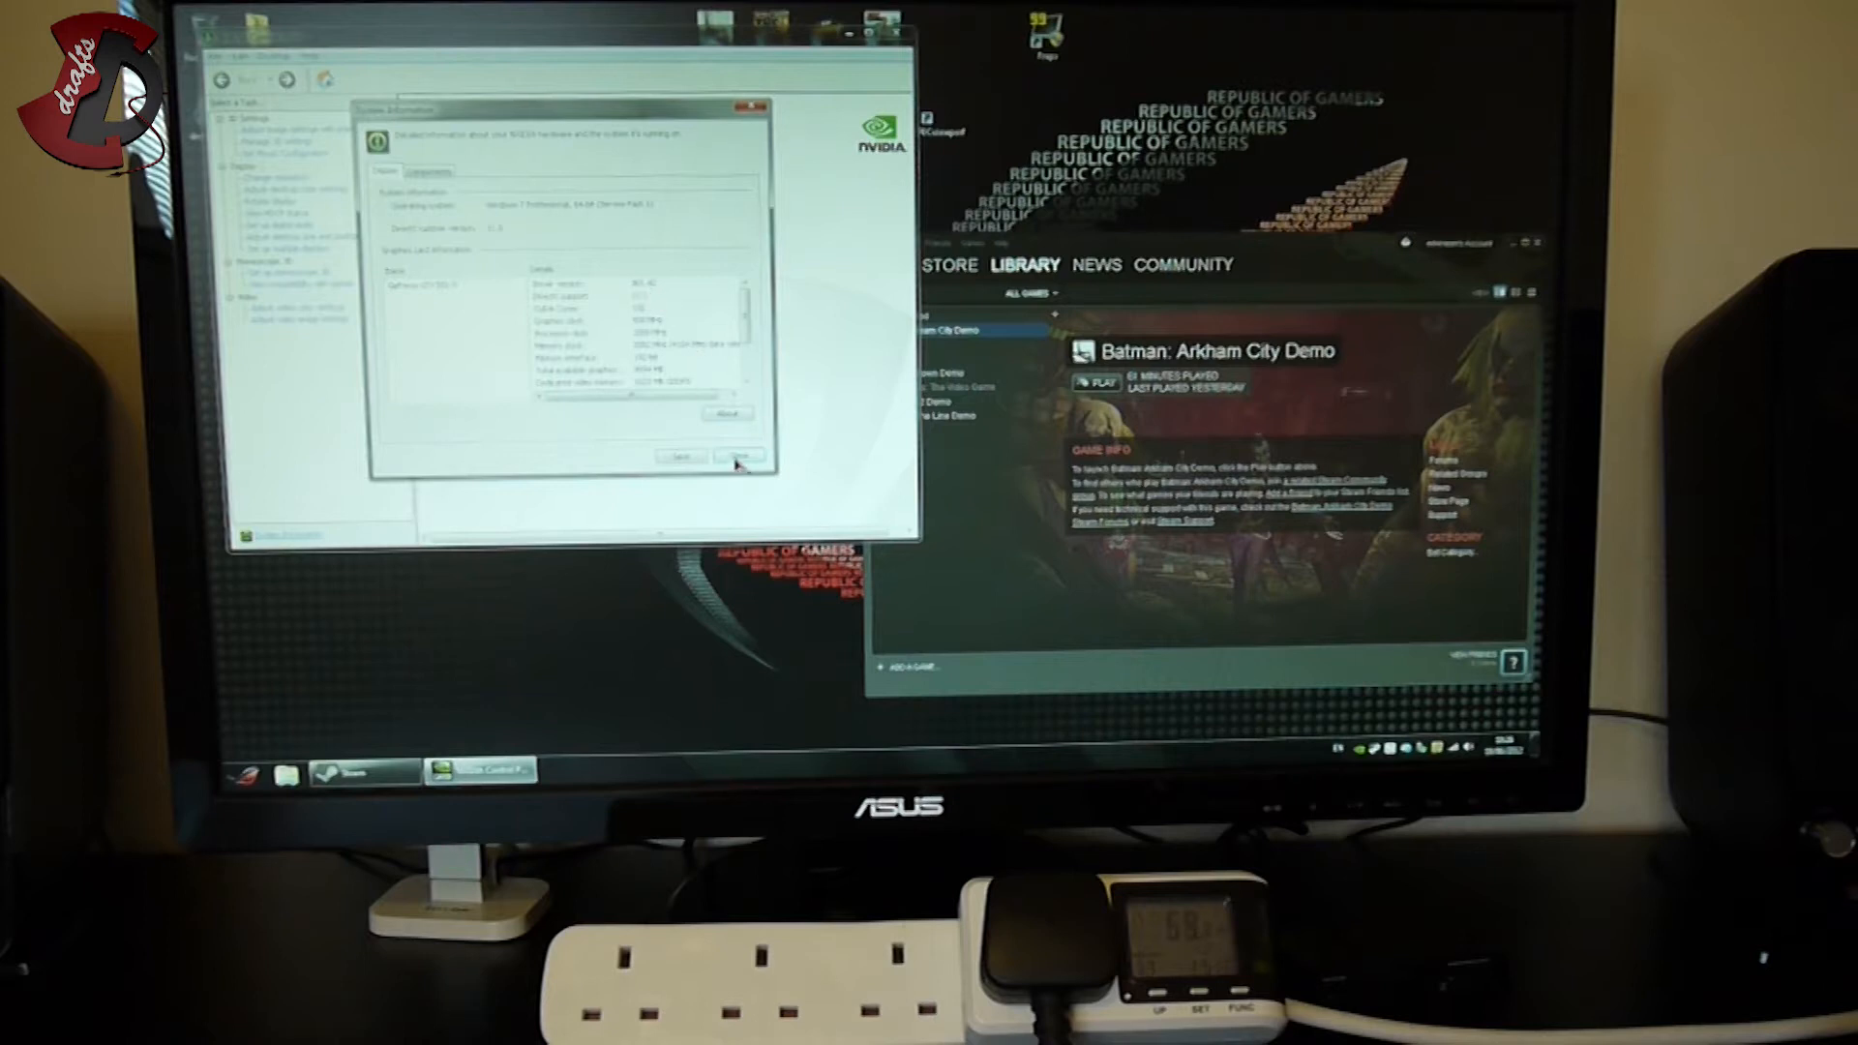
Step: Close the NVIDIA System Information window
{"action": "left_click", "coordinate": [735, 458]}
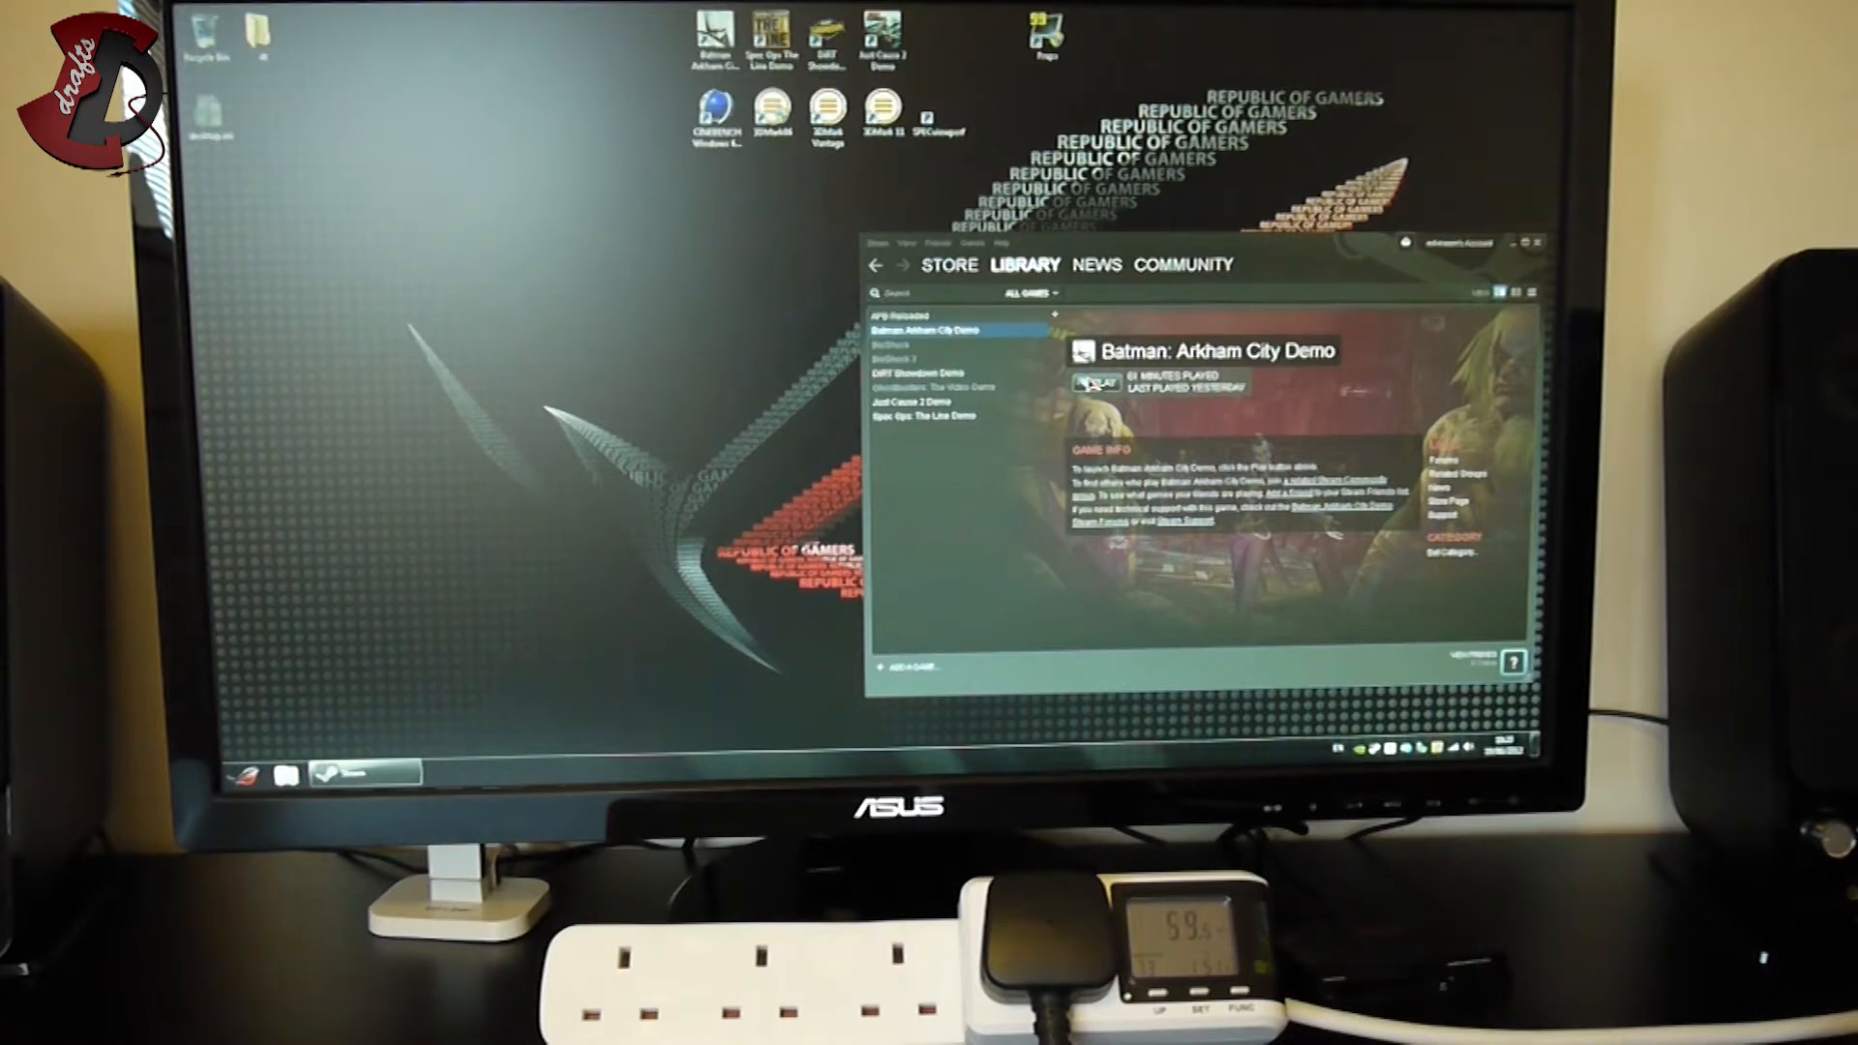
{"action": "mouse_move", "coordinate": [1122, 39]}
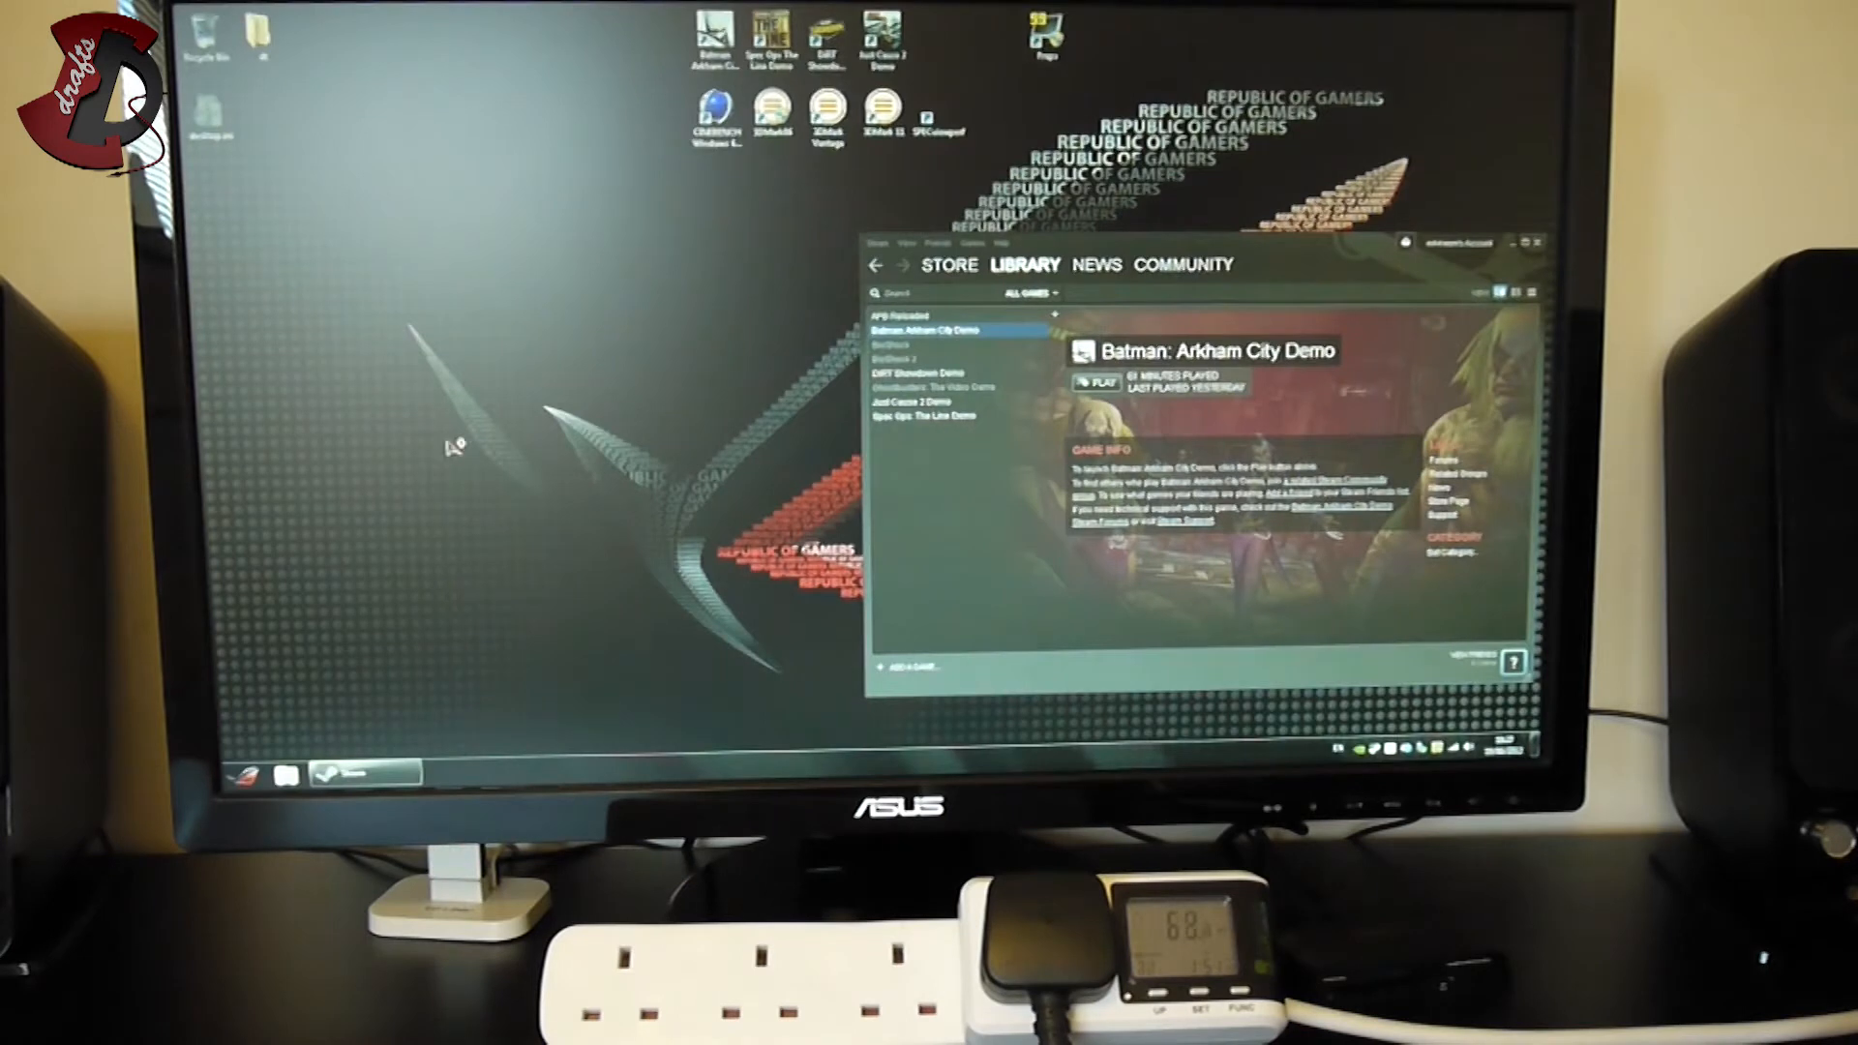
{"action": "left_click", "coordinate": [250, 774]}
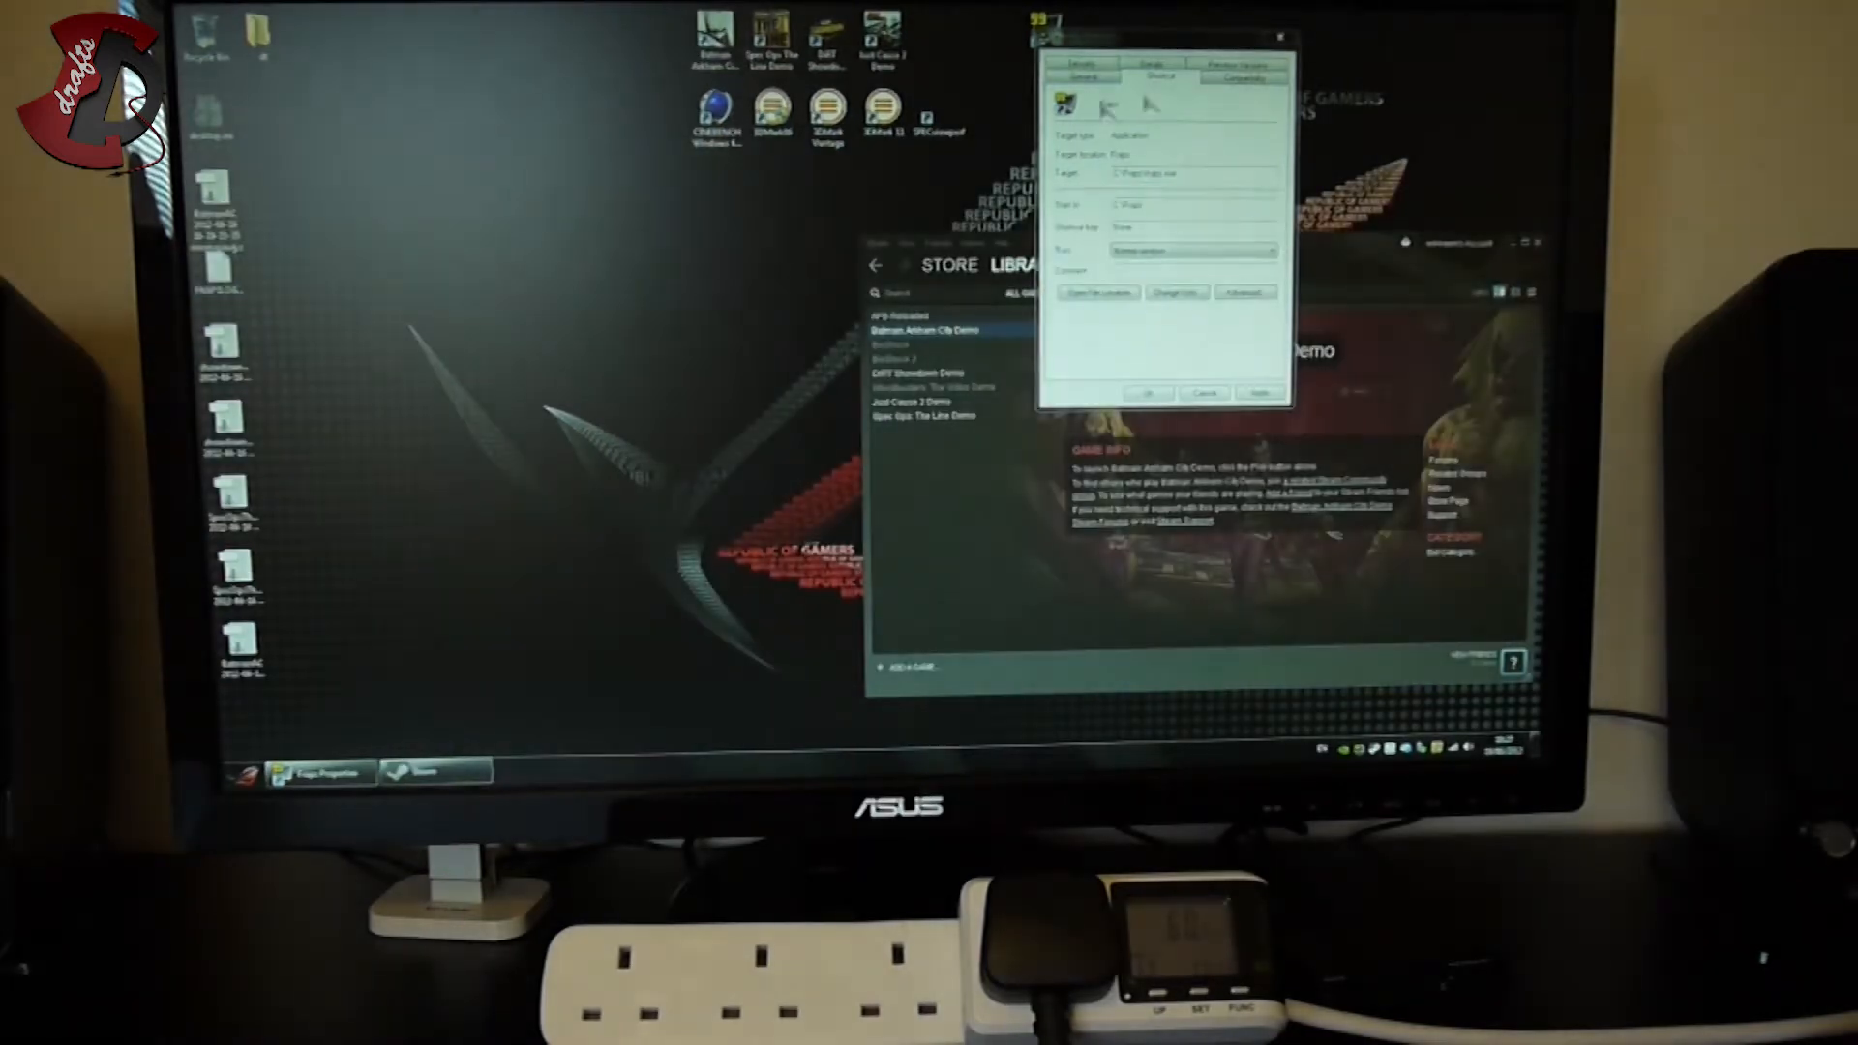
{"action": "left_click", "coordinate": [1150, 393]}
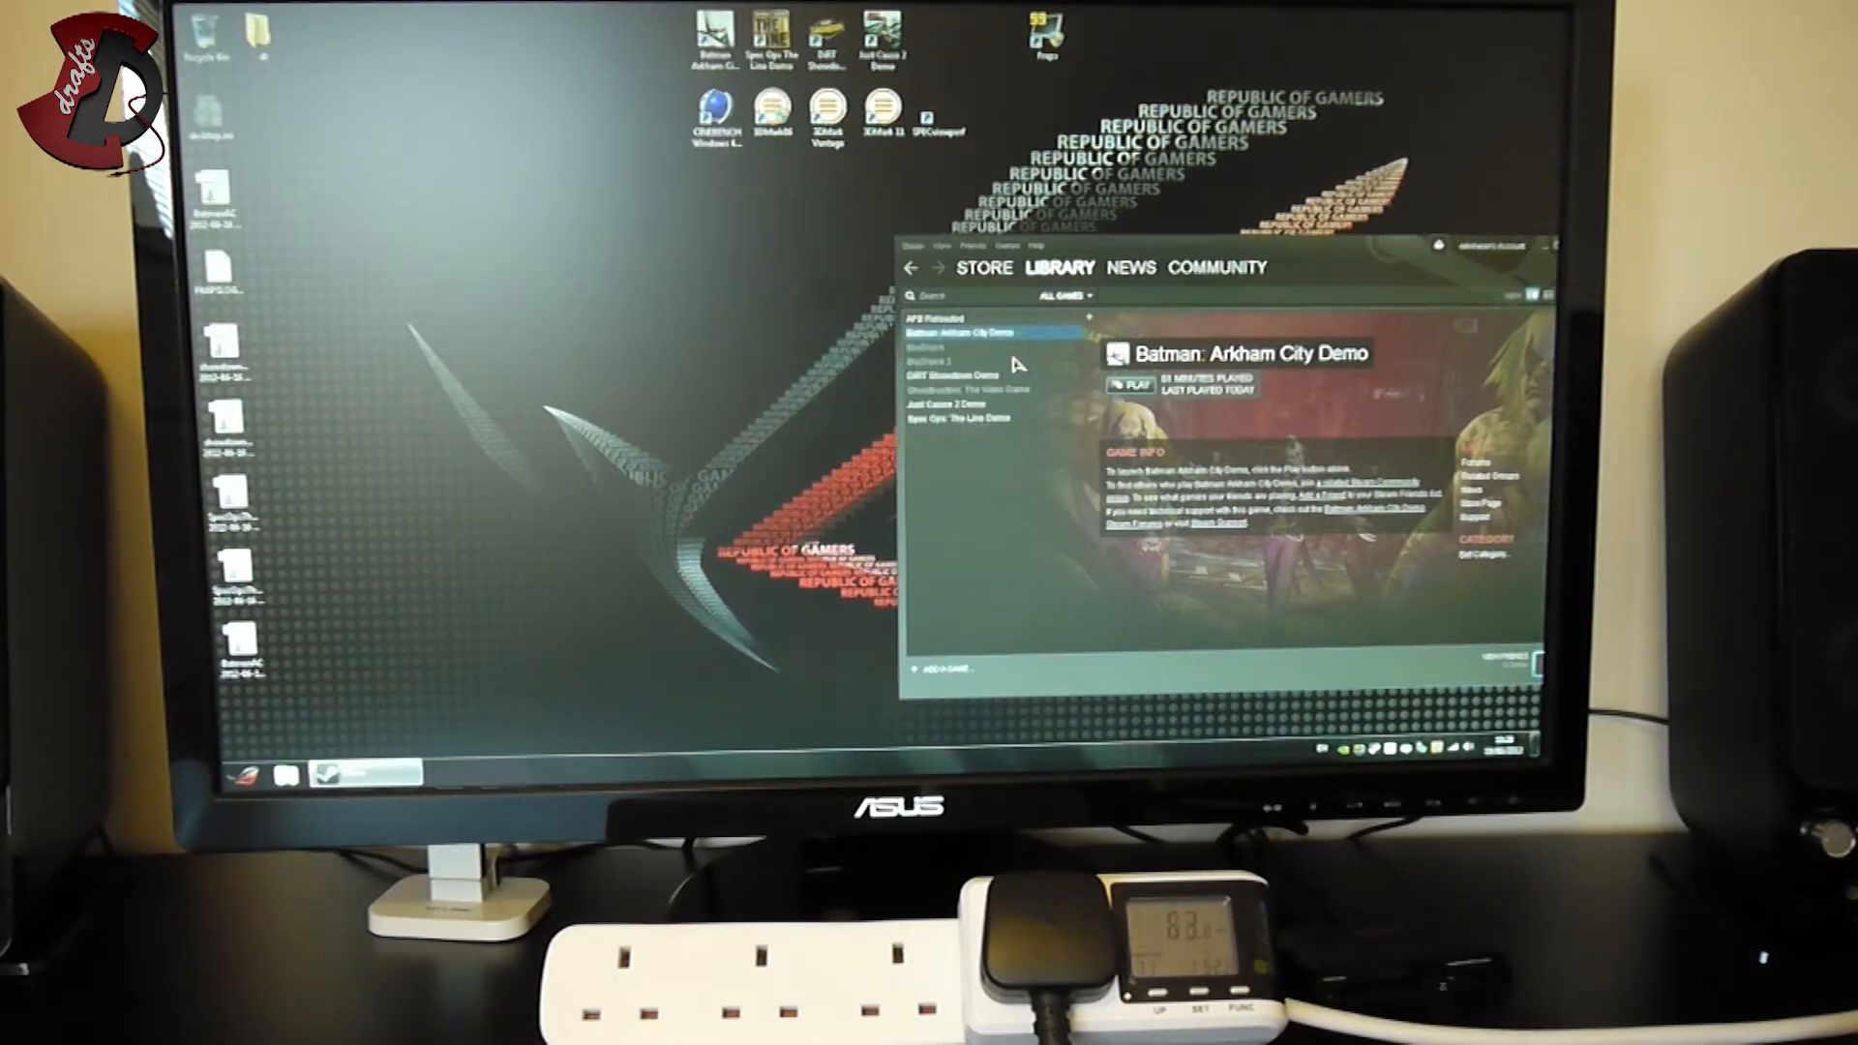
Step: Launch the Batman: Arkham City Demo and accept its high-detail Display Settings with OK
{"action": "left_click", "coordinate": [1132, 385]}
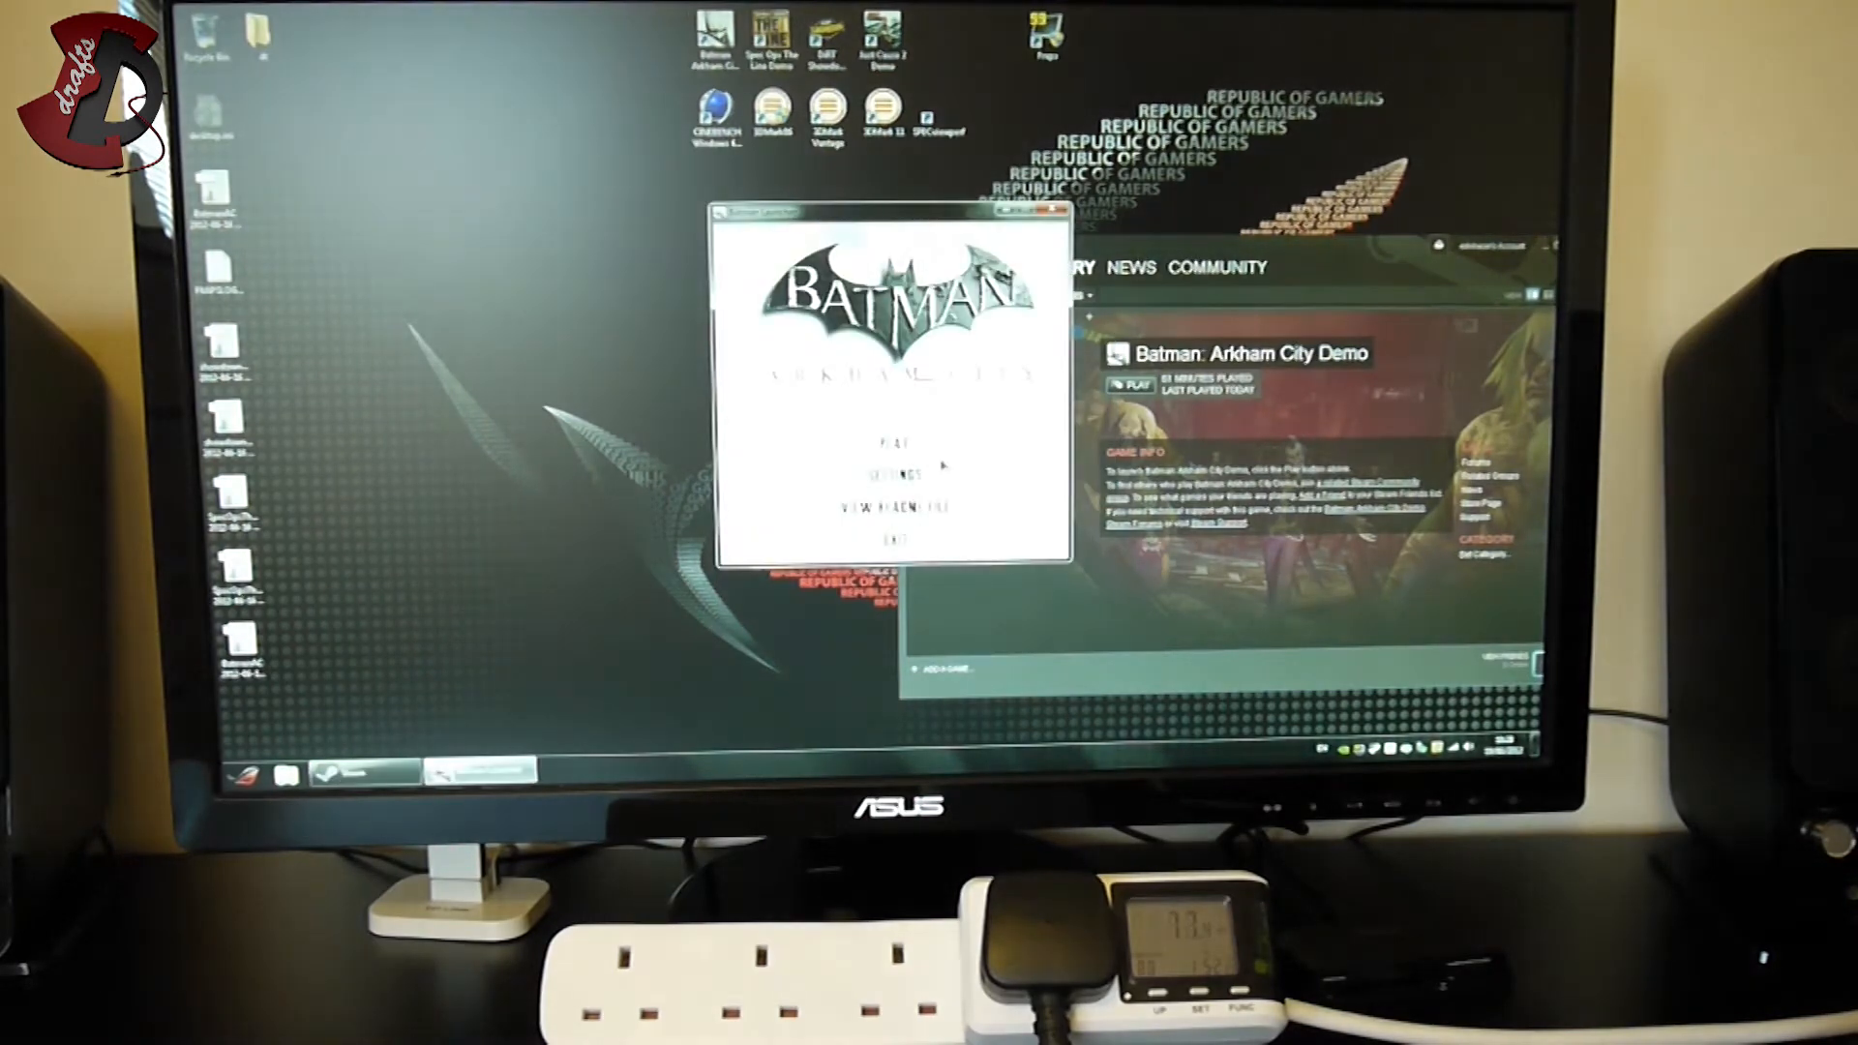
{"action": "left_click", "coordinate": [883, 474]}
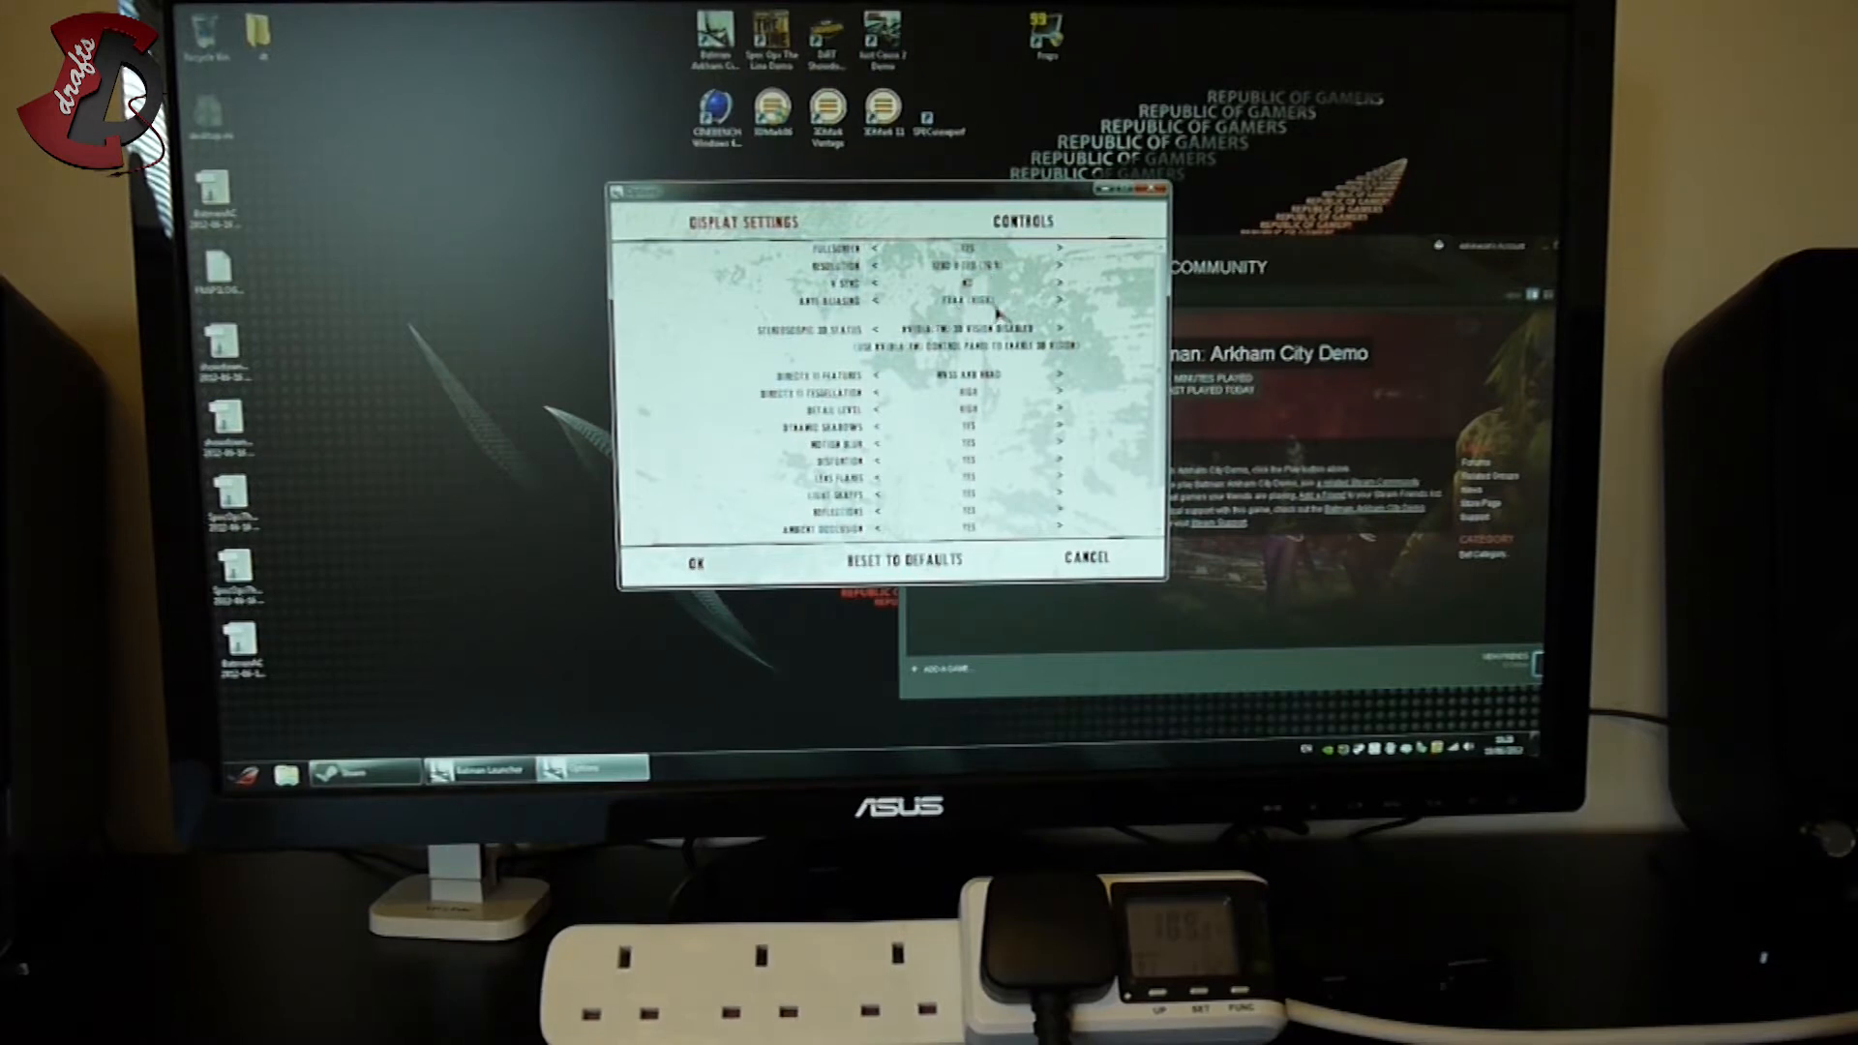
{"action": "mouse_move", "coordinate": [977, 496]}
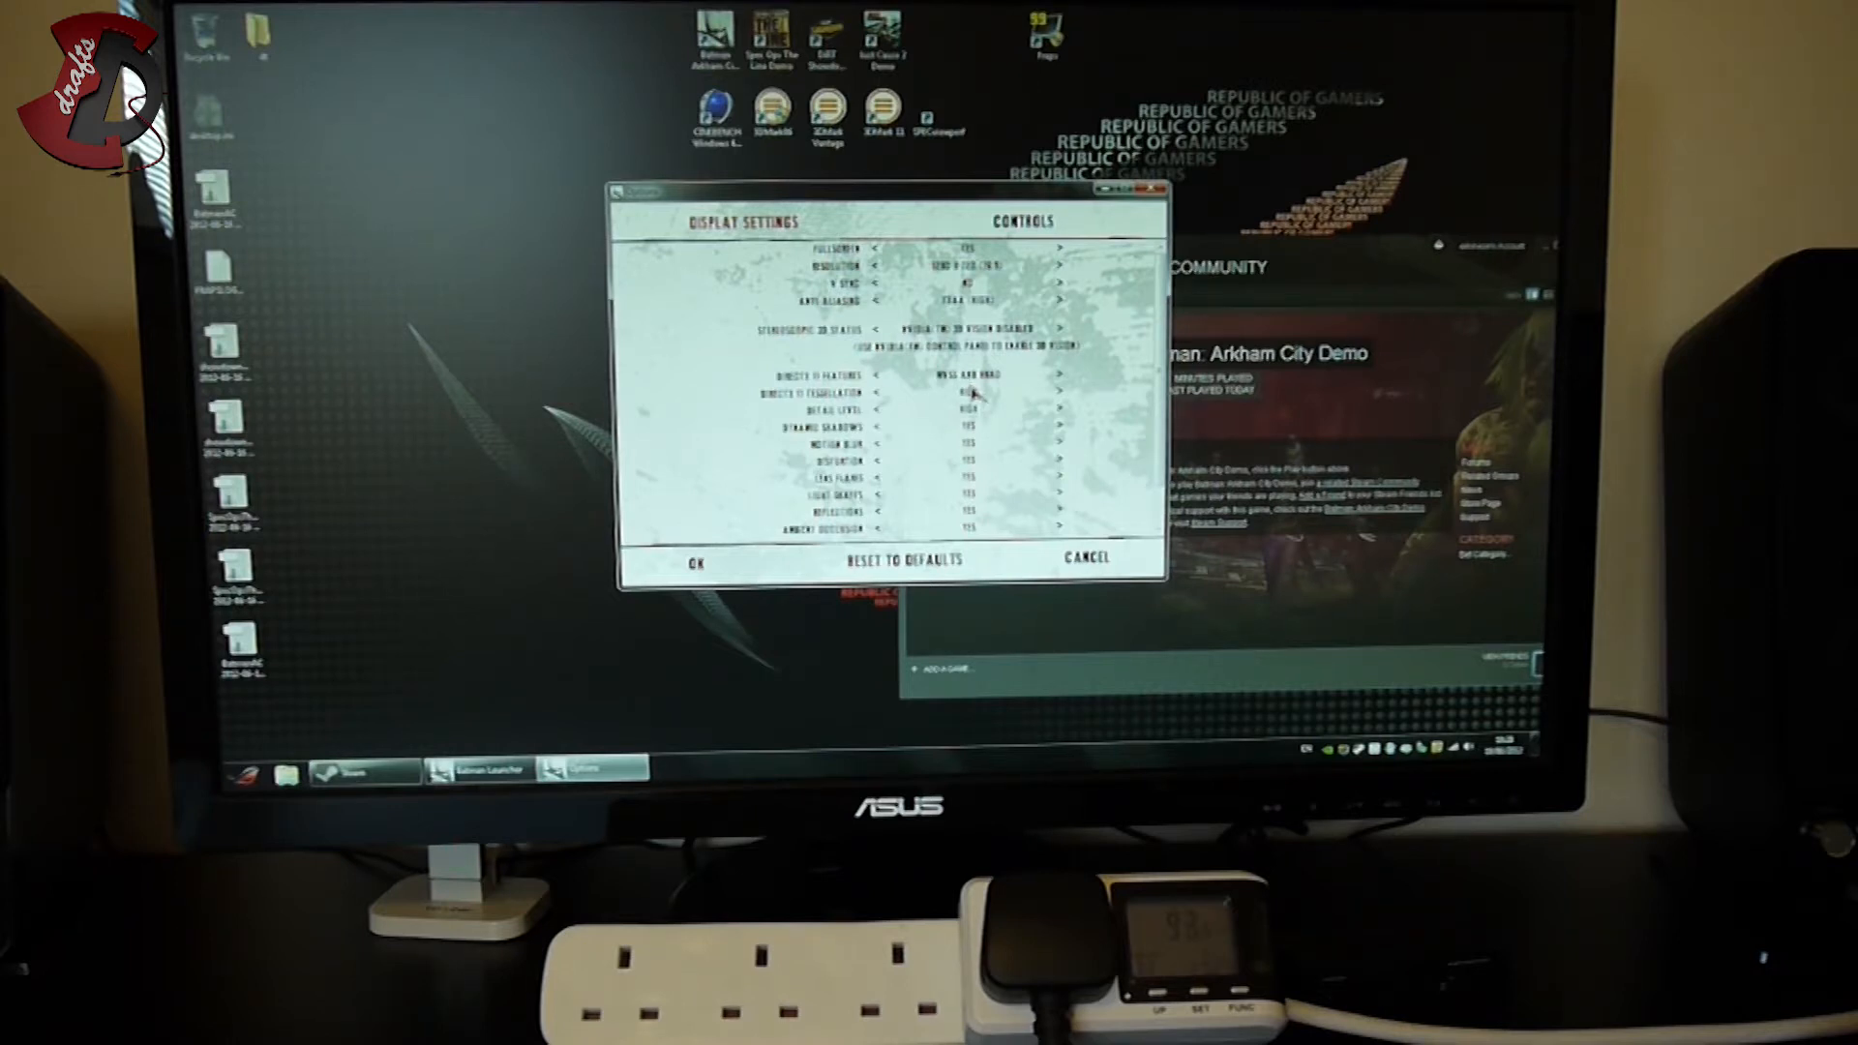
{"action": "mouse_move", "coordinate": [705, 575]}
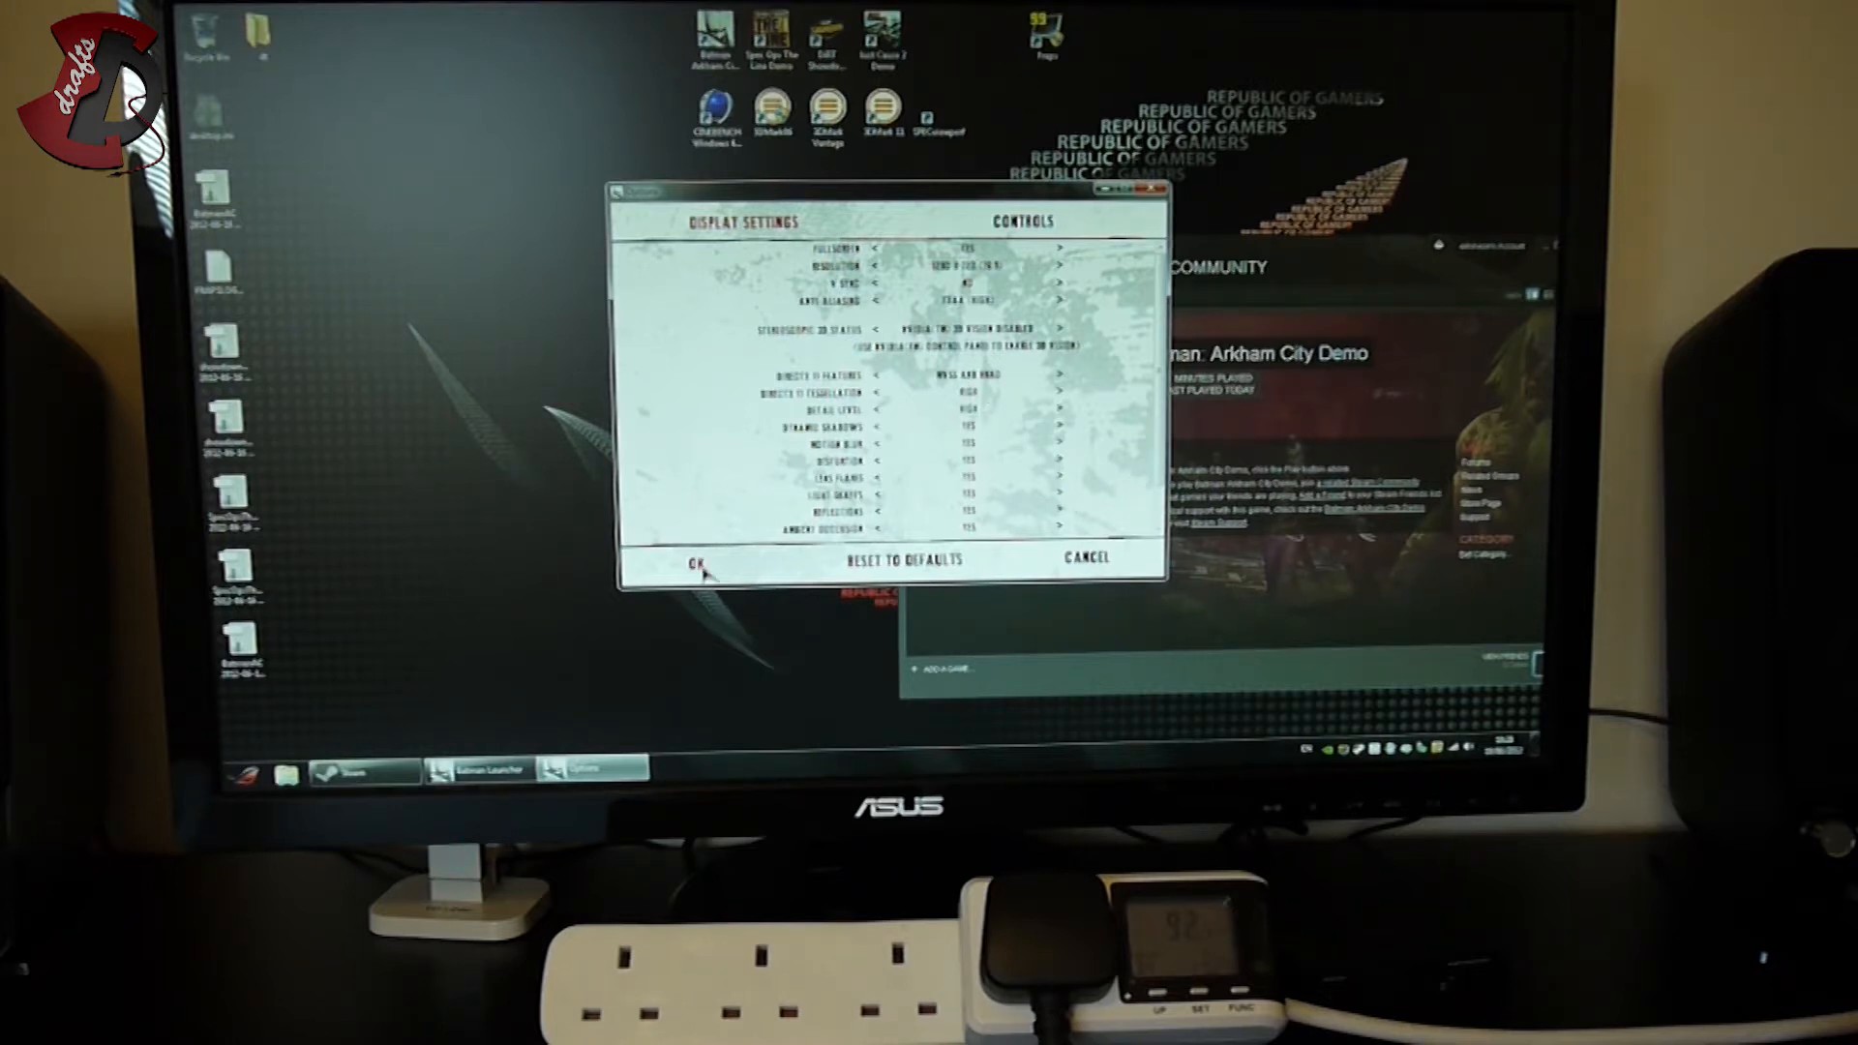
{"action": "left_click", "coordinate": [694, 559]}
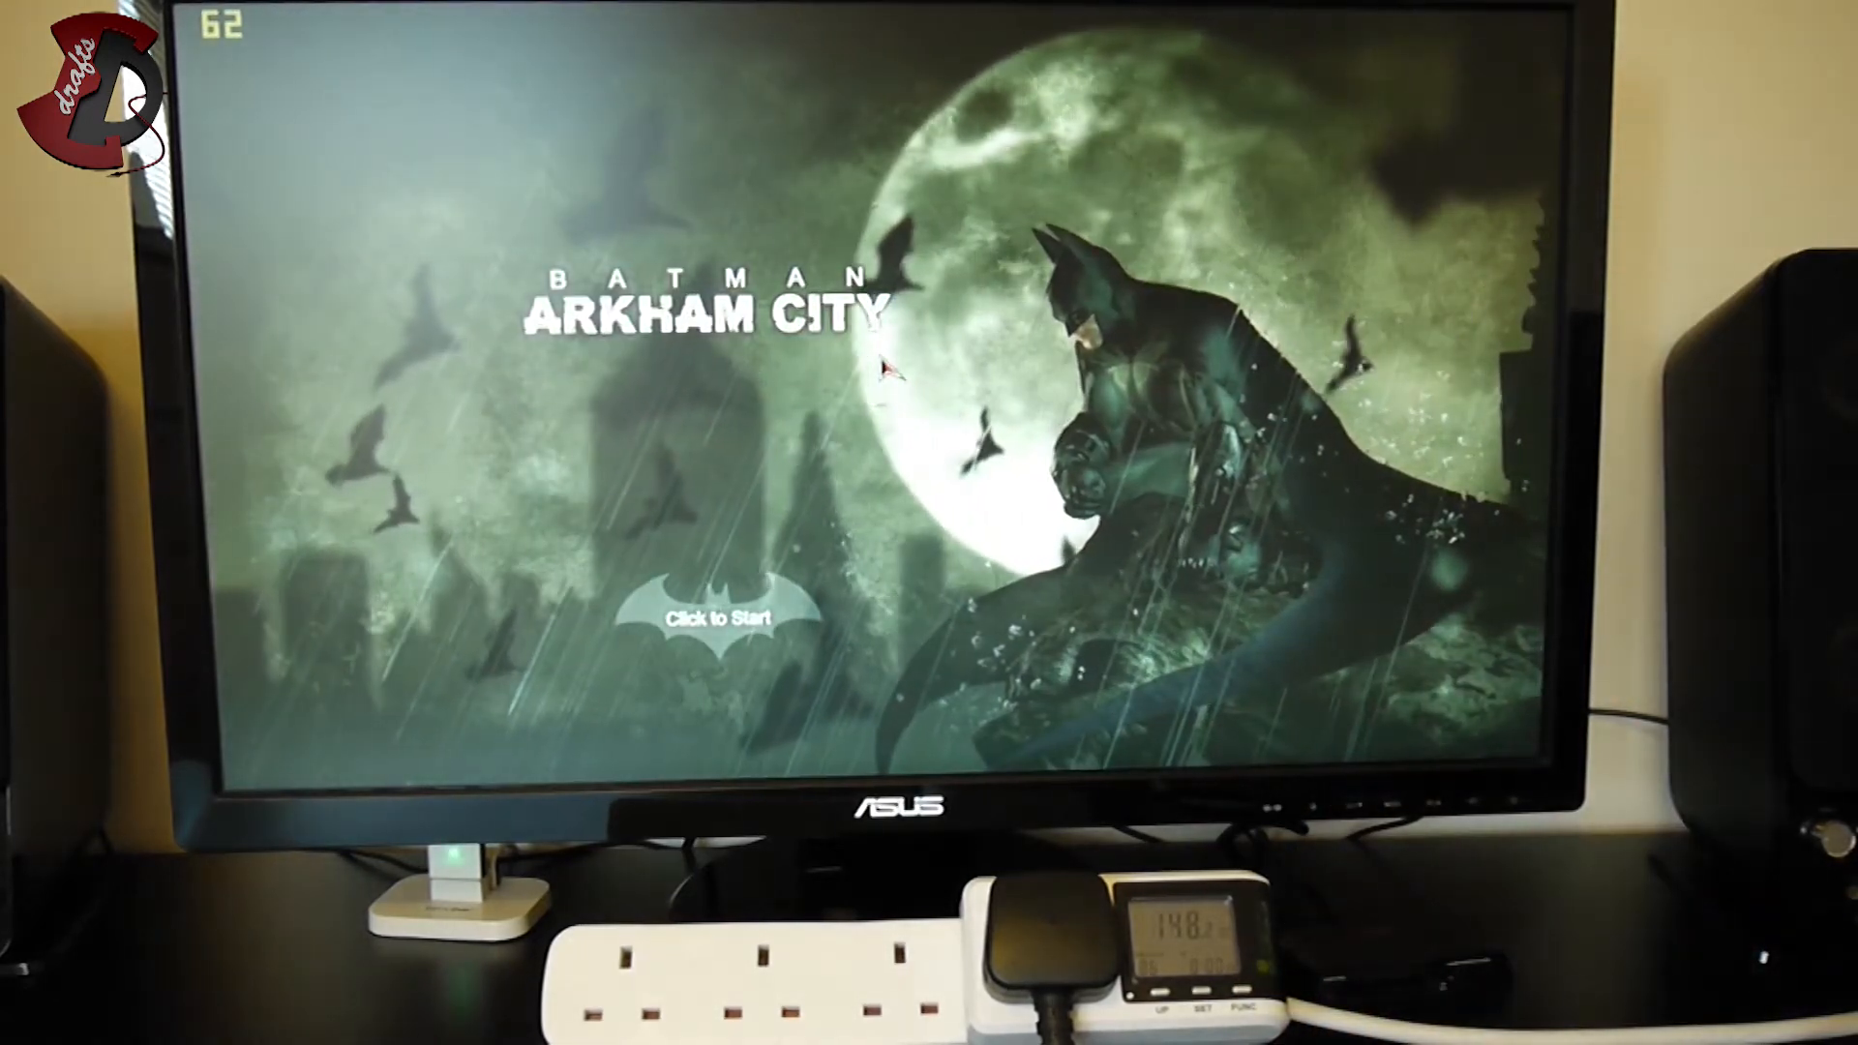
Step: Start the demo from the 'Click to Start' title screen
{"action": "left_click", "coordinate": [708, 617]}
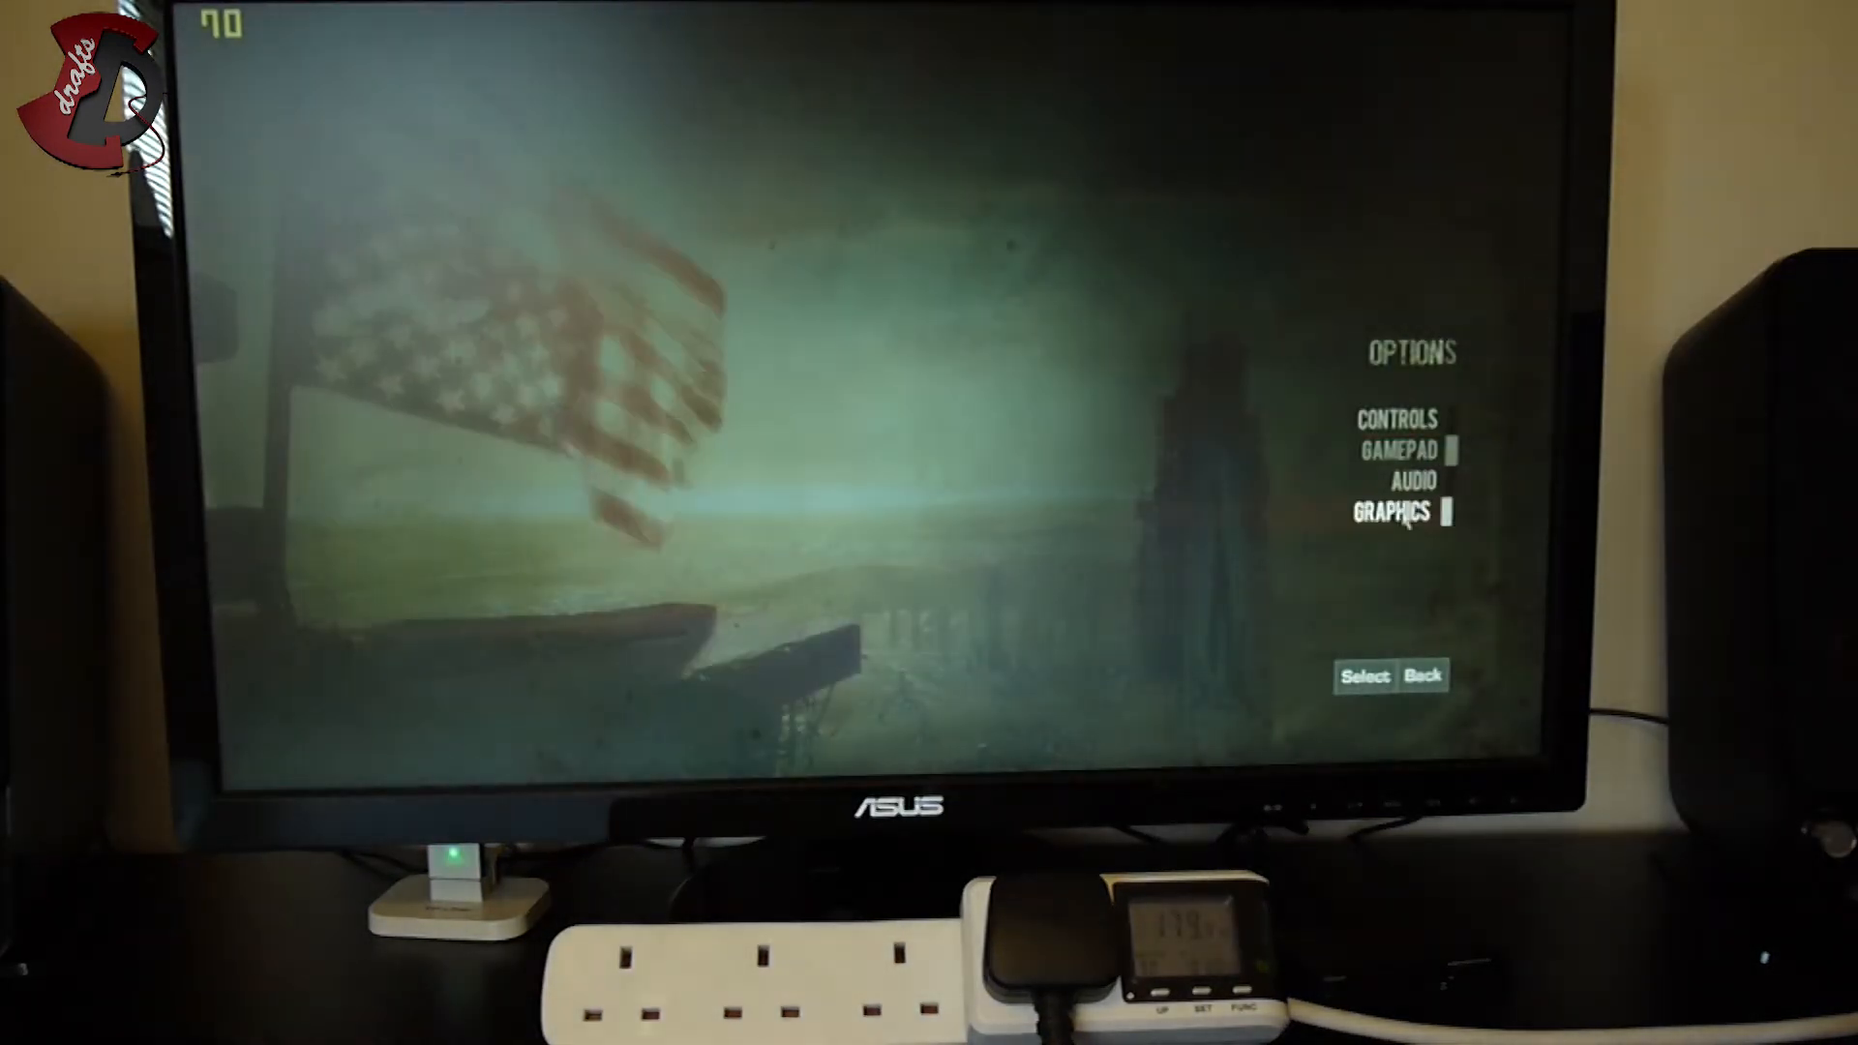
Step: Review Graphics at 1280x720, High, Ambient Occlusion On, then back out to the main menu
{"action": "left_click", "coordinate": [1391, 511]}
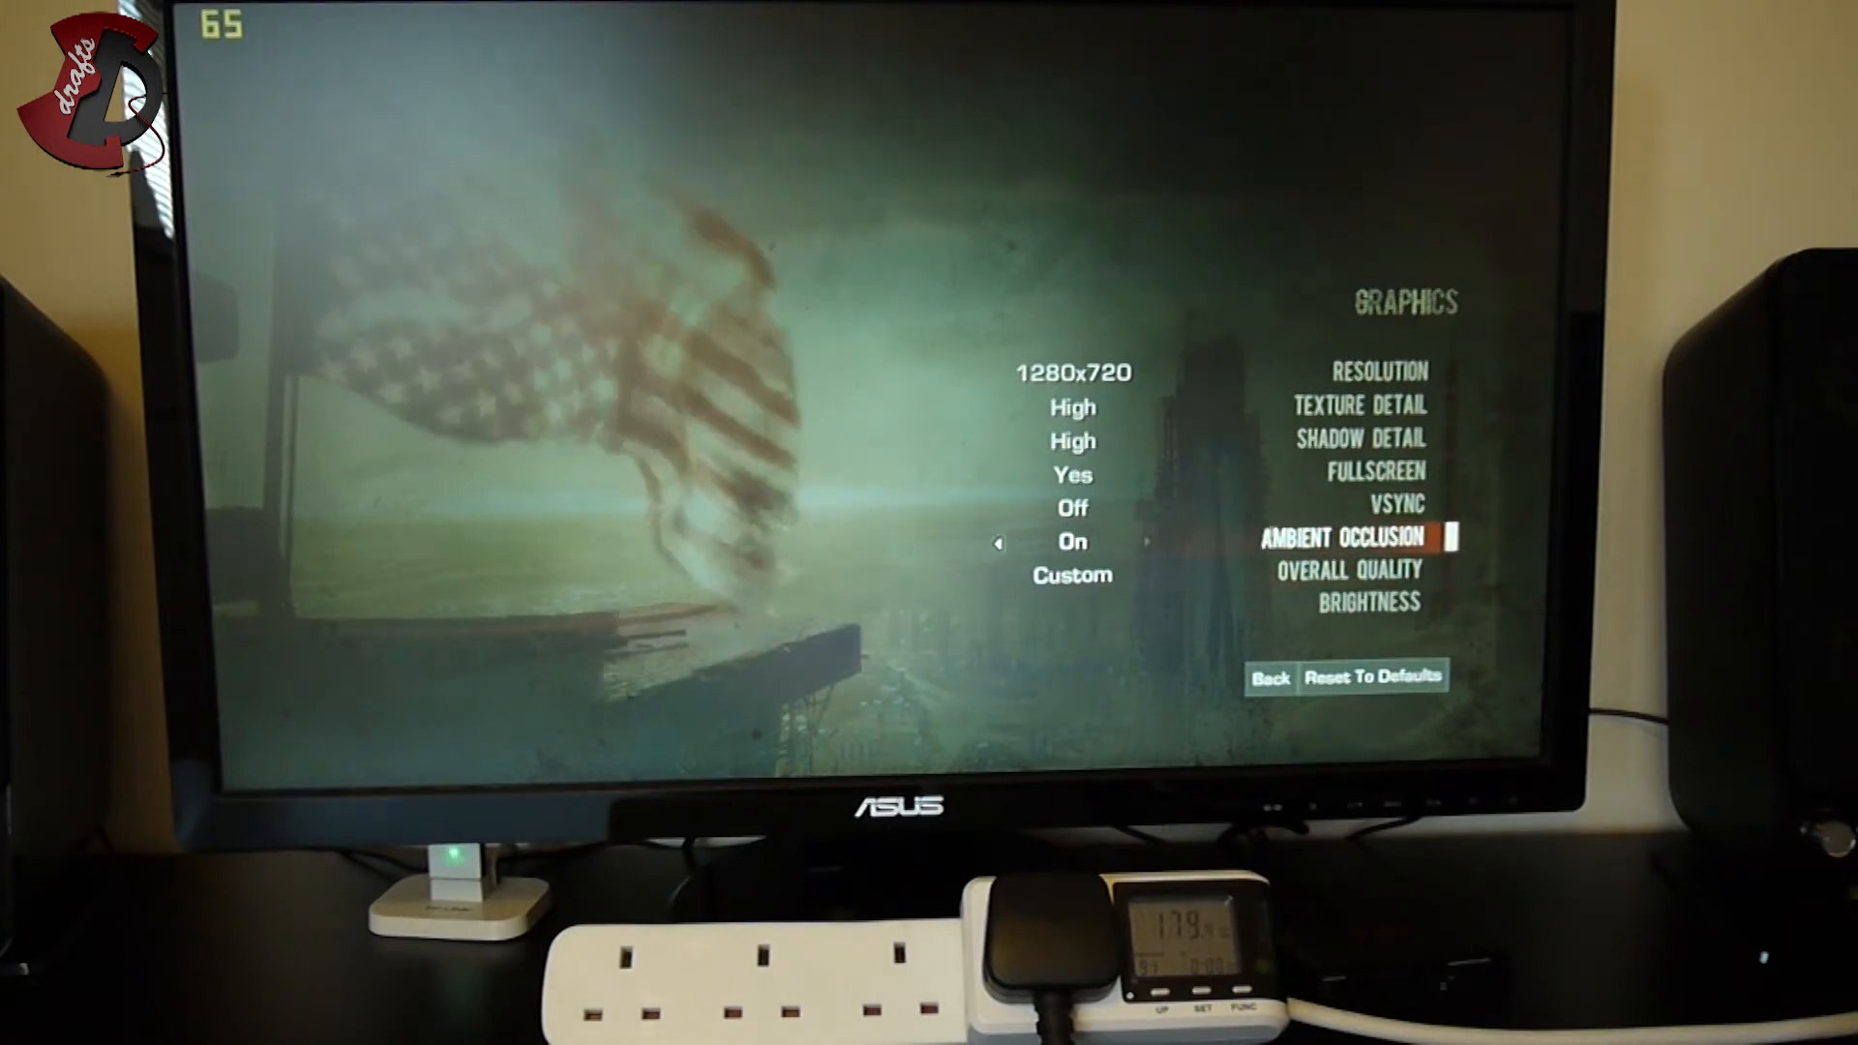
{"action": "left_click", "coordinate": [1268, 675]}
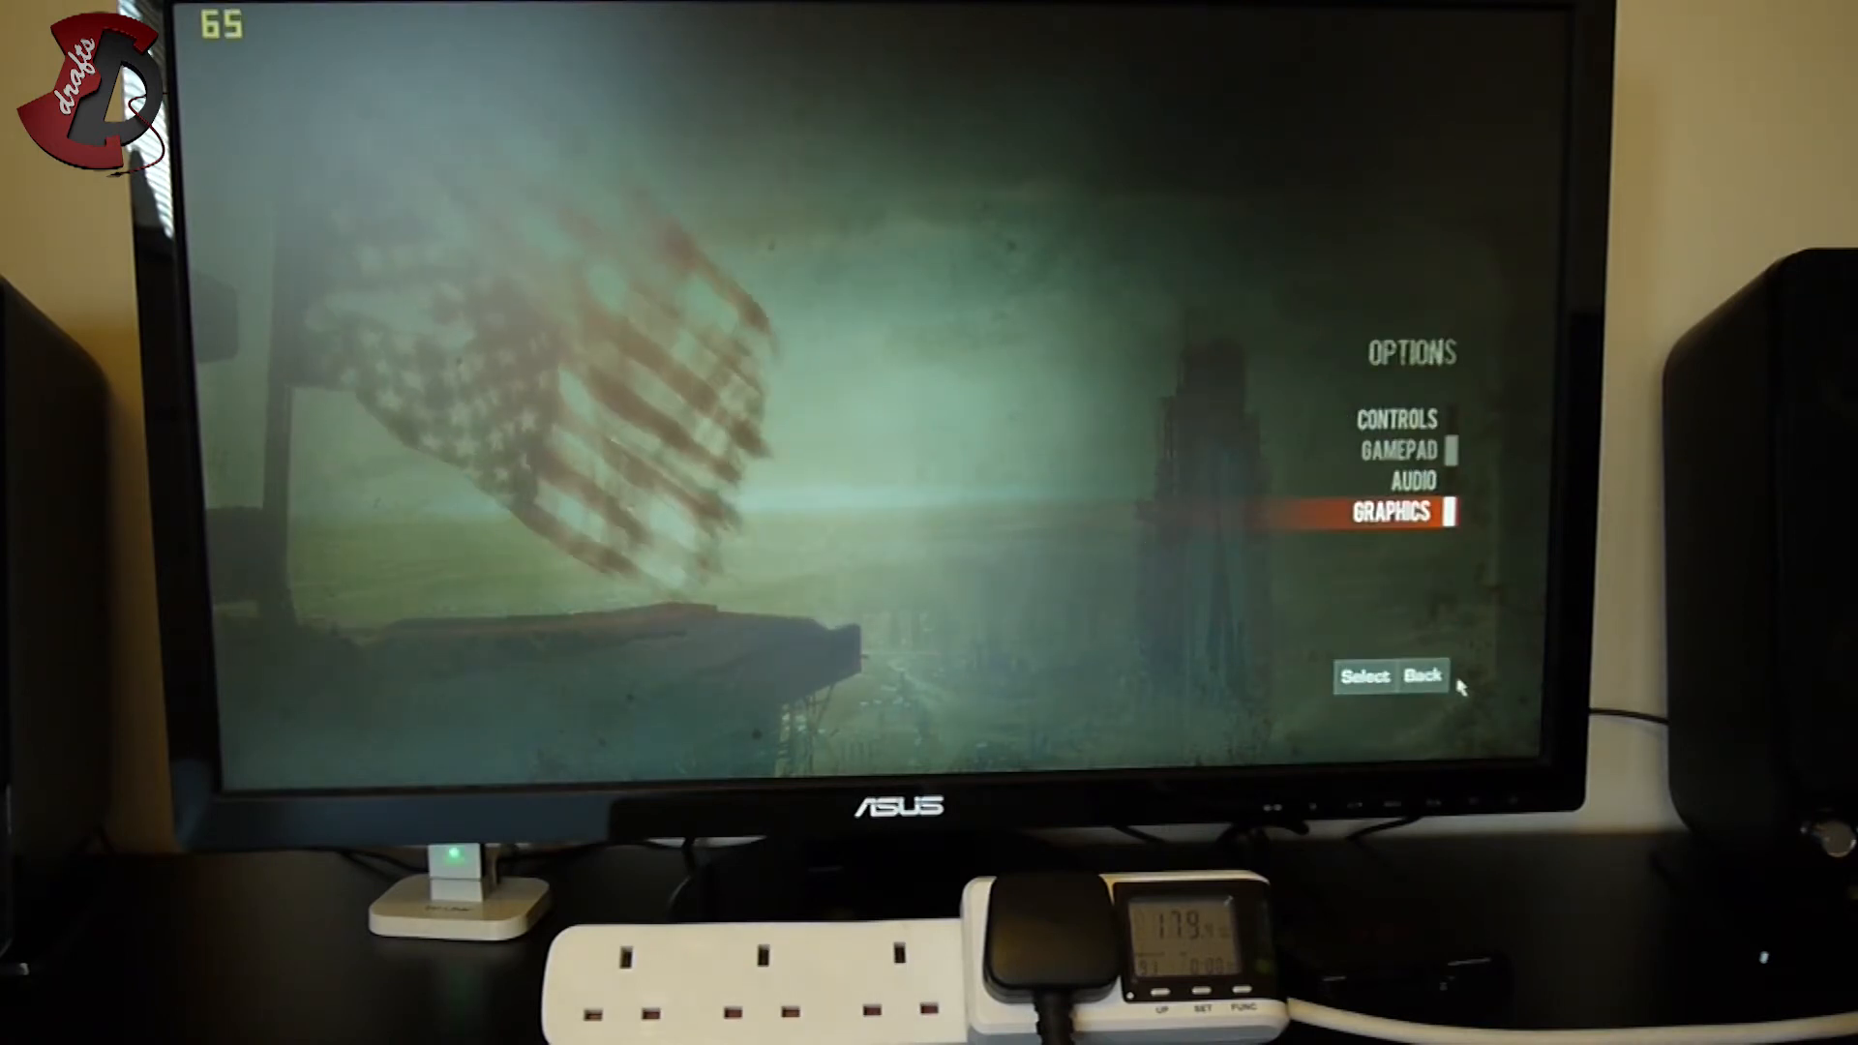
{"action": "left_click", "coordinate": [1423, 675]}
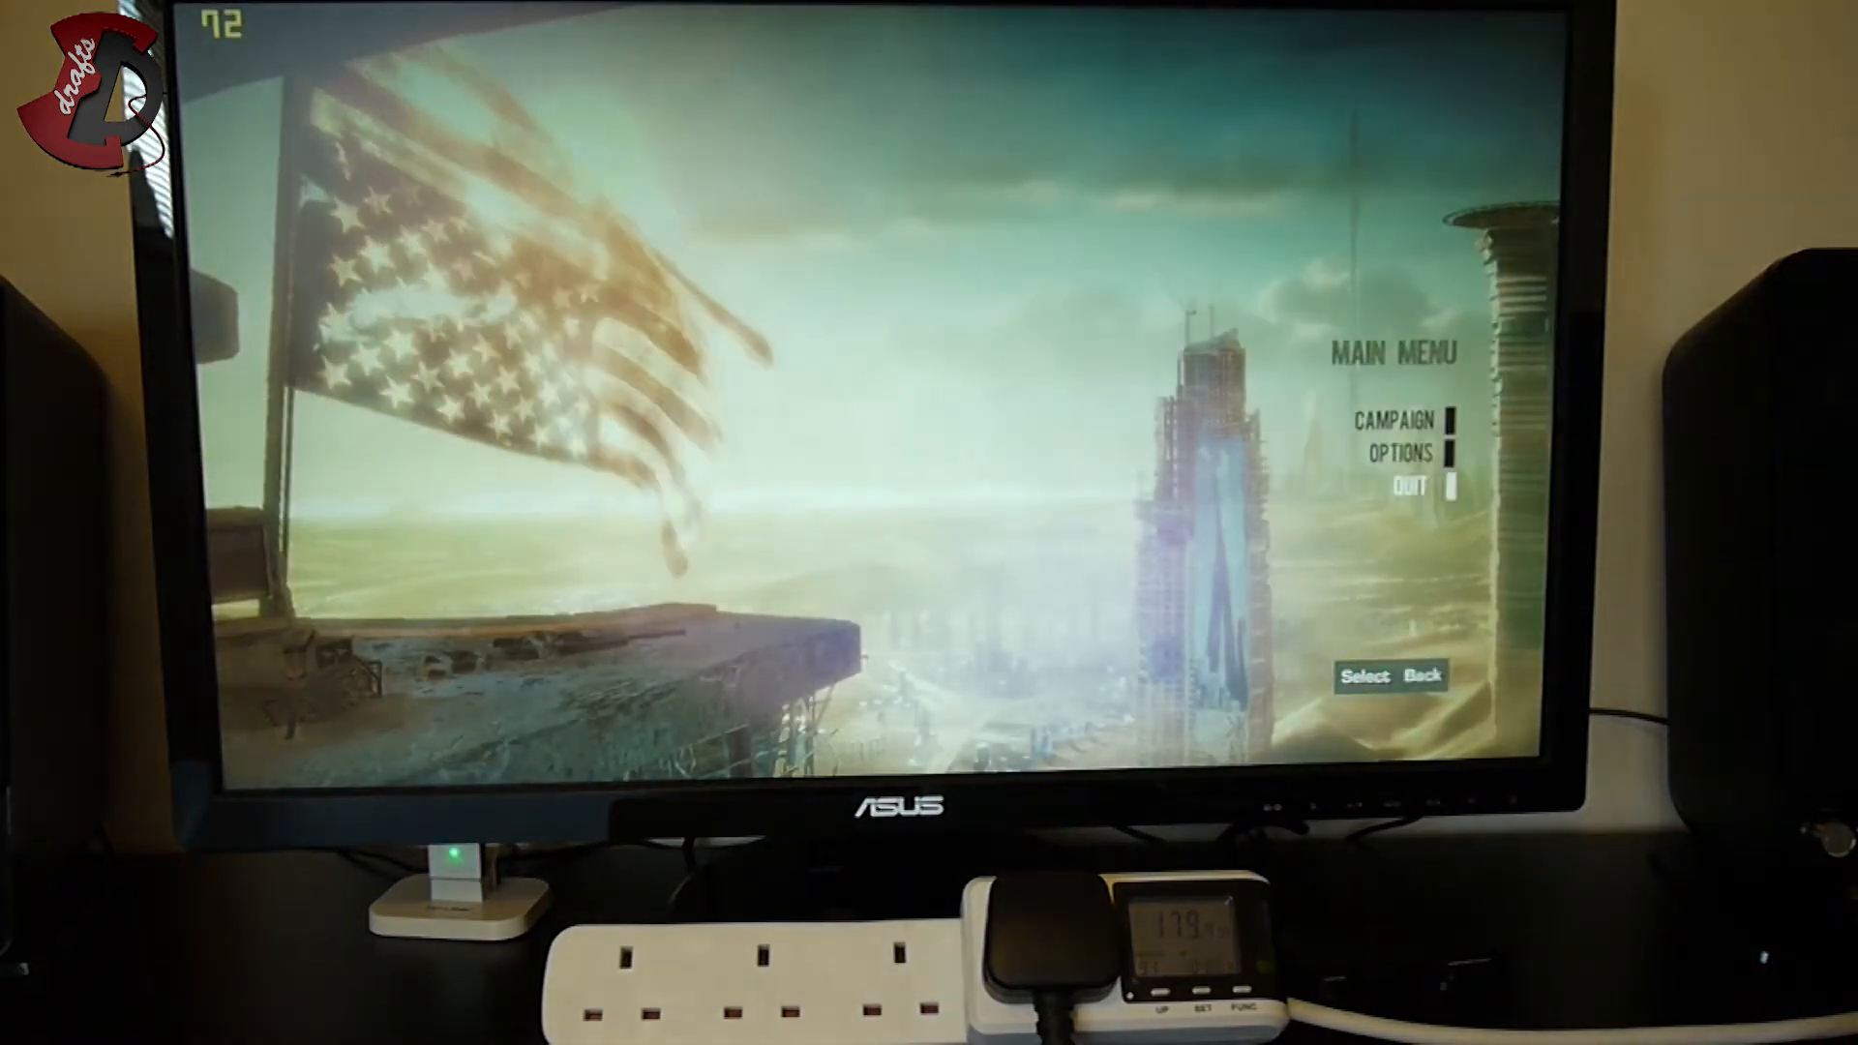
Step: Start a new Campaign on Combat Op difficulty
{"action": "left_click", "coordinate": [1395, 420]}
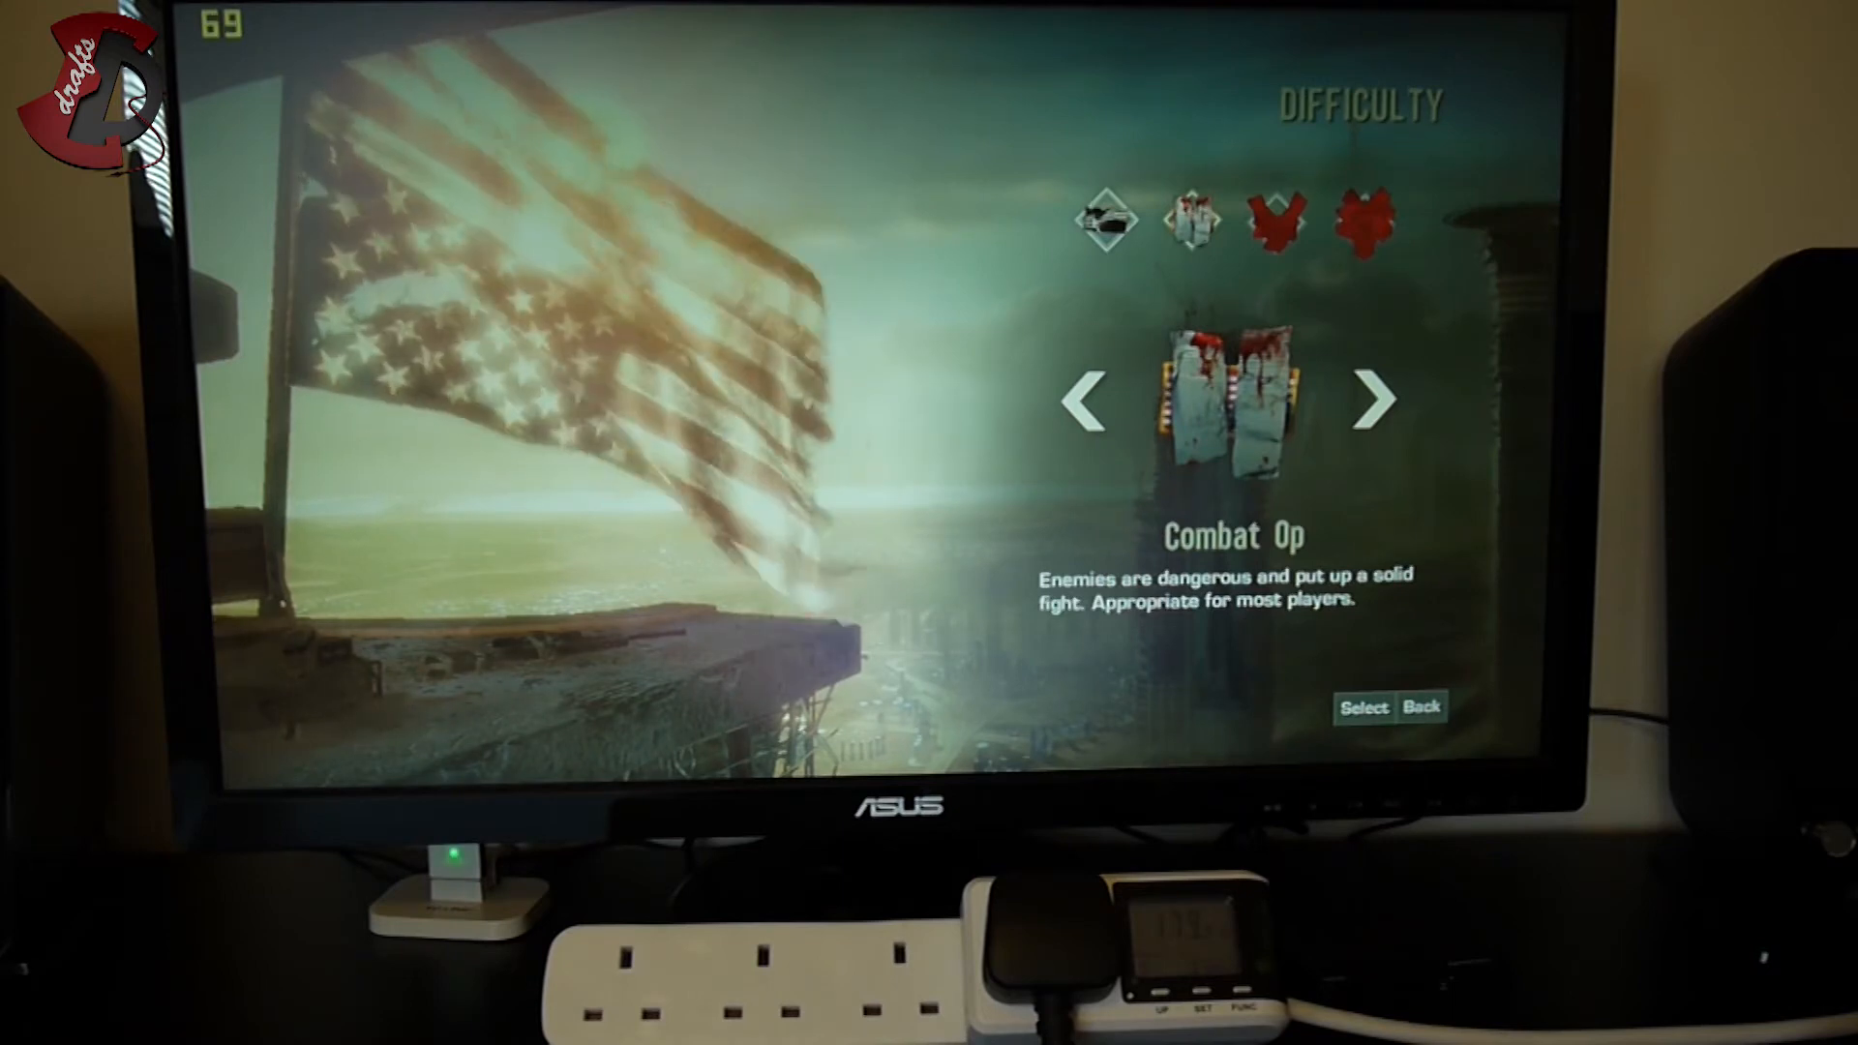
{"action": "left_click", "coordinate": [1083, 398]}
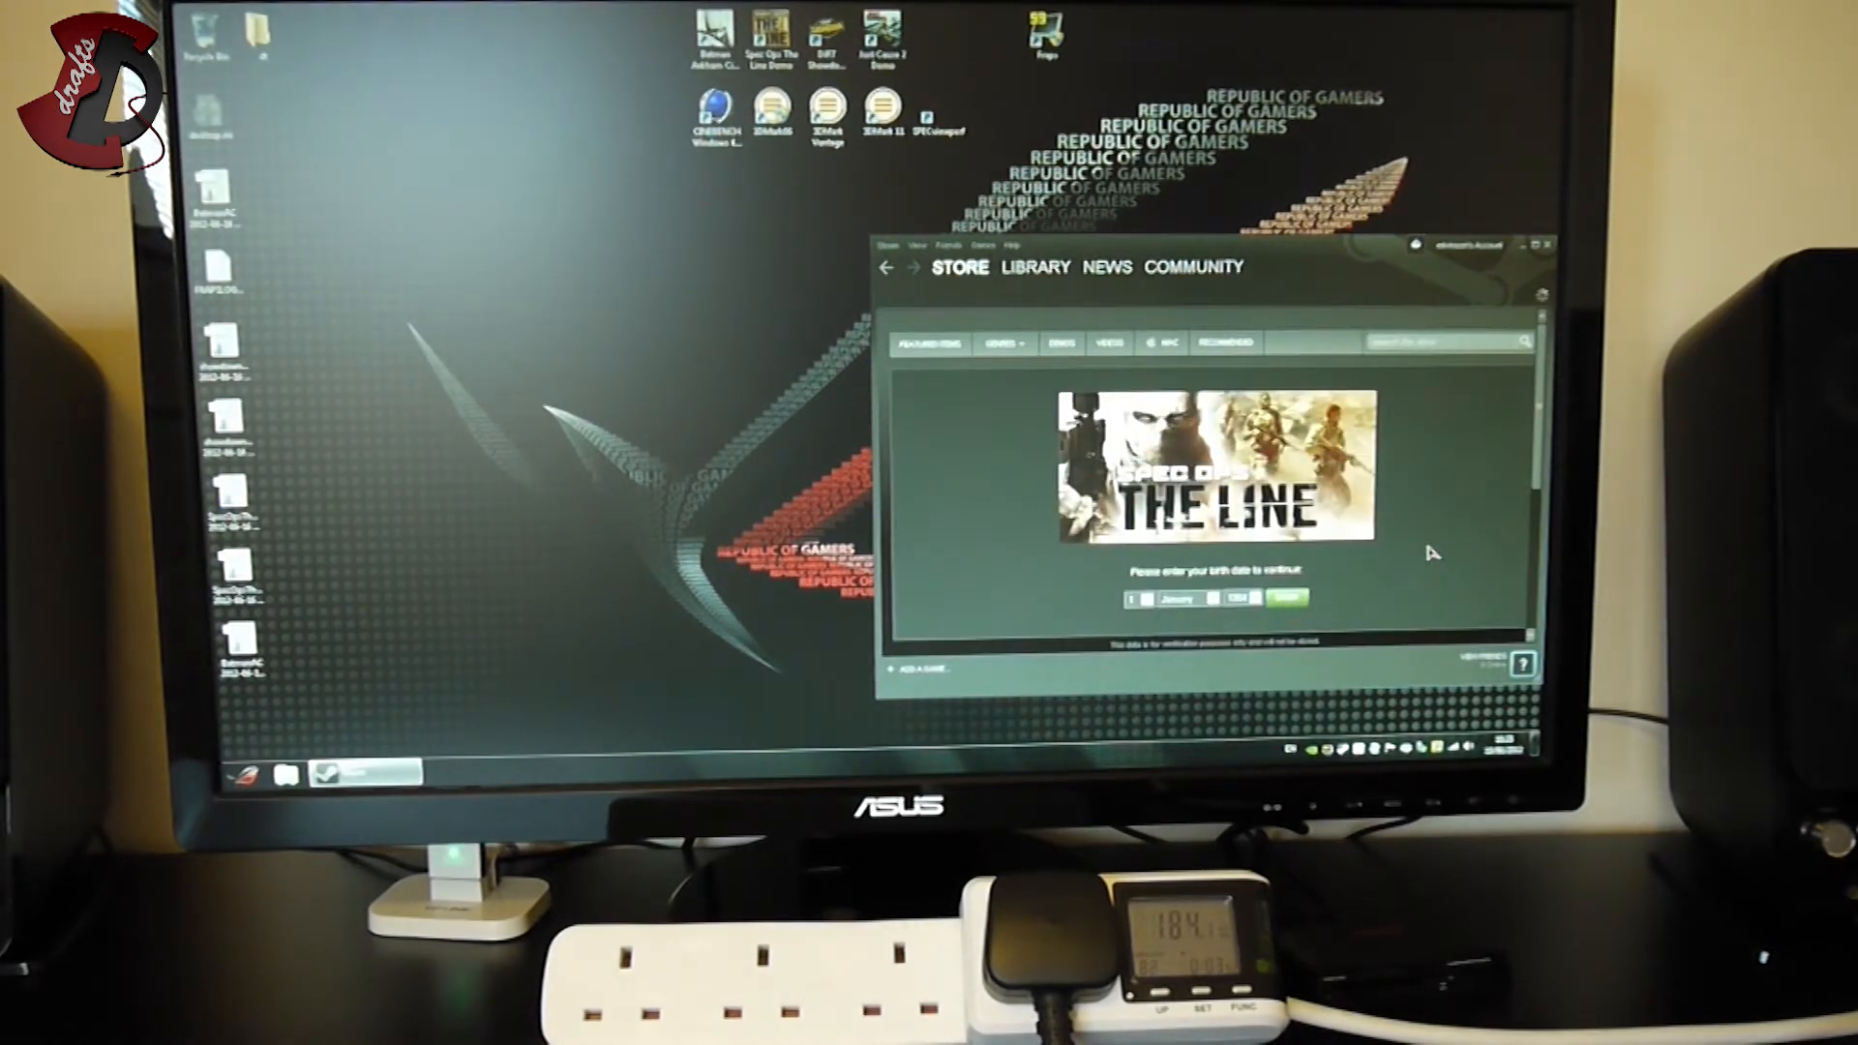
Step: Launch the DiRT Showdown Demo from the Steam library
{"action": "left_click", "coordinate": [1035, 267]}
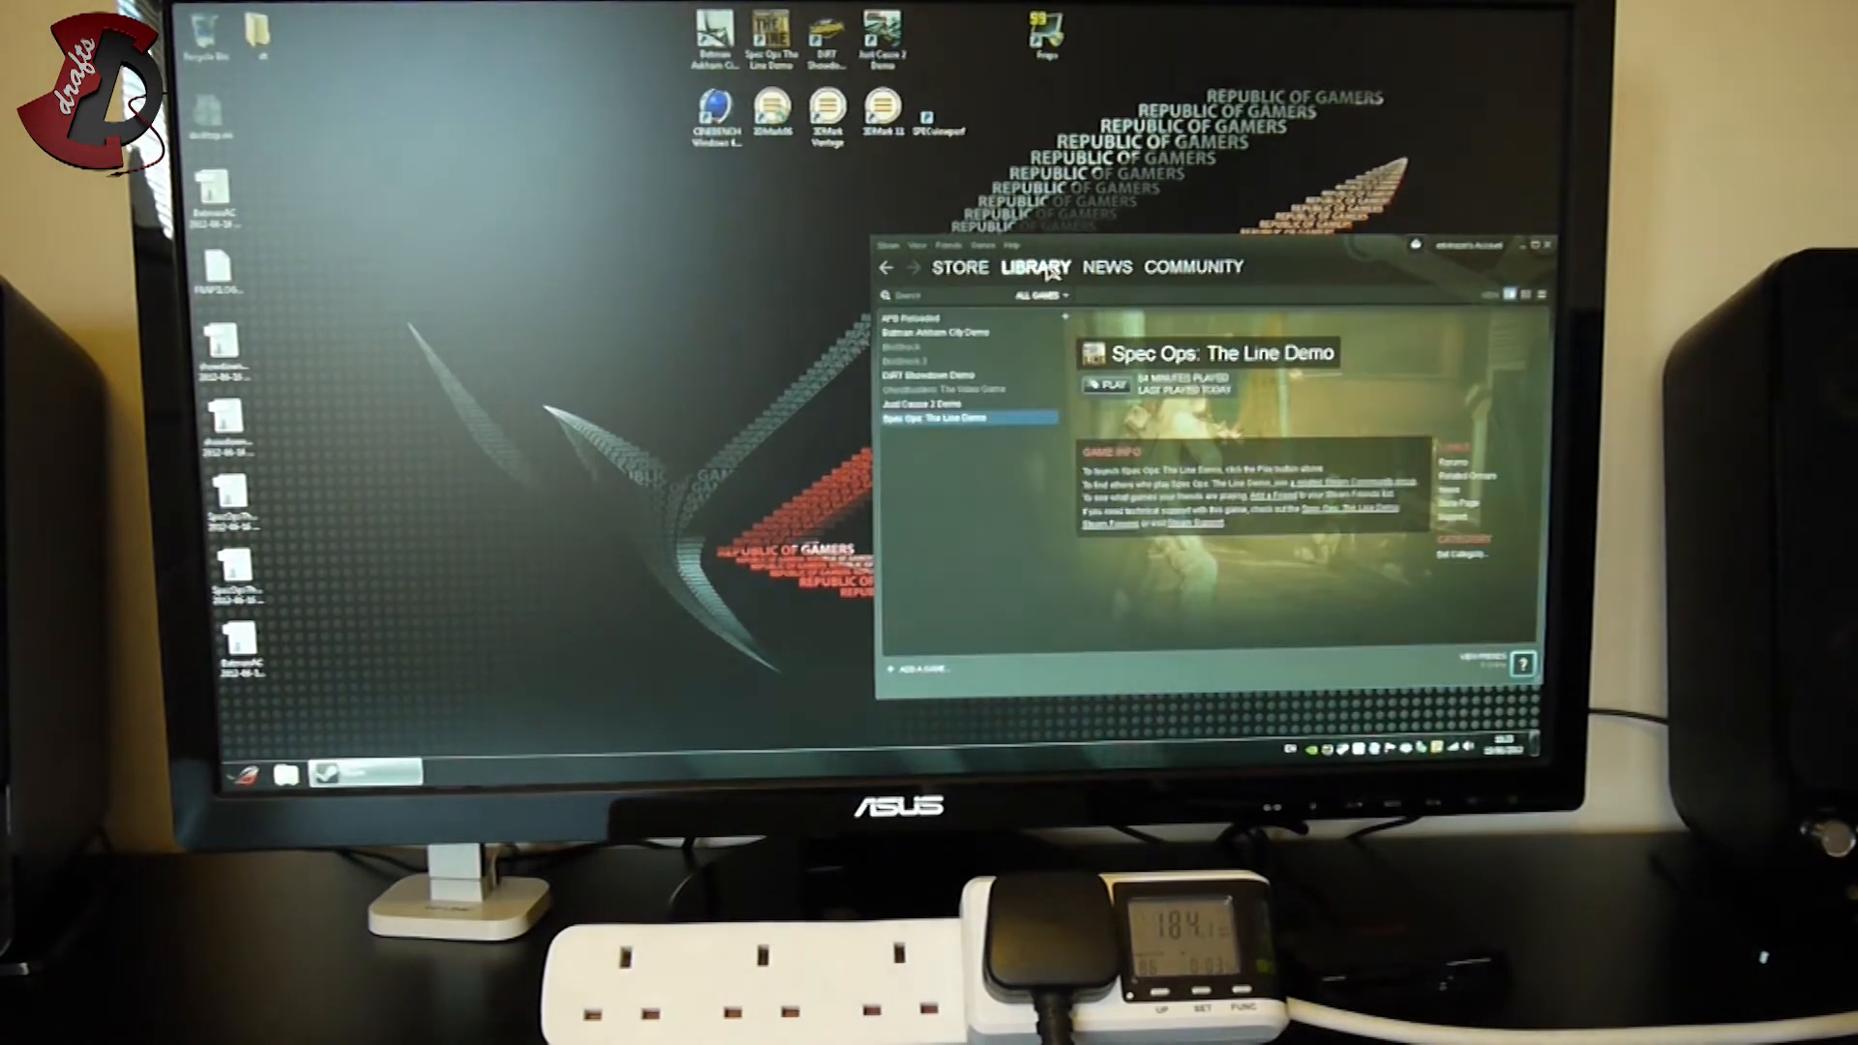
{"action": "left_click", "coordinate": [937, 374]}
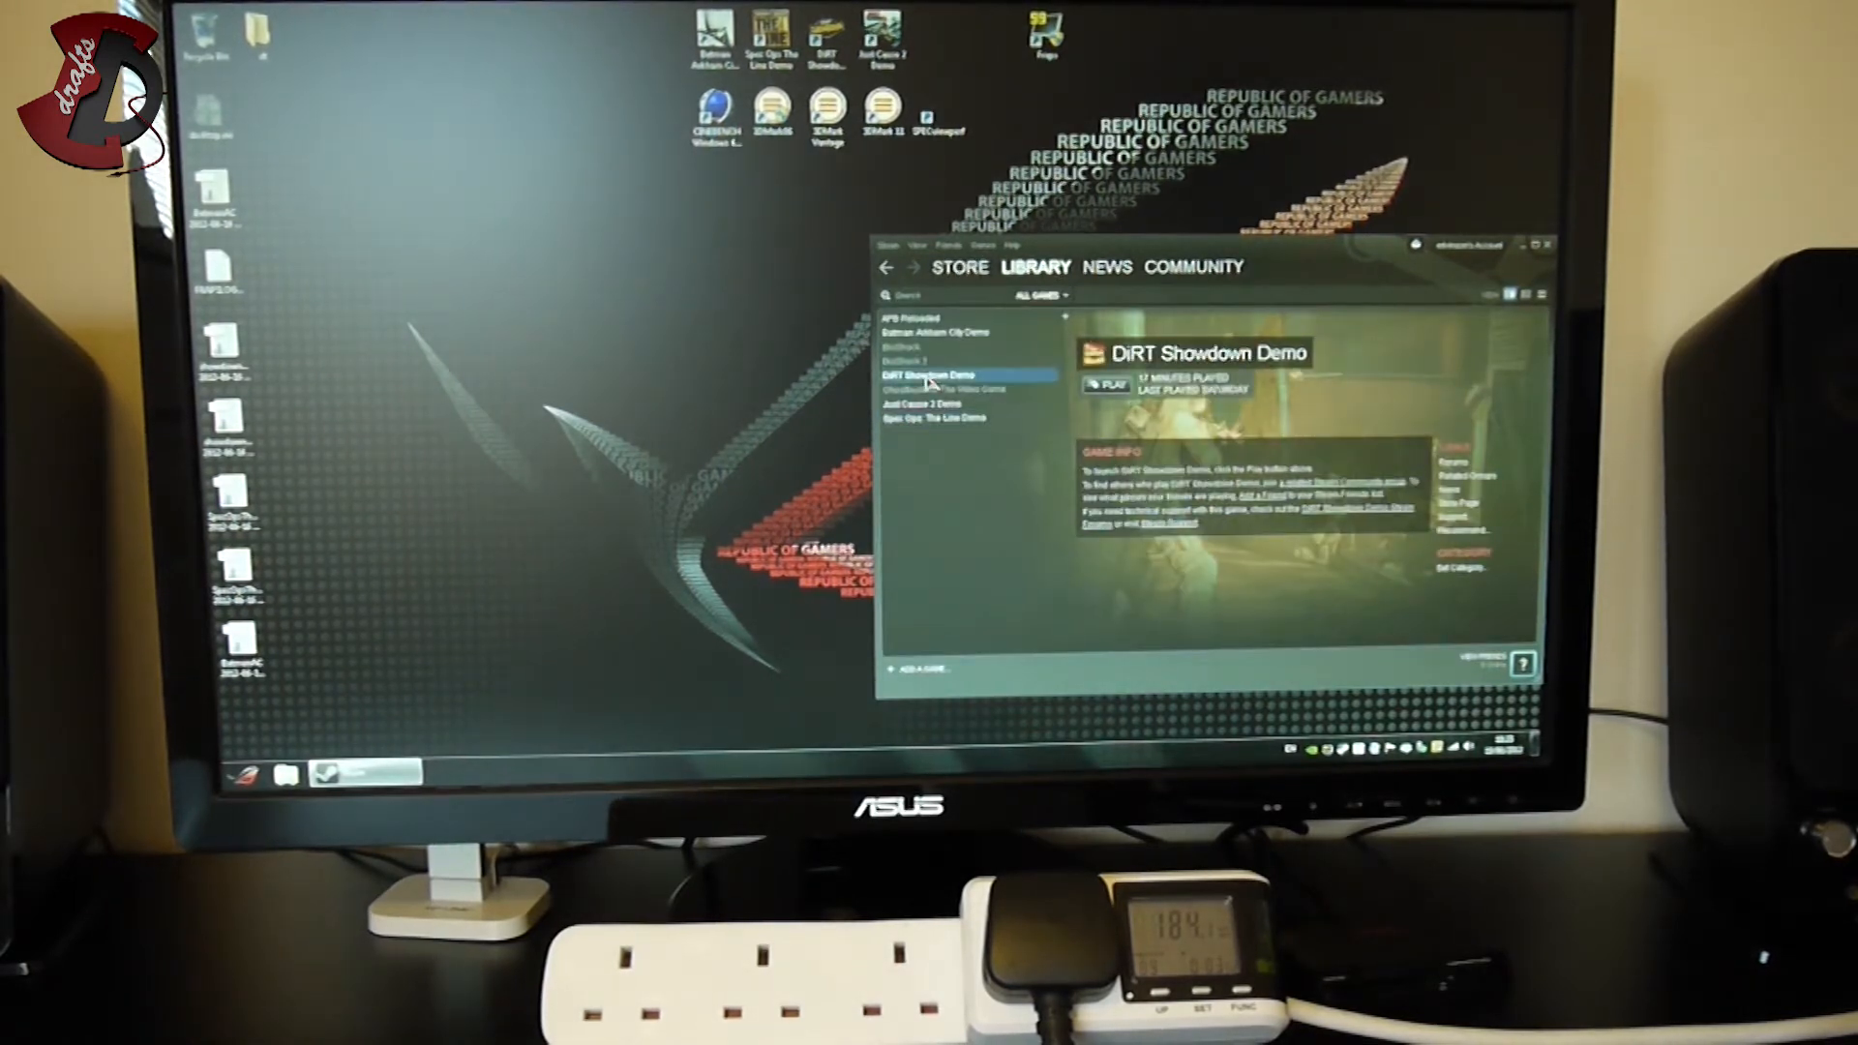
{"action": "right_click", "coordinate": [937, 373]}
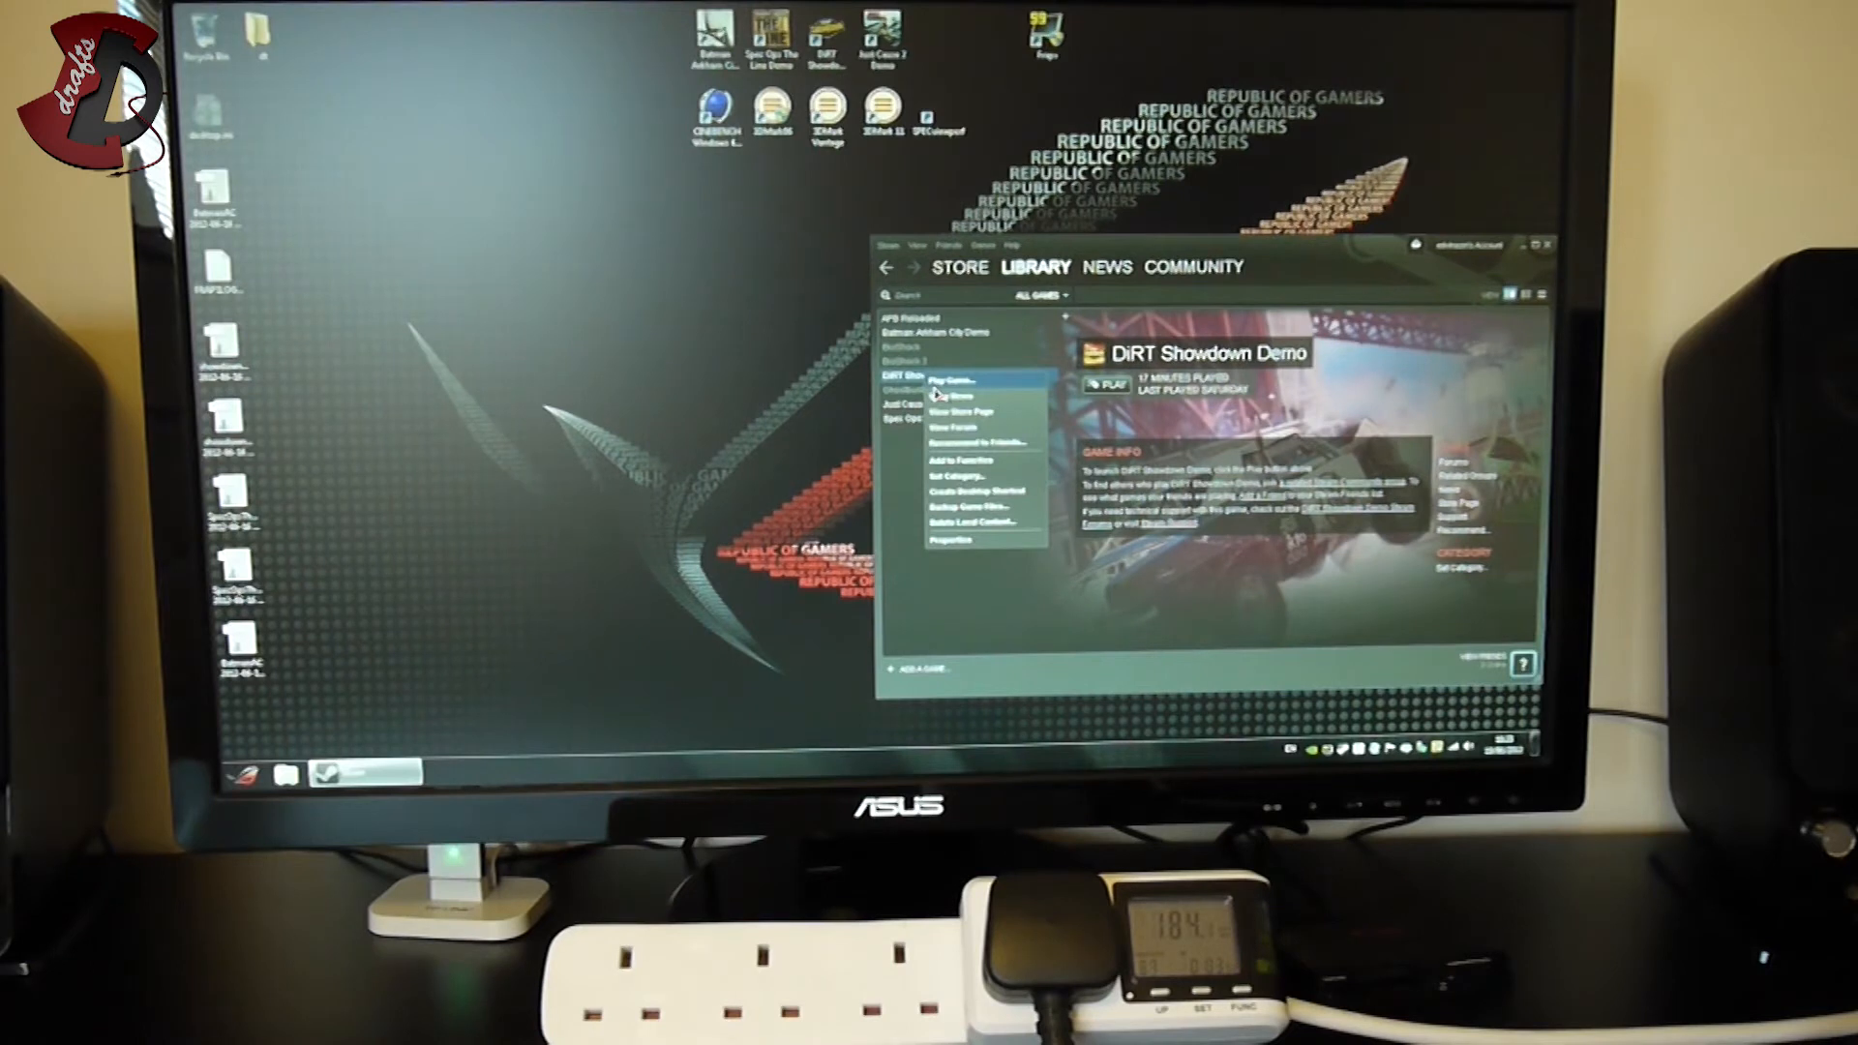
{"action": "left_click", "coordinate": [954, 381]}
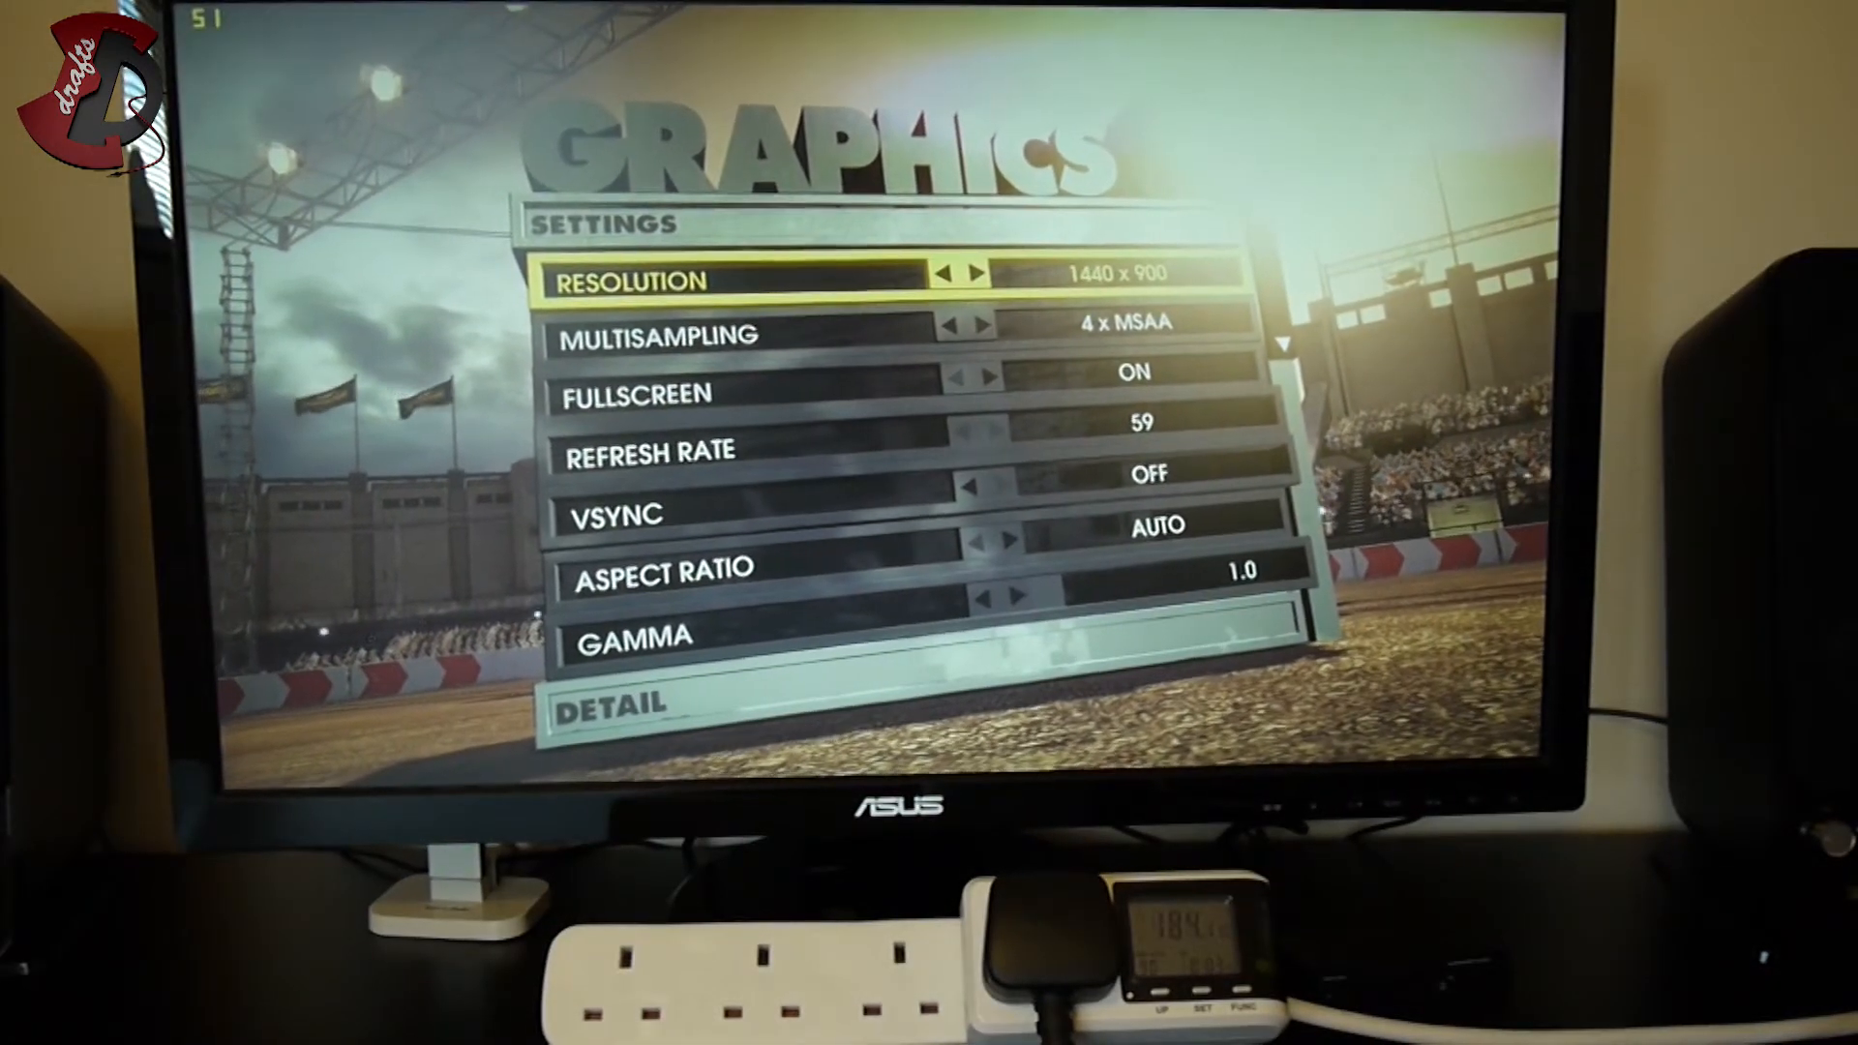
Step: Lower the resolution to 1280x720 and step through the graphics options
{"action": "left_click", "coordinate": [955, 273]}
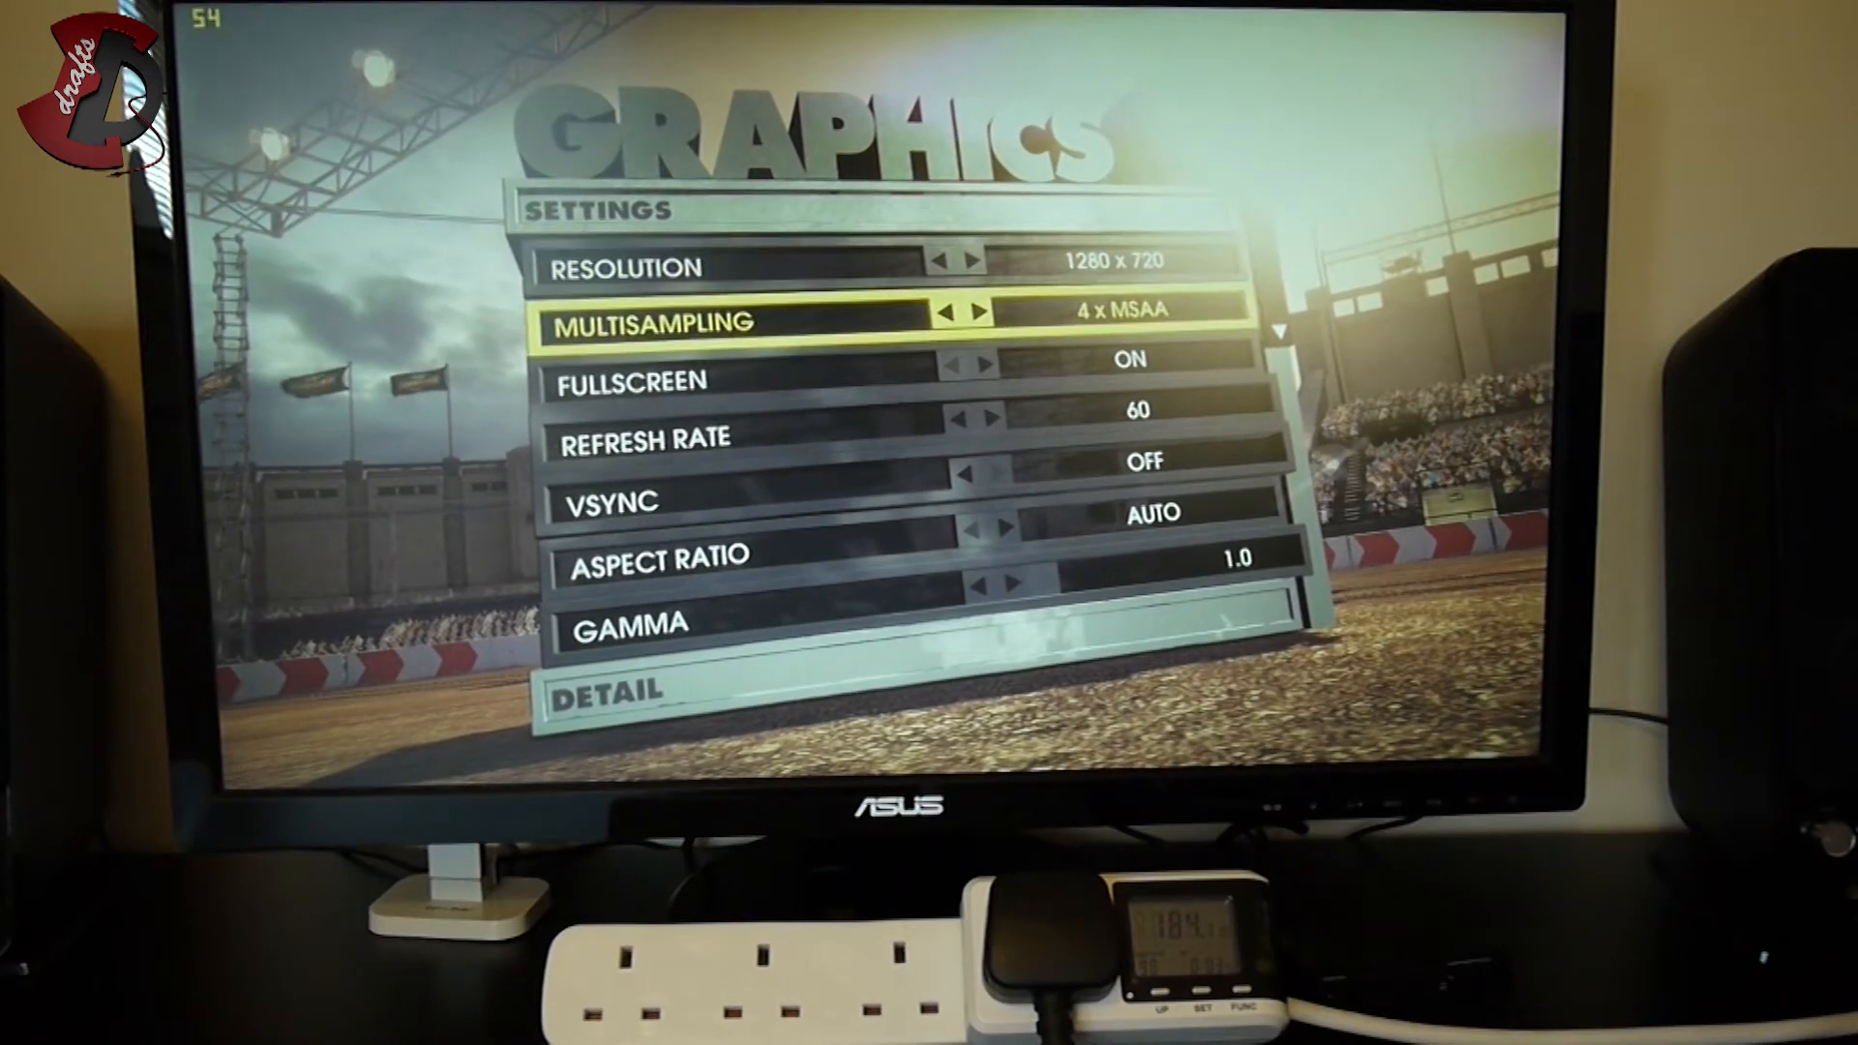
{"action": "key", "text": "down"}
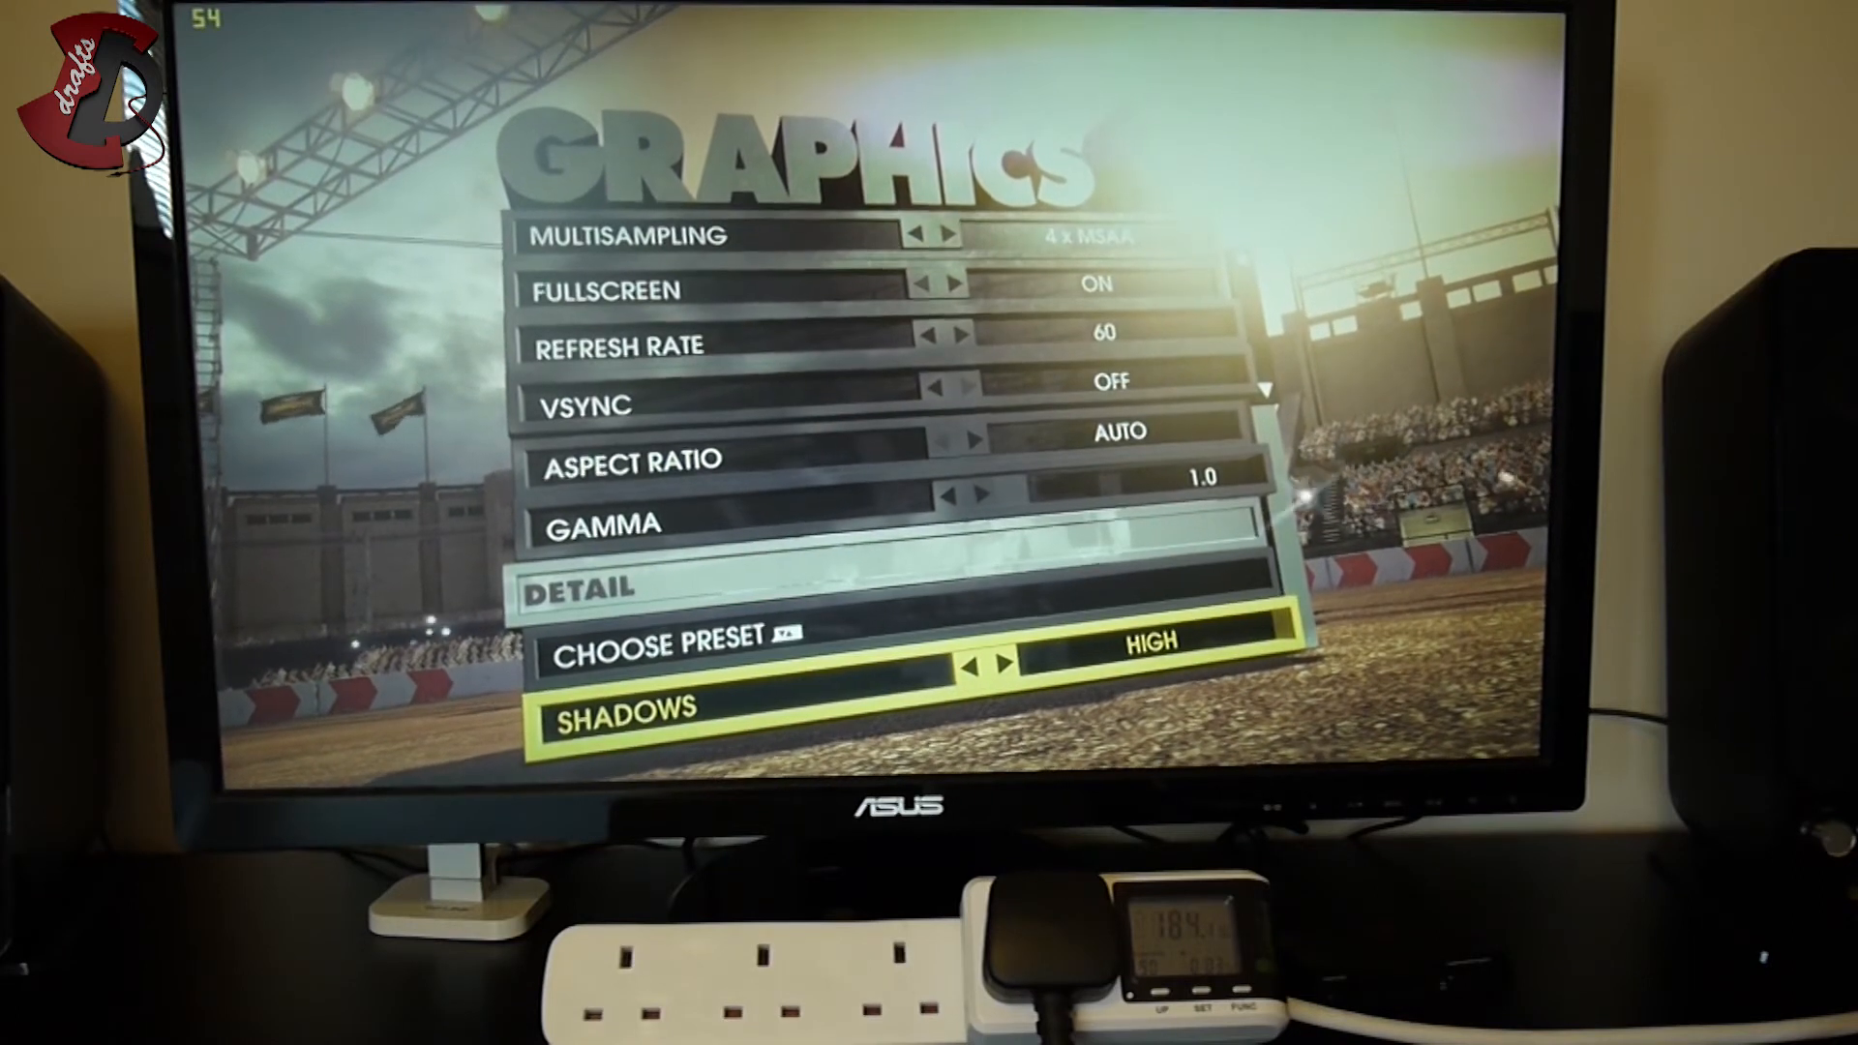
{"action": "key", "text": "up"}
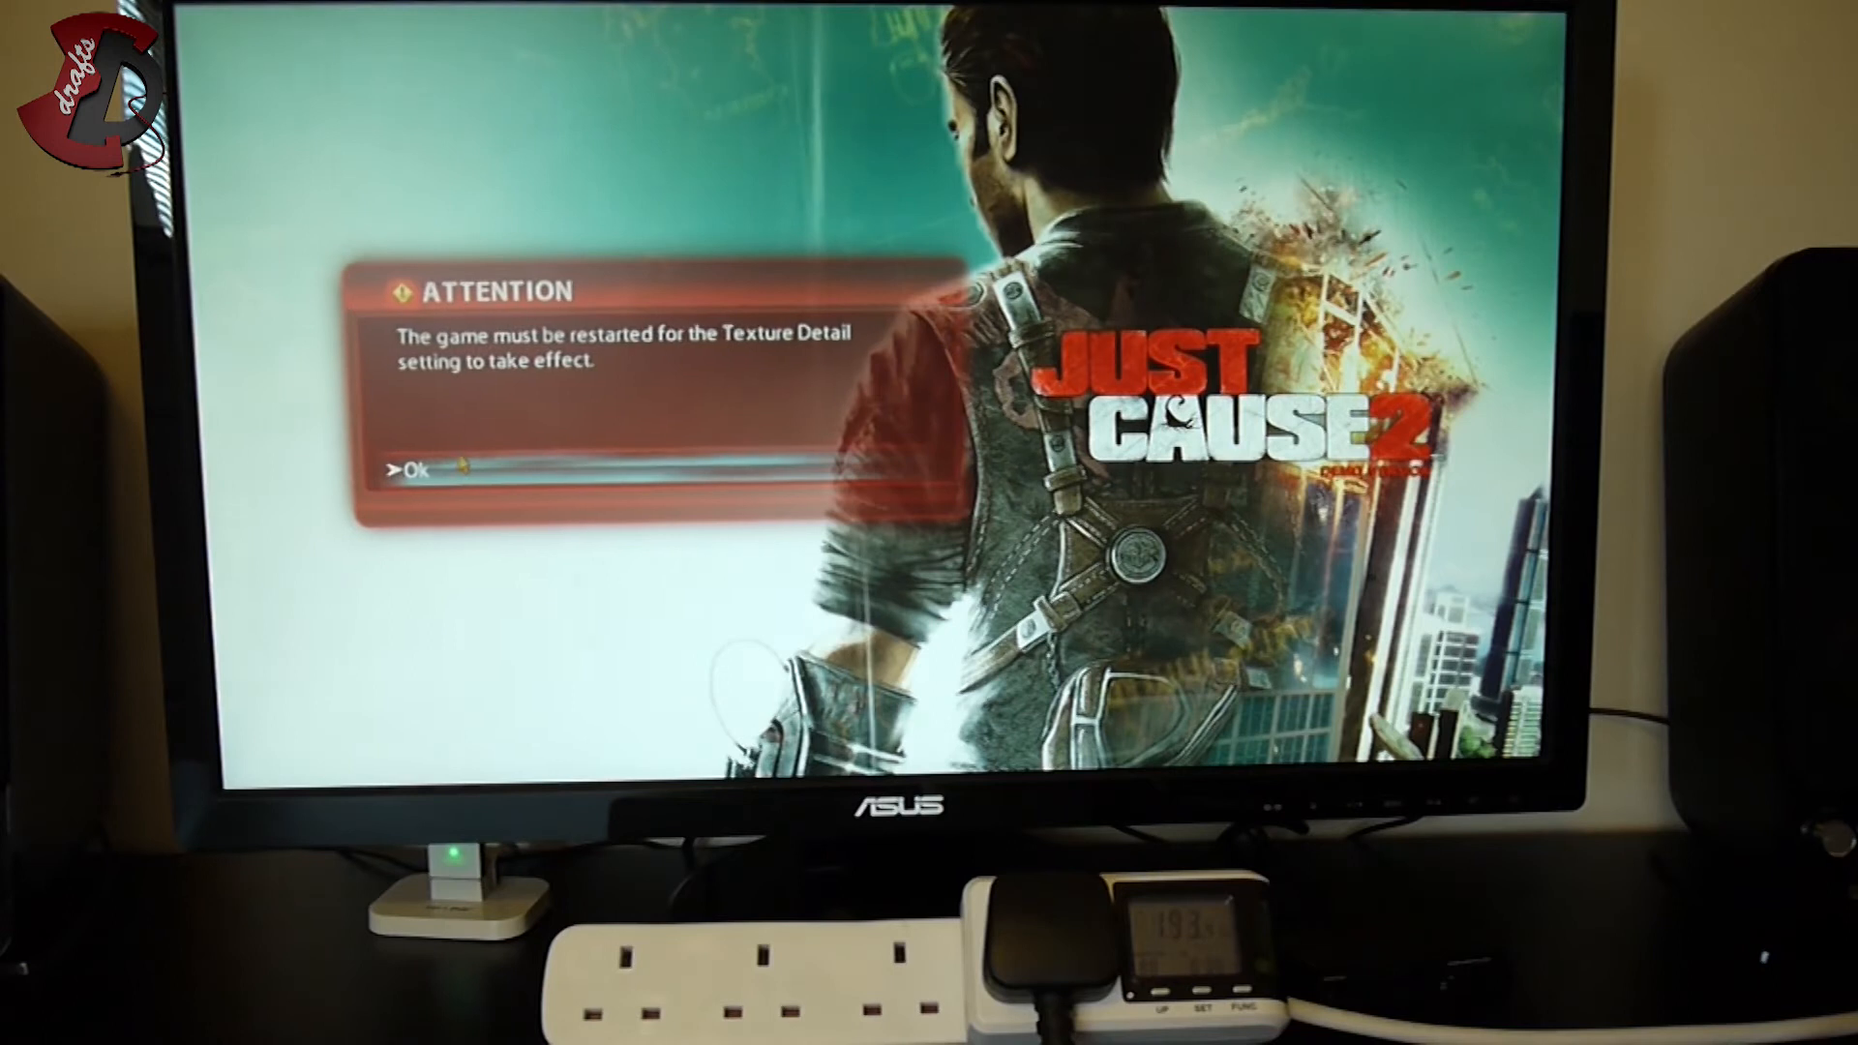
Step: Dismiss the Texture Detail restart notice and confirm 1280x720 with Full Screen On
{"action": "left_click", "coordinate": [414, 468]}
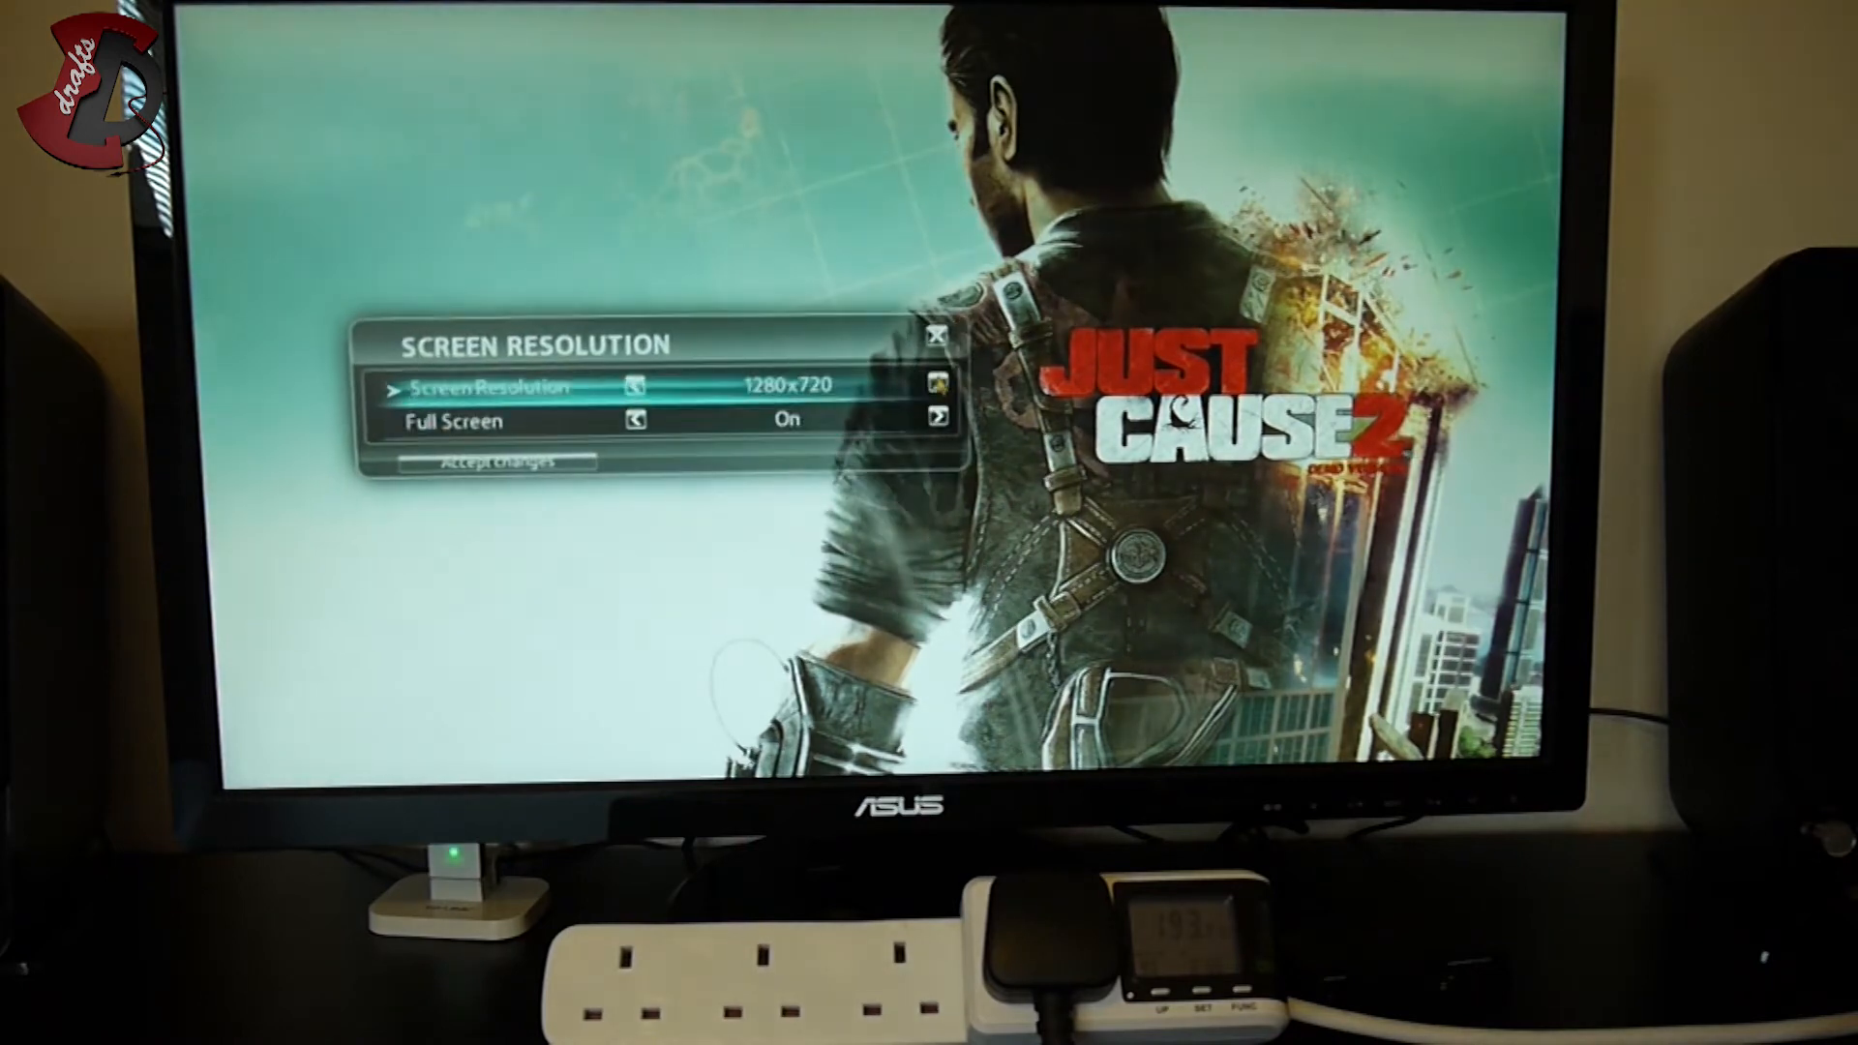
{"action": "left_click", "coordinate": [497, 461]}
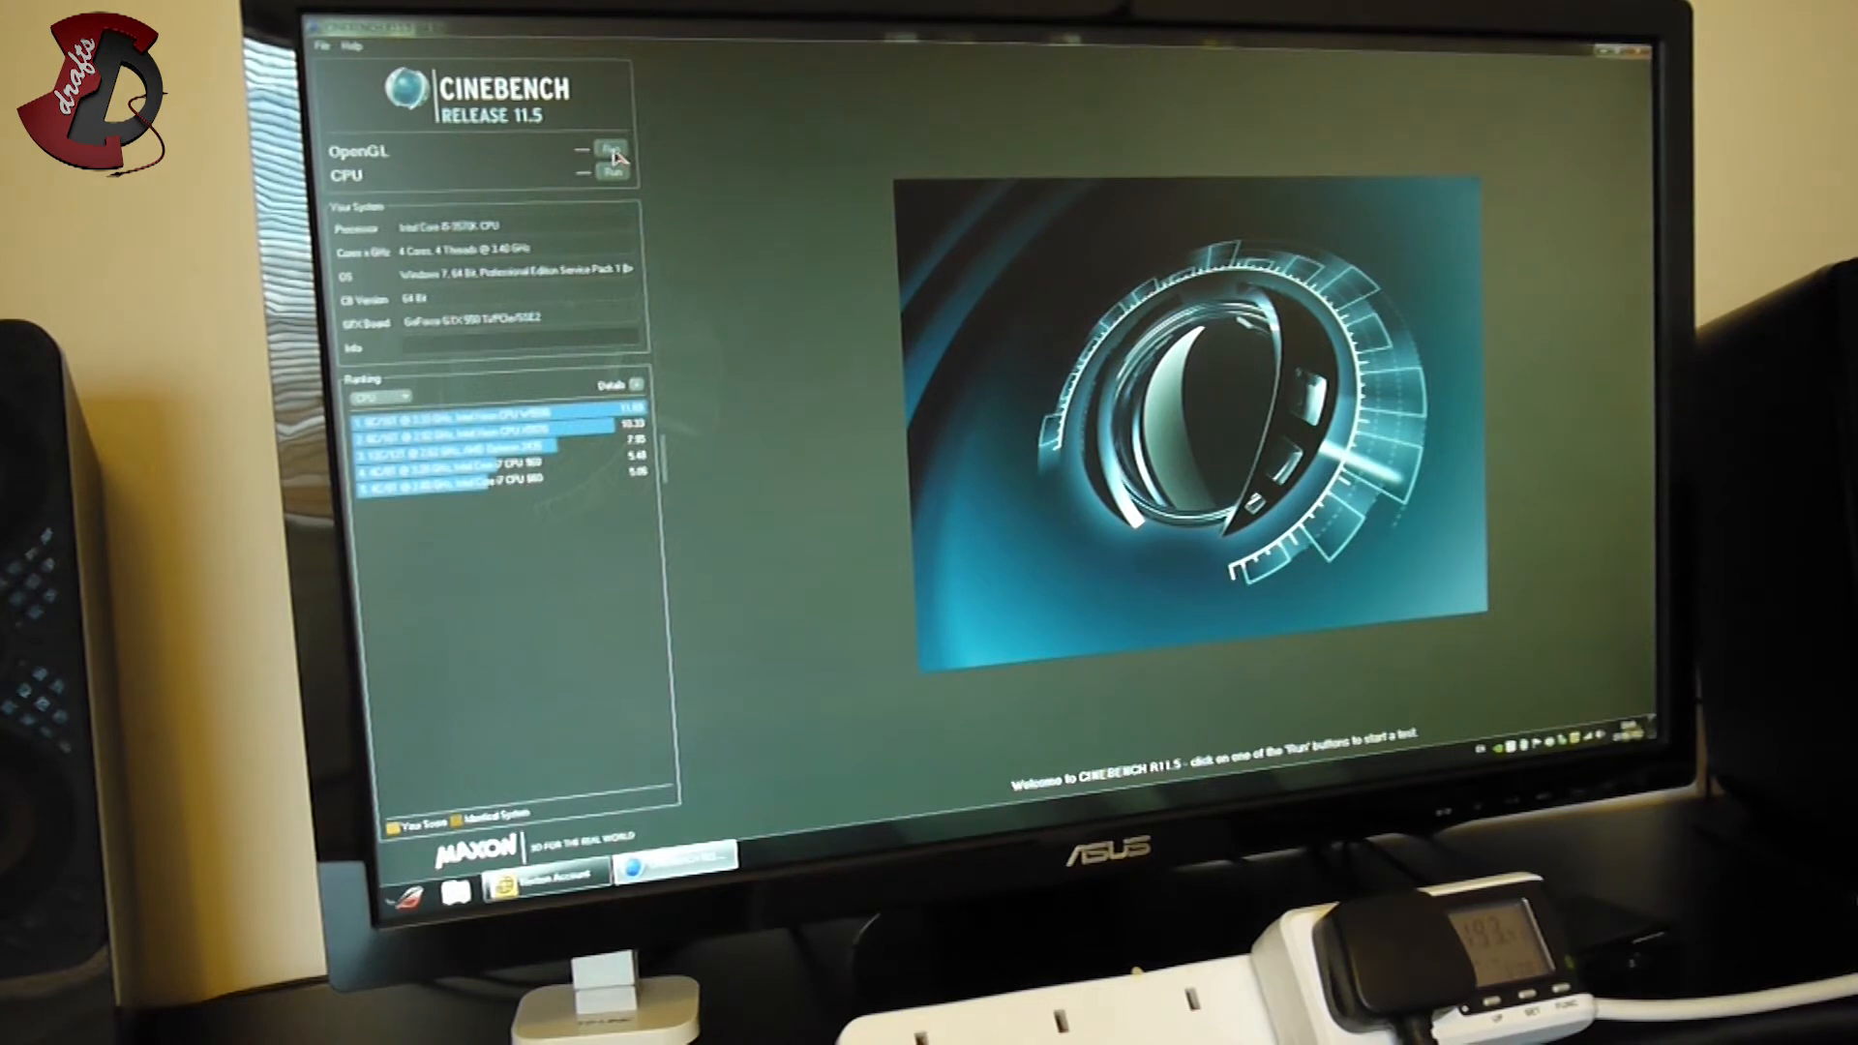
Step: Run the OpenGL test, finishing at 55.71 fps
{"action": "left_click", "coordinate": [611, 151]}
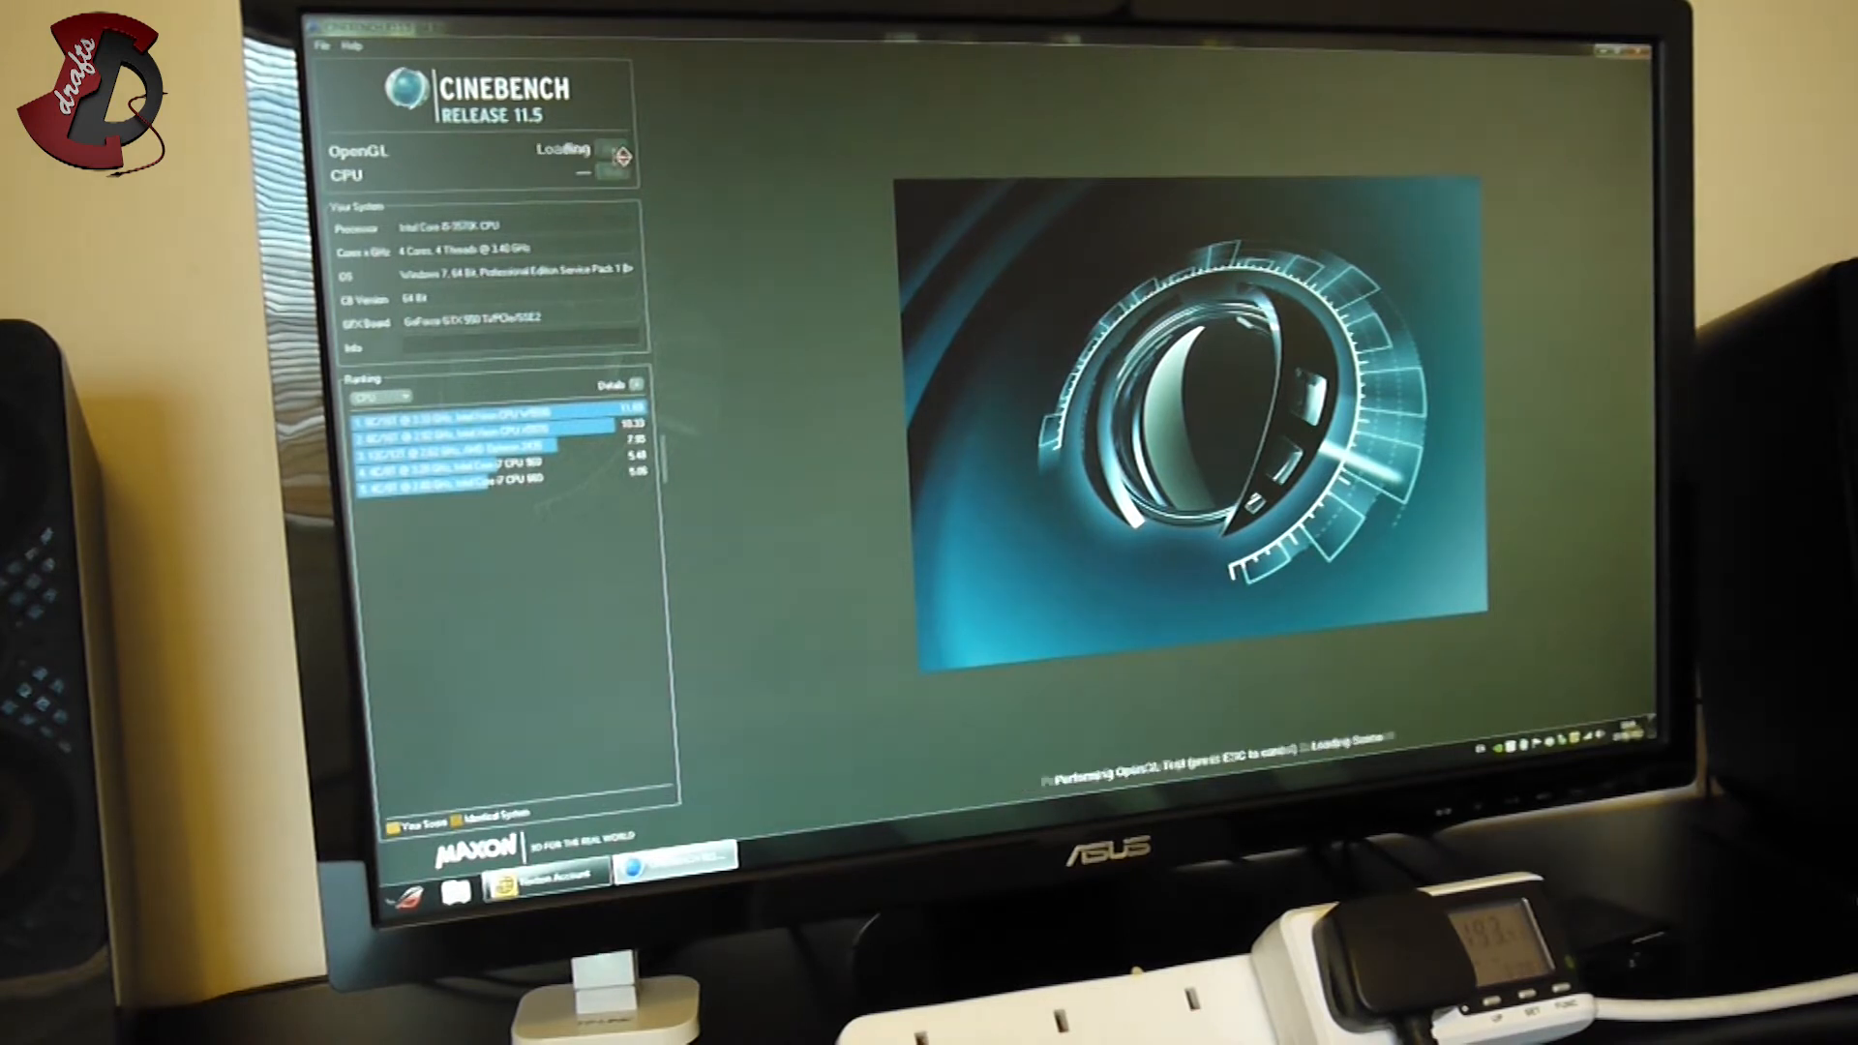
{"action": "left_click", "coordinate": [611, 151]}
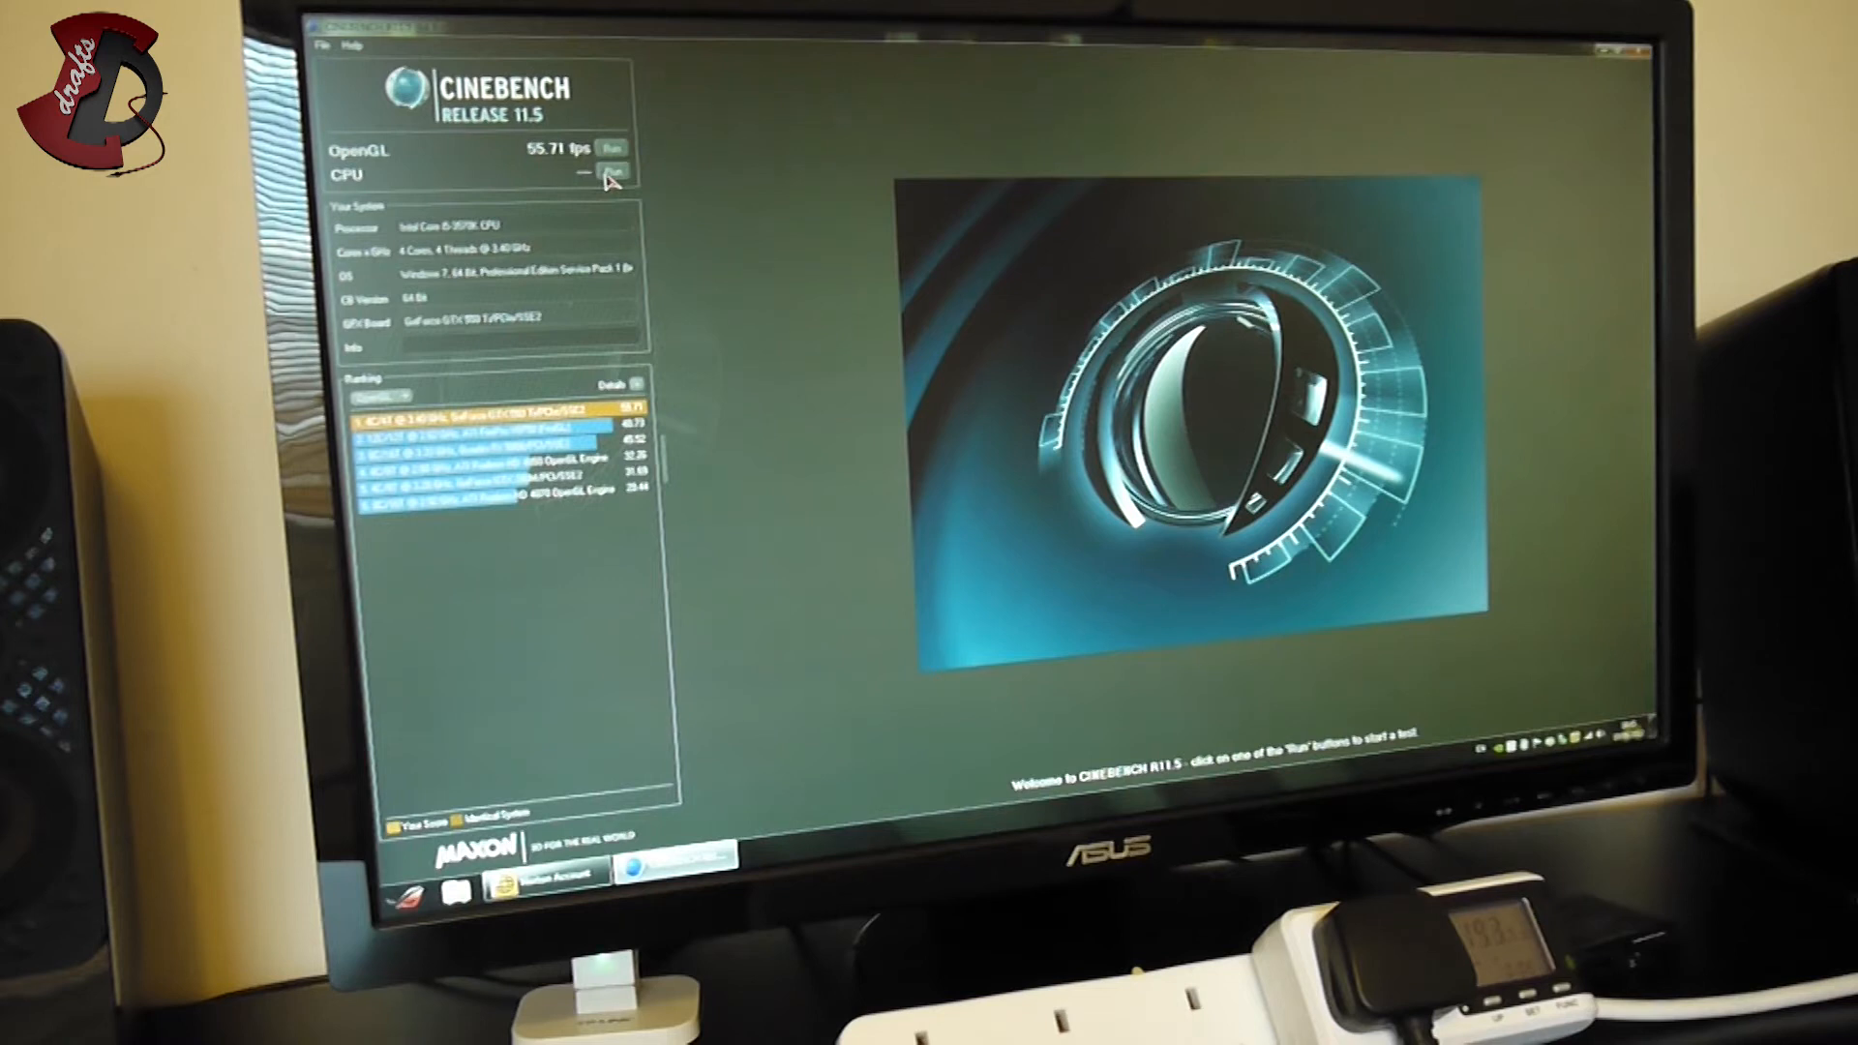
{"action": "left_click", "coordinate": [612, 174]}
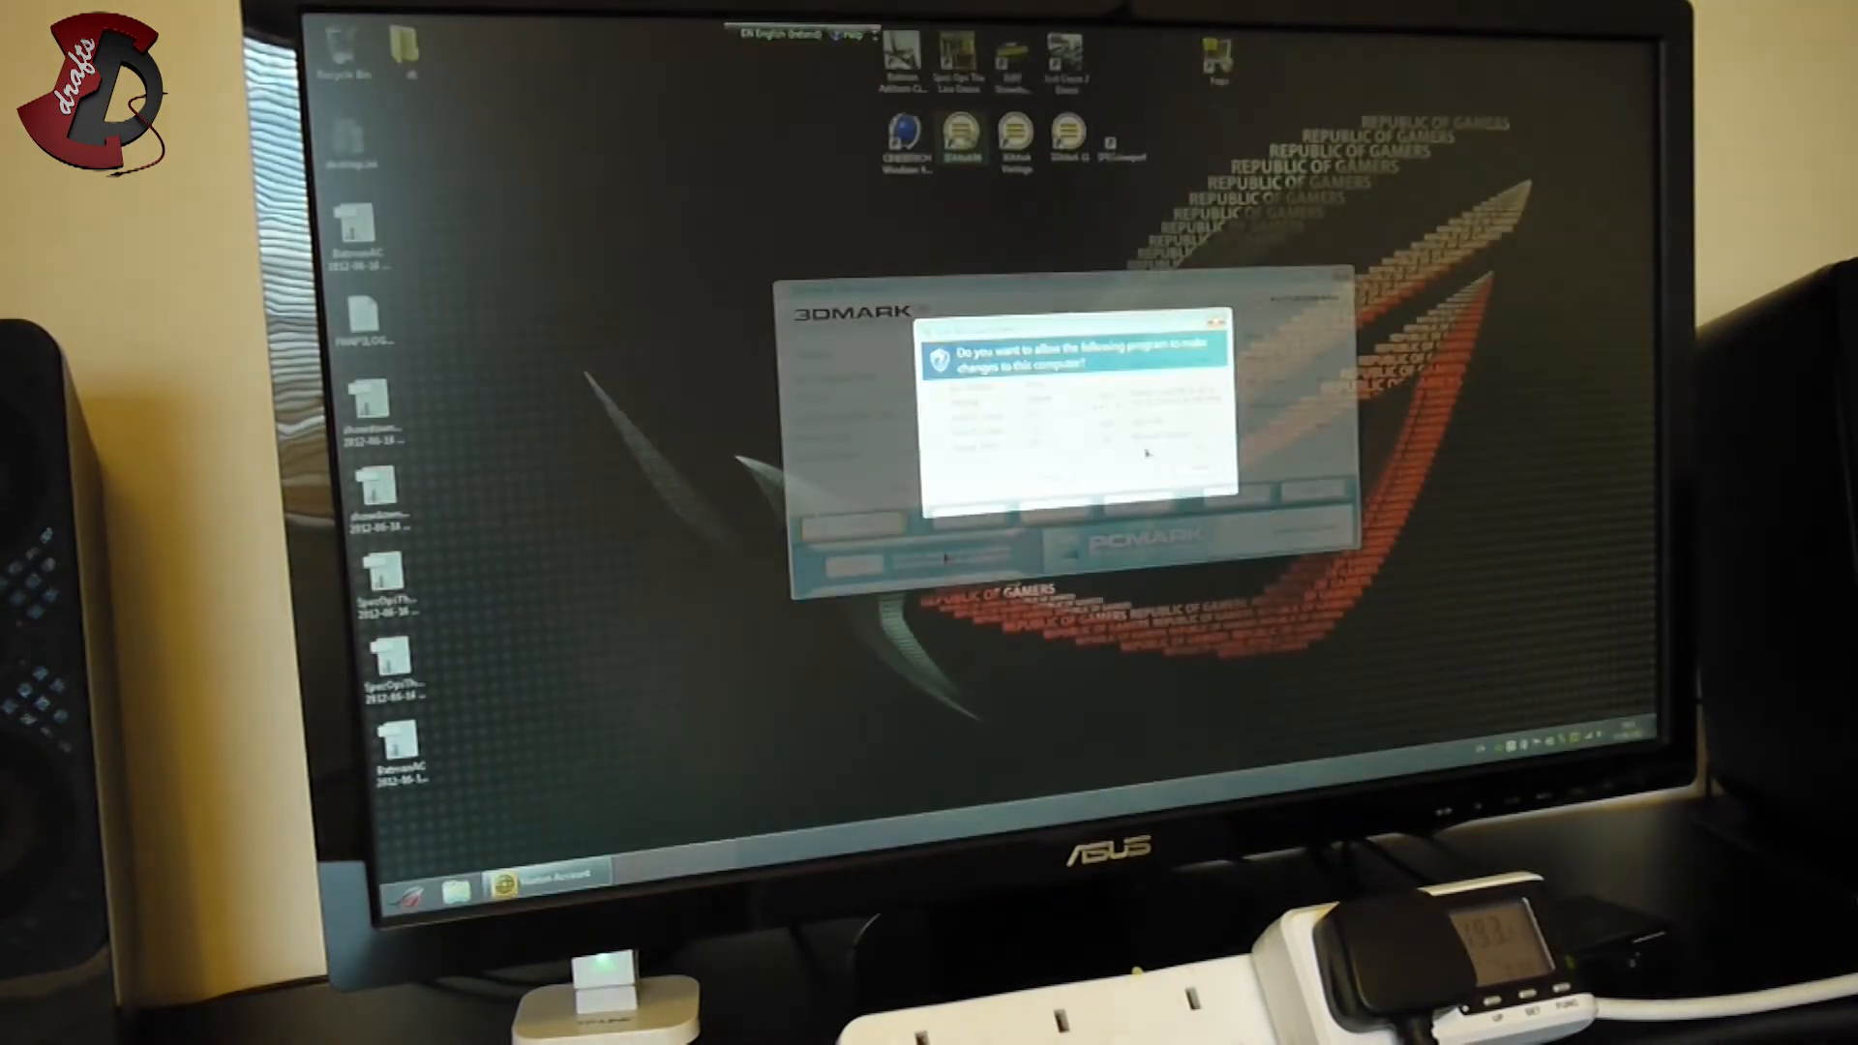
Step: Allow 3DMark06 through the UAC prompt and dismiss the benchmark settings notice
{"action": "left_click", "coordinate": [1026, 474]}
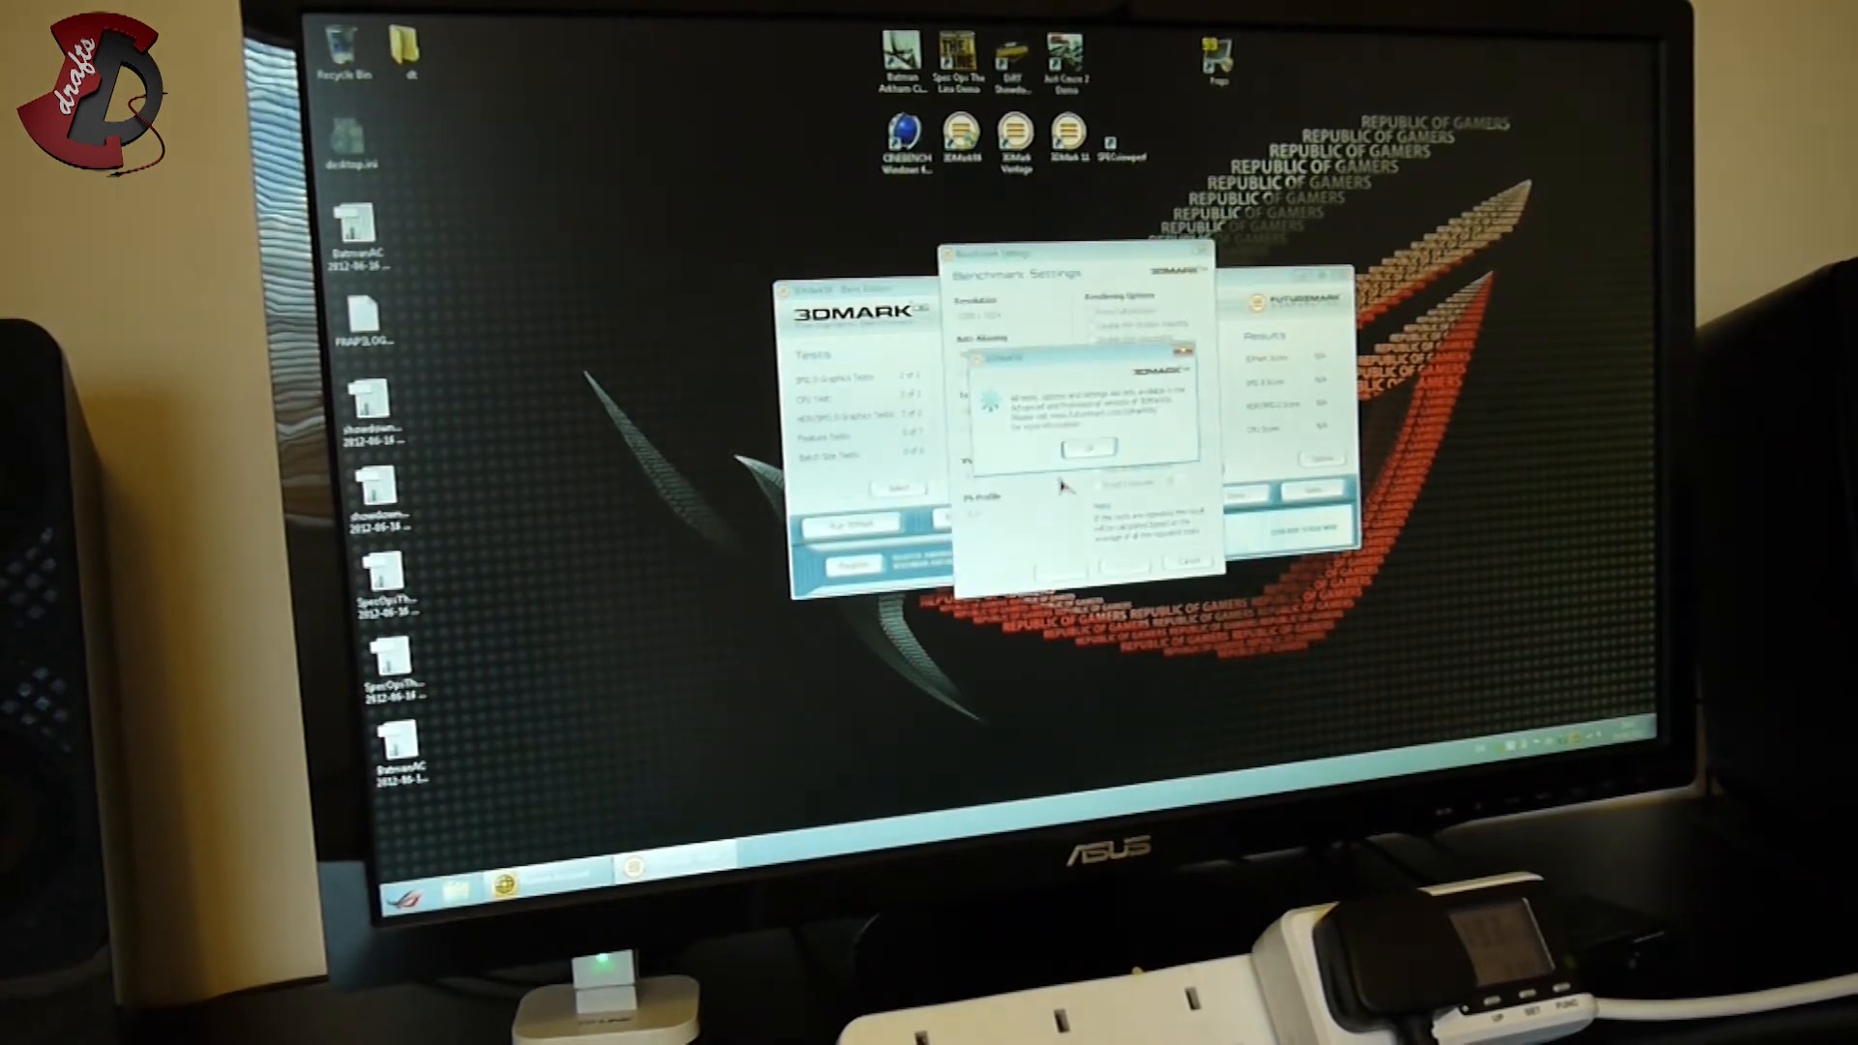
{"action": "left_click", "coordinate": [1083, 447]}
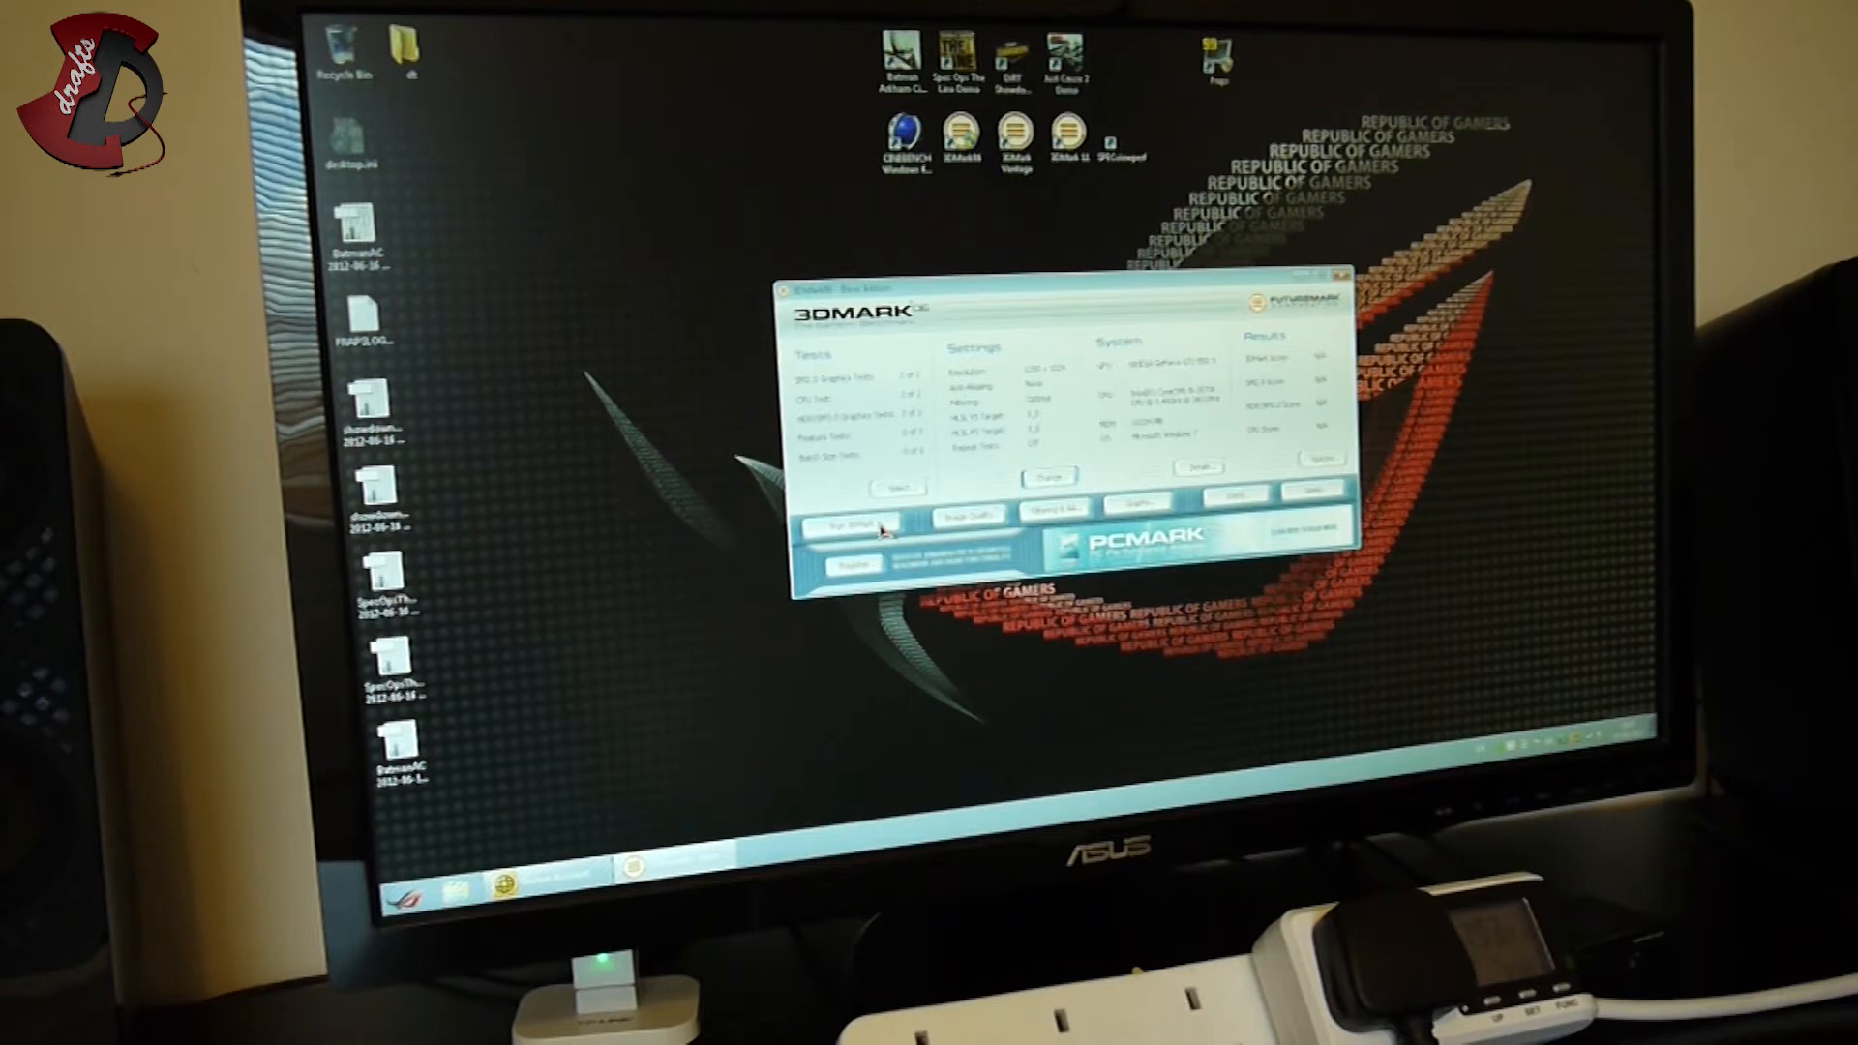
{"action": "left_click", "coordinate": [854, 525]}
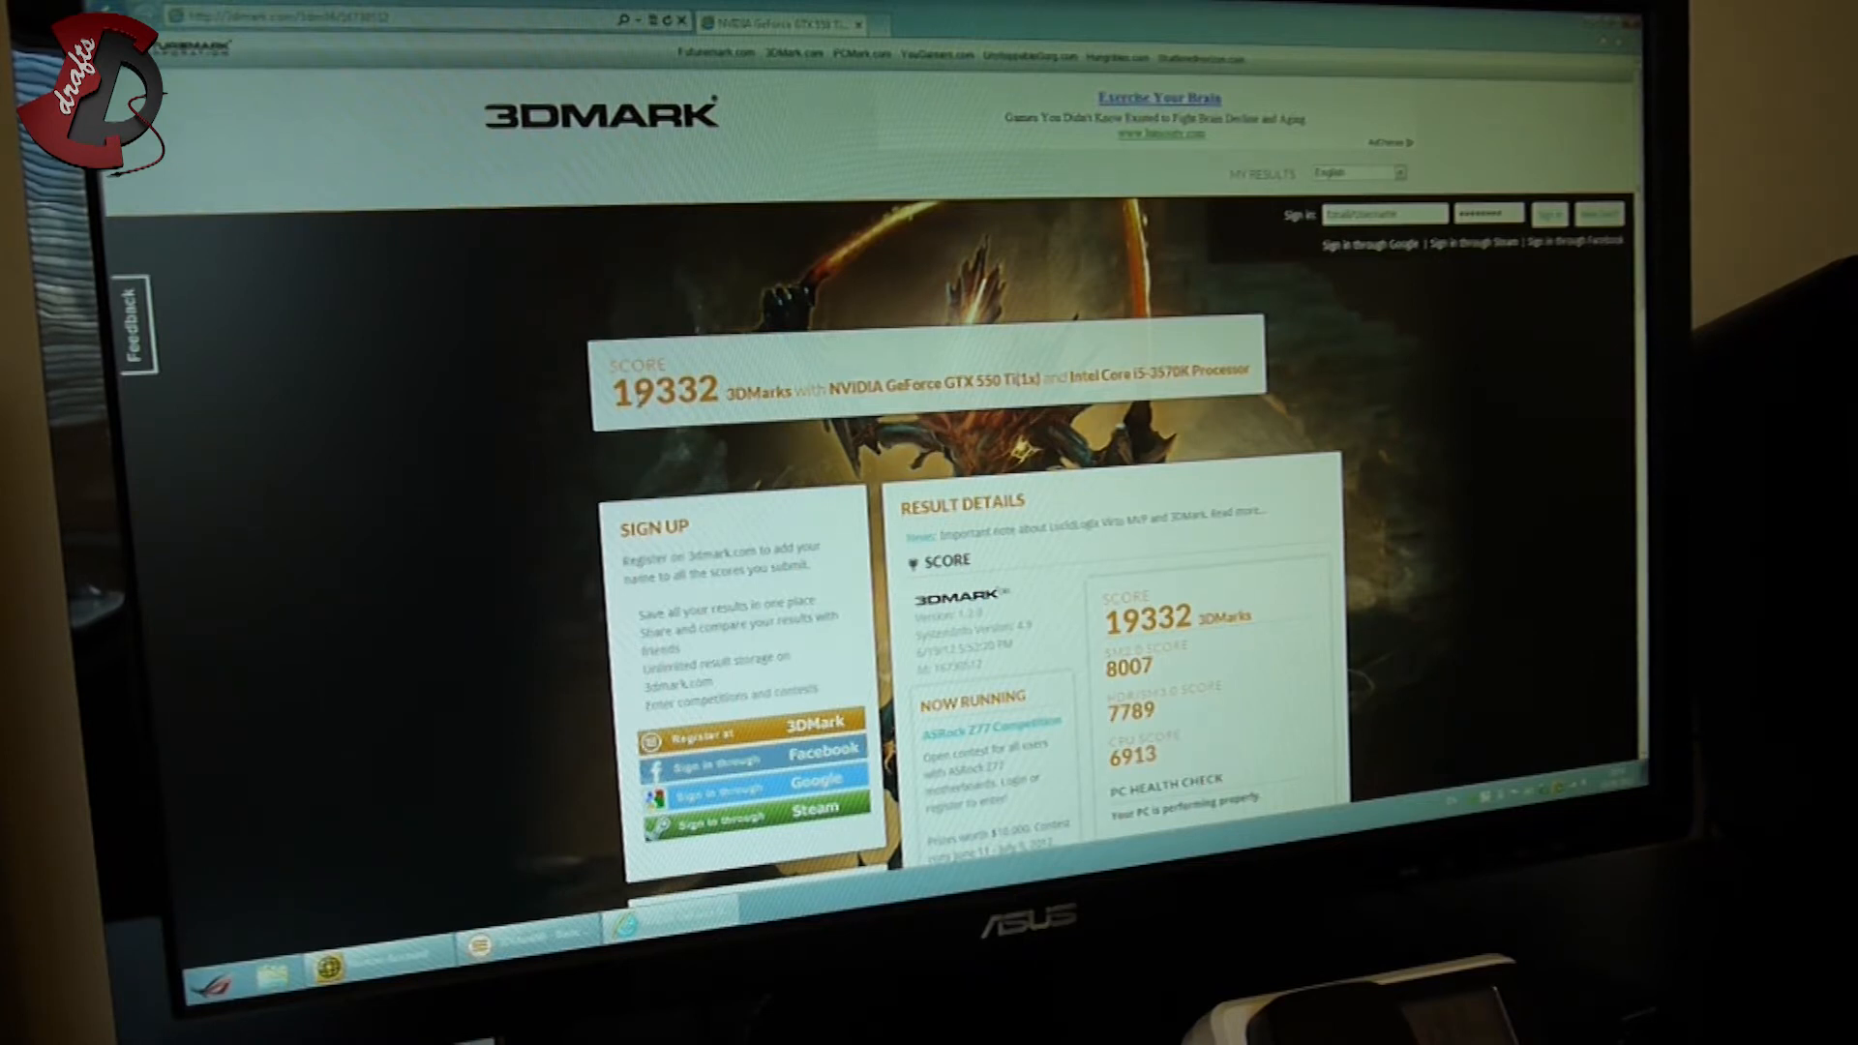
Step: Scroll the 3DMark.com 19332 result page through graphics card, processor and general system details
{"action": "scroll", "scroll_direction": "down", "scroll_amount": 3}
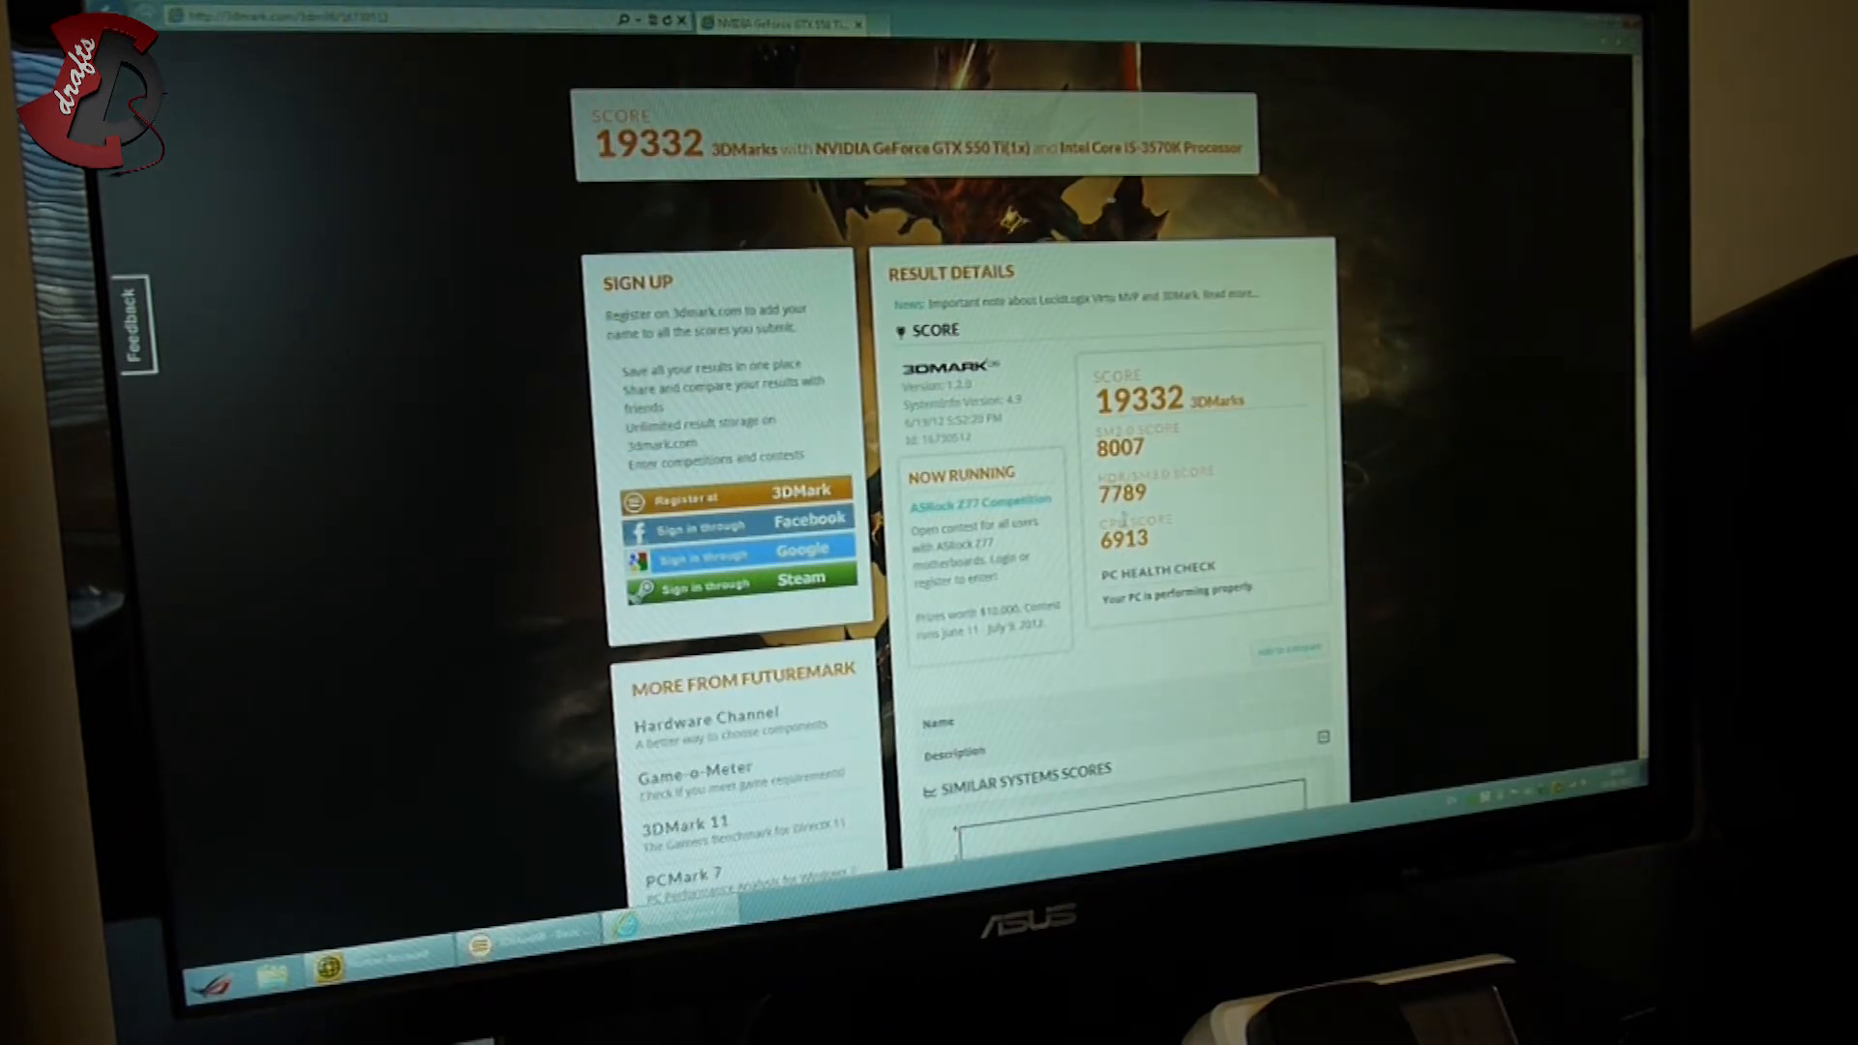
{"action": "scroll", "scroll_direction": "down", "scroll_amount": 3}
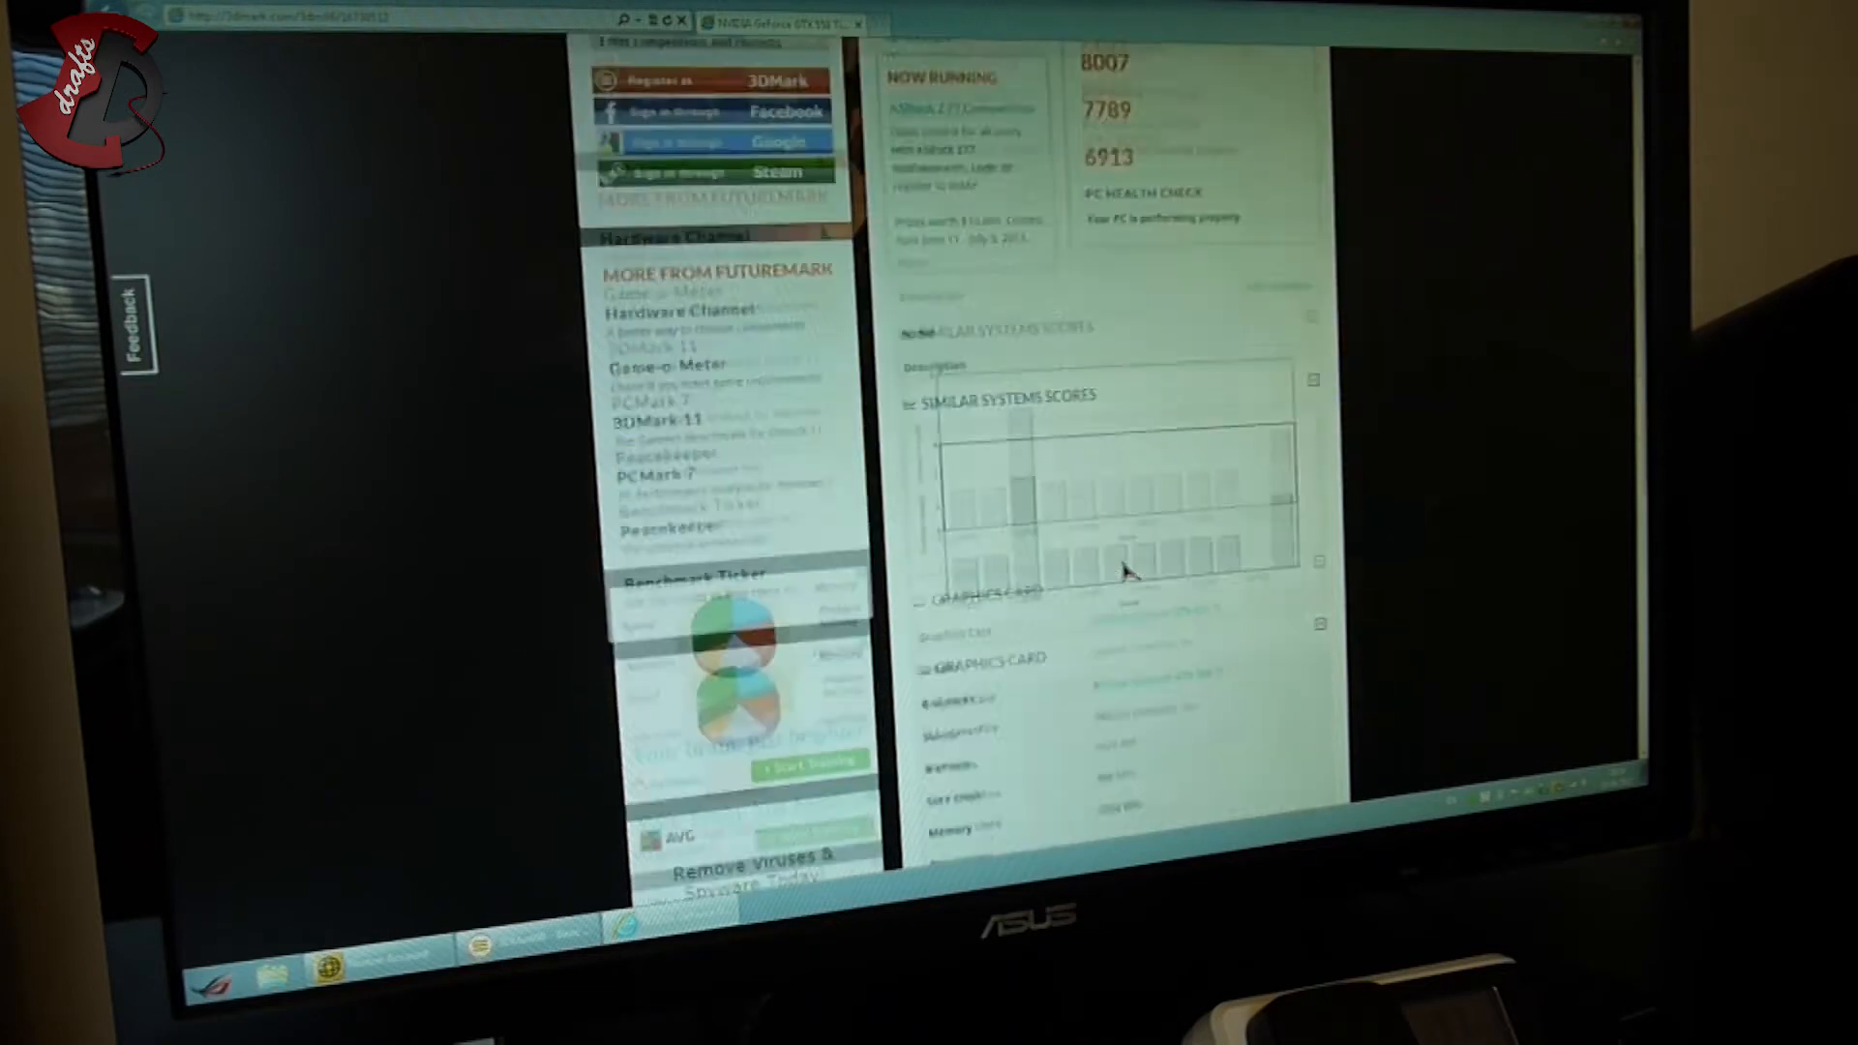
{"action": "scroll", "scroll_direction": "down", "scroll_amount": 3}
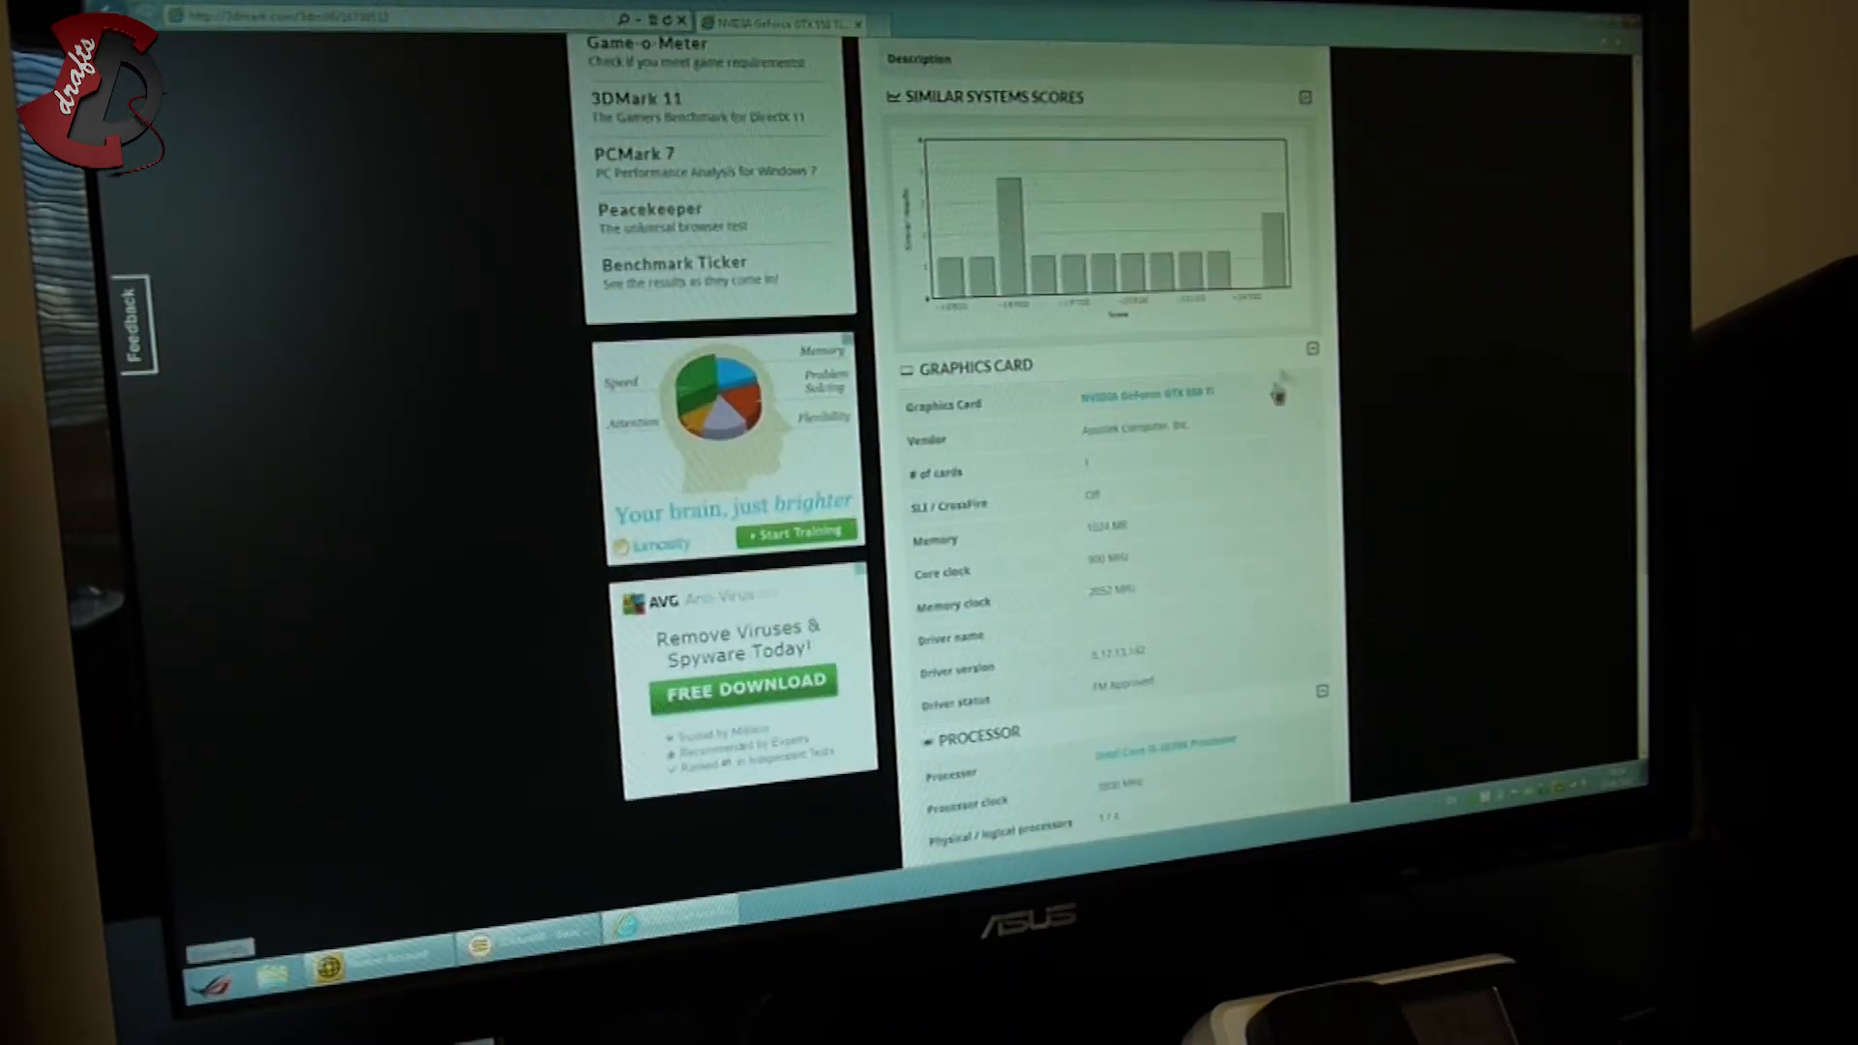
{"action": "mouse_move", "coordinate": [1236, 476]}
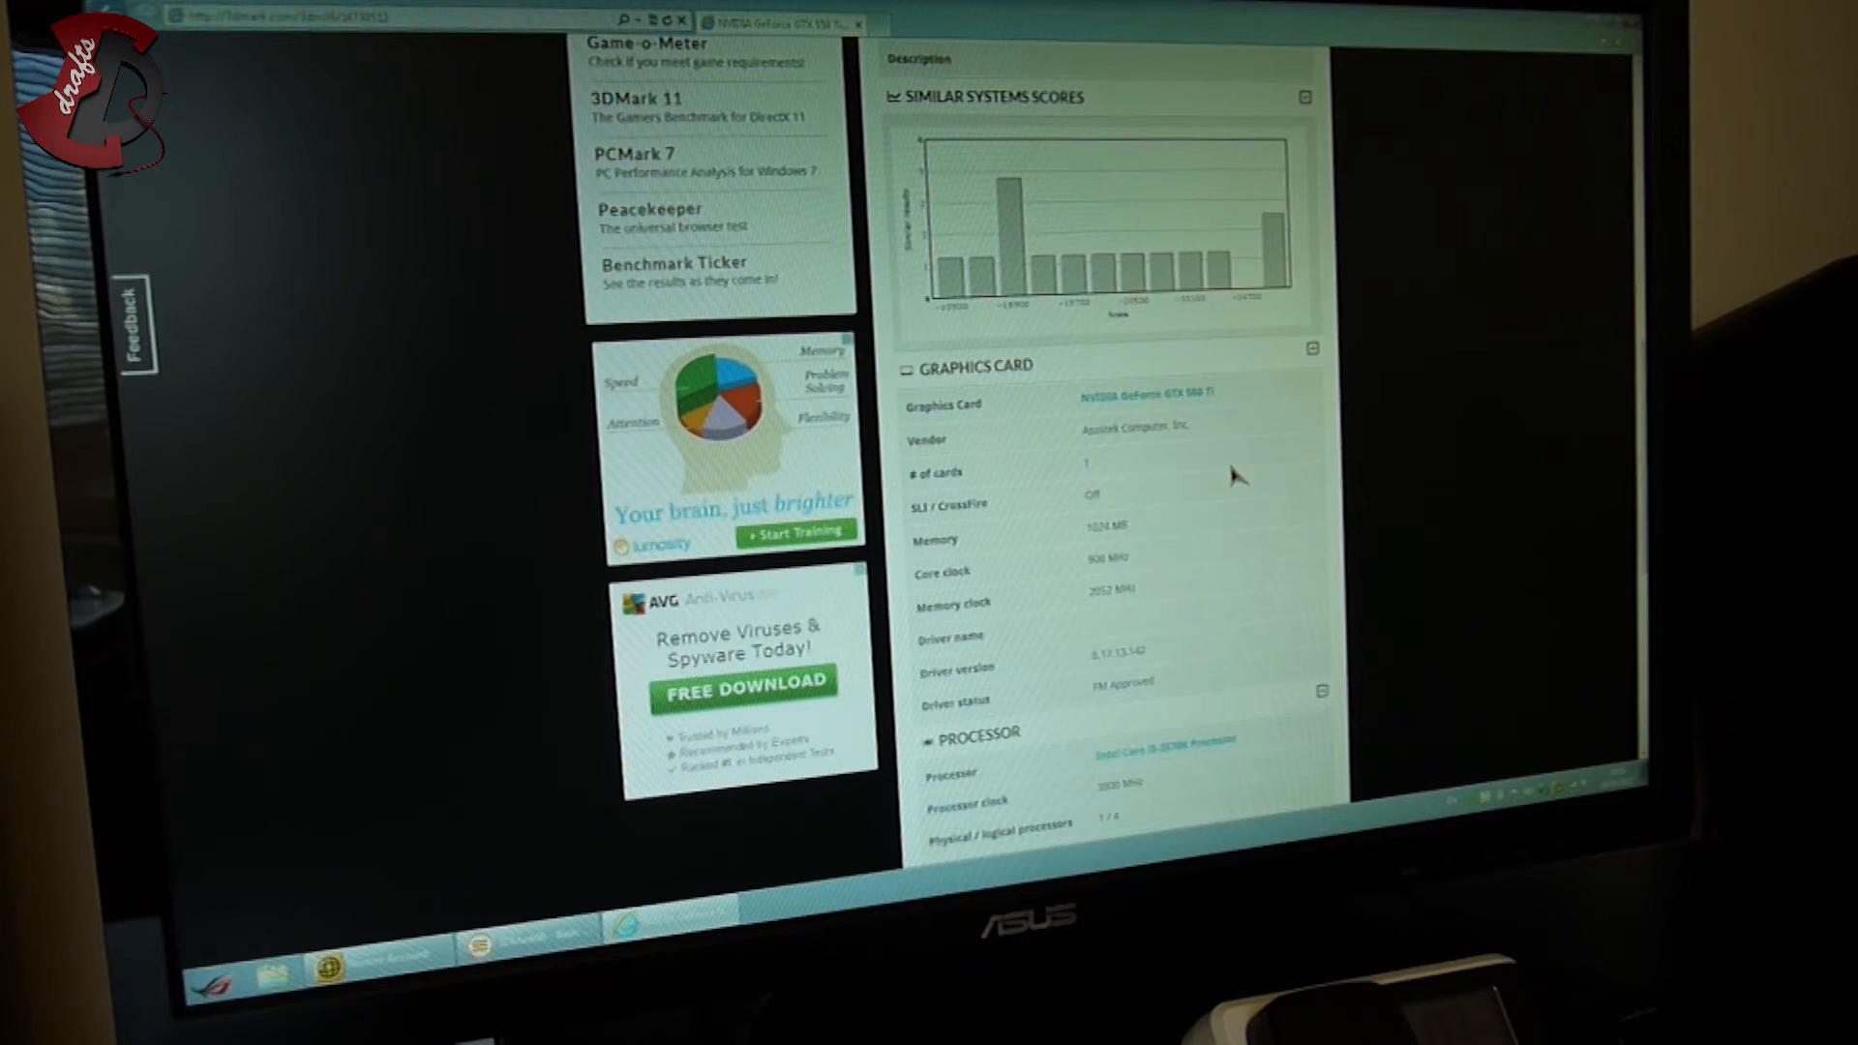
{"action": "scroll", "scroll_direction": "down", "scroll_amount": 3}
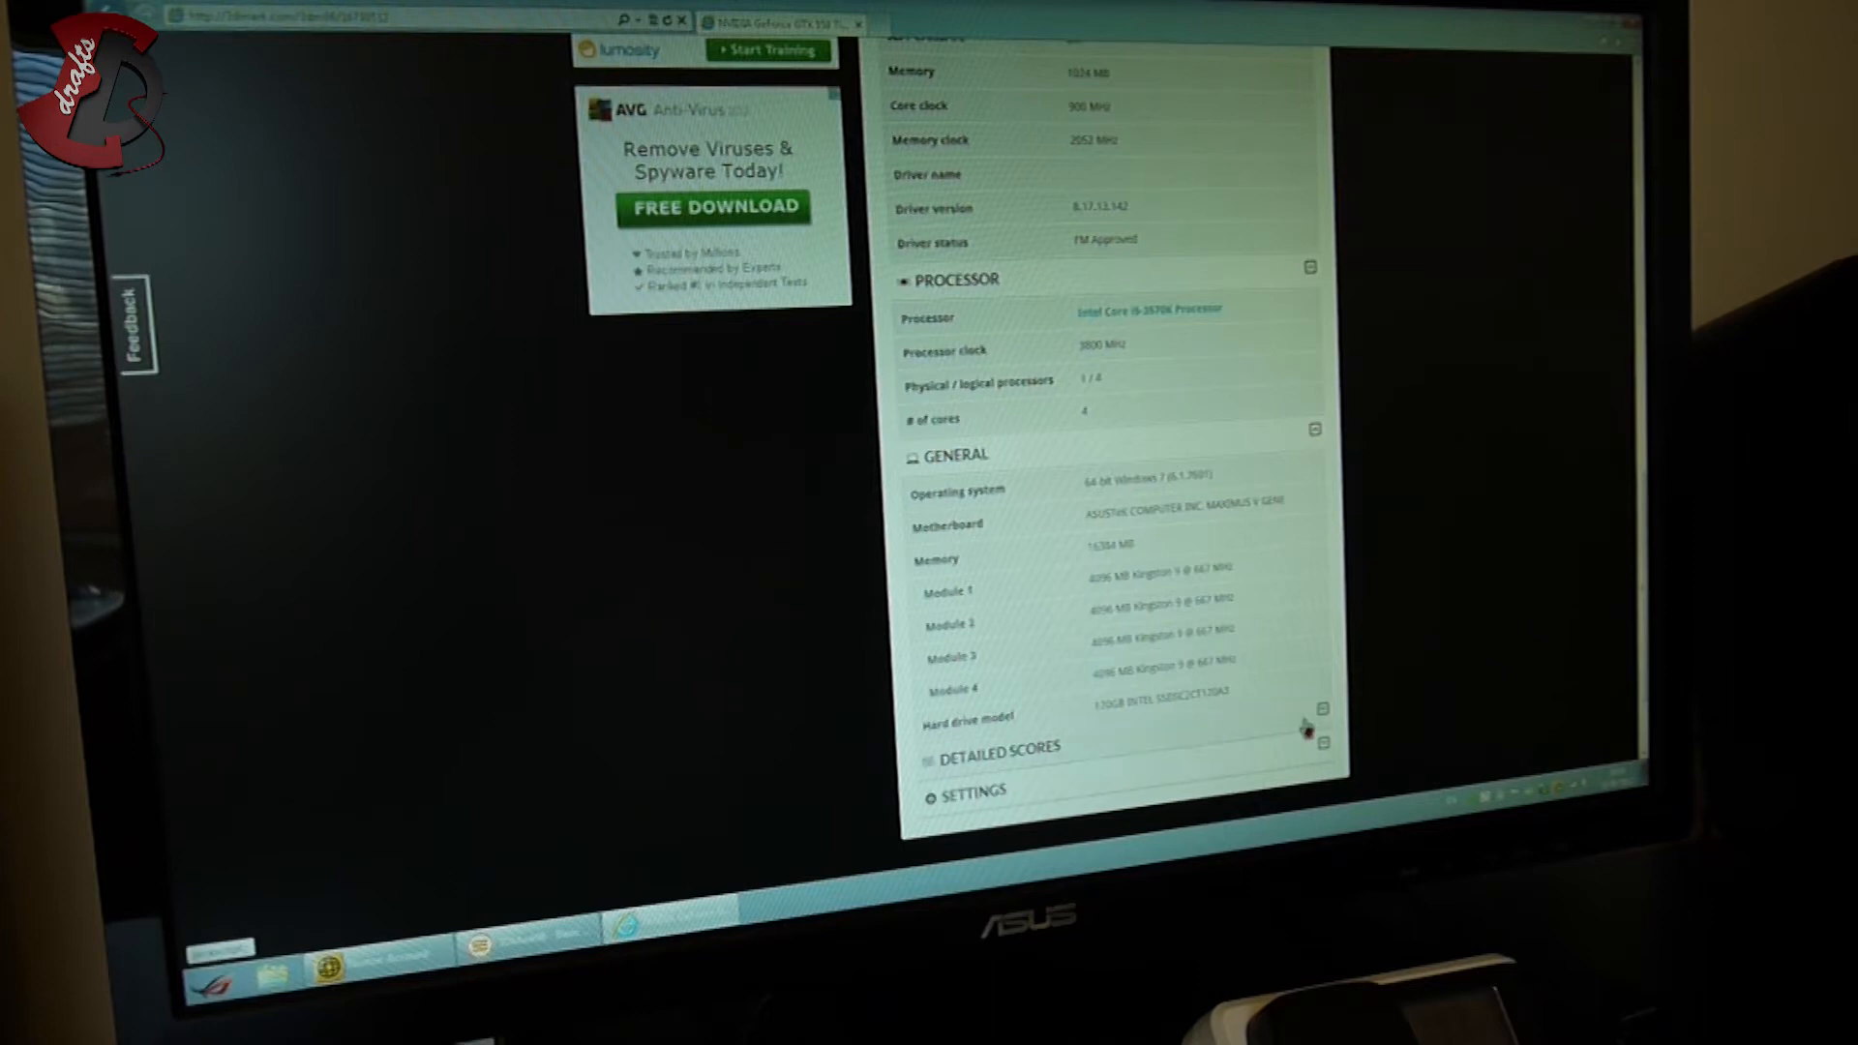
{"action": "scroll", "scroll_direction": "down", "scroll_amount": 3}
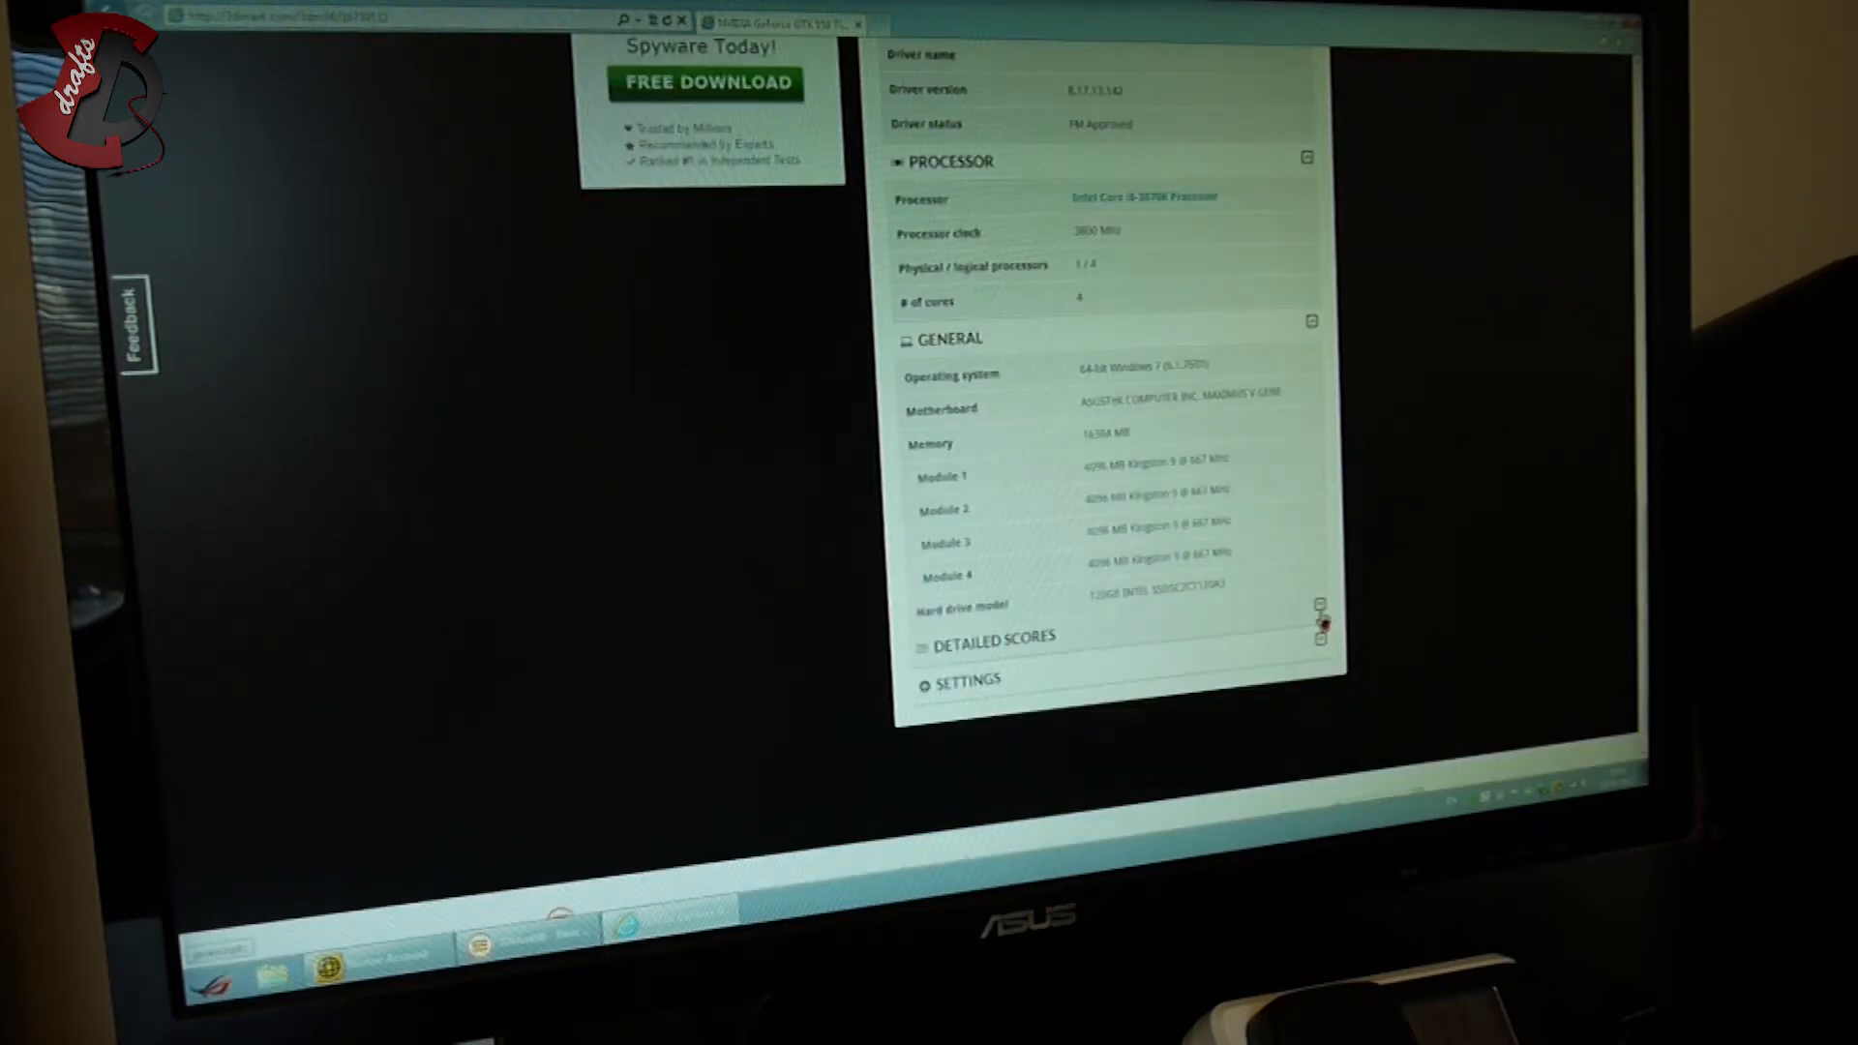
{"action": "scroll", "scroll_direction": "down", "scroll_amount": 3}
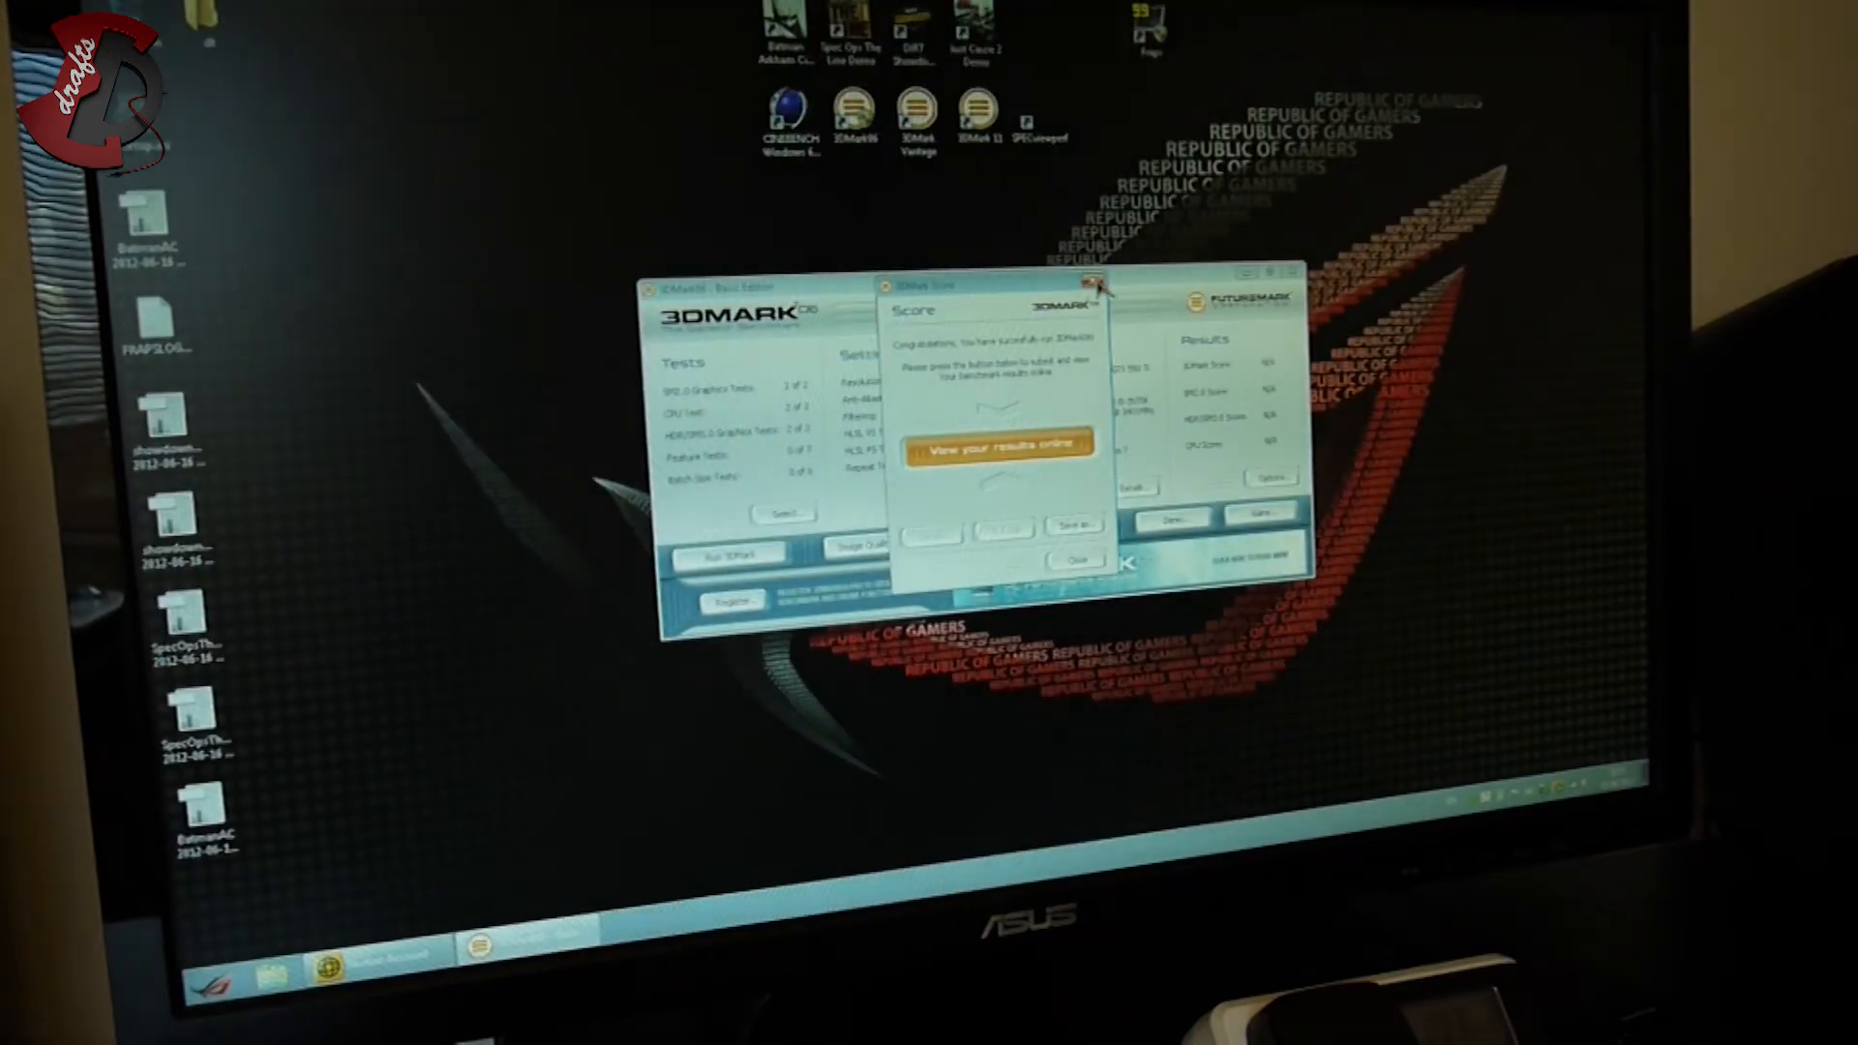
Step: Close the 3DMark06 score window, launch 3DMark Vantage, review its options and start the Performance run
{"action": "left_click", "coordinate": [1089, 281]}
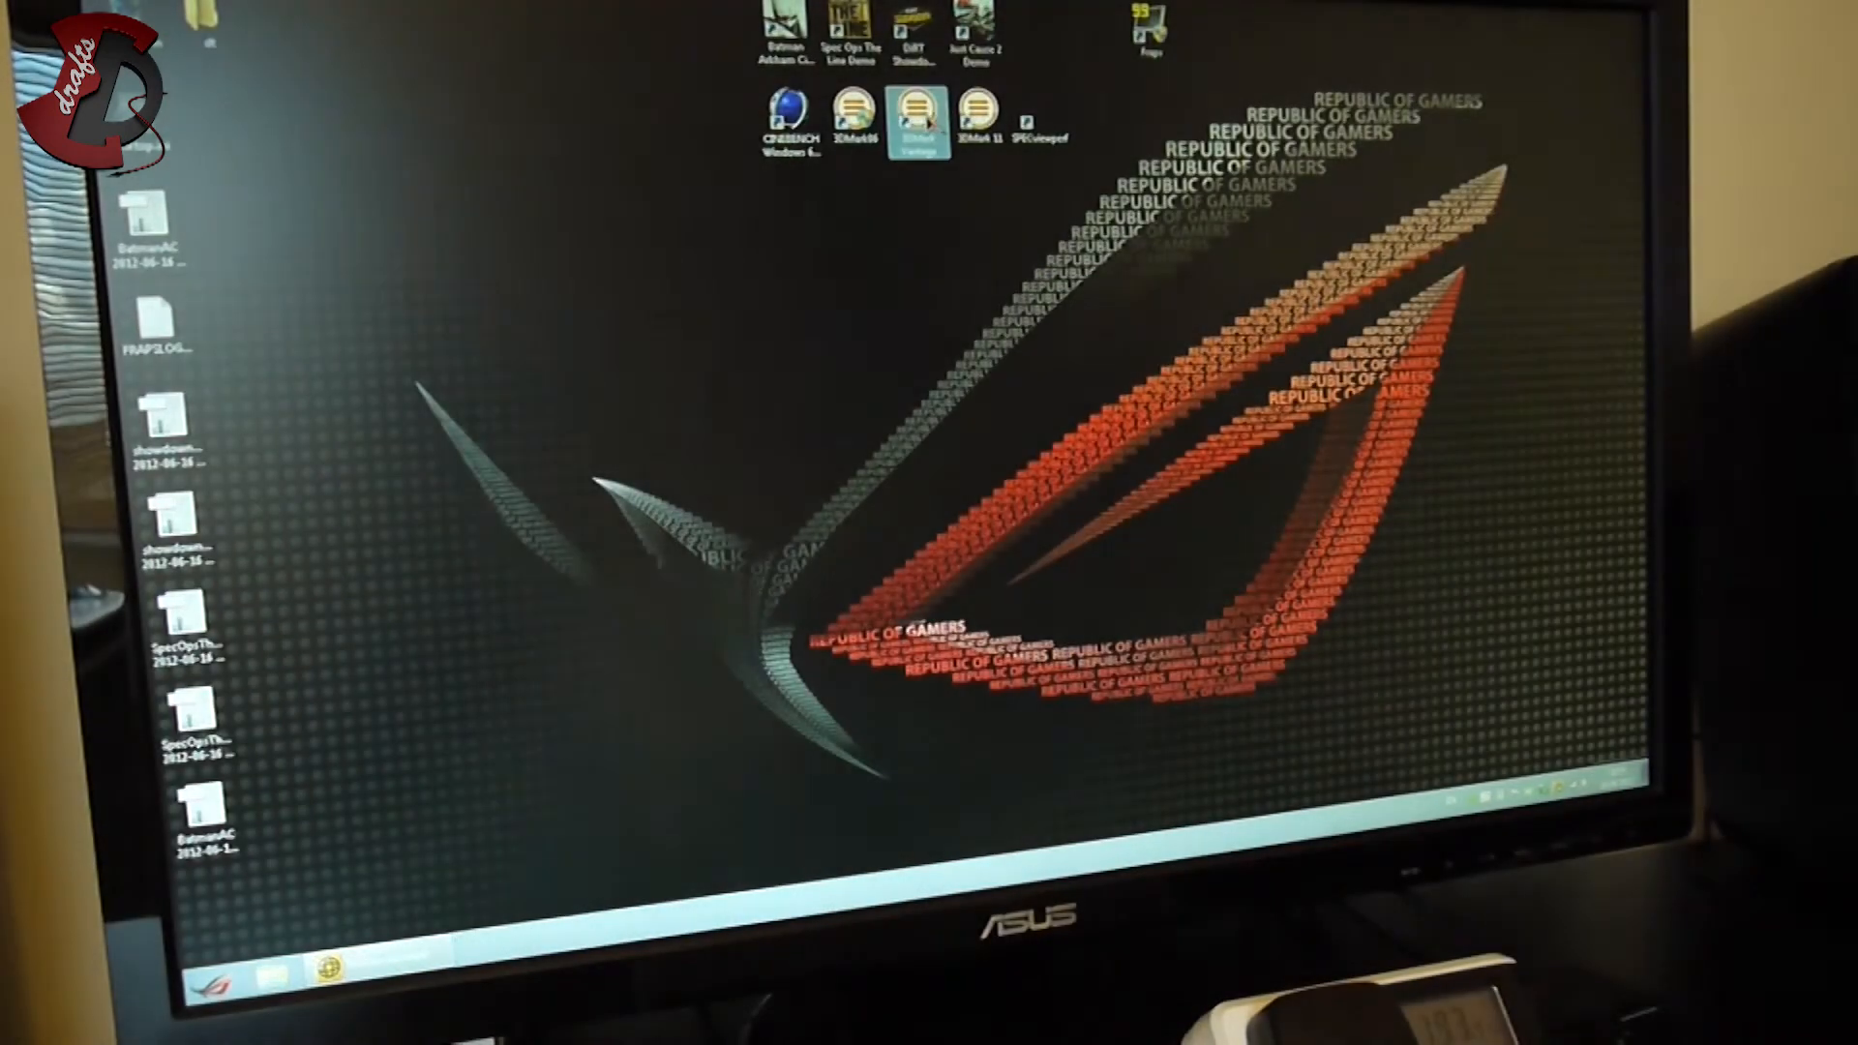
{"action": "double_click", "coordinate": [911, 122]}
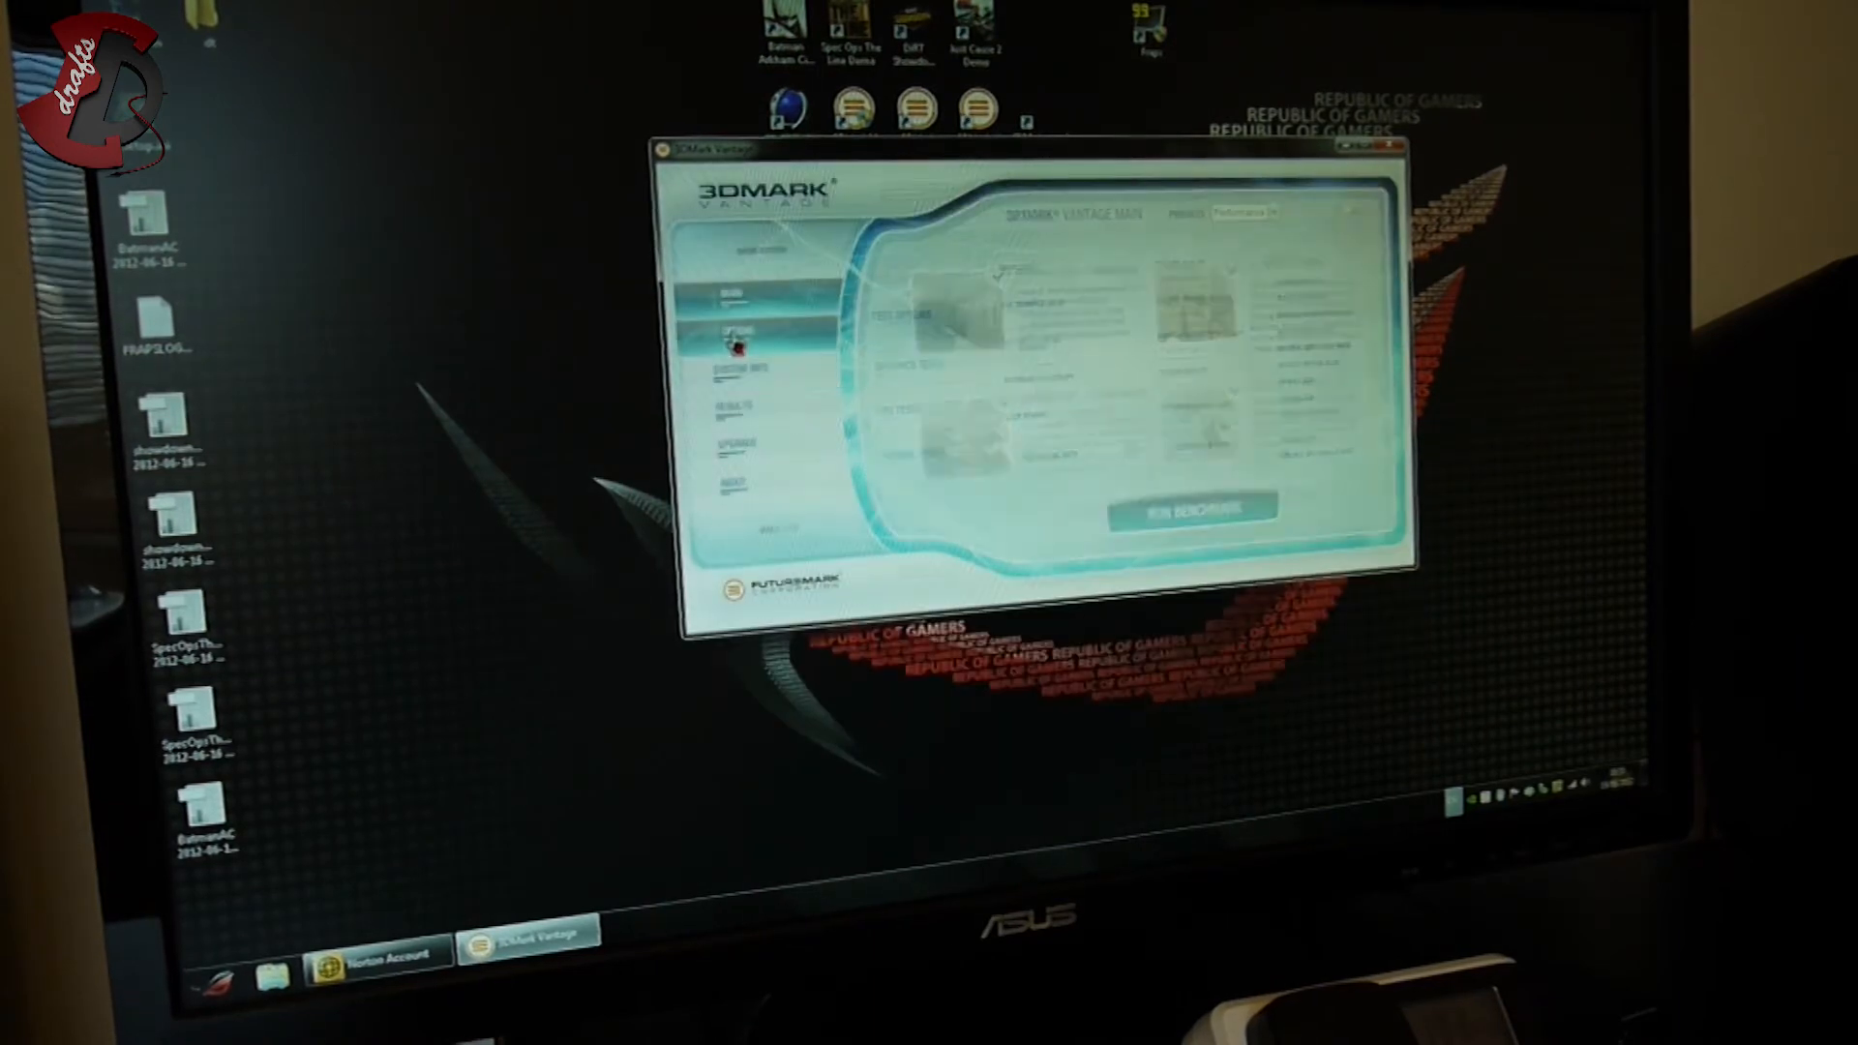
{"action": "left_click", "coordinate": [735, 329]}
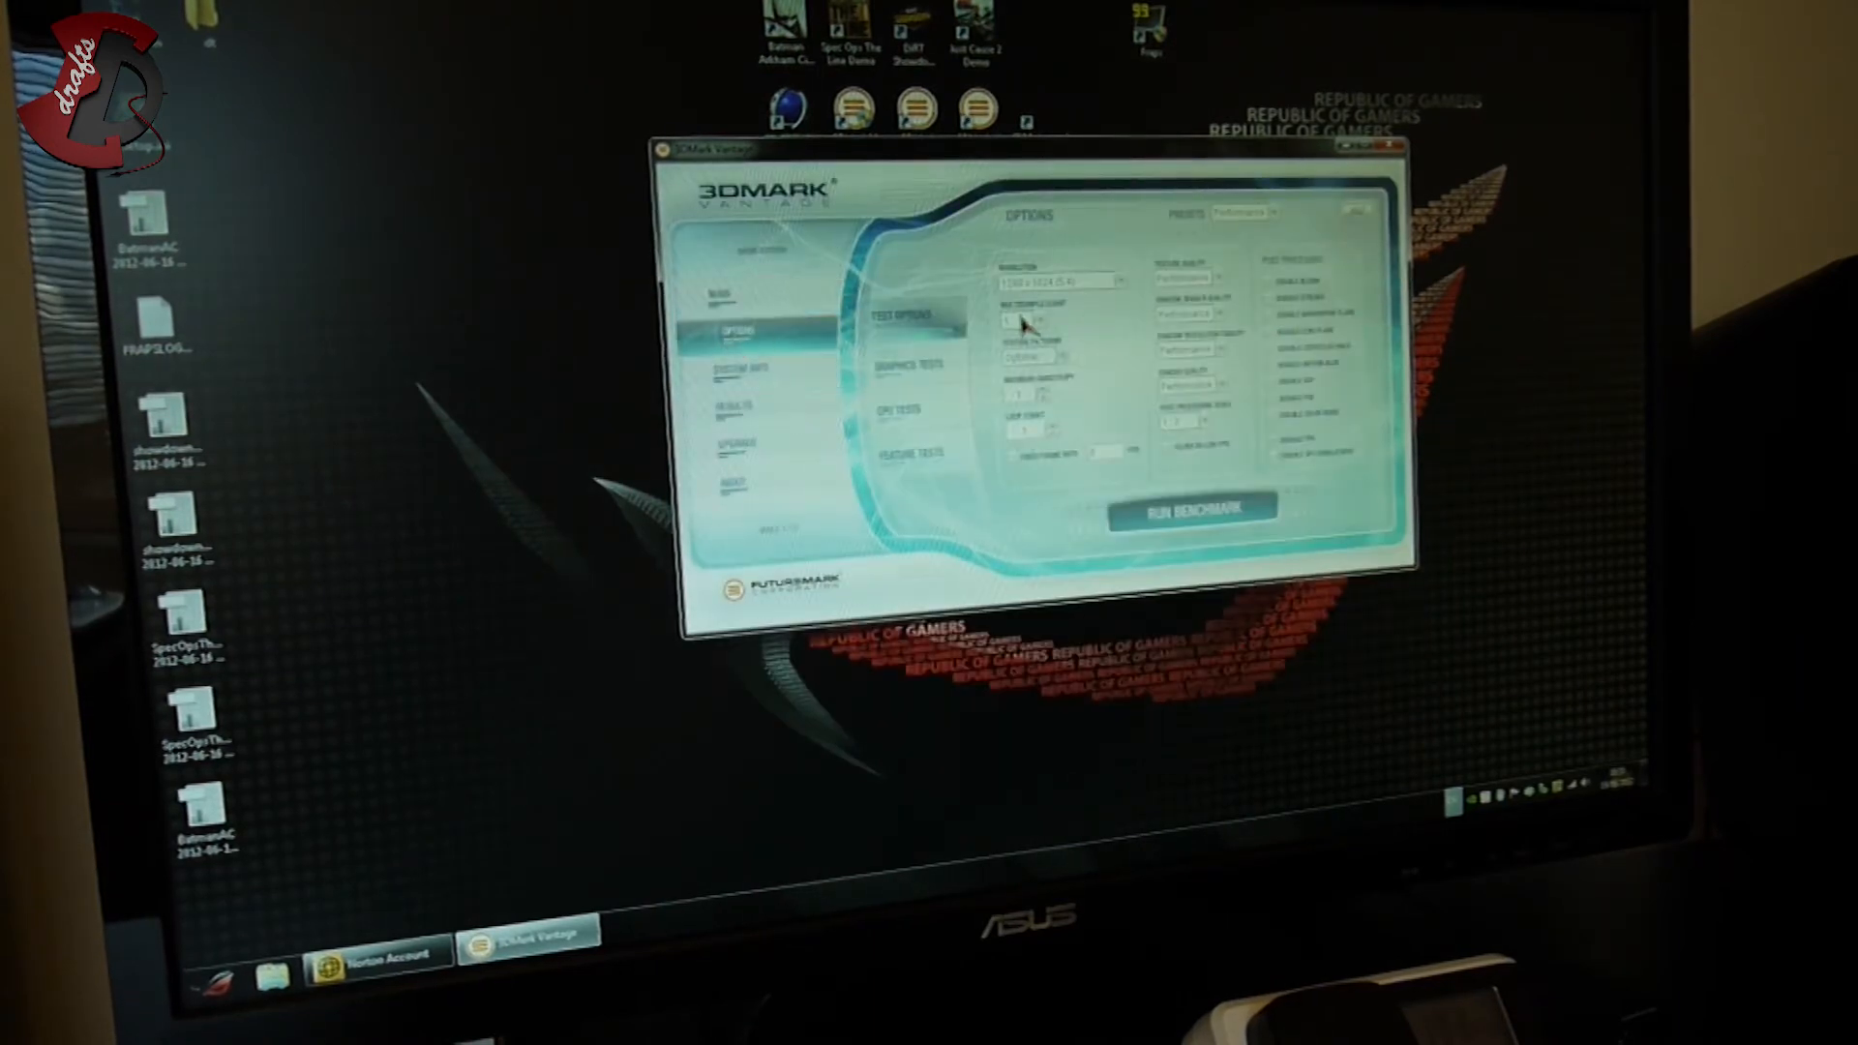
{"action": "mouse_move", "coordinate": [1060, 296]}
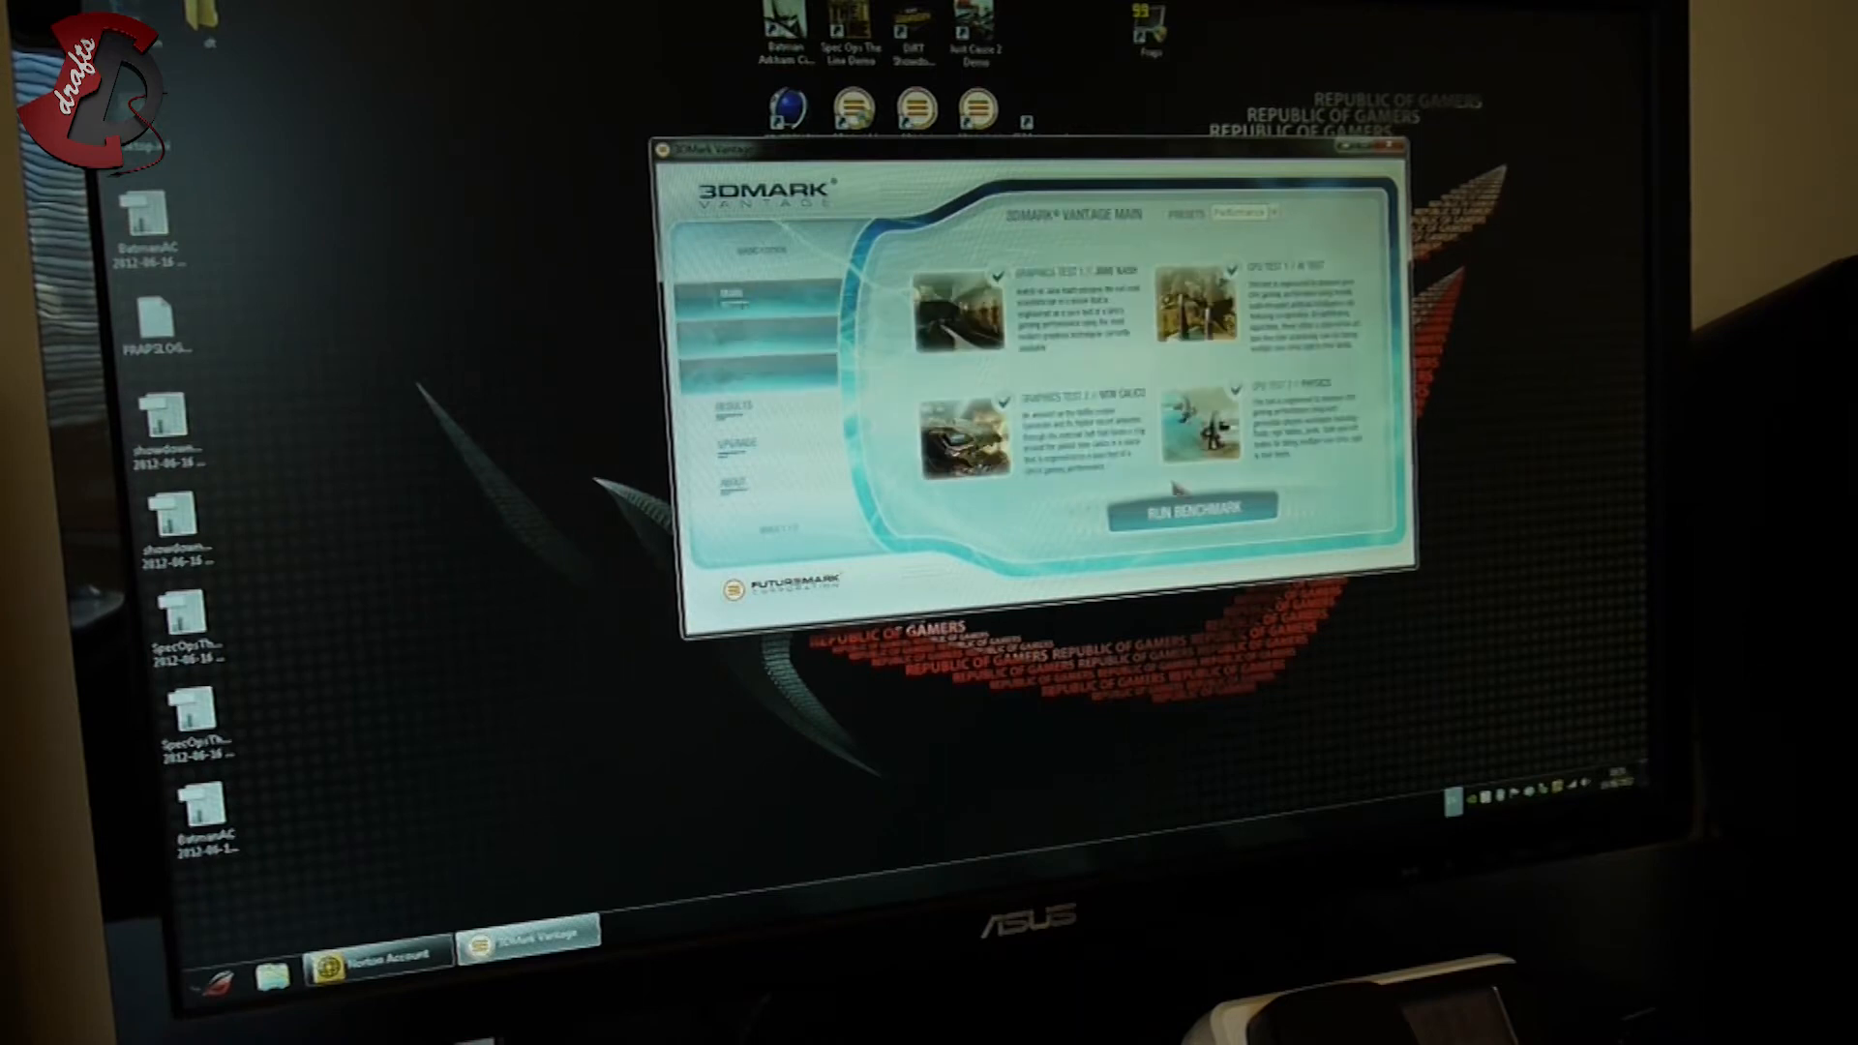
{"action": "left_click", "coordinate": [1190, 511]}
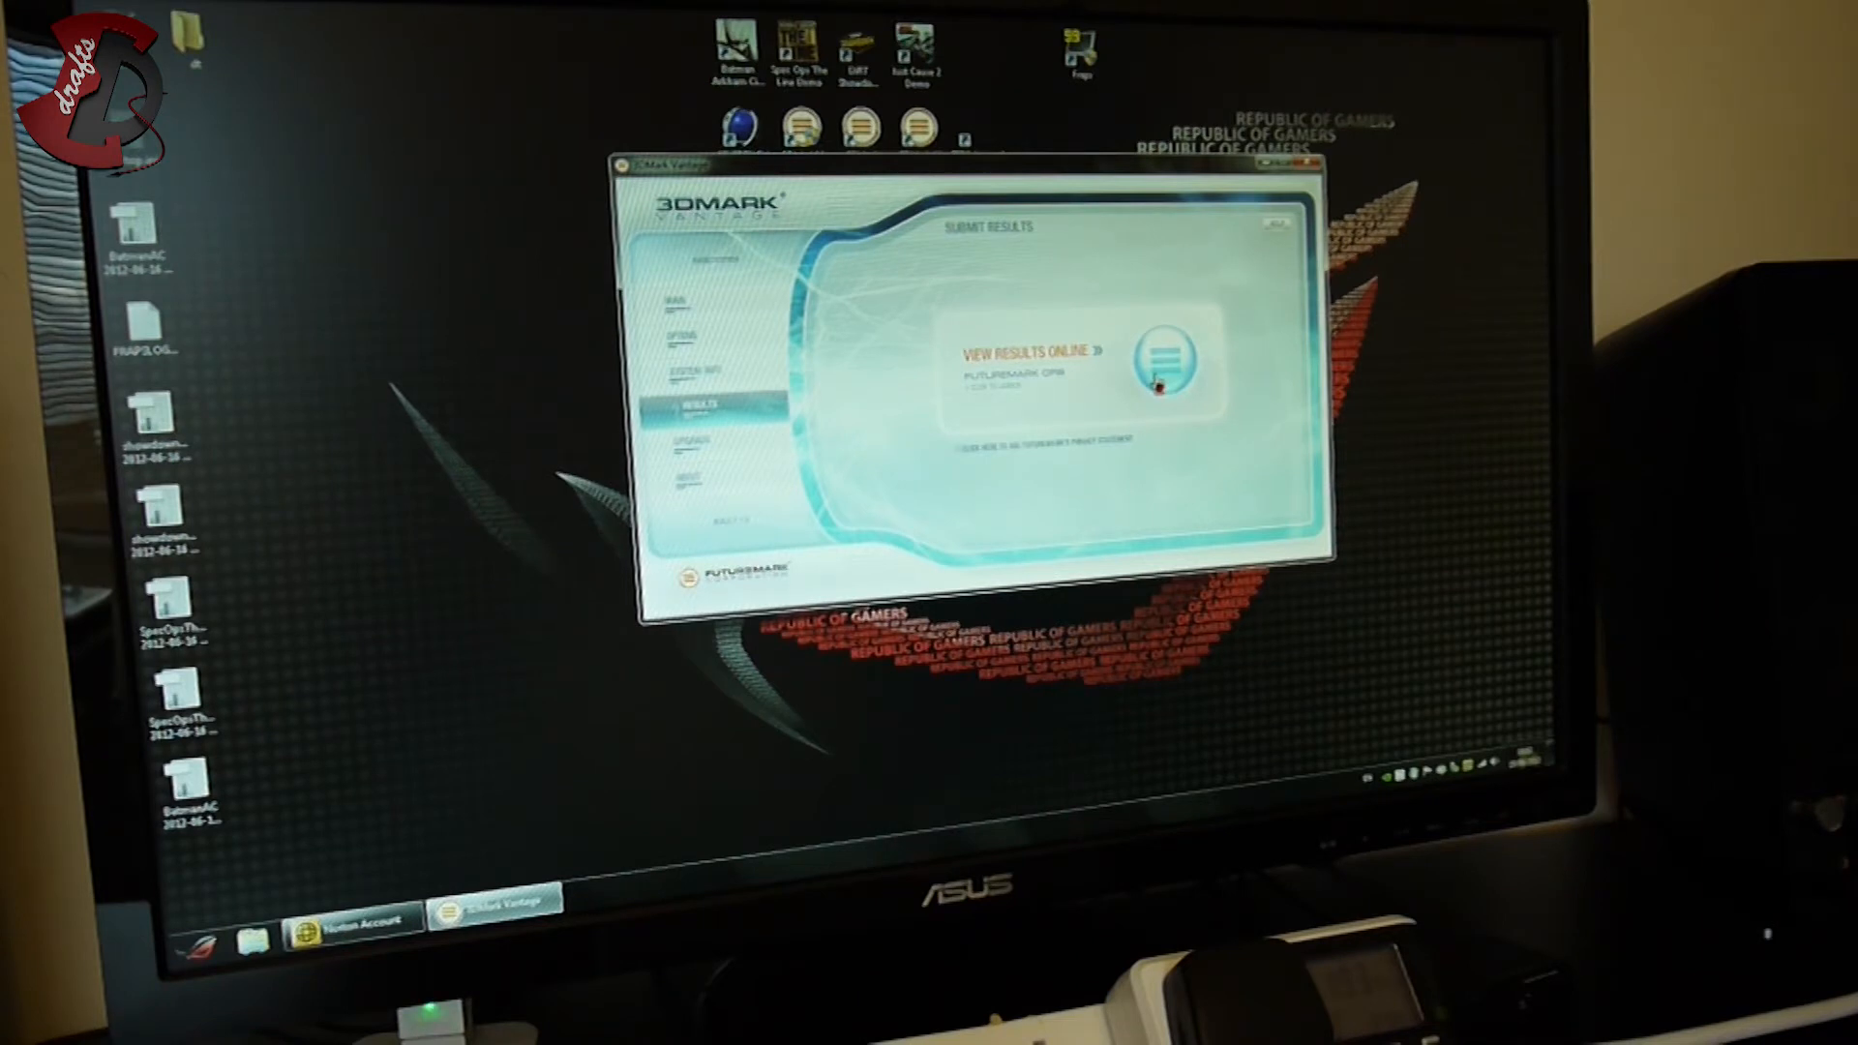
Step: View the Vantage score P11804 on 3DMark.com and scroll through the result details
{"action": "left_click", "coordinate": [1161, 356]}
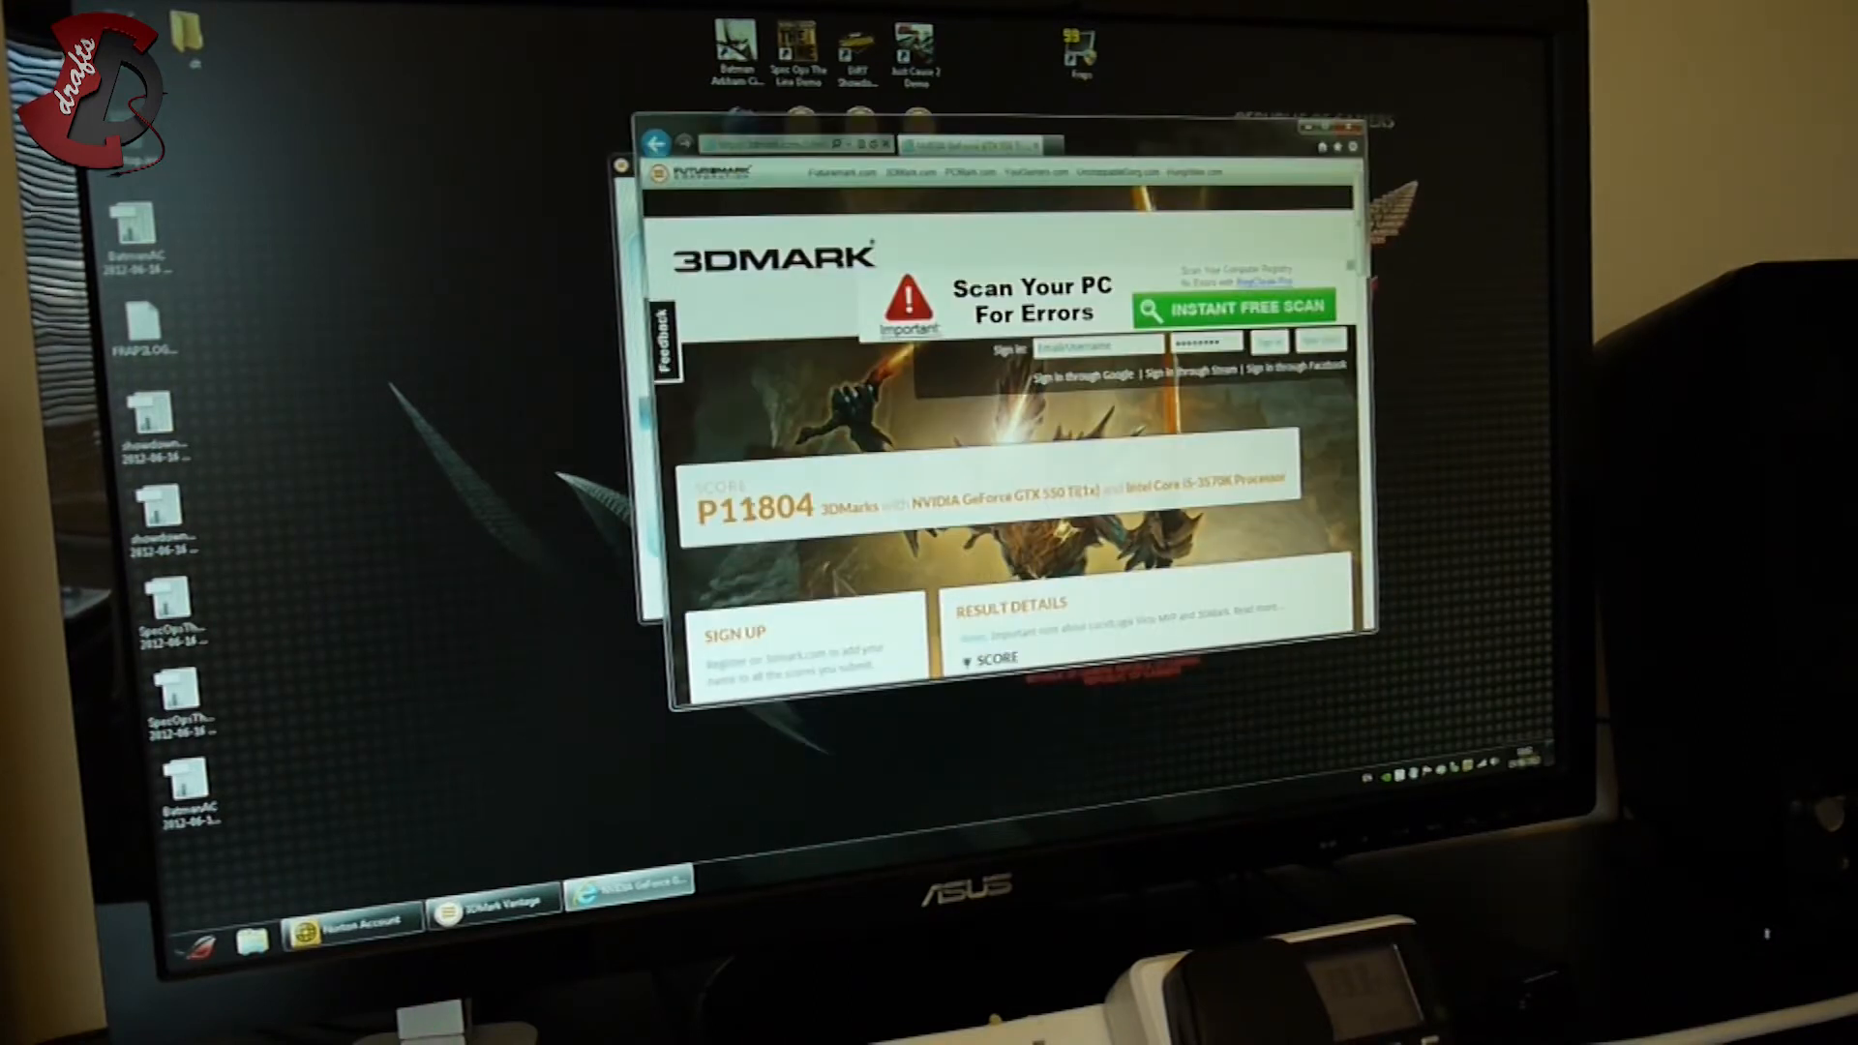
{"action": "scroll", "scroll_direction": "down", "scroll_amount": 3}
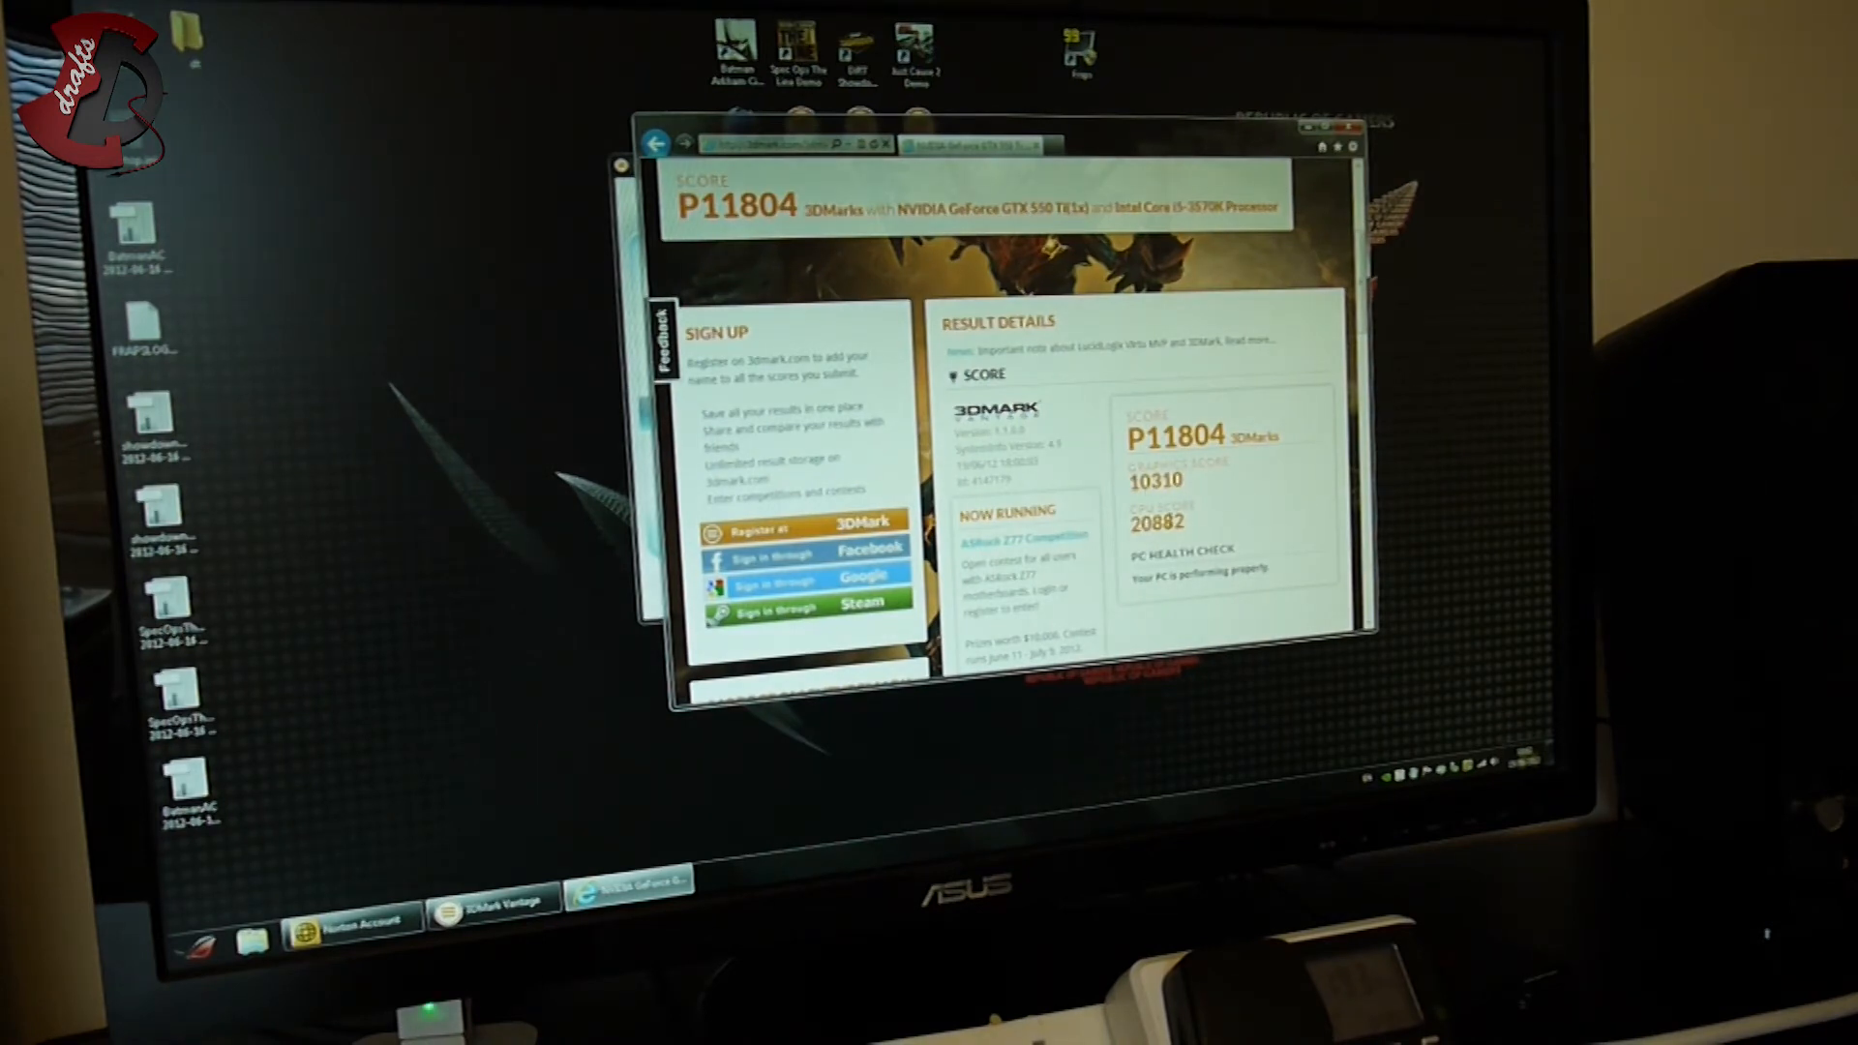
{"action": "scroll", "scroll_direction": "down", "scroll_amount": 3}
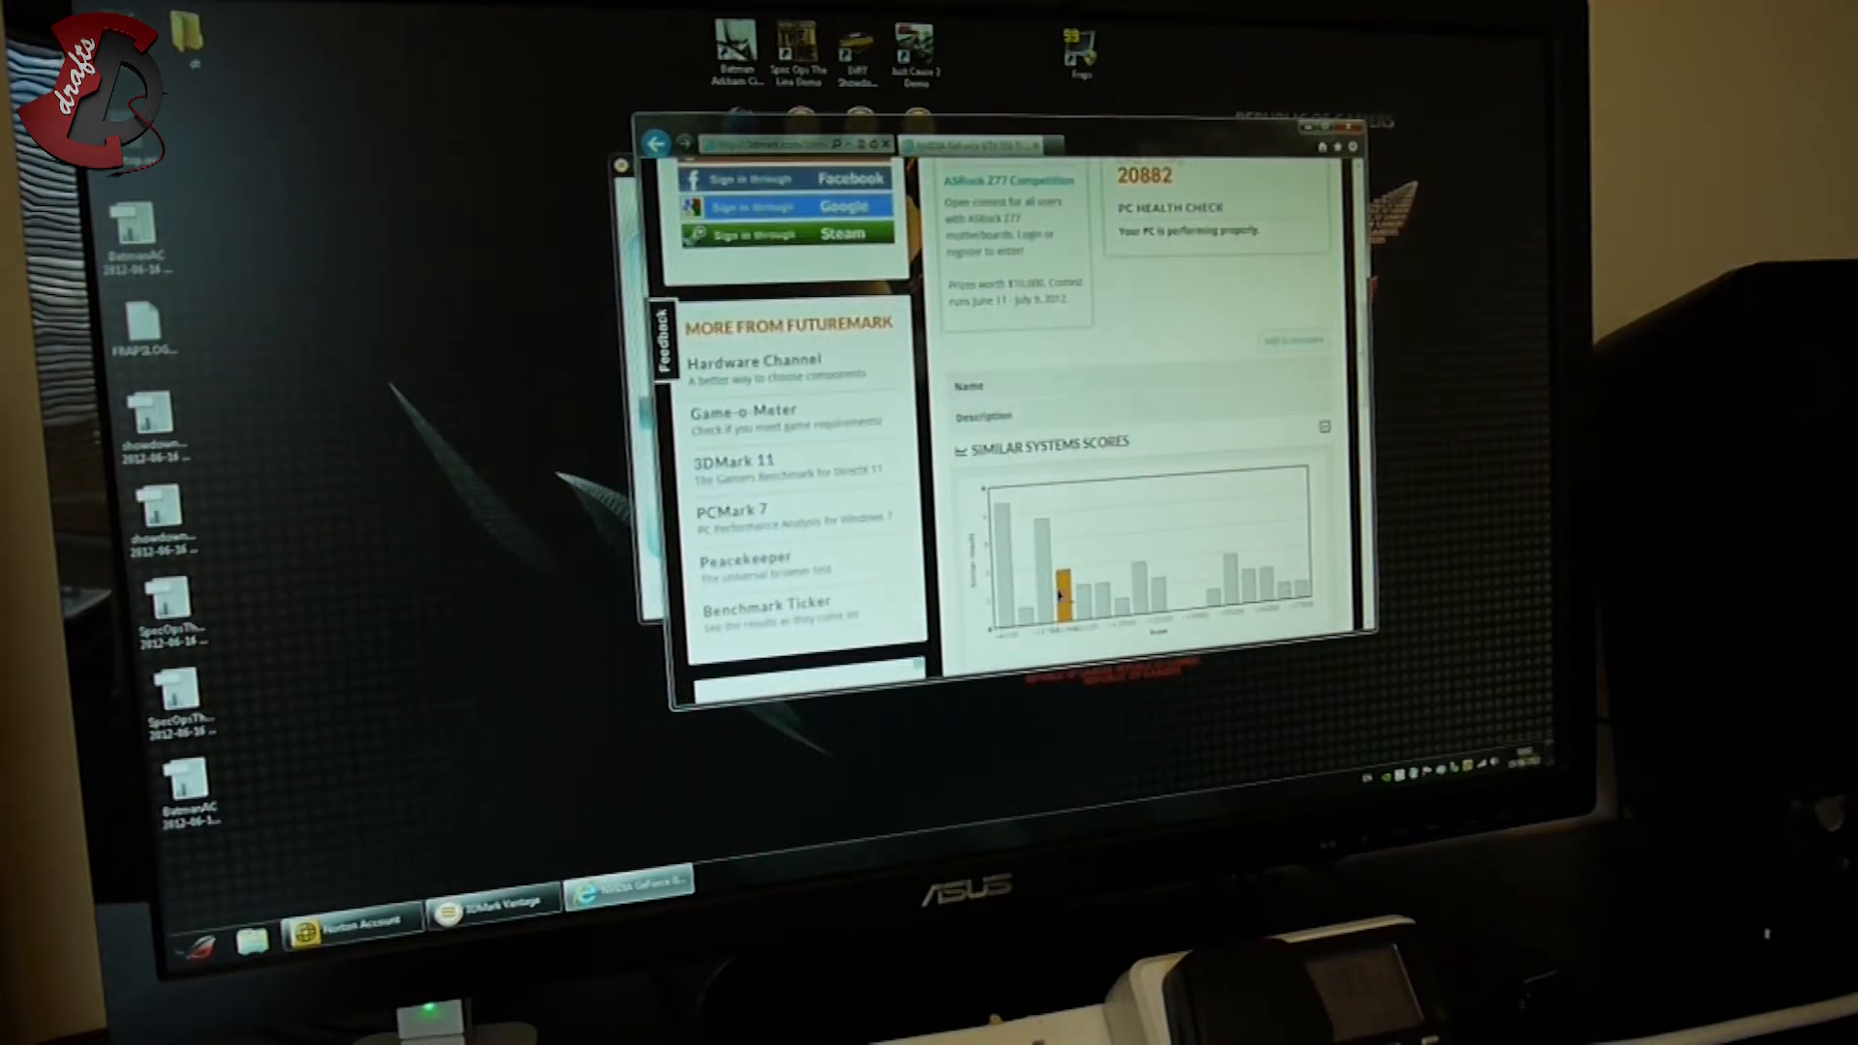
{"action": "scroll", "scroll_direction": "down", "scroll_amount": 3}
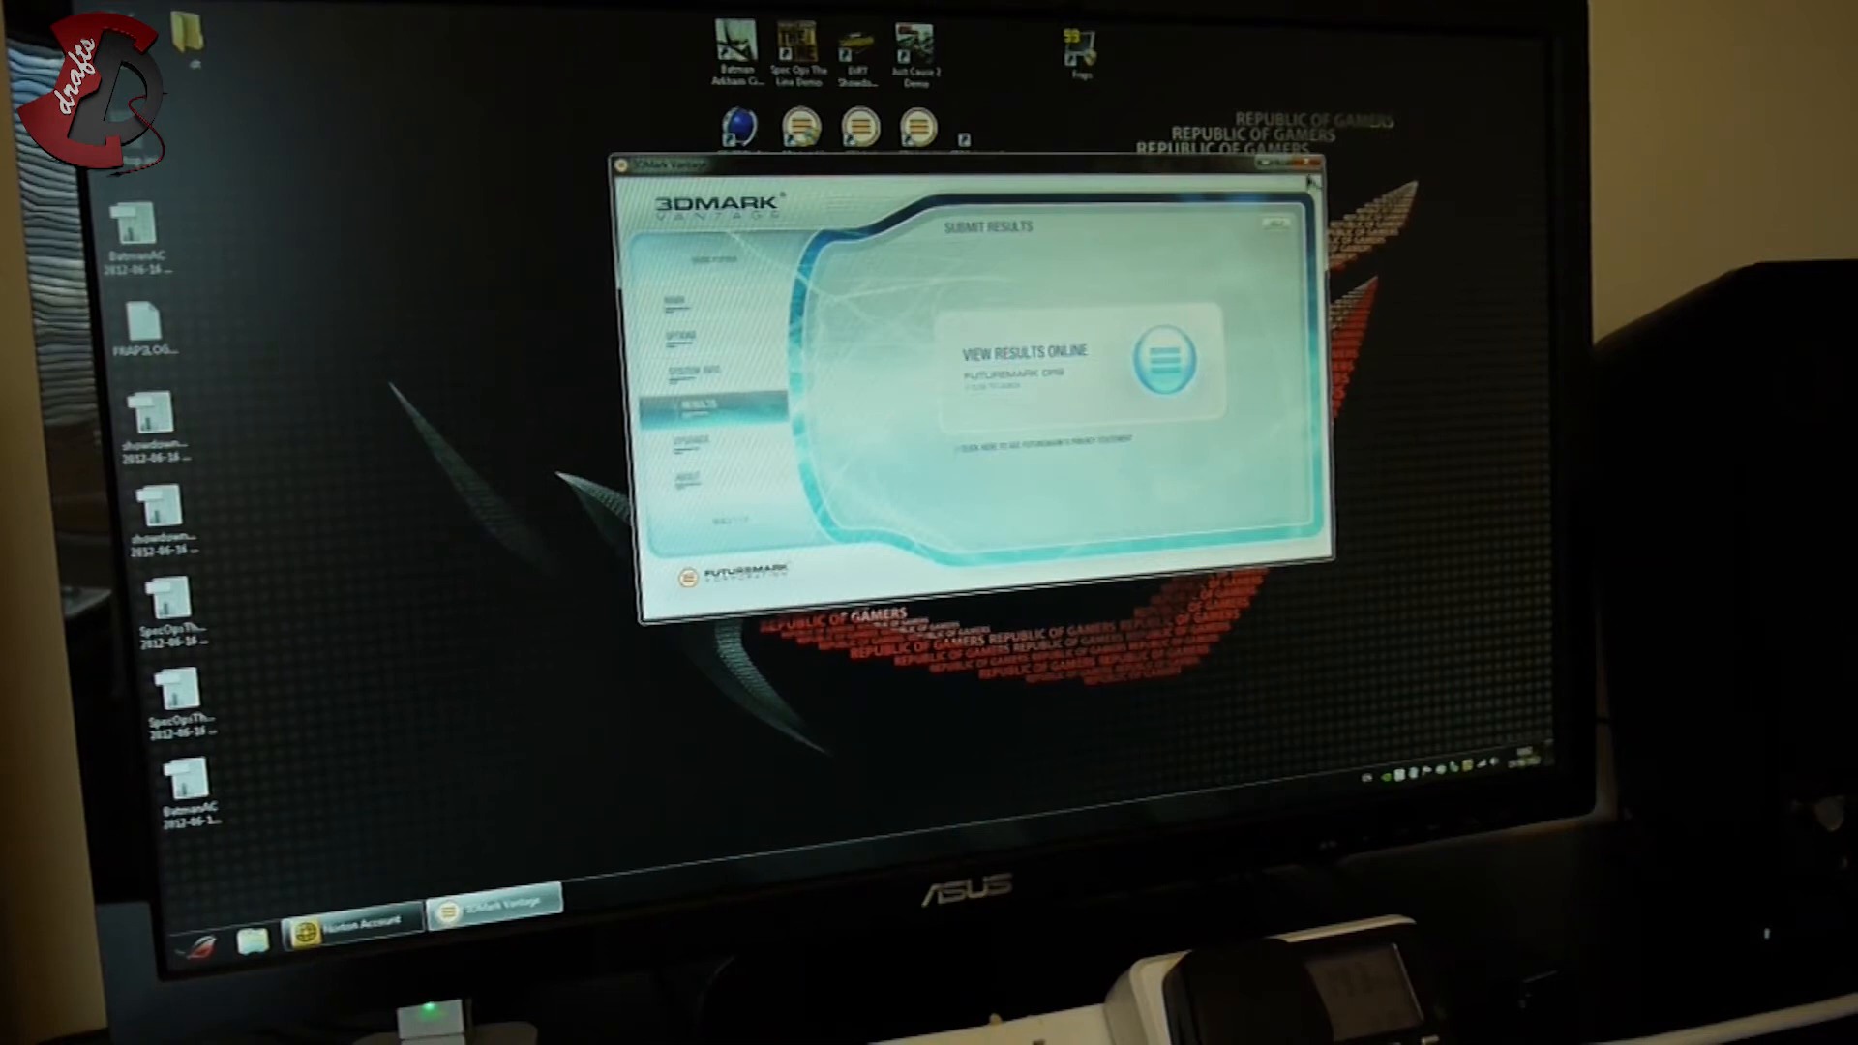
Step: Close Vantage, launch 3DMark 11, set Basic to benchmark tests only and start the run
{"action": "left_click", "coordinate": [1310, 186]}
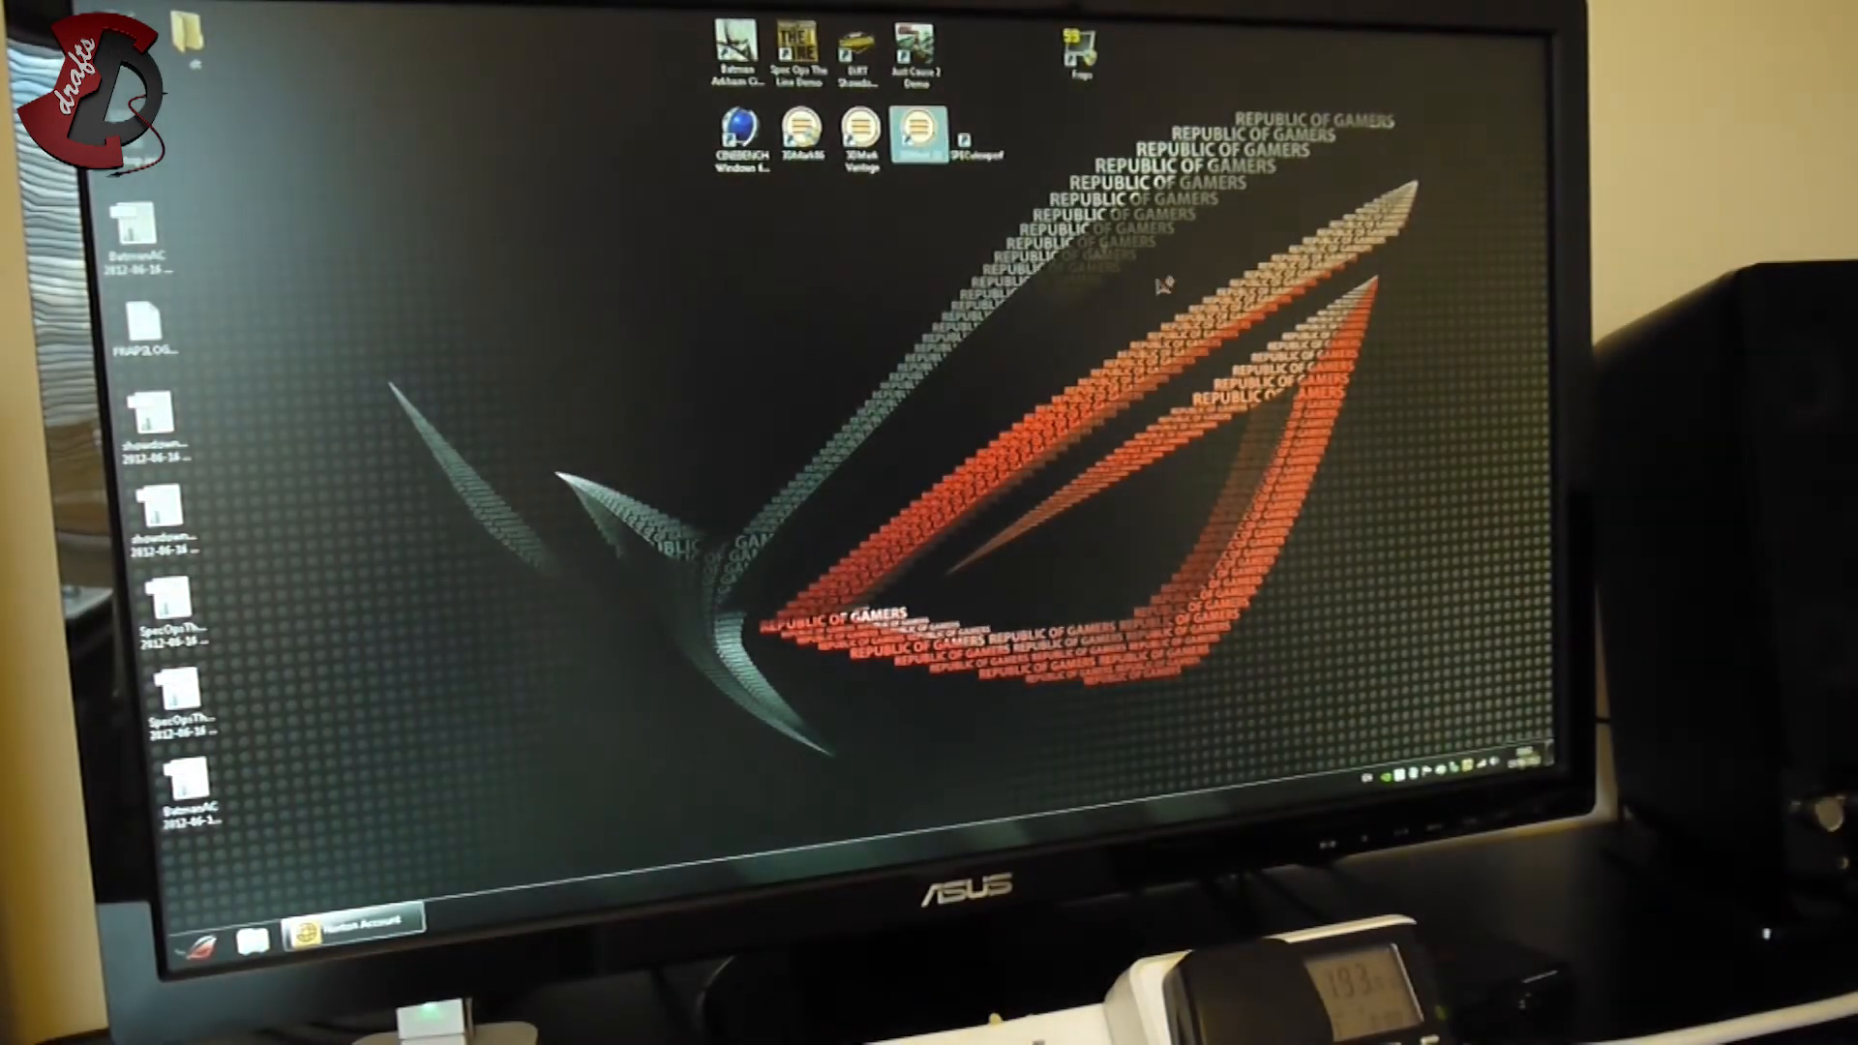
{"action": "double_click", "coordinate": [911, 128]}
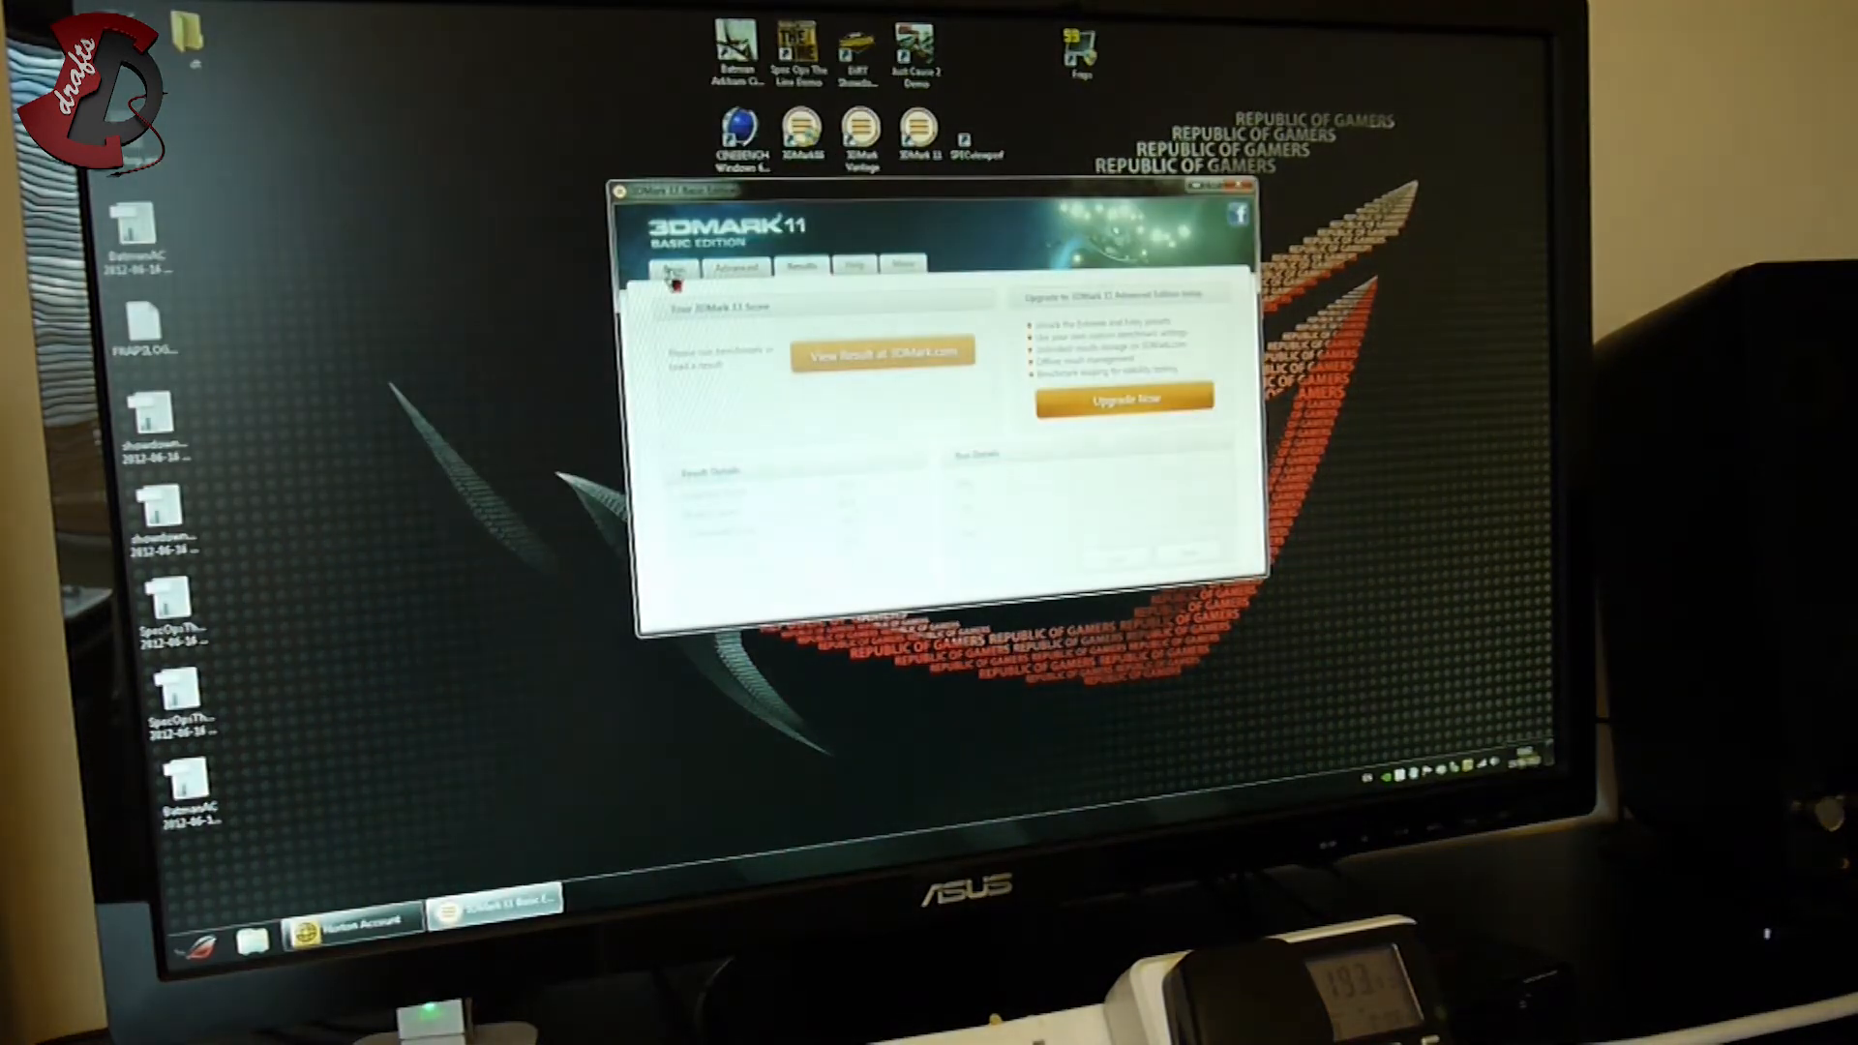
{"action": "left_click", "coordinate": [674, 267]}
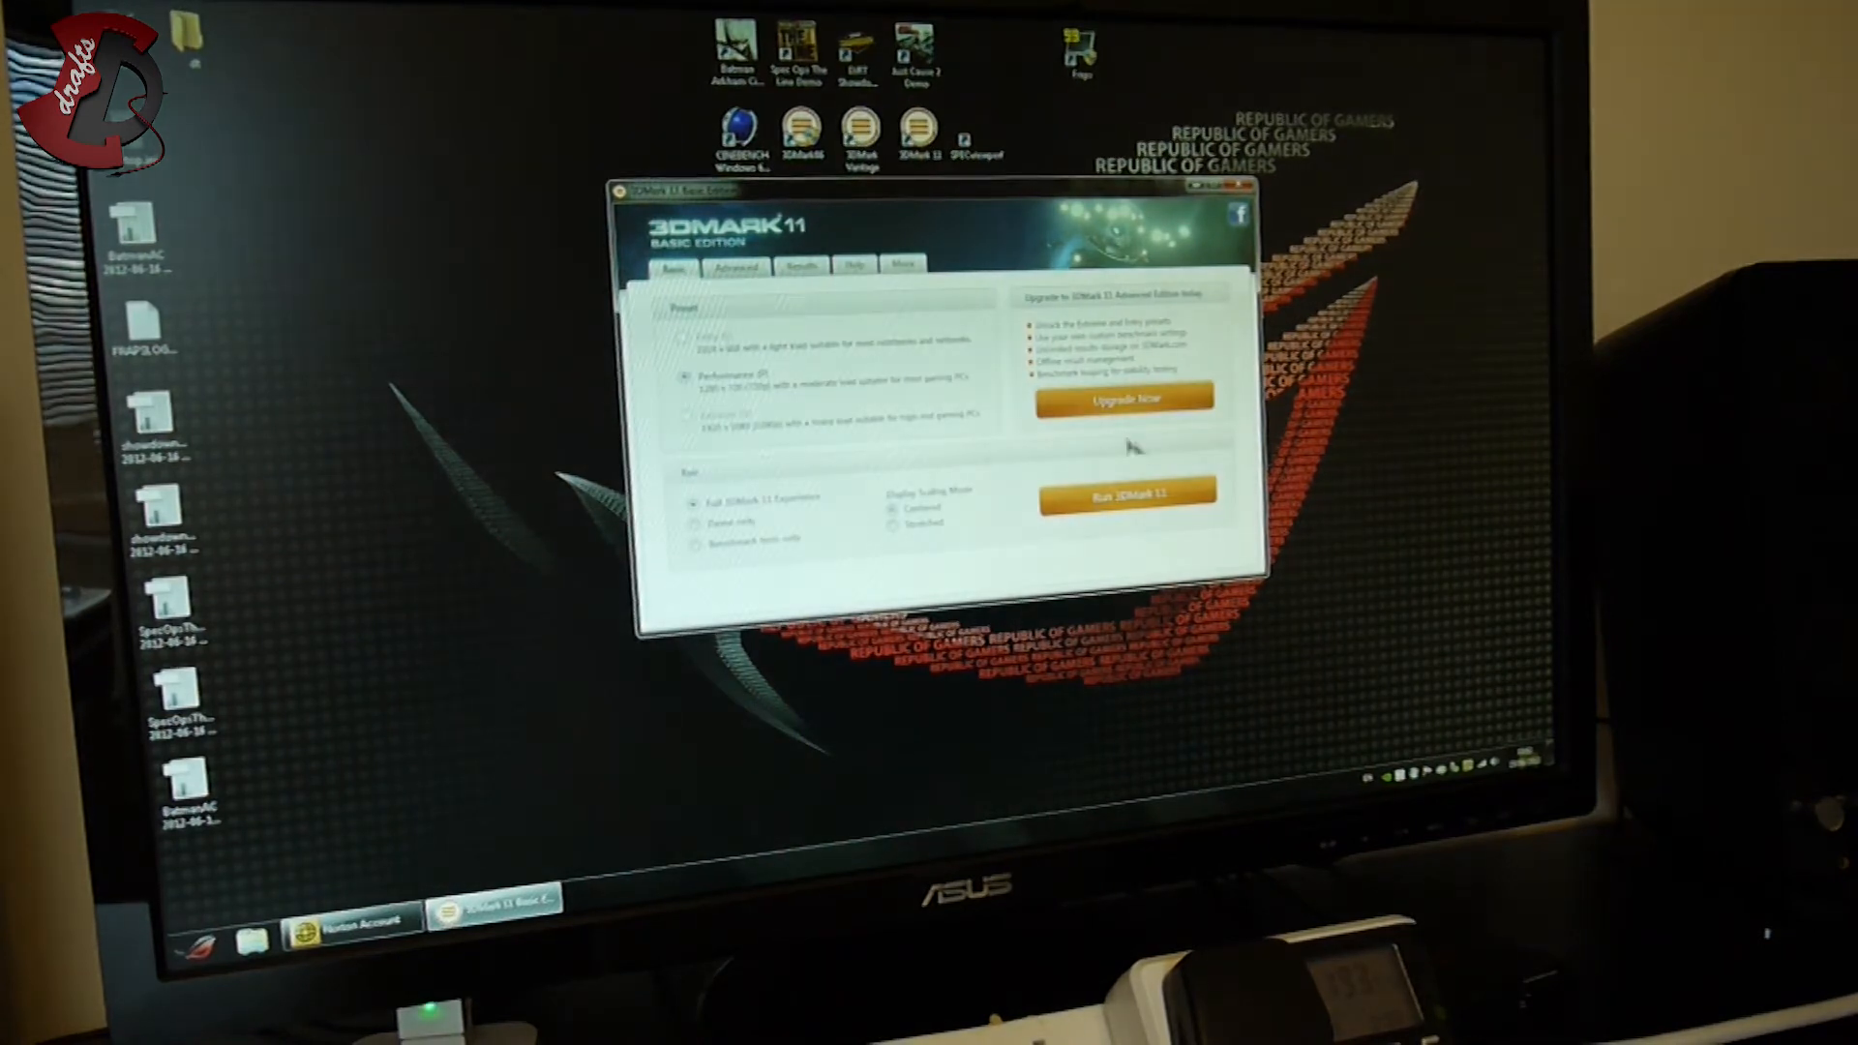
{"action": "mouse_move", "coordinate": [697, 408]}
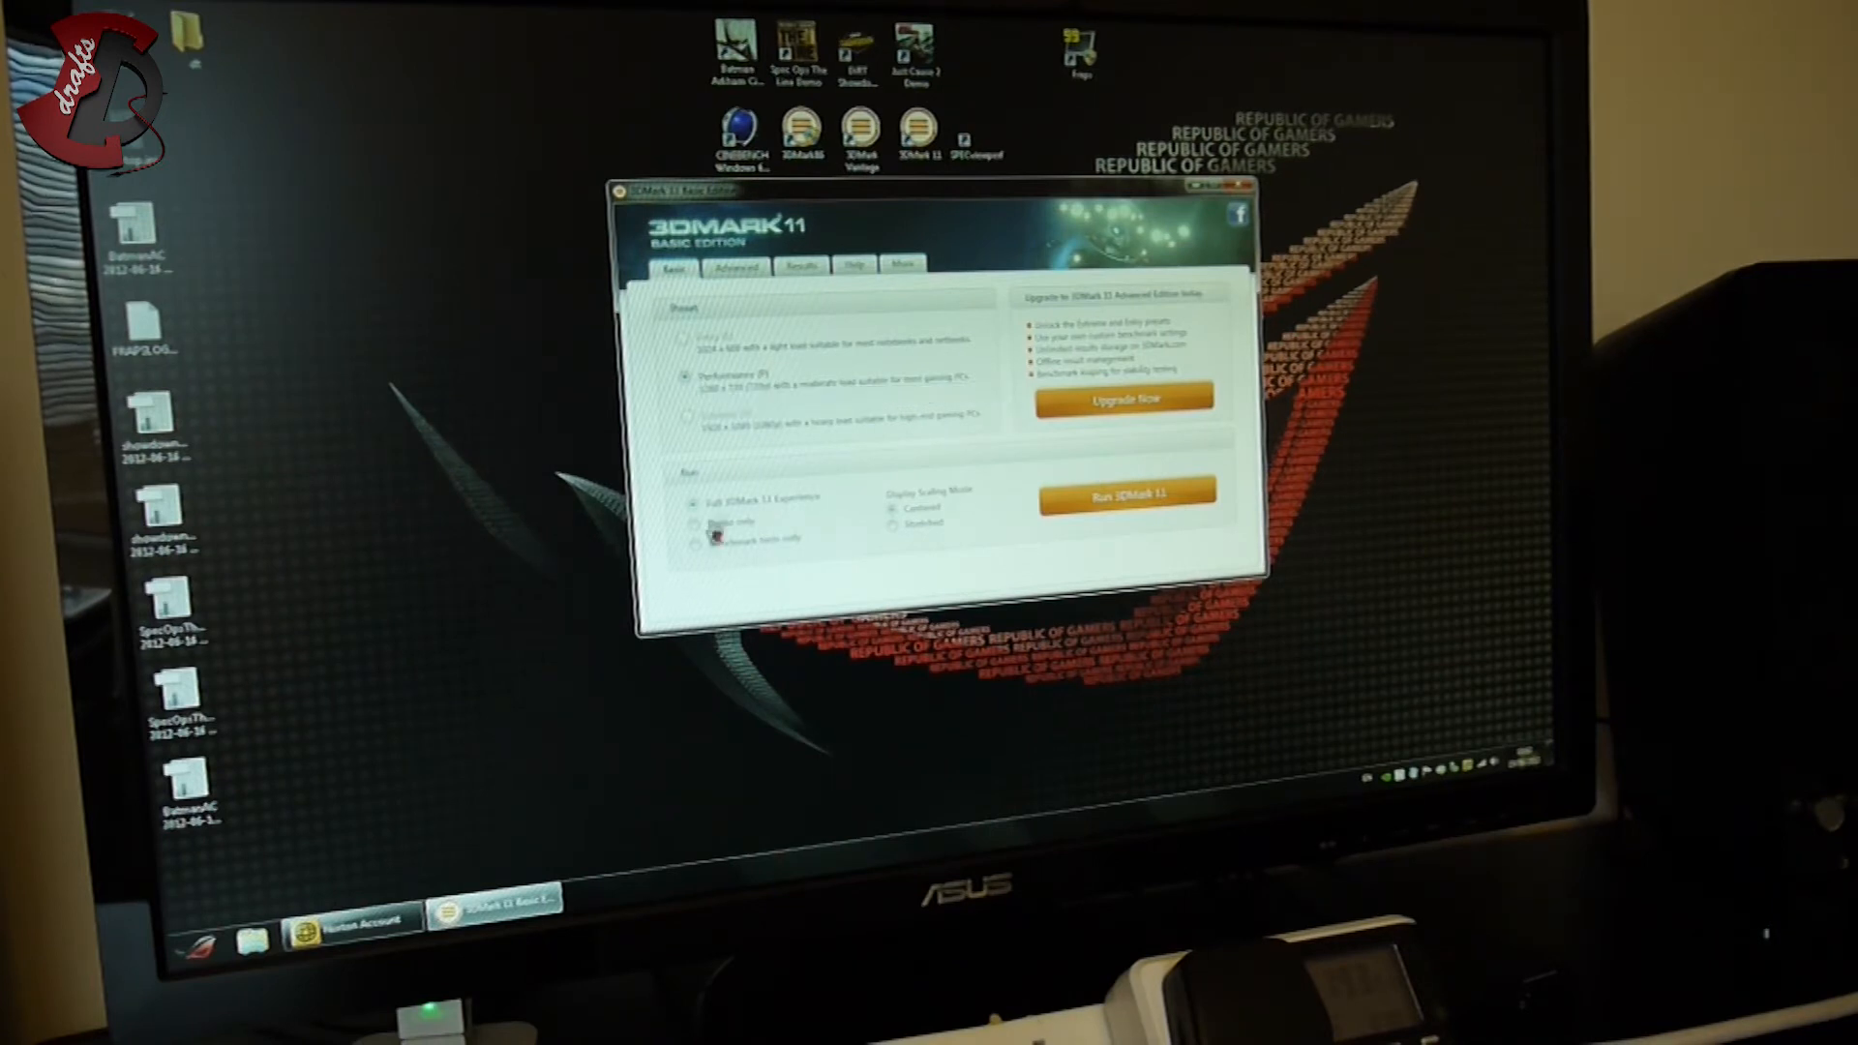
{"action": "left_click", "coordinate": [687, 540]}
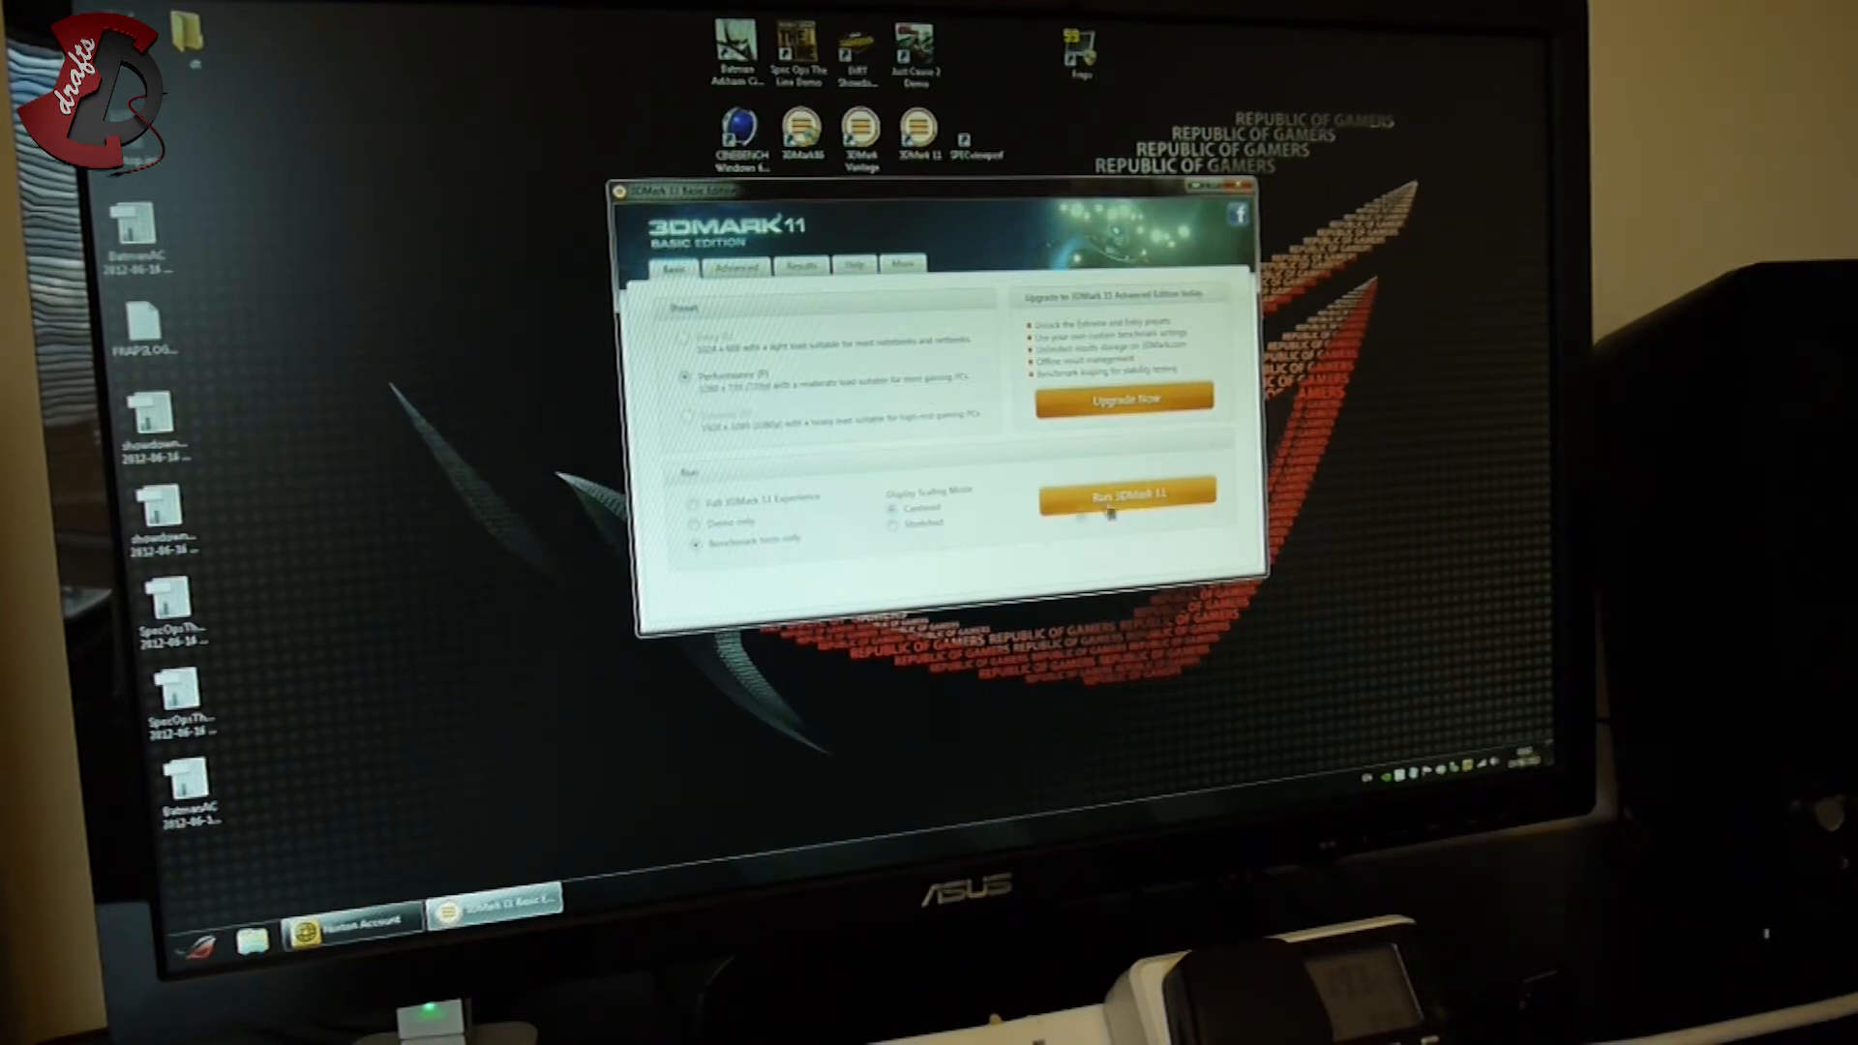
{"action": "left_click", "coordinate": [1126, 494]}
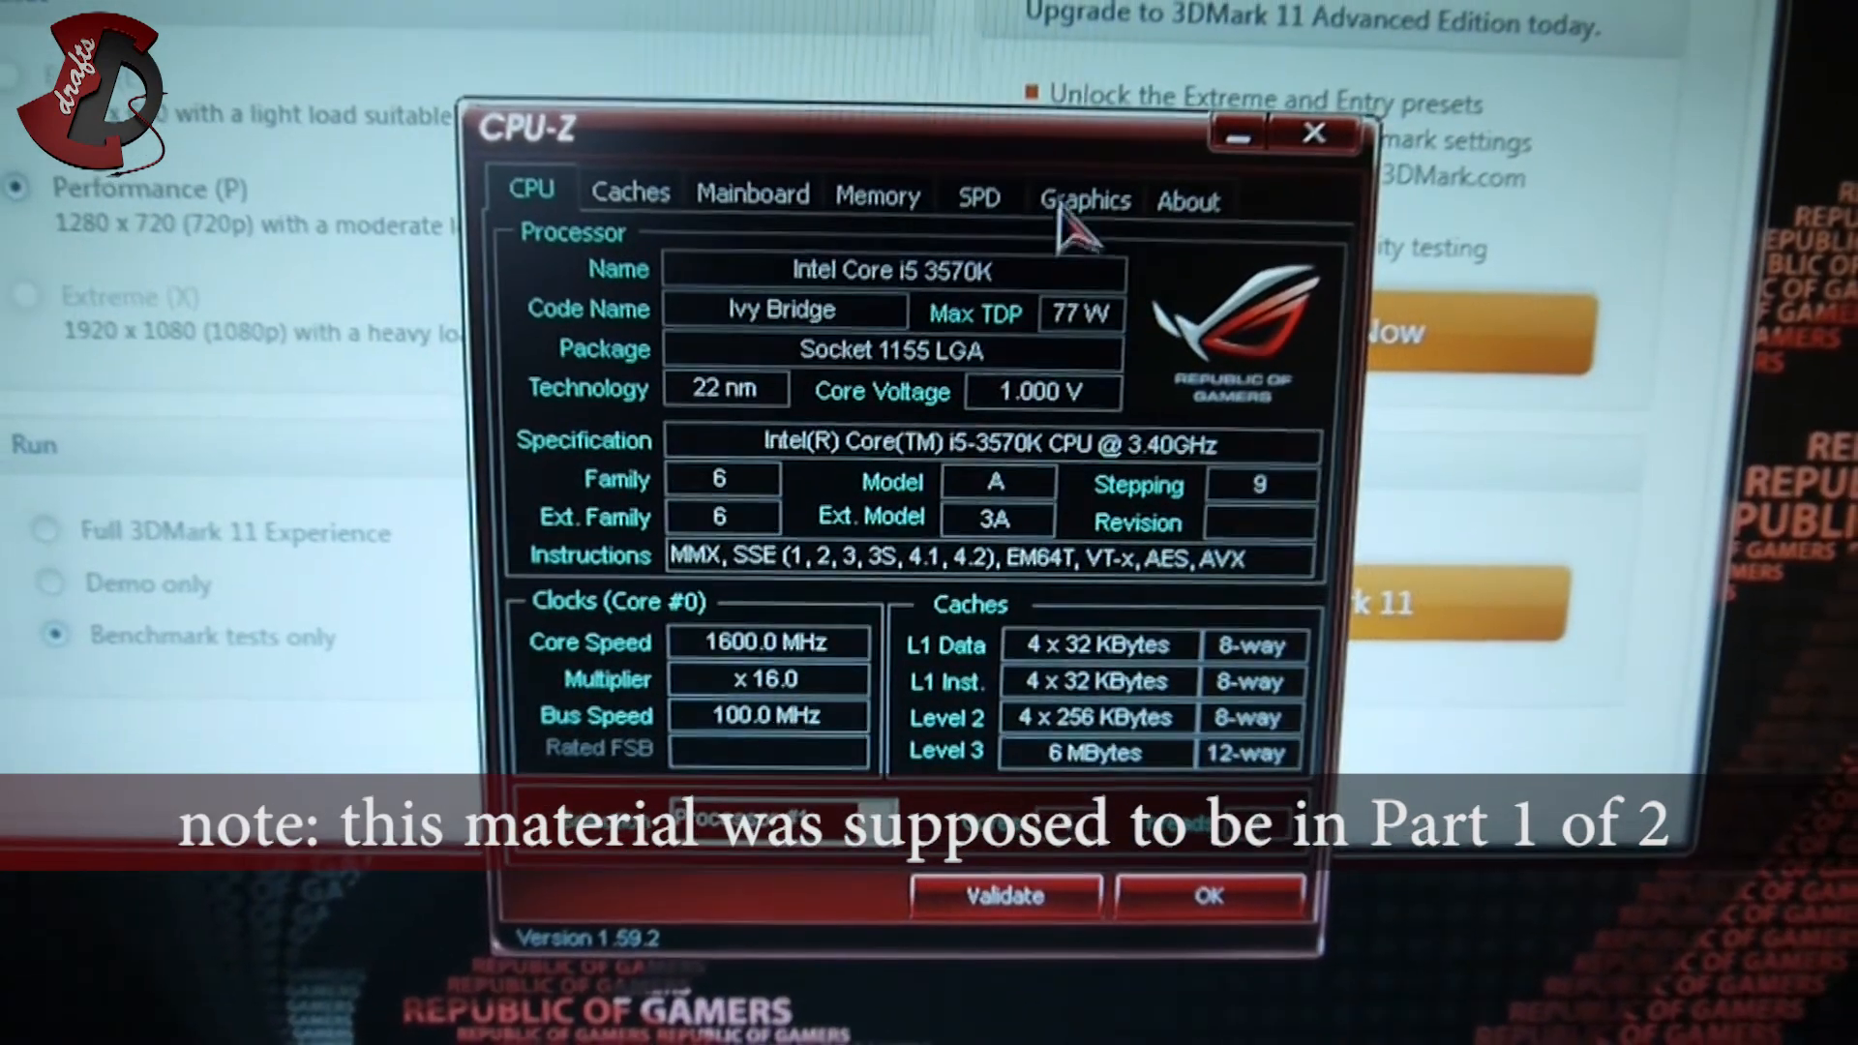
Step: Check CPU-Z's Graphics and CPU details for the i5-3570K, close it, then request the 3DMark 11 result online
{"action": "left_click", "coordinate": [1084, 199]}
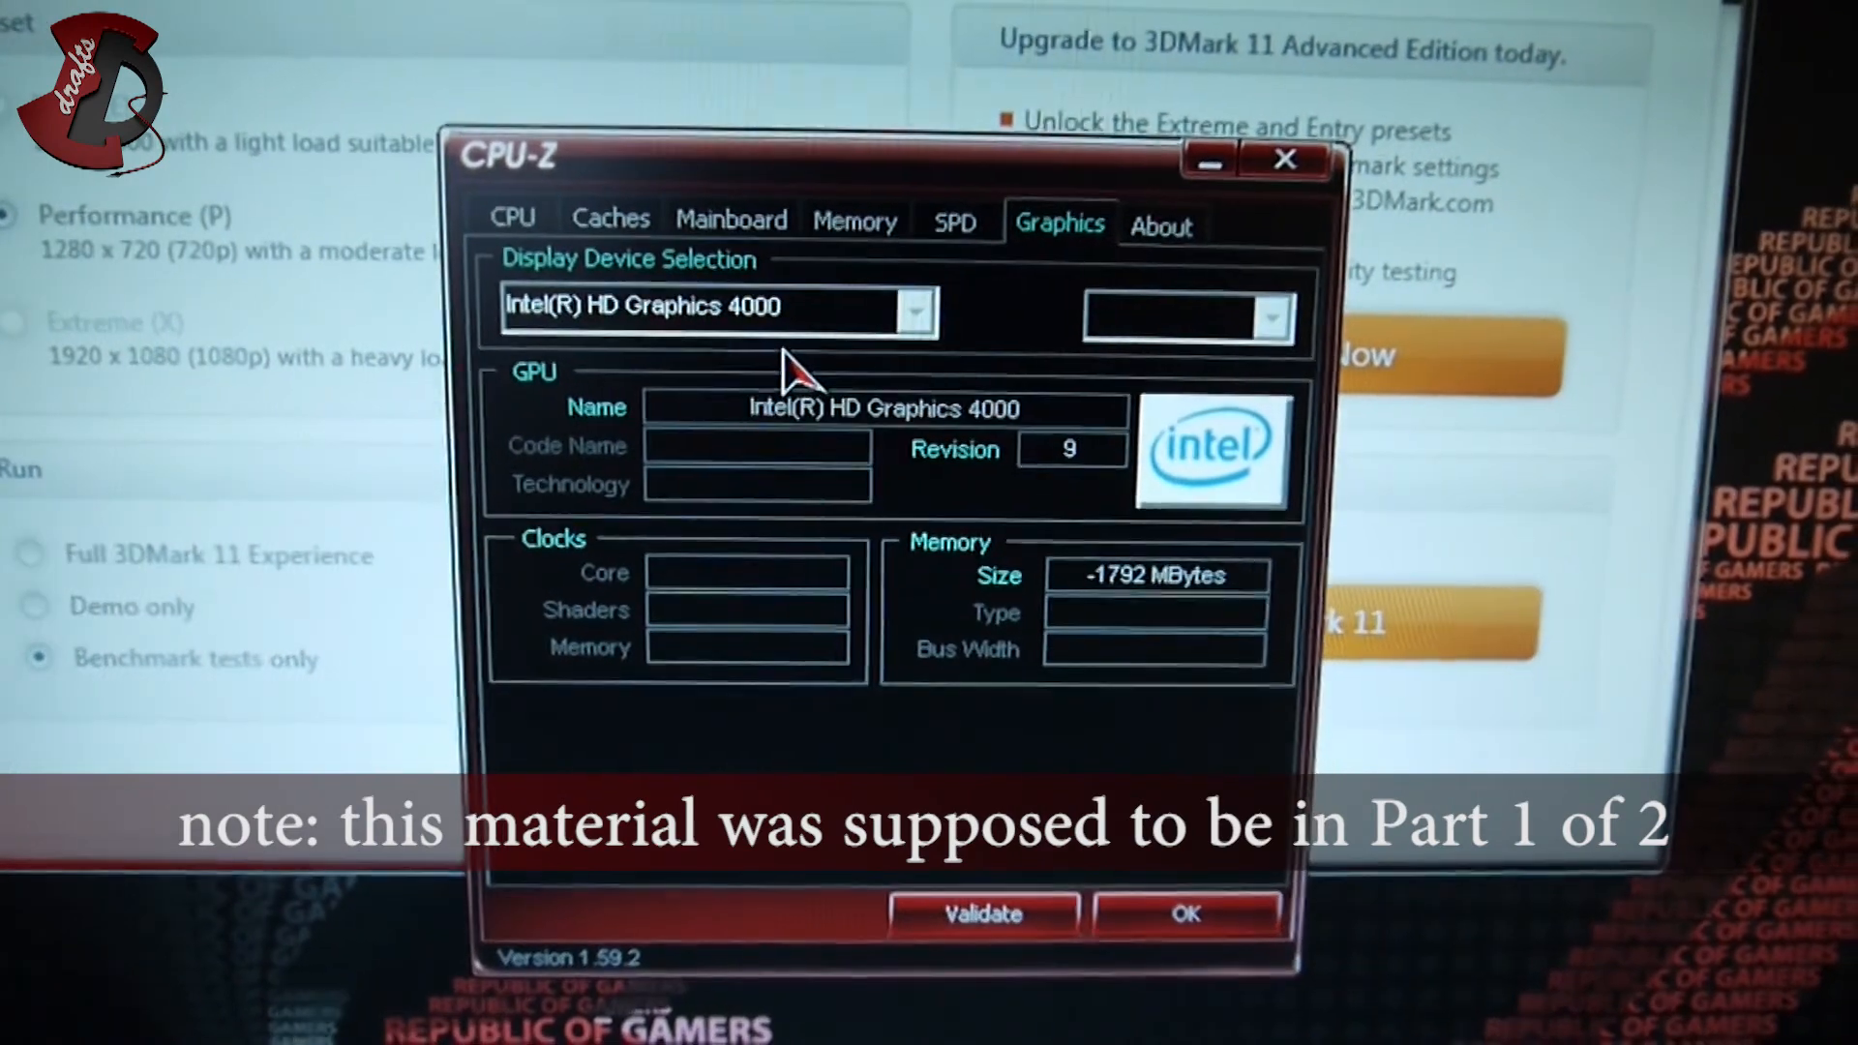
{"action": "left_click", "coordinate": [511, 222]}
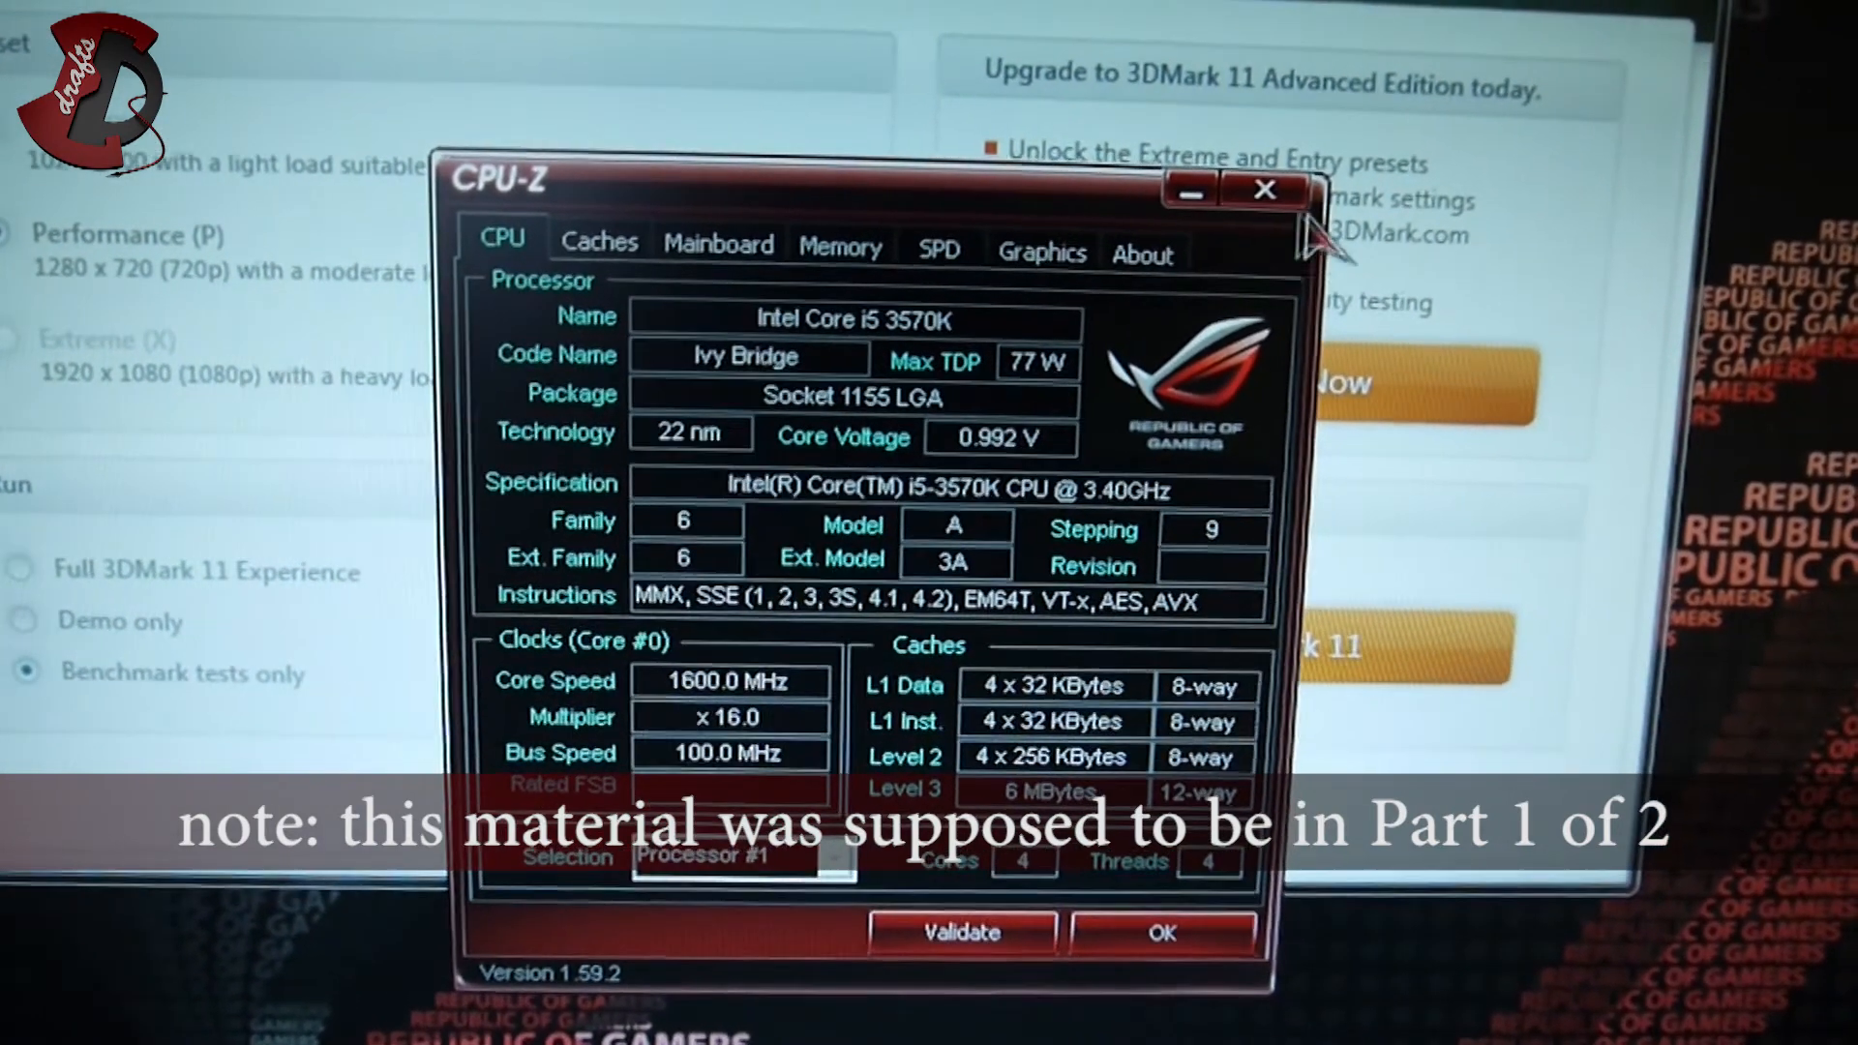
{"action": "left_click", "coordinate": [1263, 187]}
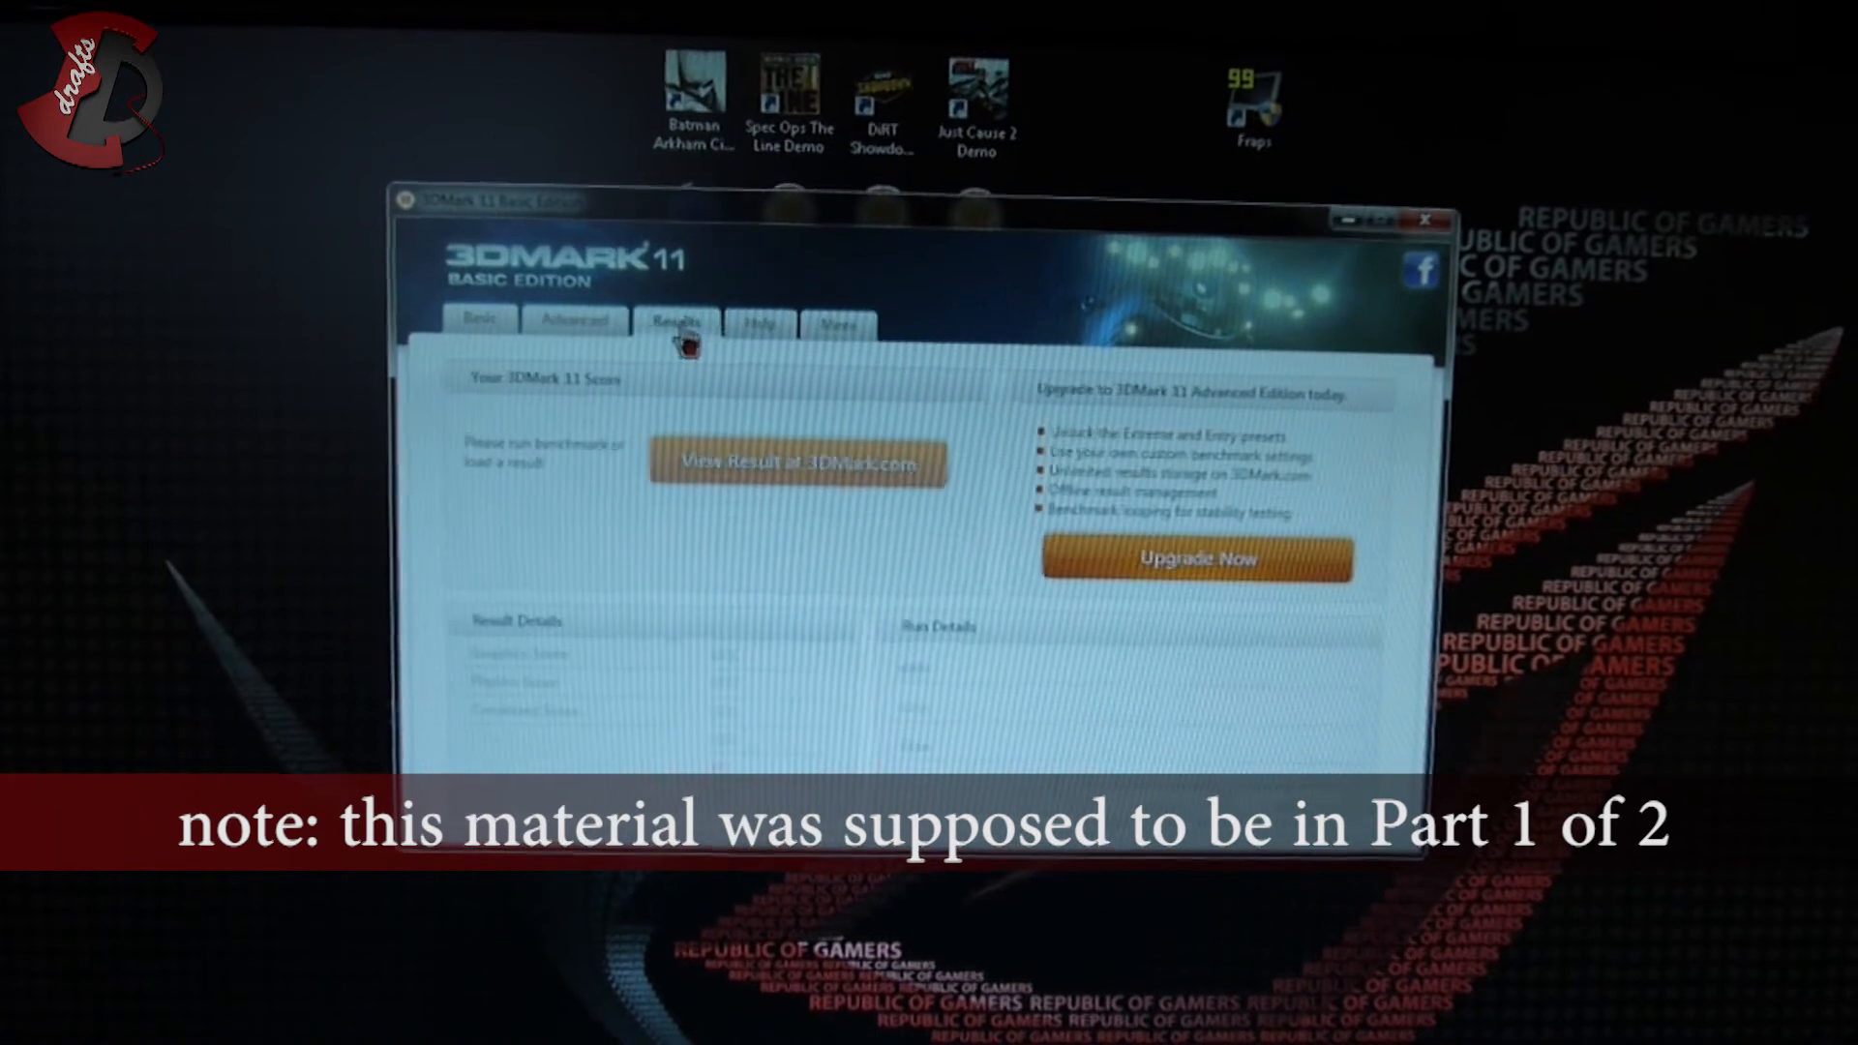
{"action": "left_click", "coordinate": [470, 319]}
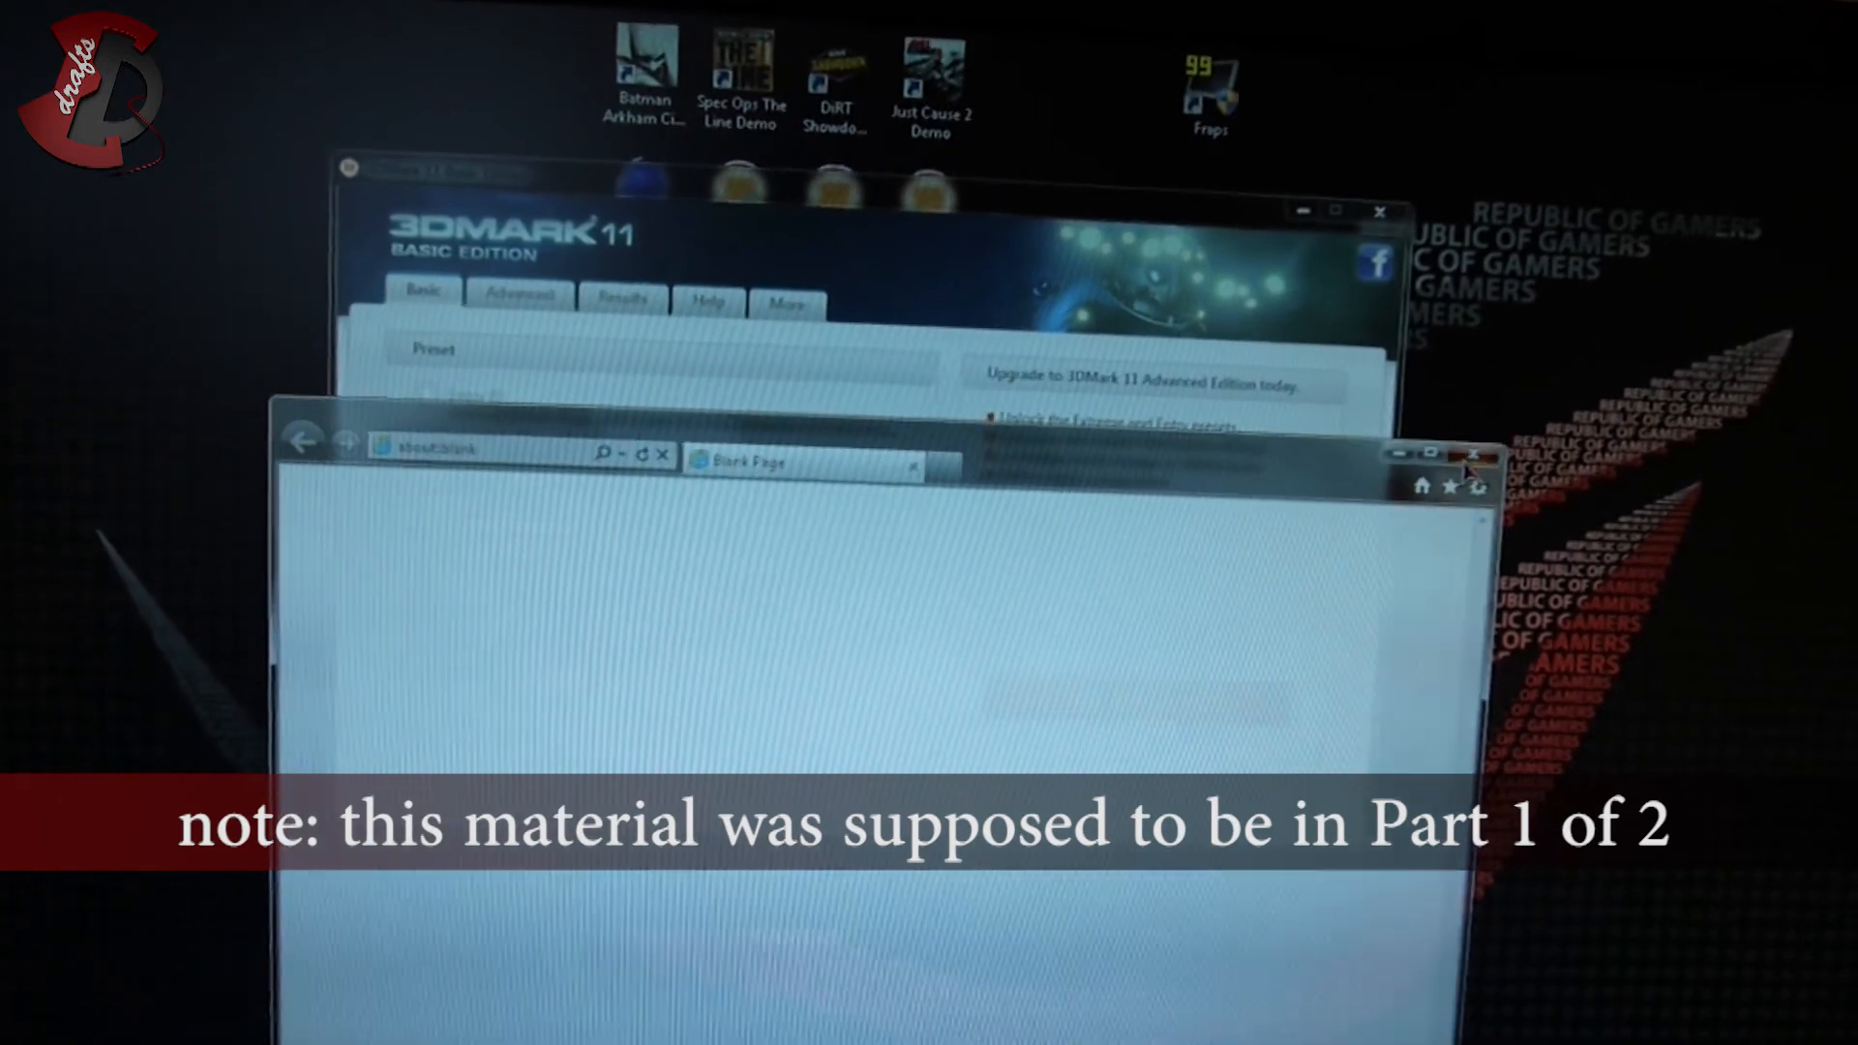
{"action": "left_click", "coordinate": [1473, 452]}
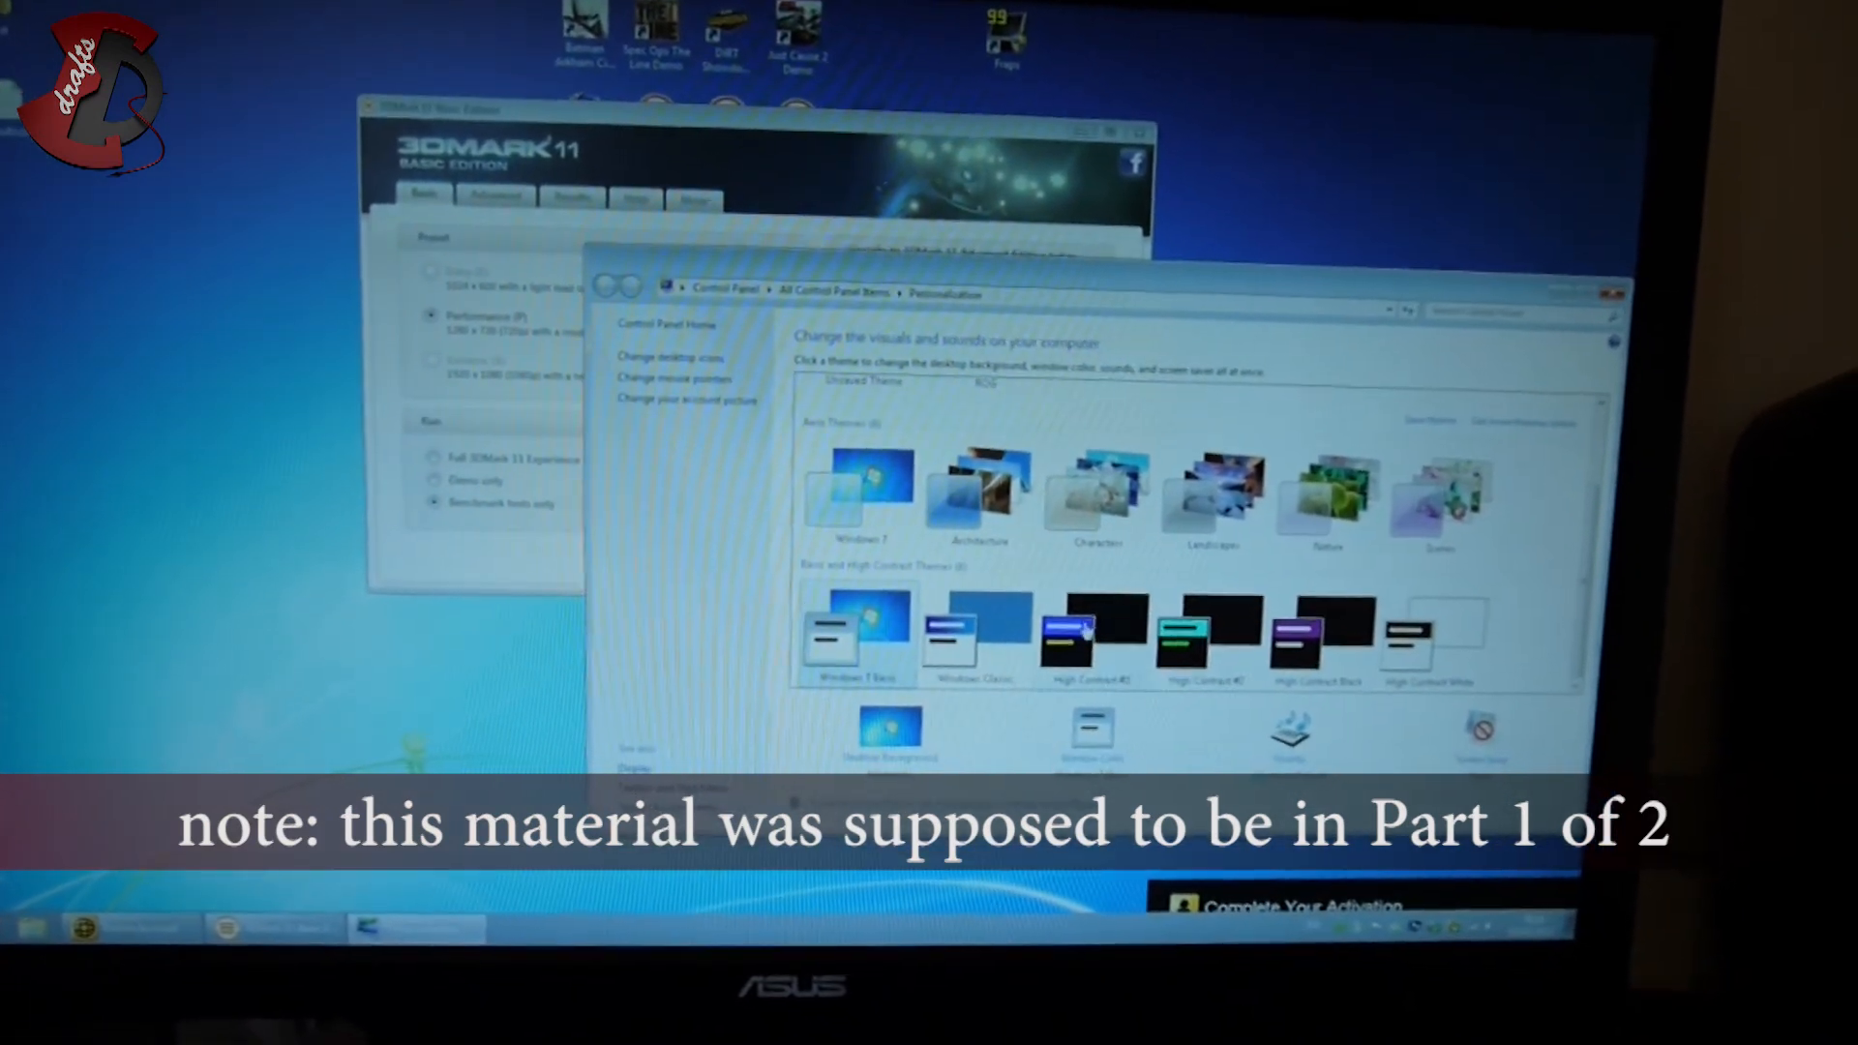
Step: Dismiss Personalization to show the Intel HD Graphics 4000's 3DMark 11 score P760 in the browser
{"action": "left_click", "coordinate": [964, 634]}
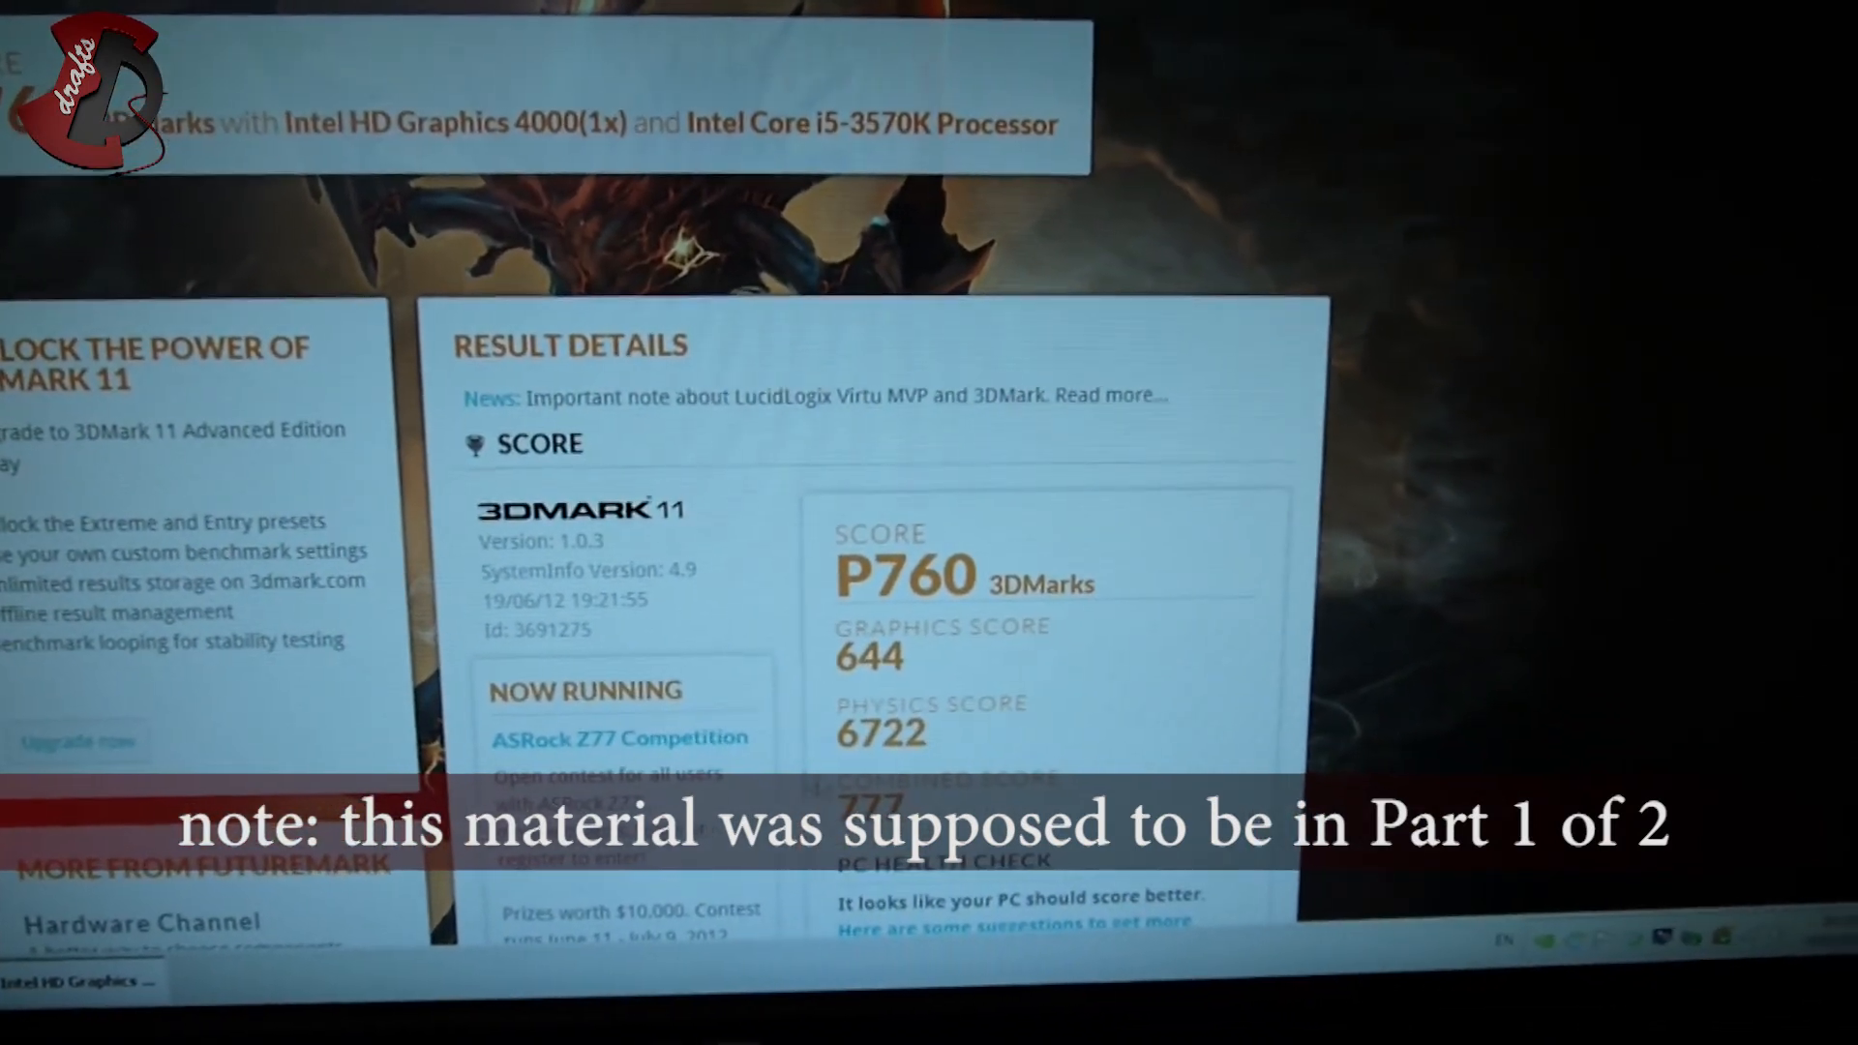
Step: Scroll the 3DMark.com page through the GTX 550 Ti's P2741 score details
{"action": "scroll", "scroll_direction": "down", "scroll_amount": 3}
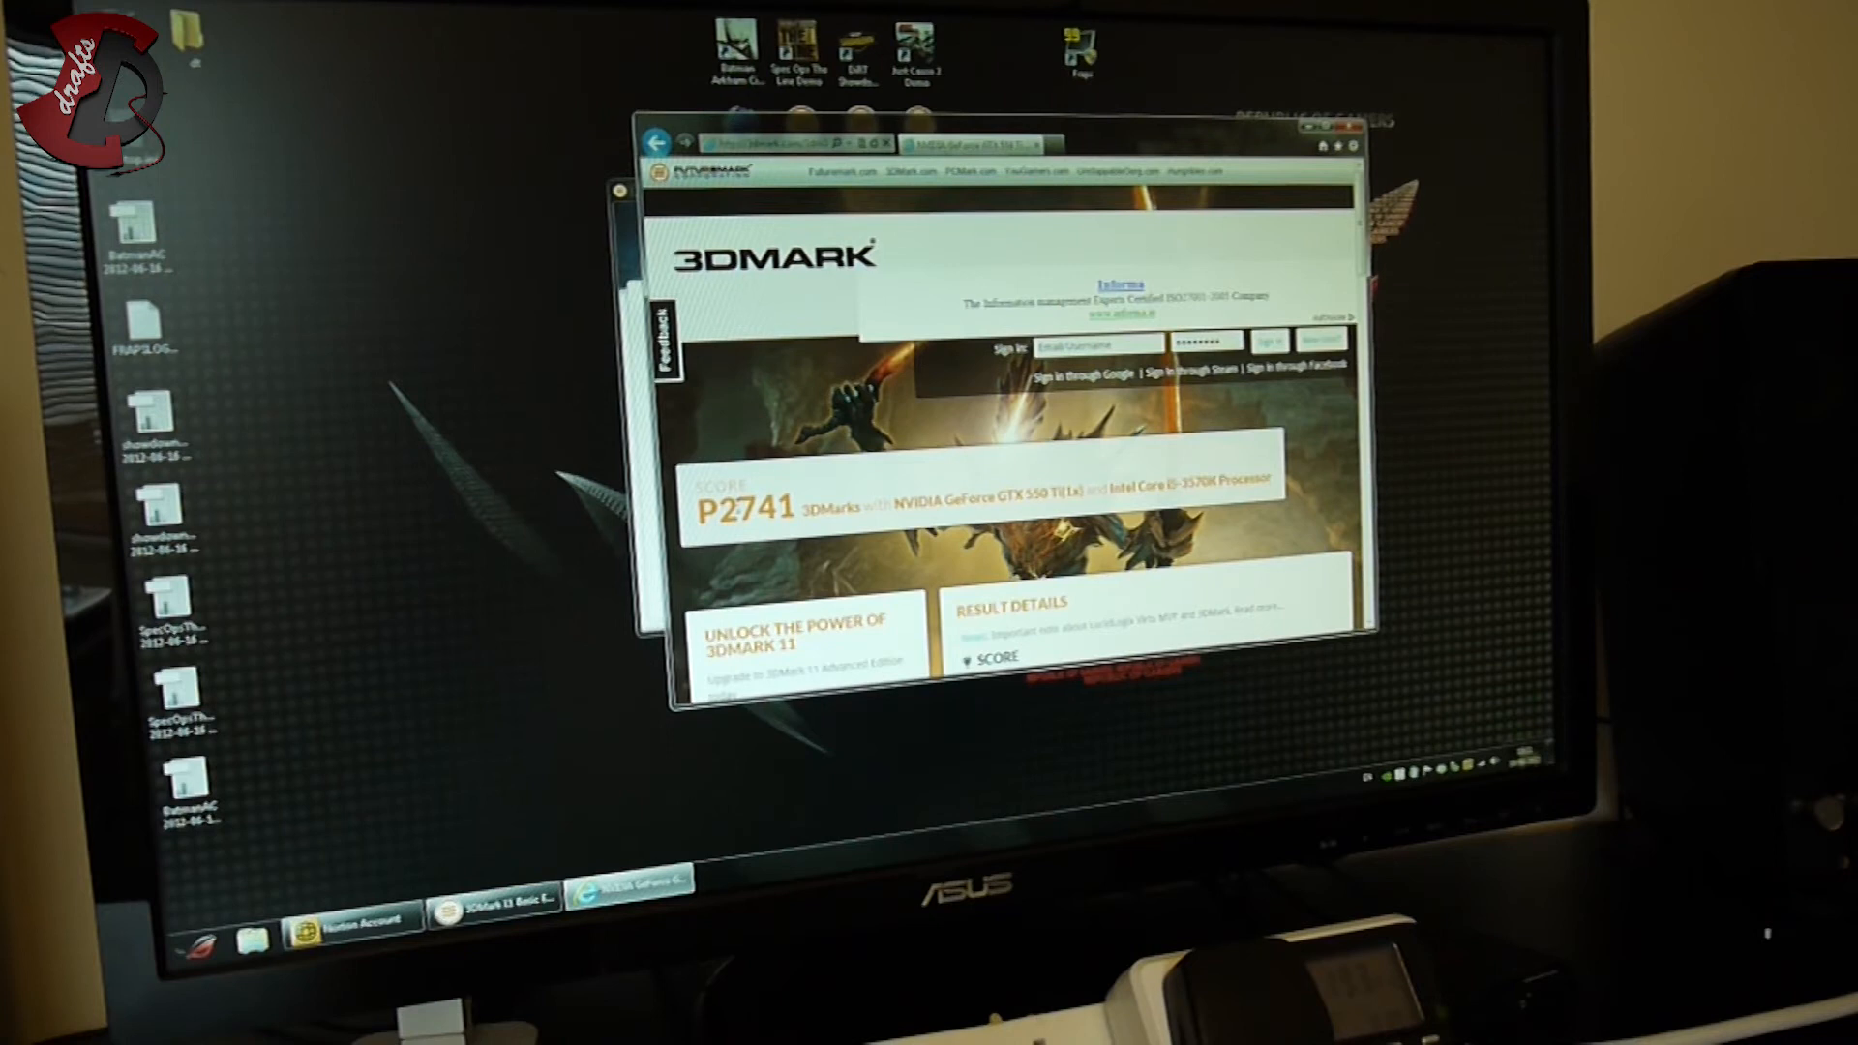
{"action": "scroll", "scroll_direction": "down", "scroll_amount": 3}
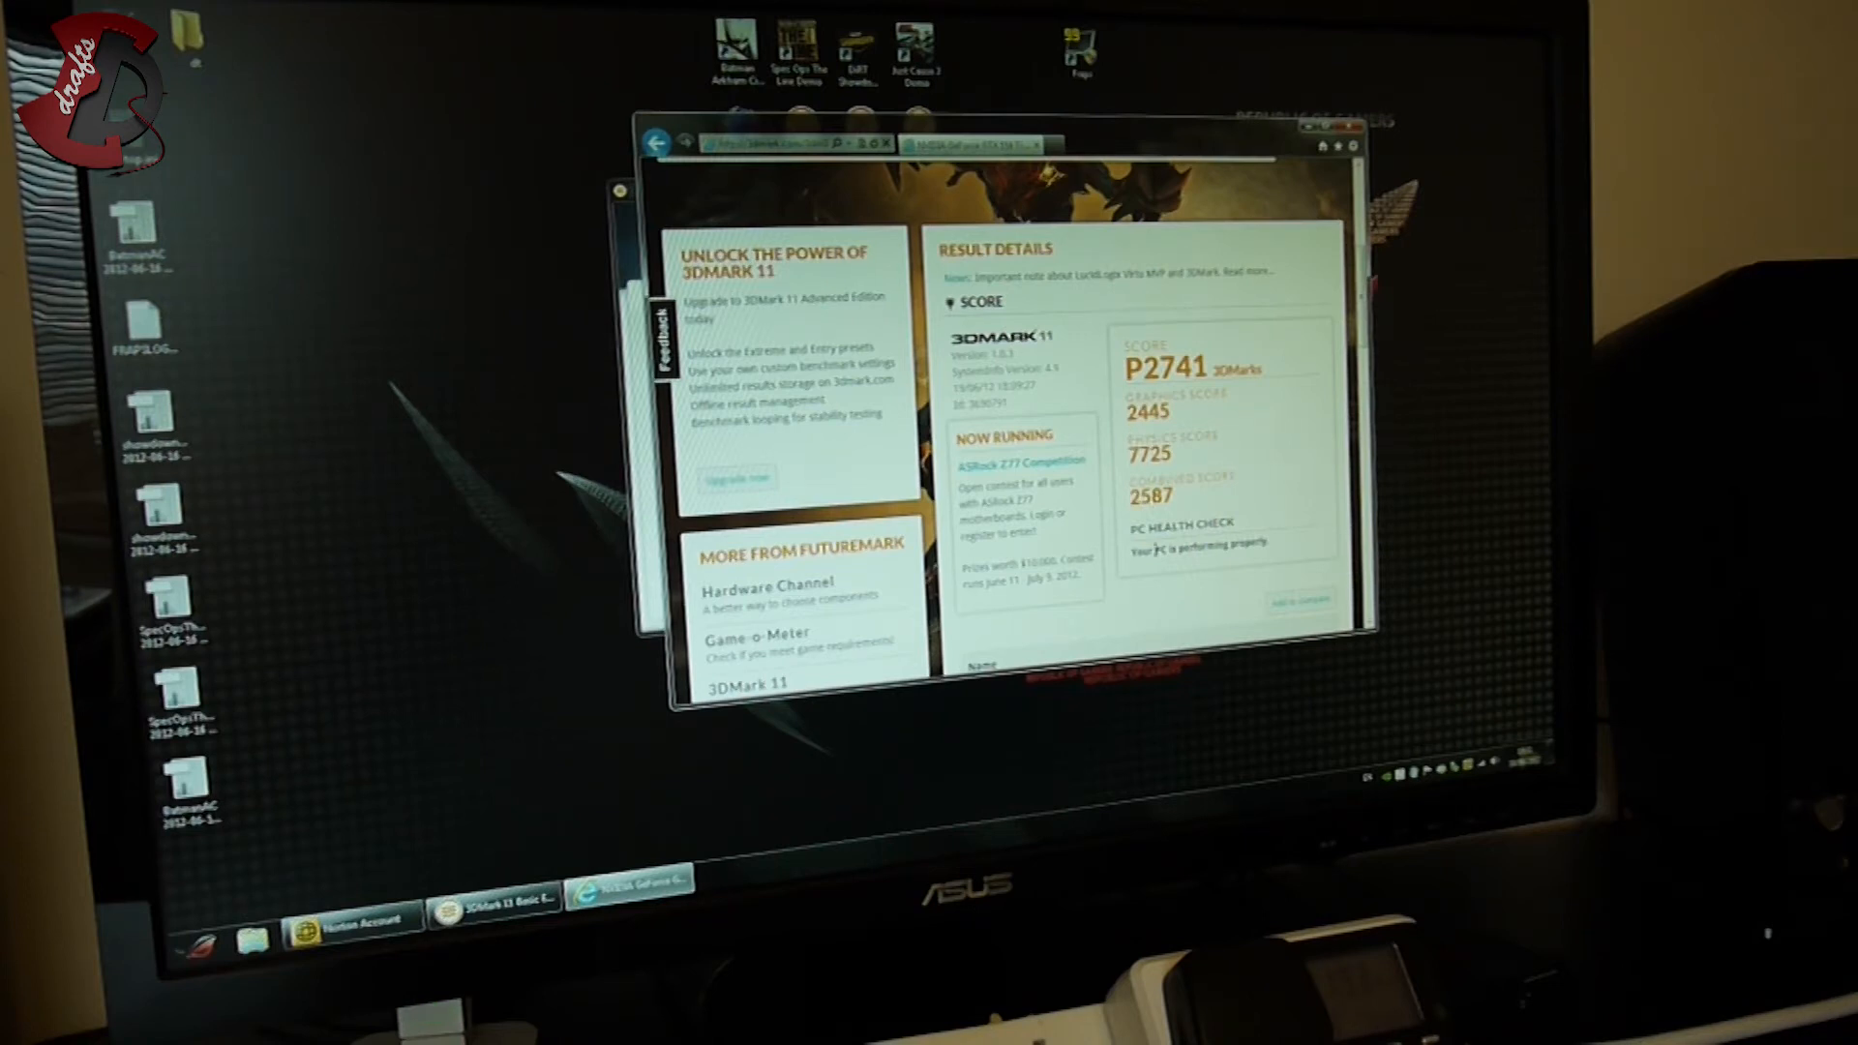
{"action": "scroll", "scroll_direction": "down", "scroll_amount": 3}
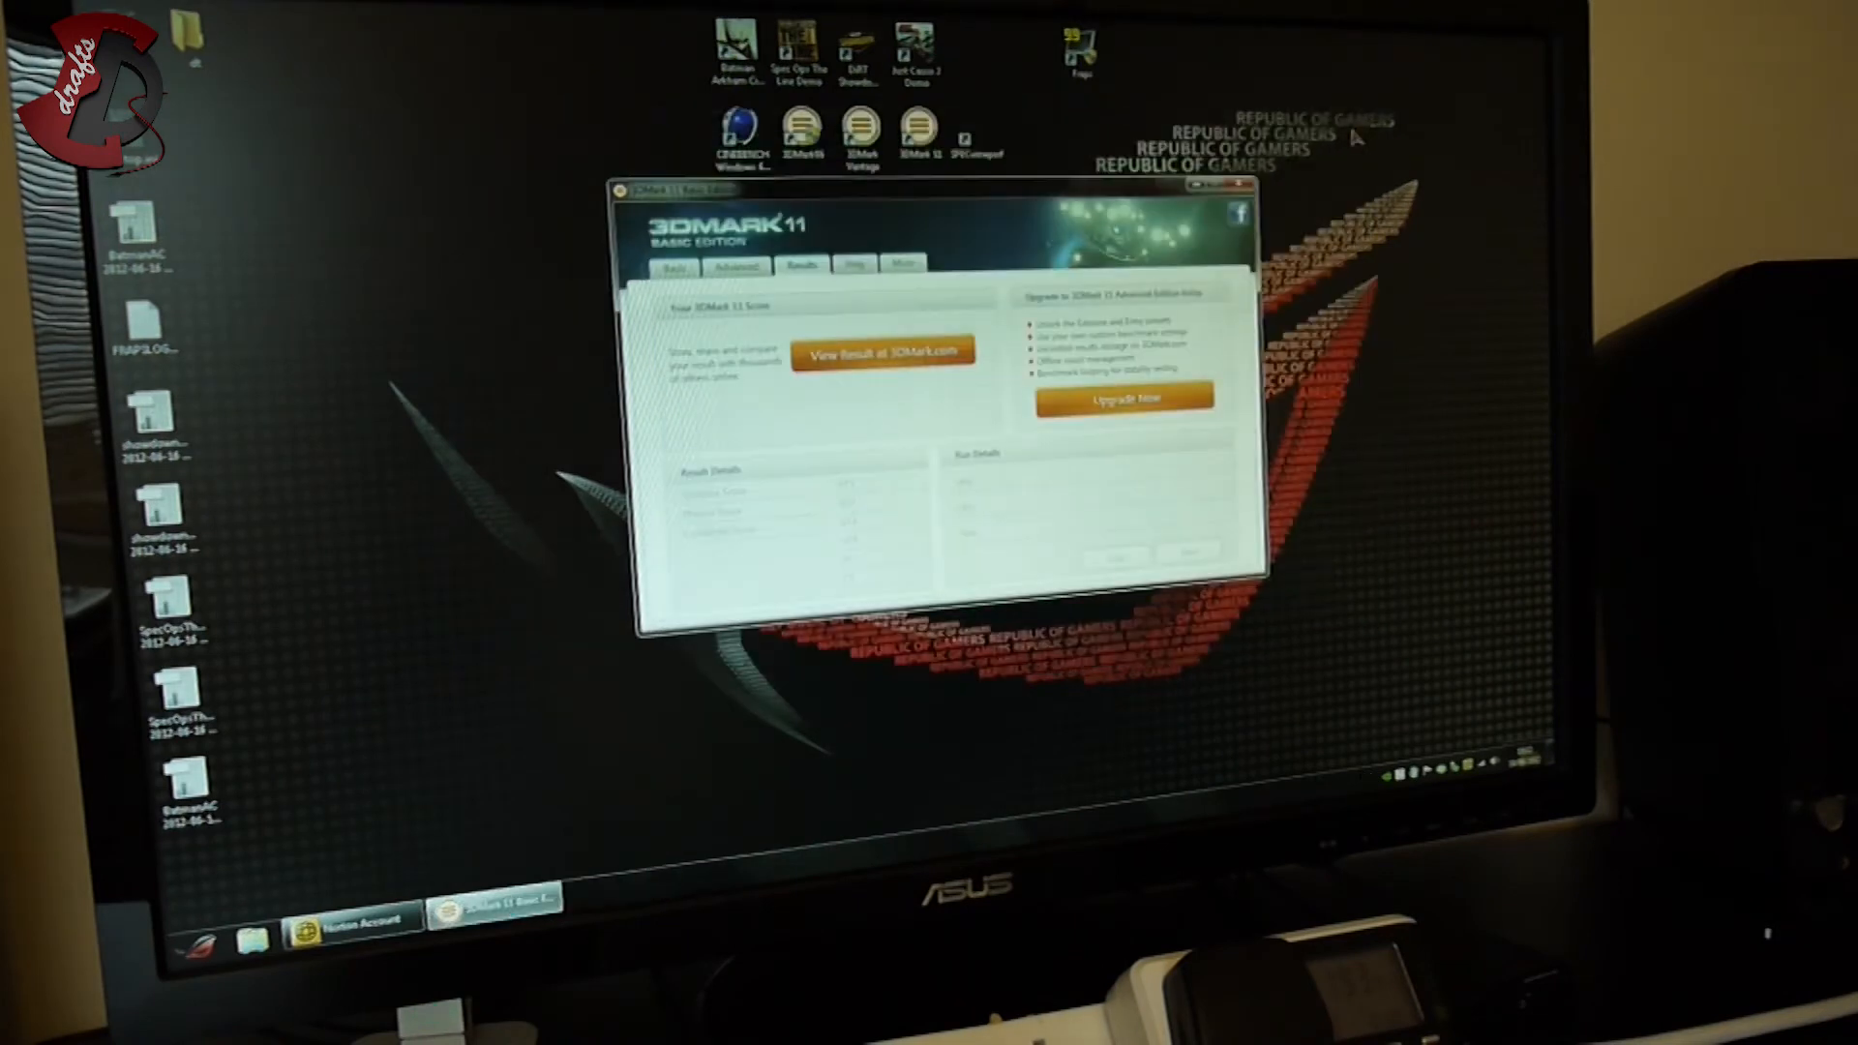
Step: Close 3DMark 11, launch SPECviewperf 11, confirm the settings summary and start the full viewset run
{"action": "left_click", "coordinate": [1250, 186]}
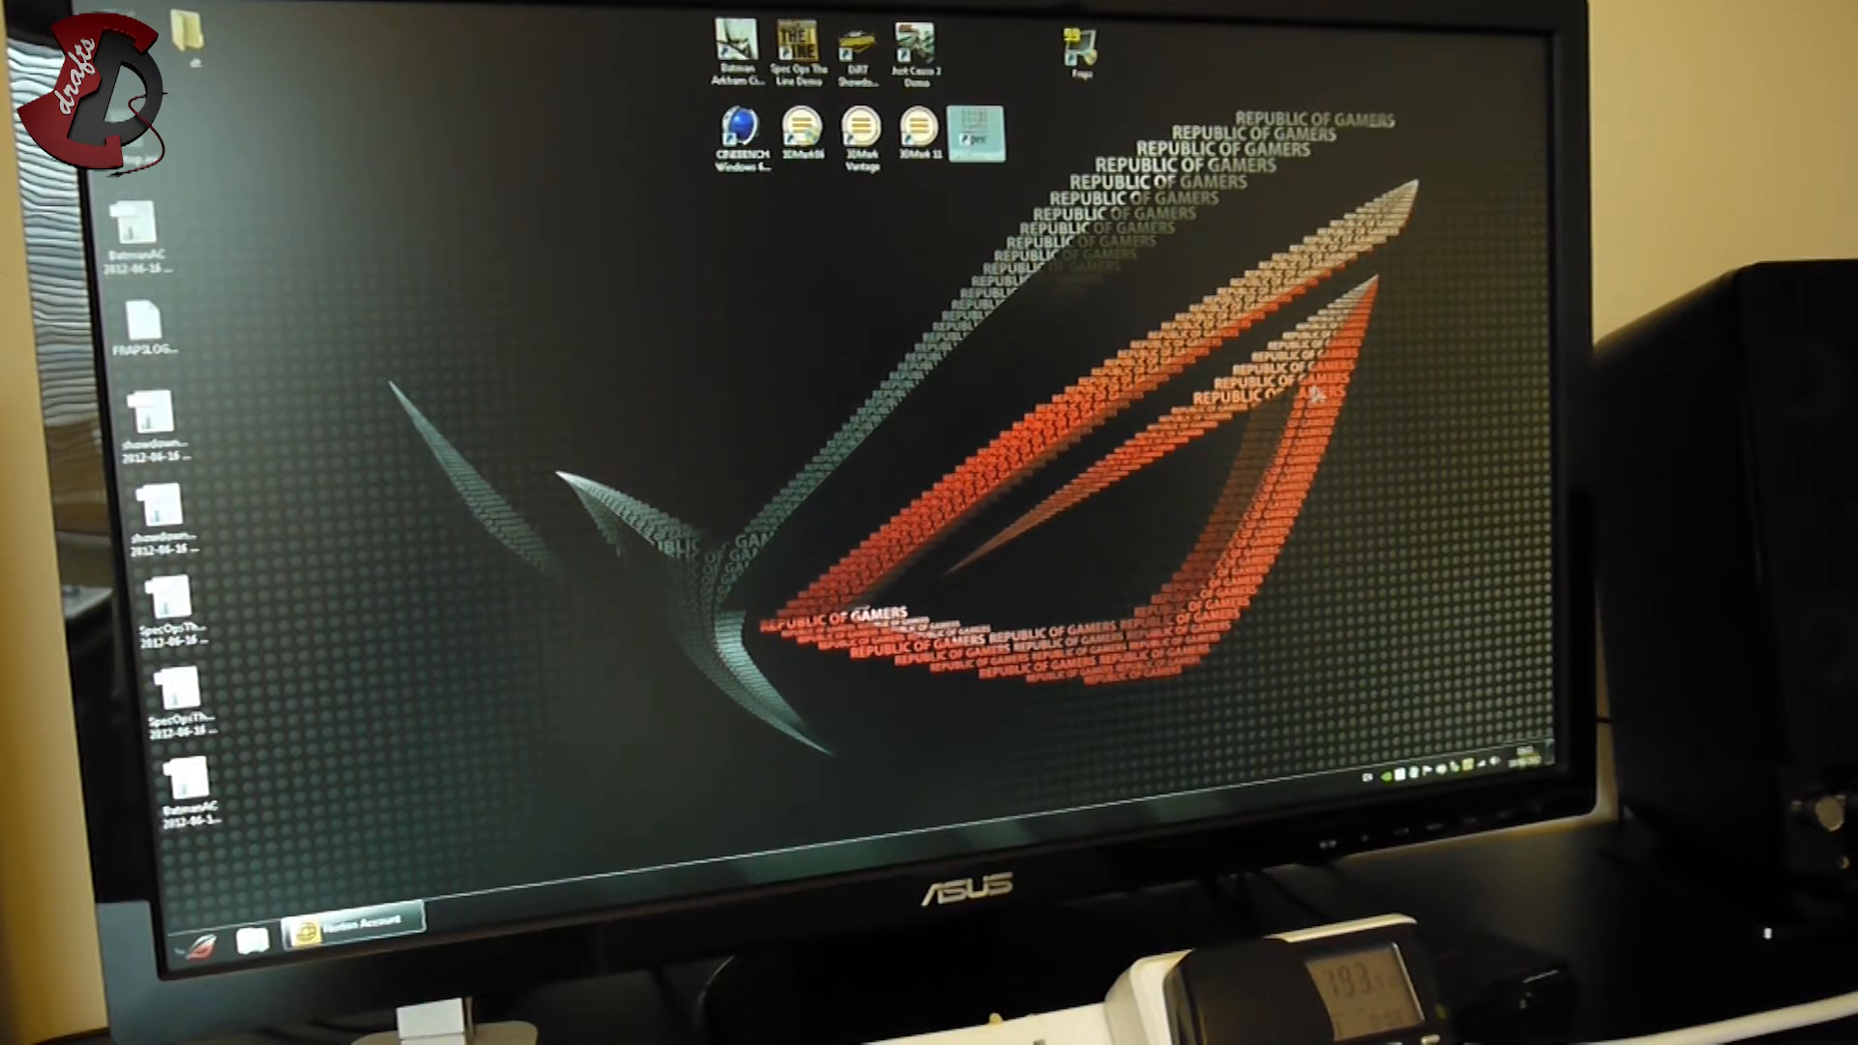
{"action": "double_click", "coordinate": [977, 129]}
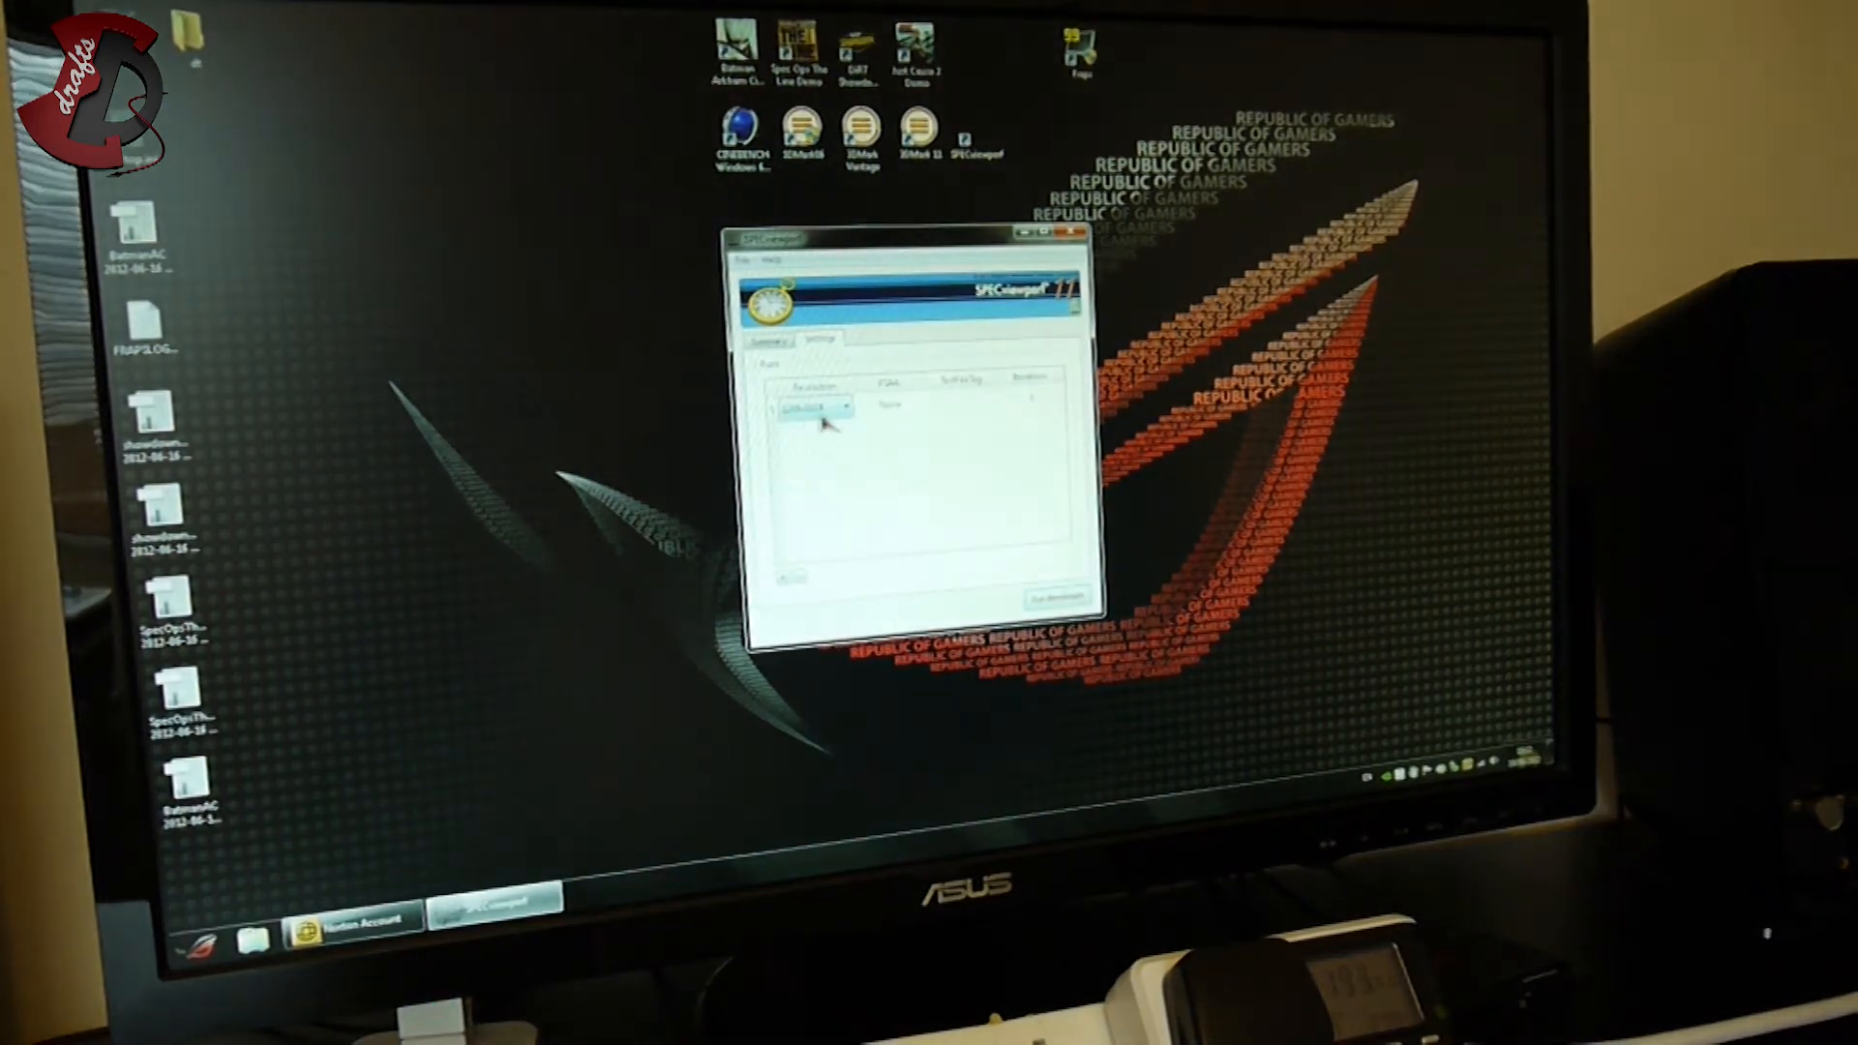
{"action": "mouse_move", "coordinate": [896, 465]}
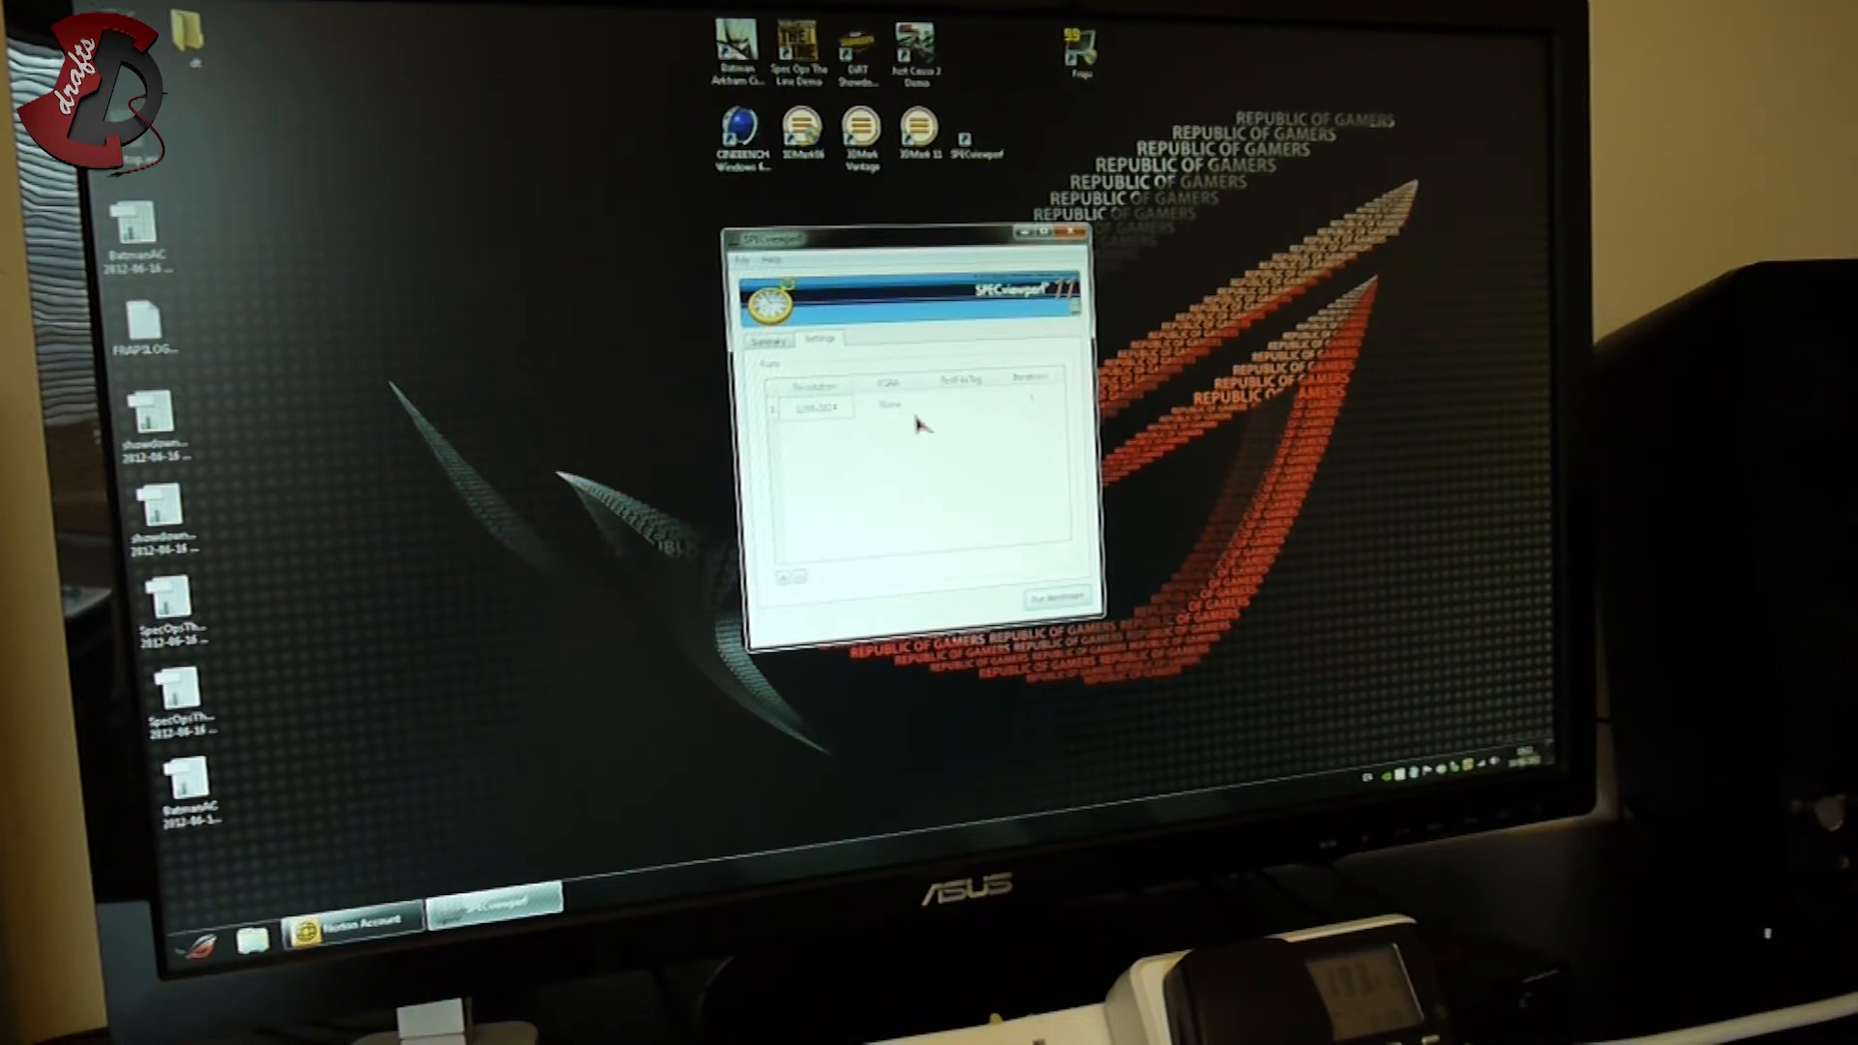
{"action": "left_click", "coordinate": [766, 343]}
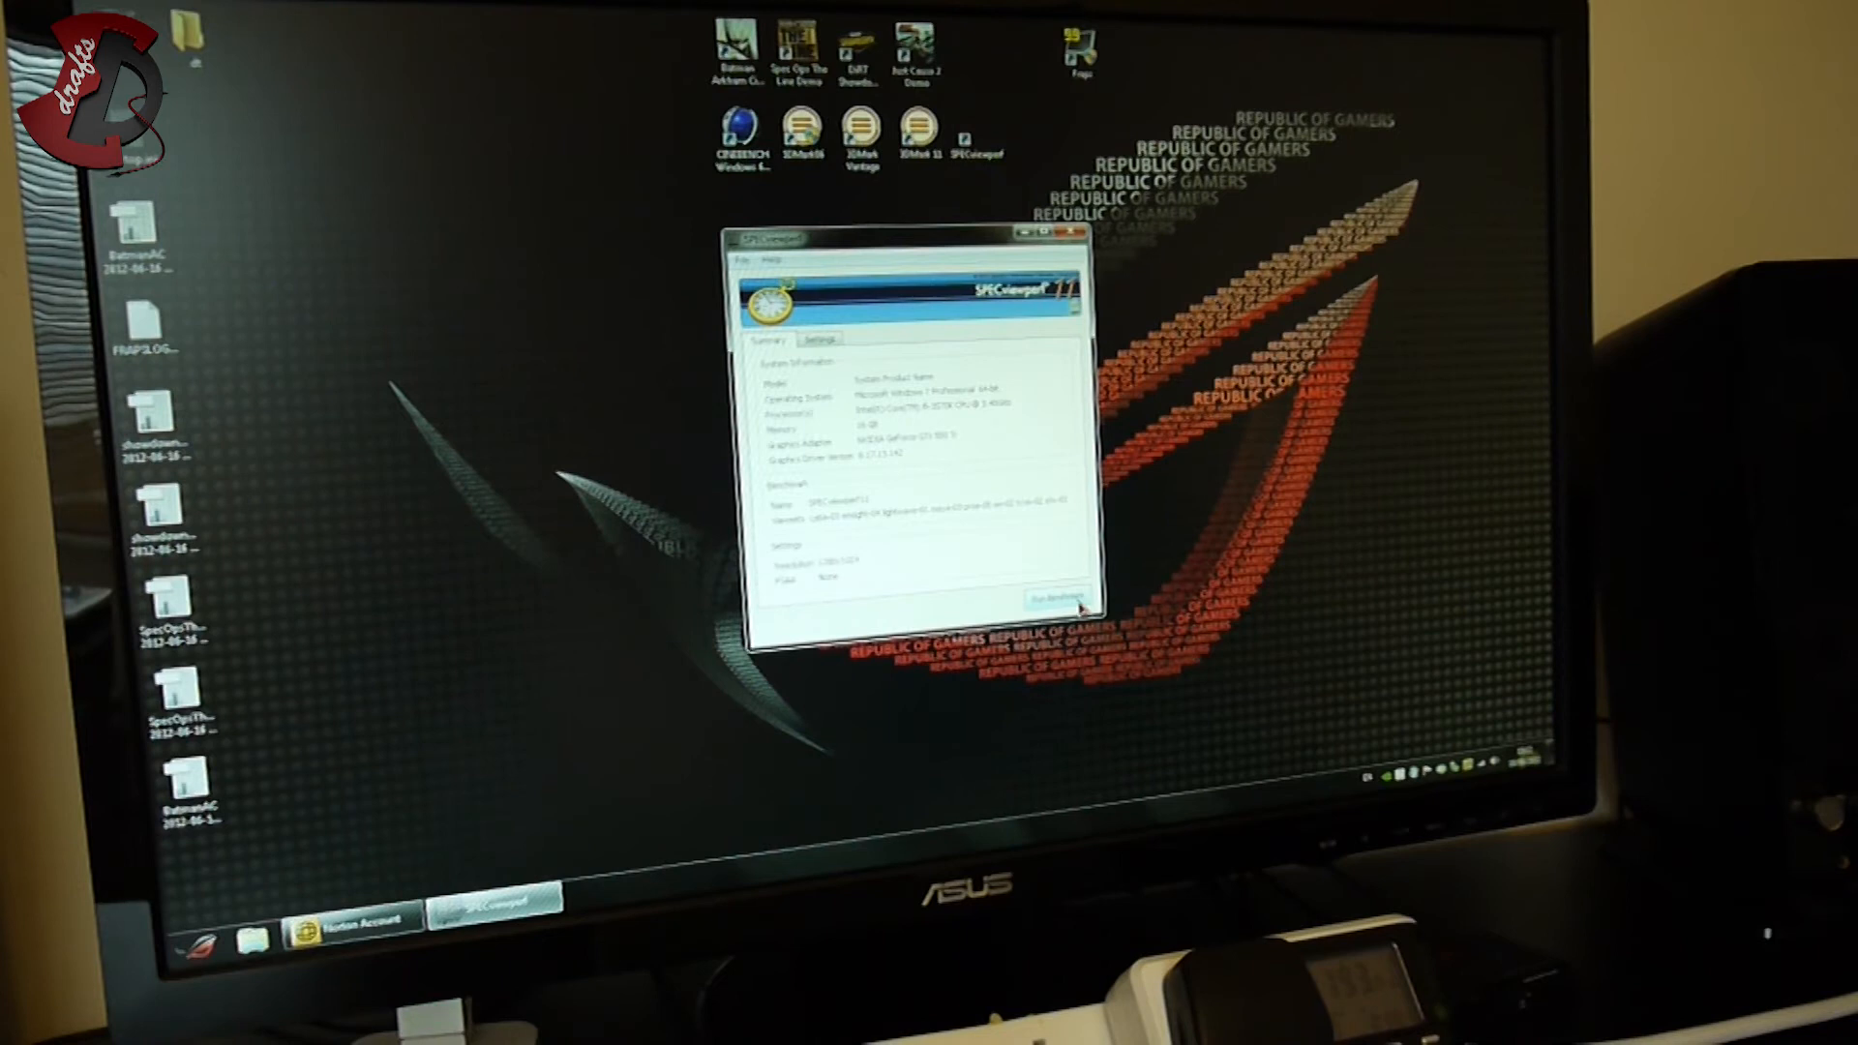
{"action": "left_click", "coordinate": [1053, 594]}
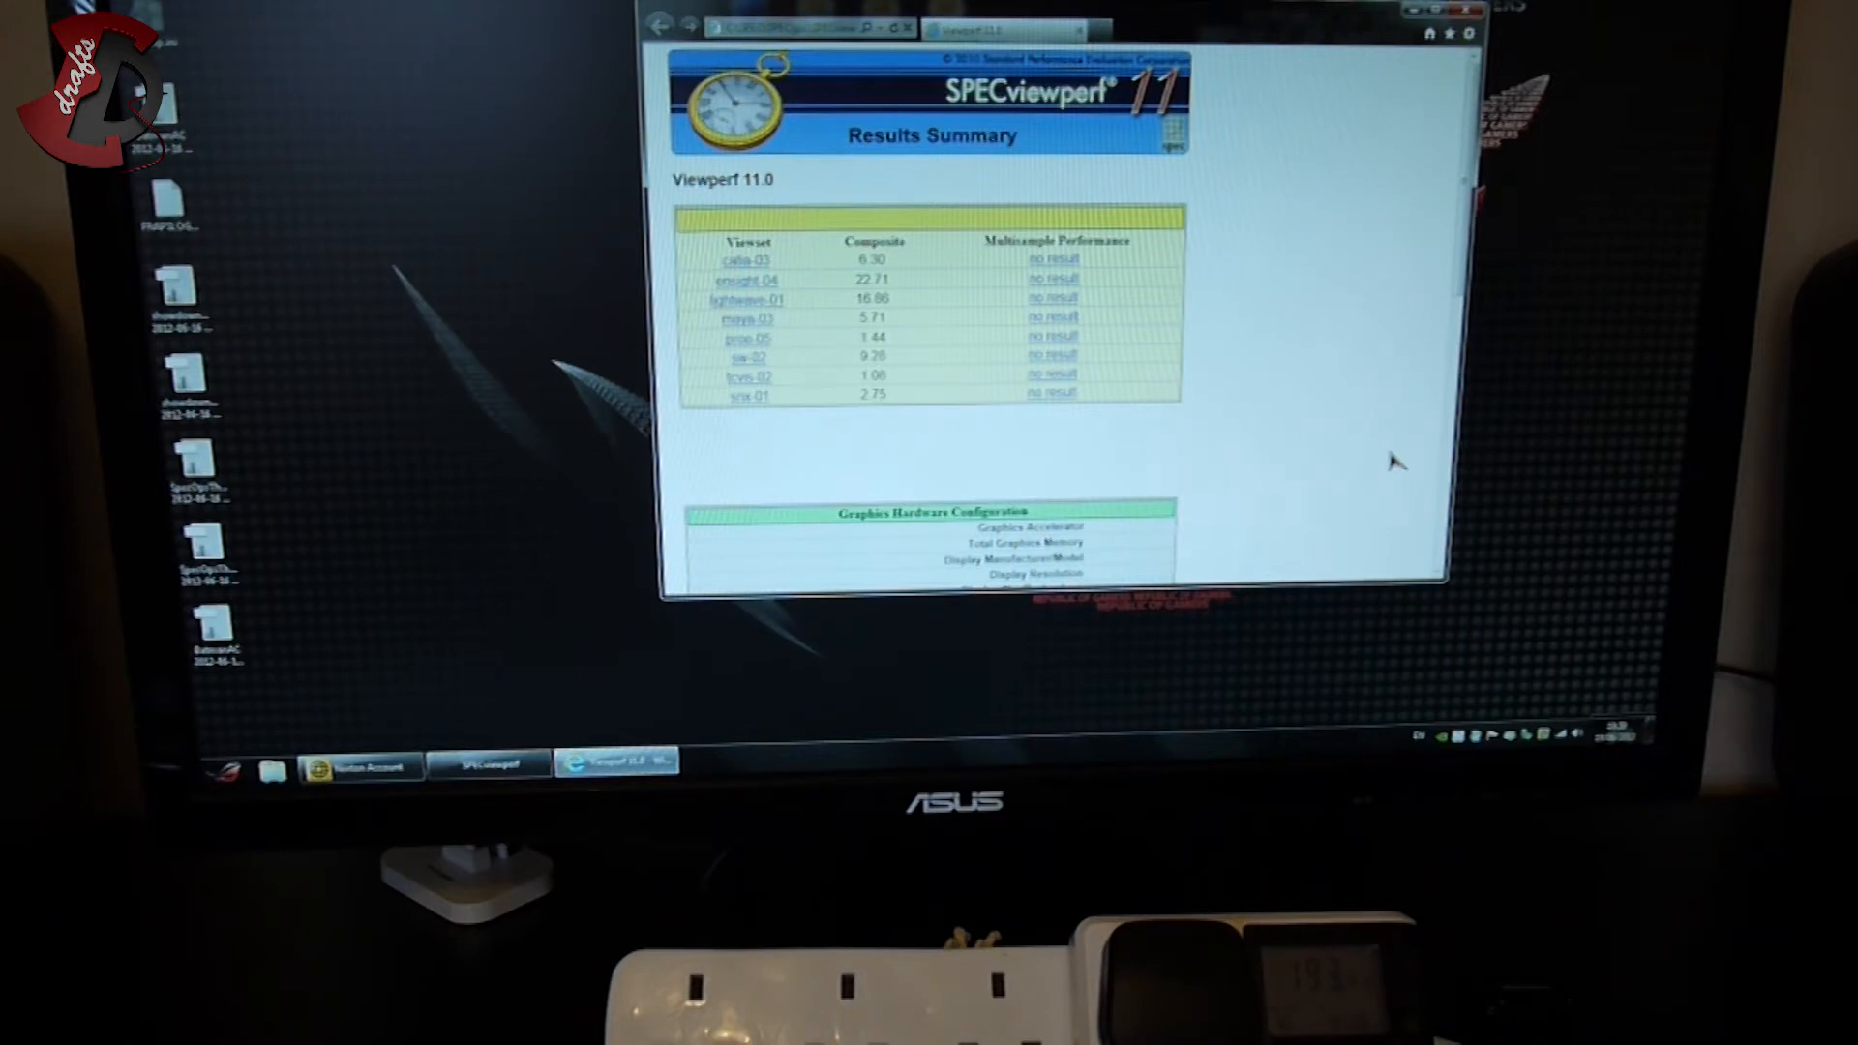
{"action": "mouse_move", "coordinate": [1364, 453]}
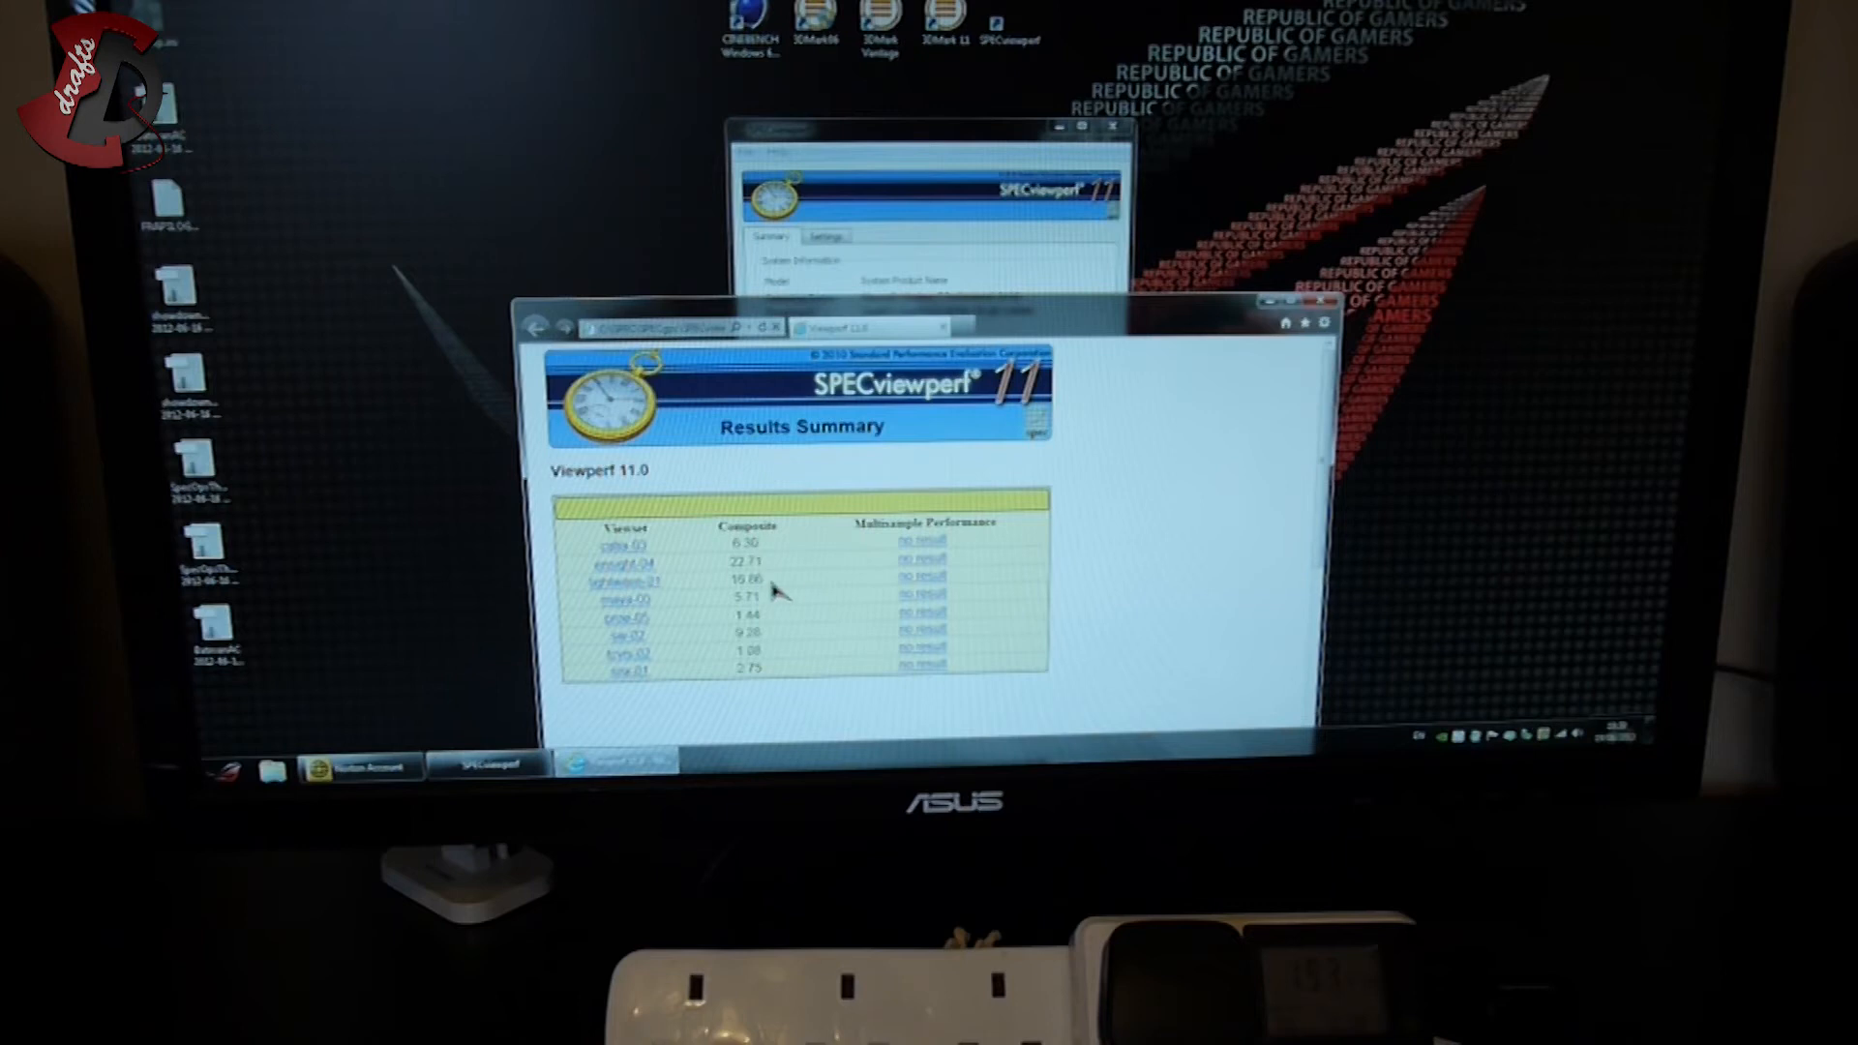
{"action": "mouse_move", "coordinate": [610, 635]}
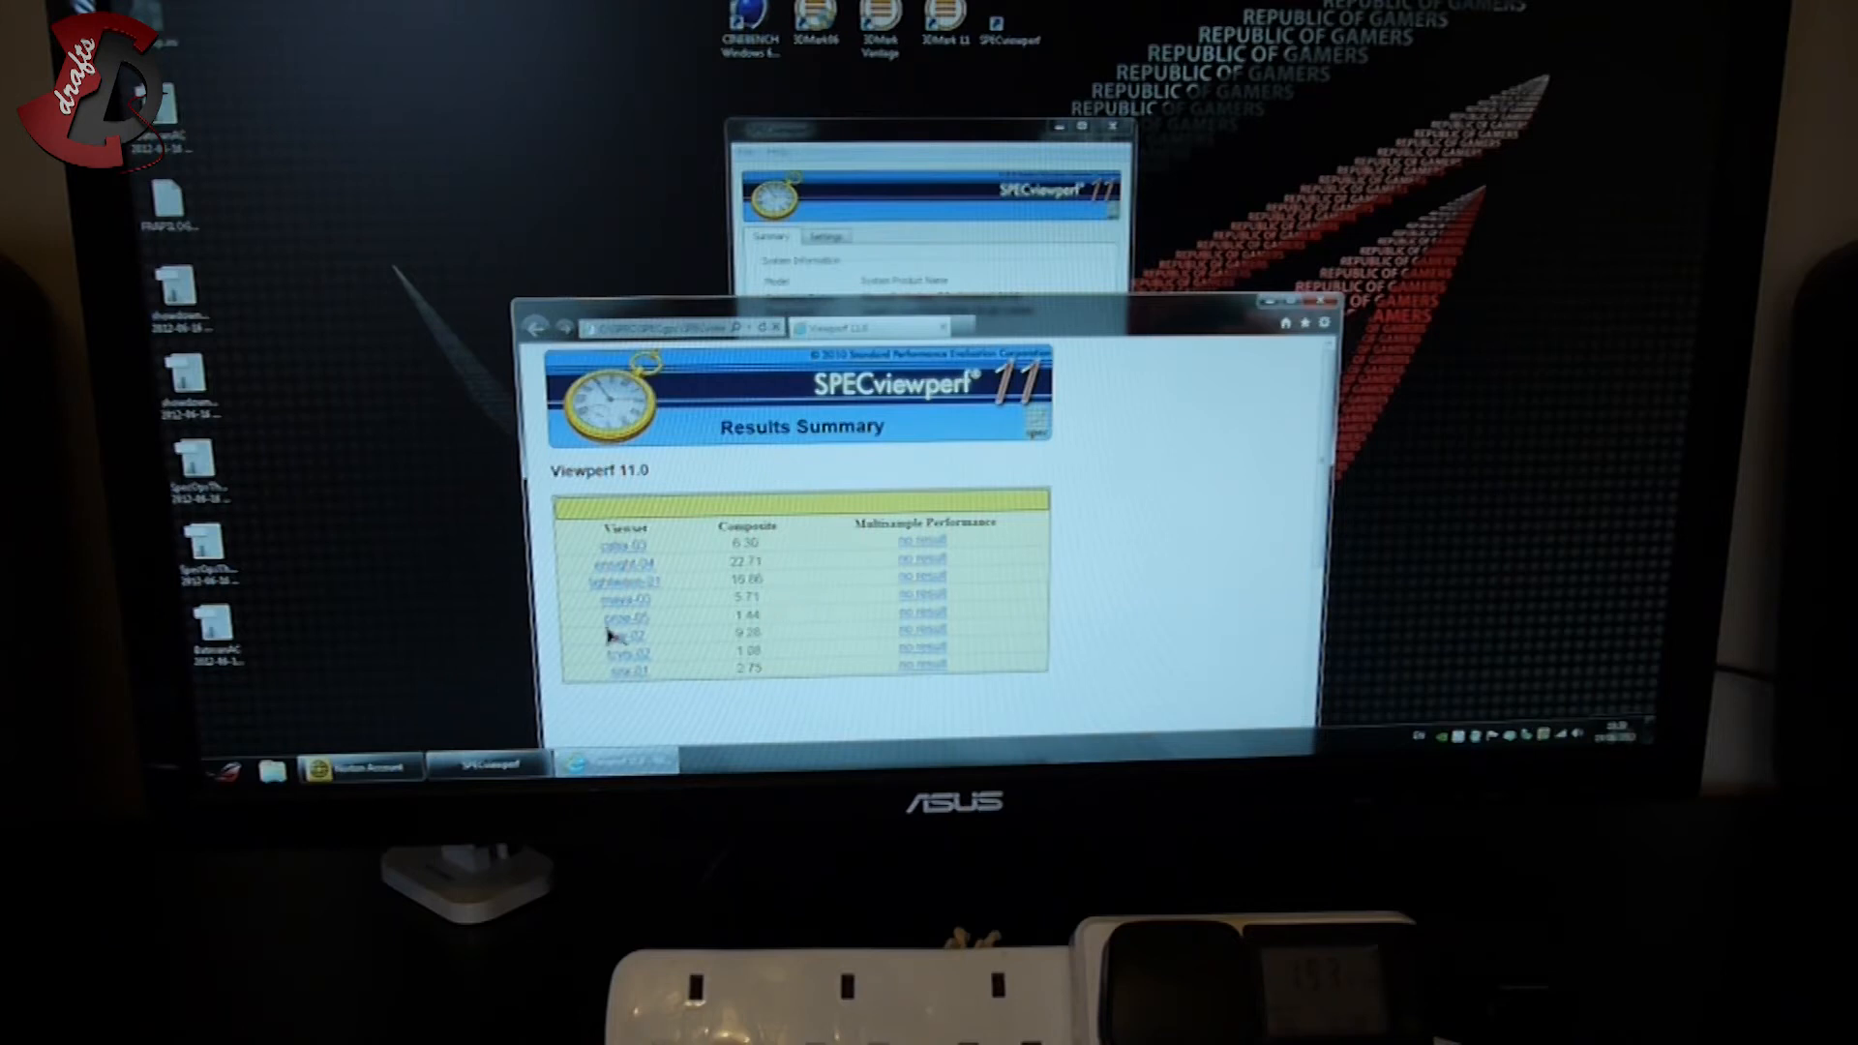
{"action": "mouse_move", "coordinate": [805, 631]}
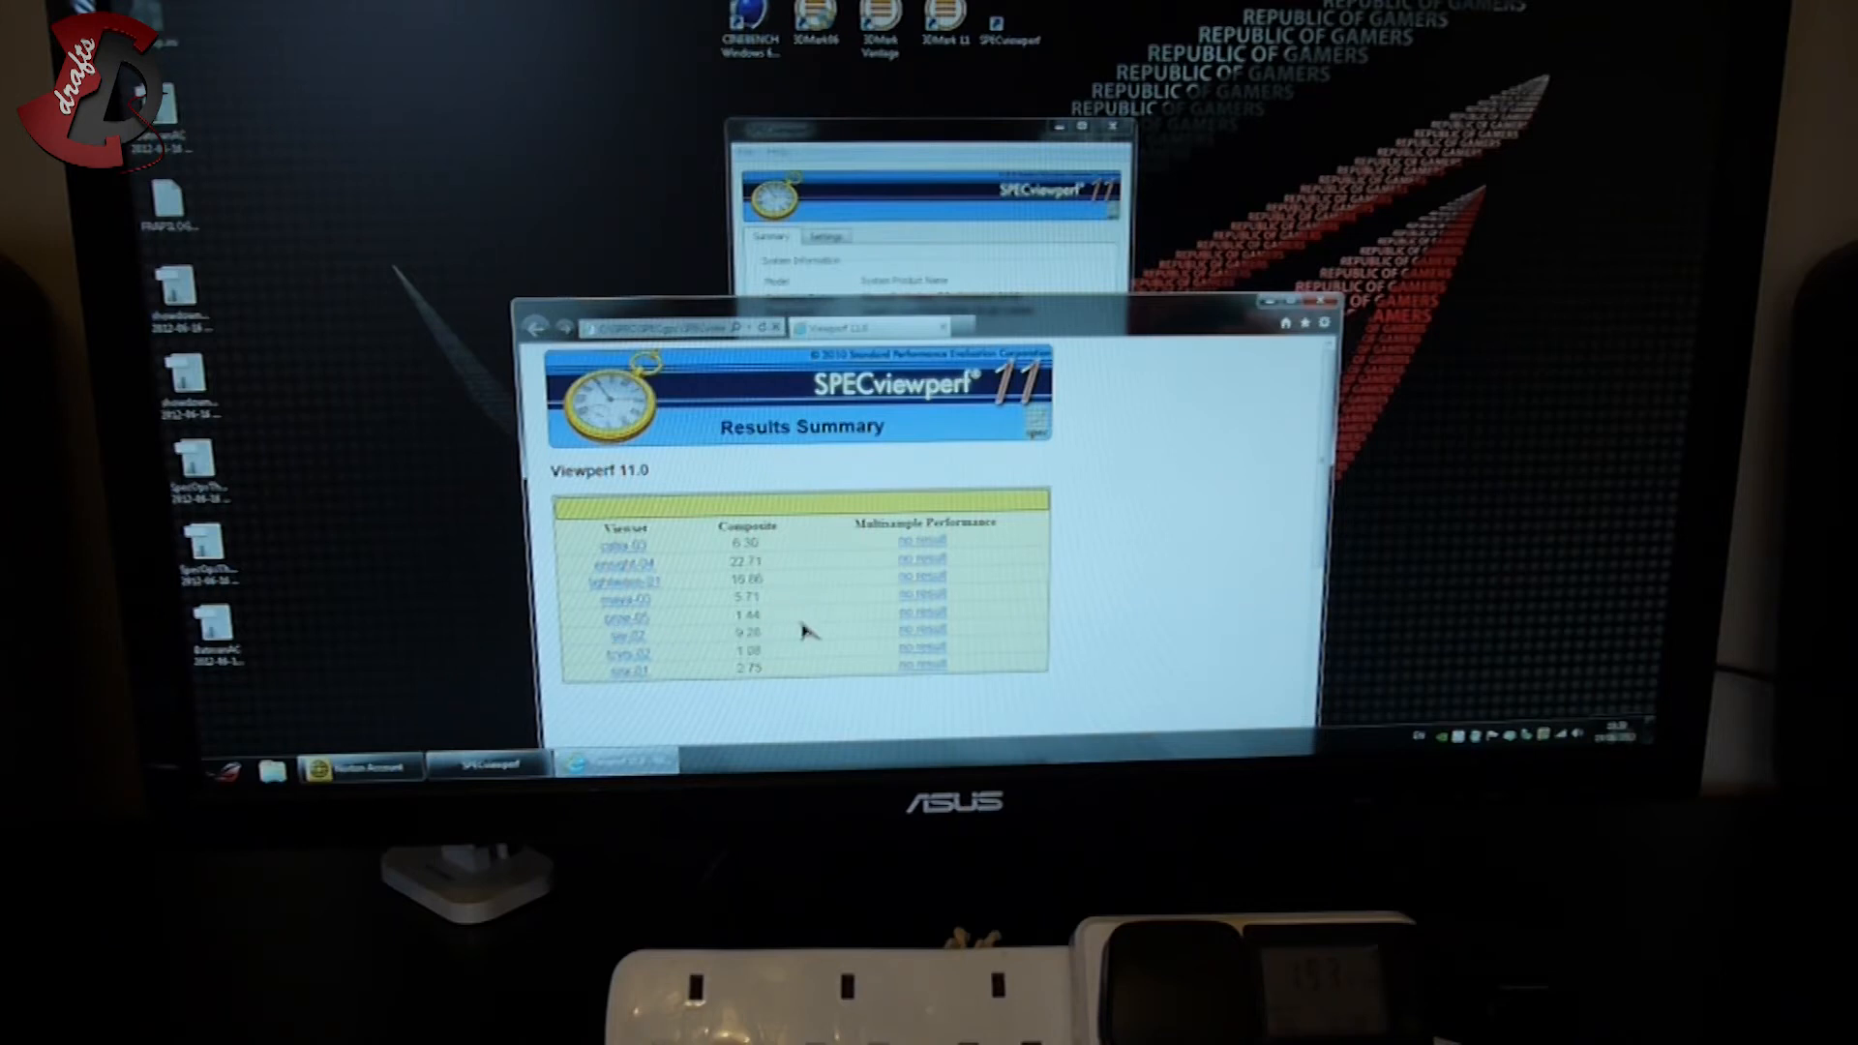
{"action": "mouse_move", "coordinate": [652, 647]}
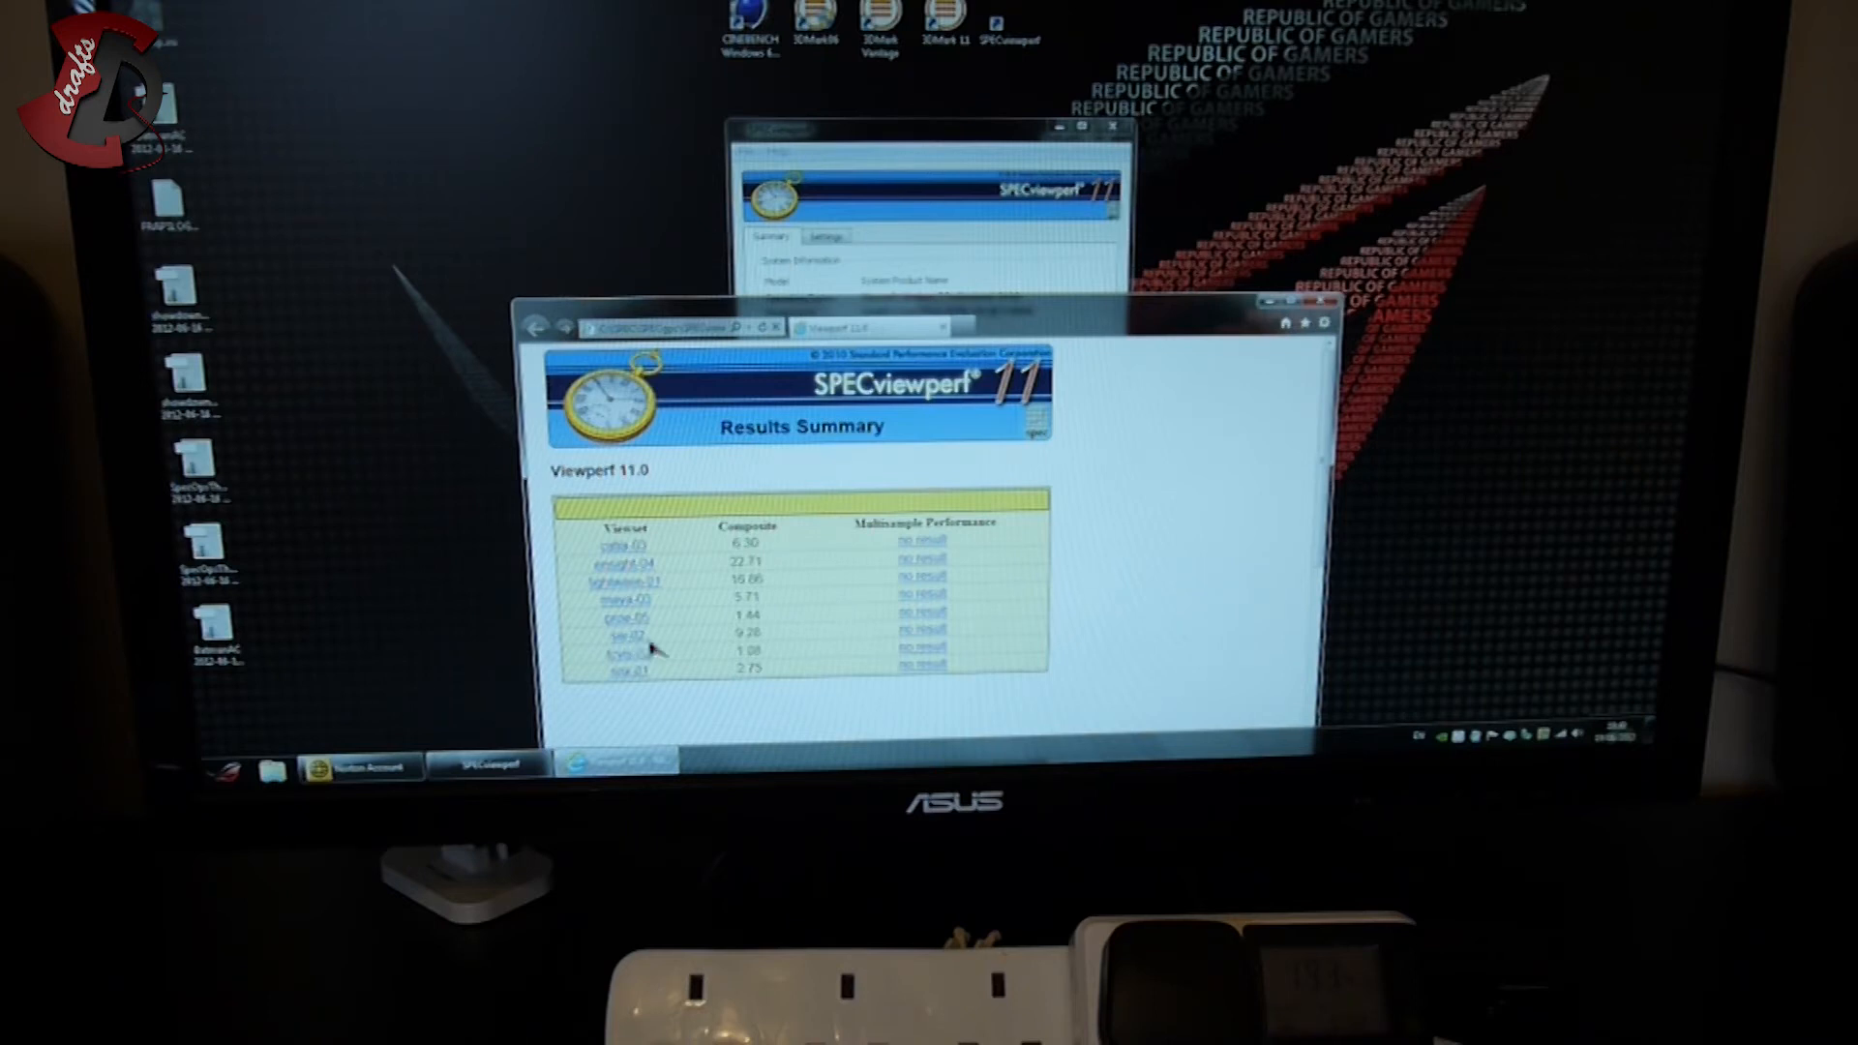